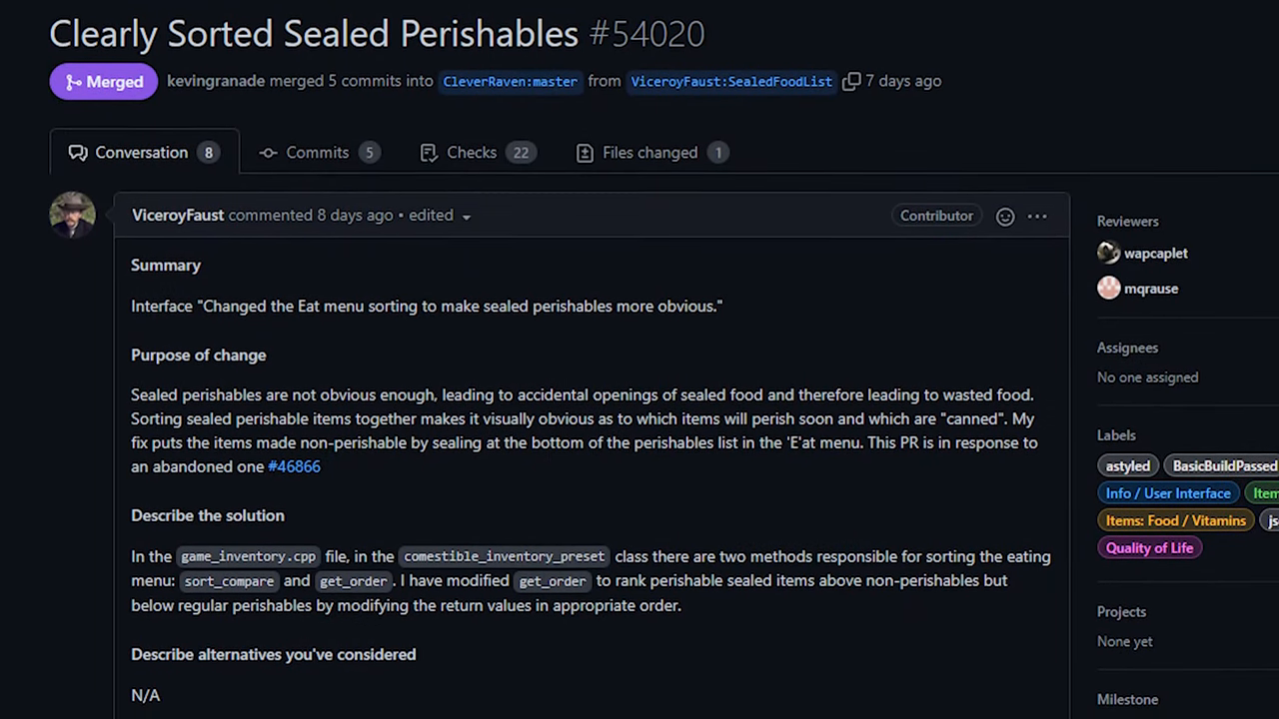
Scroll through the eat menu's list of sealed perishable foods.
scroll("down", 3)
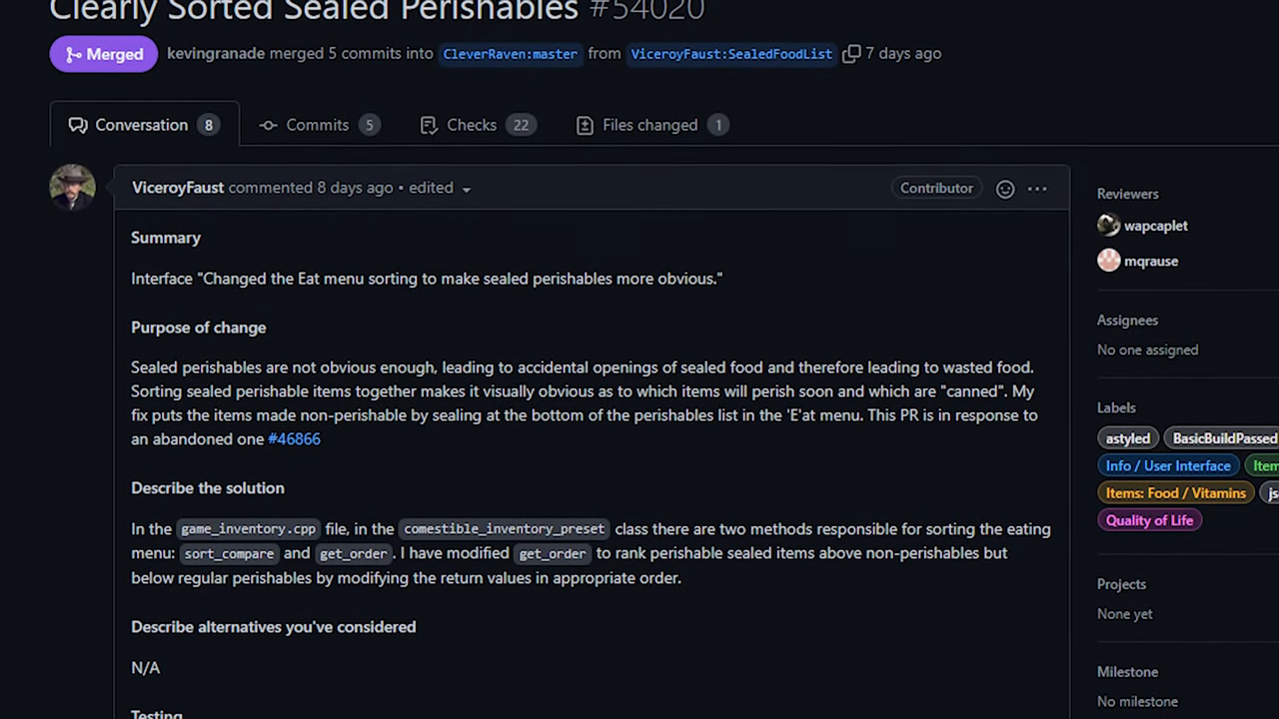
scroll("down", 3)
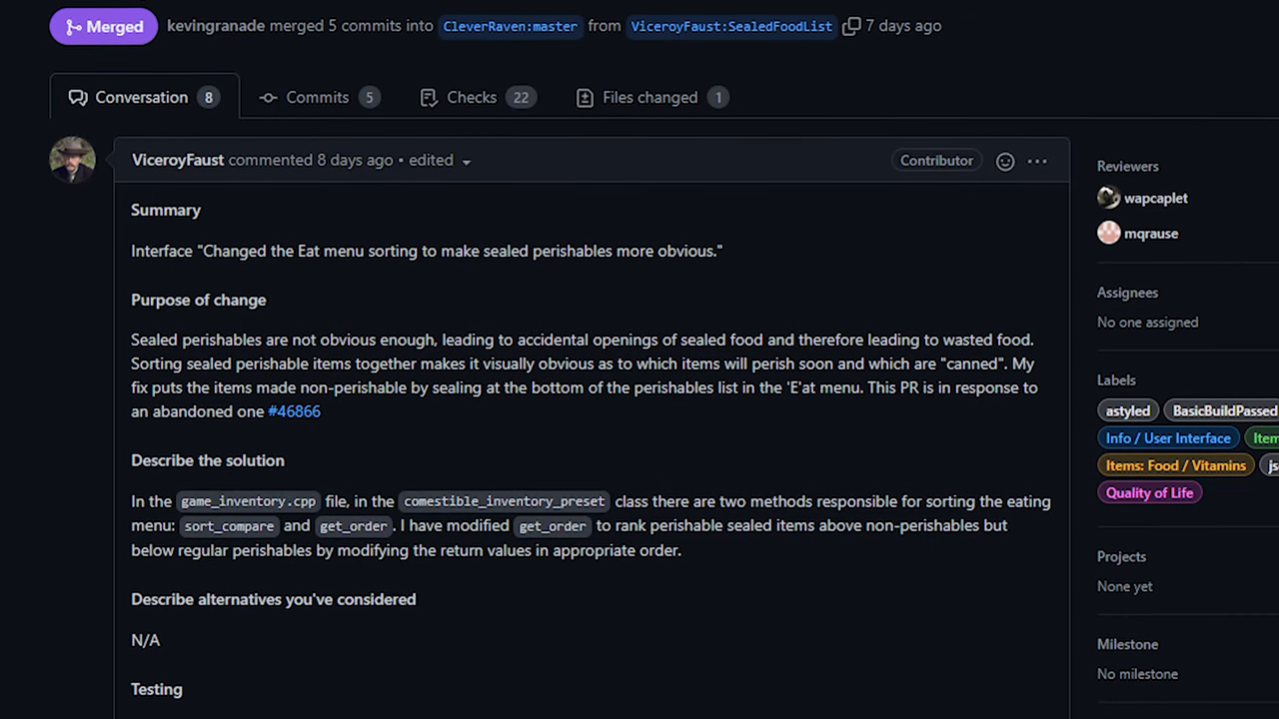
scroll("down", 3)
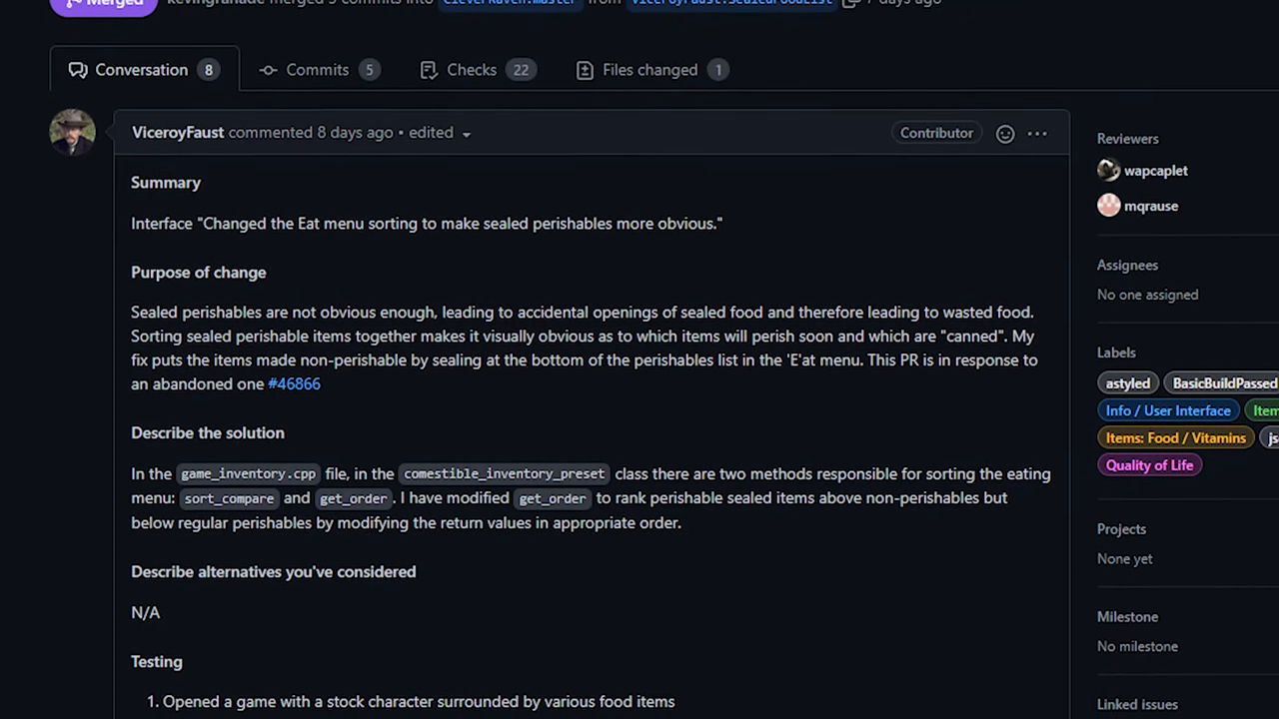
scroll("down", 3)
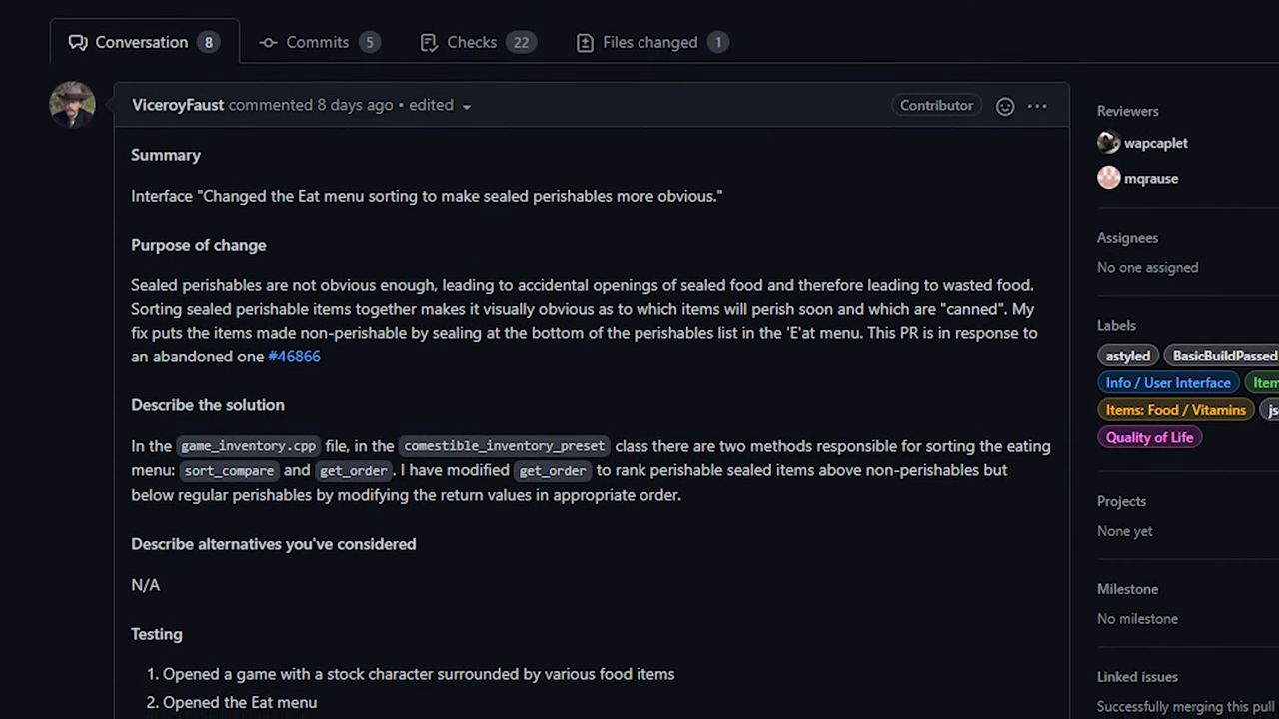
scroll("down", 3)
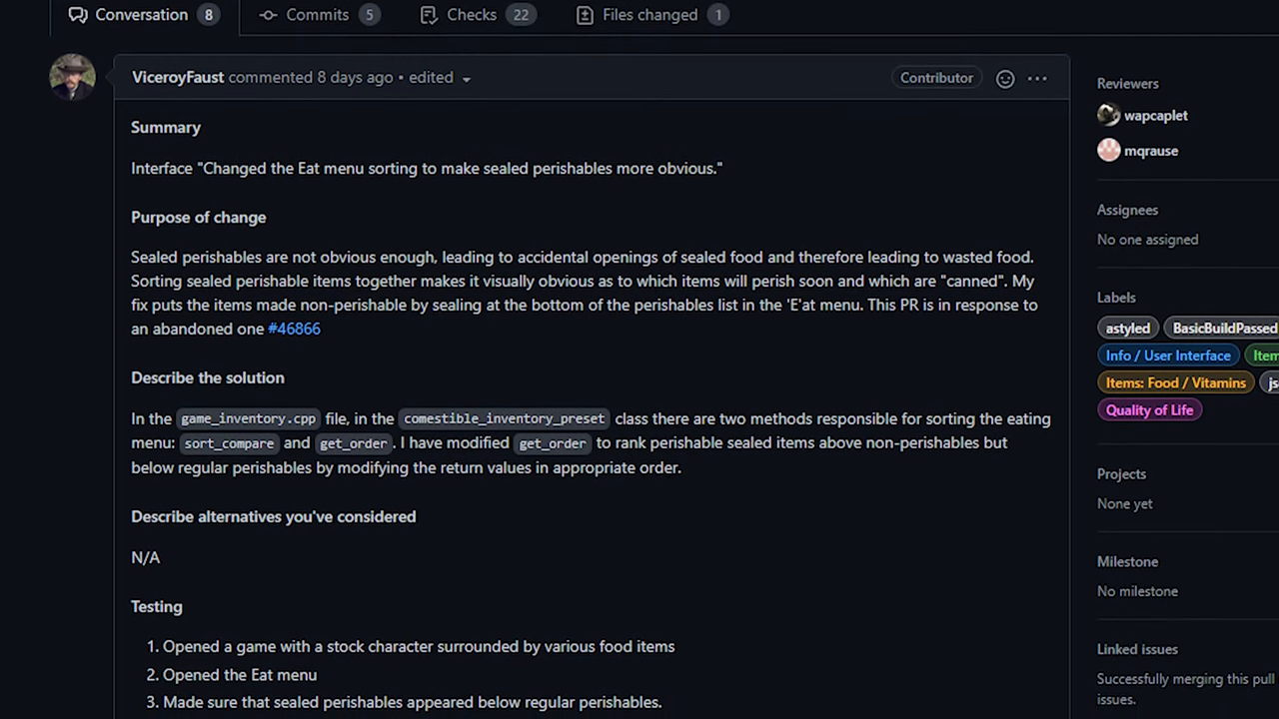
scroll("down", 3)
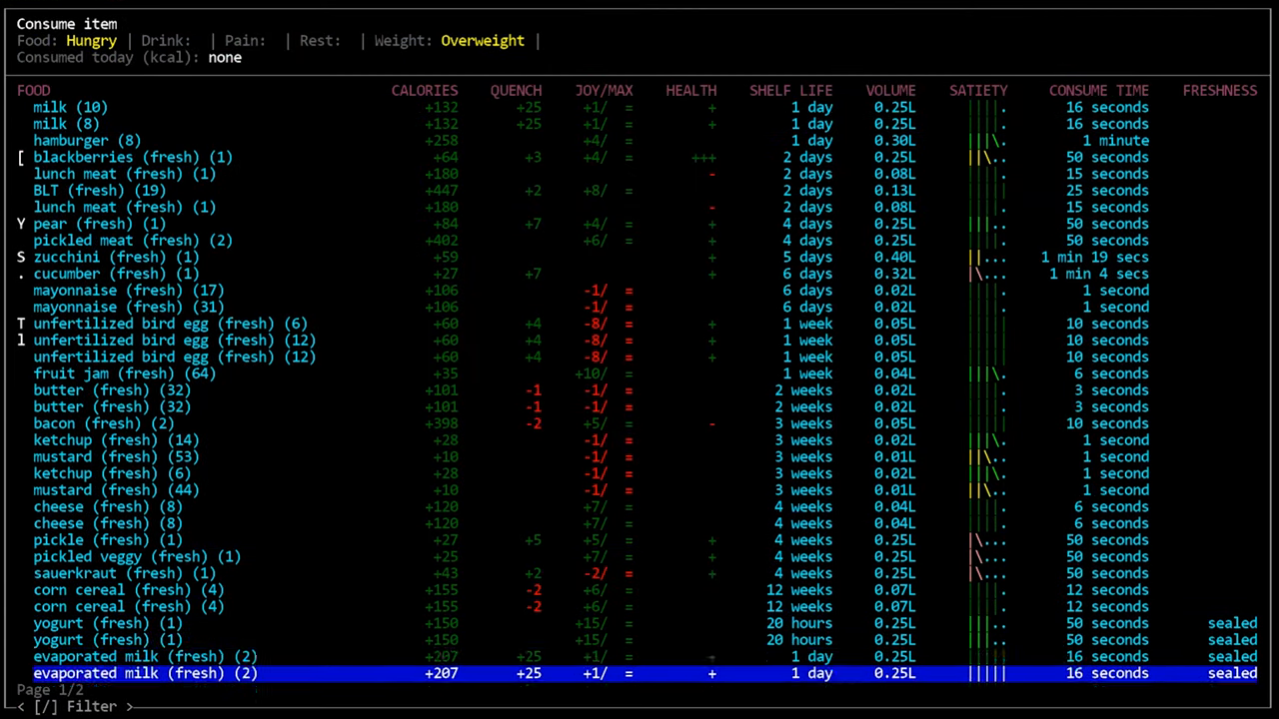
scroll("down", 3)
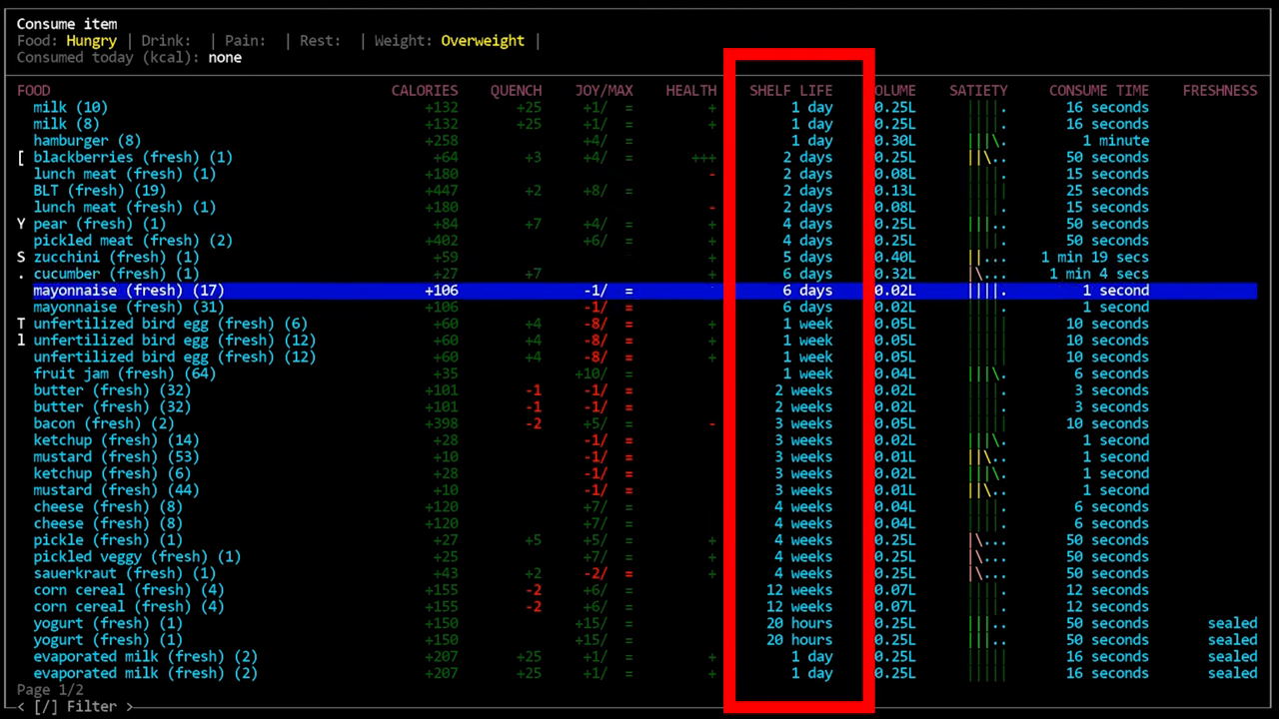
Move to page 2, then to where the last sealed item meets indefinite-shelf-life foods.
key("down")
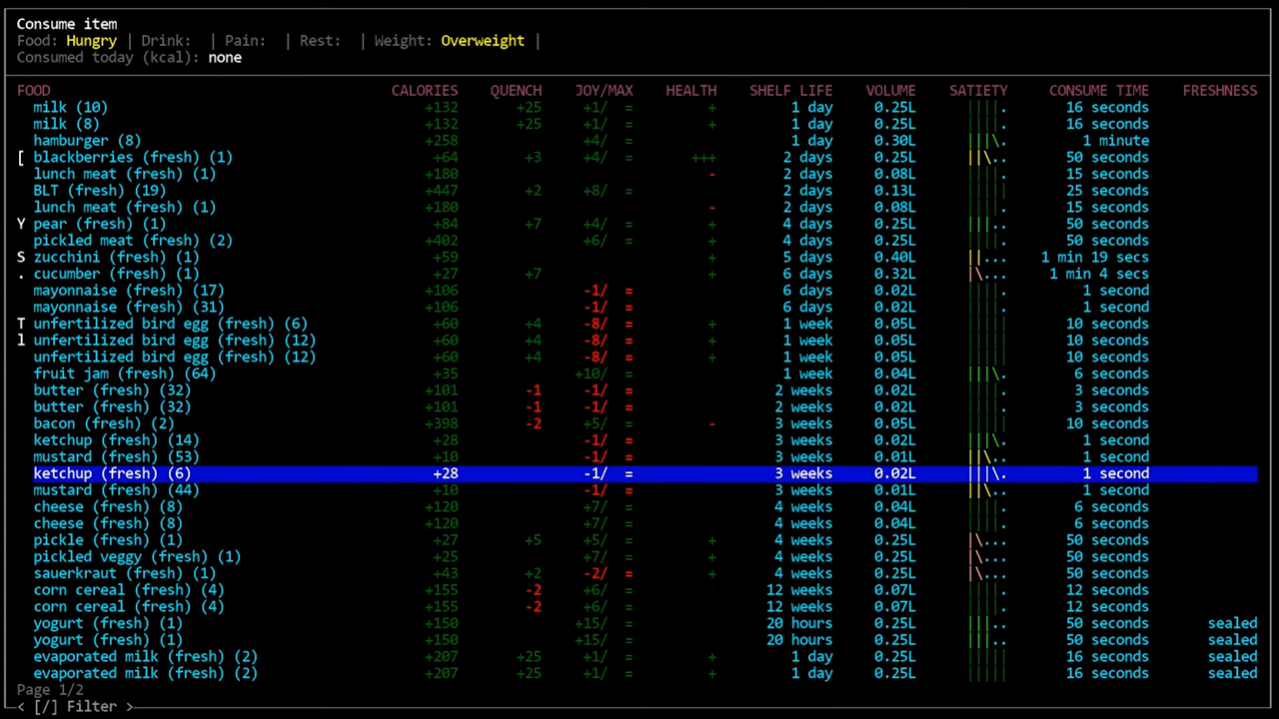
key("Down")
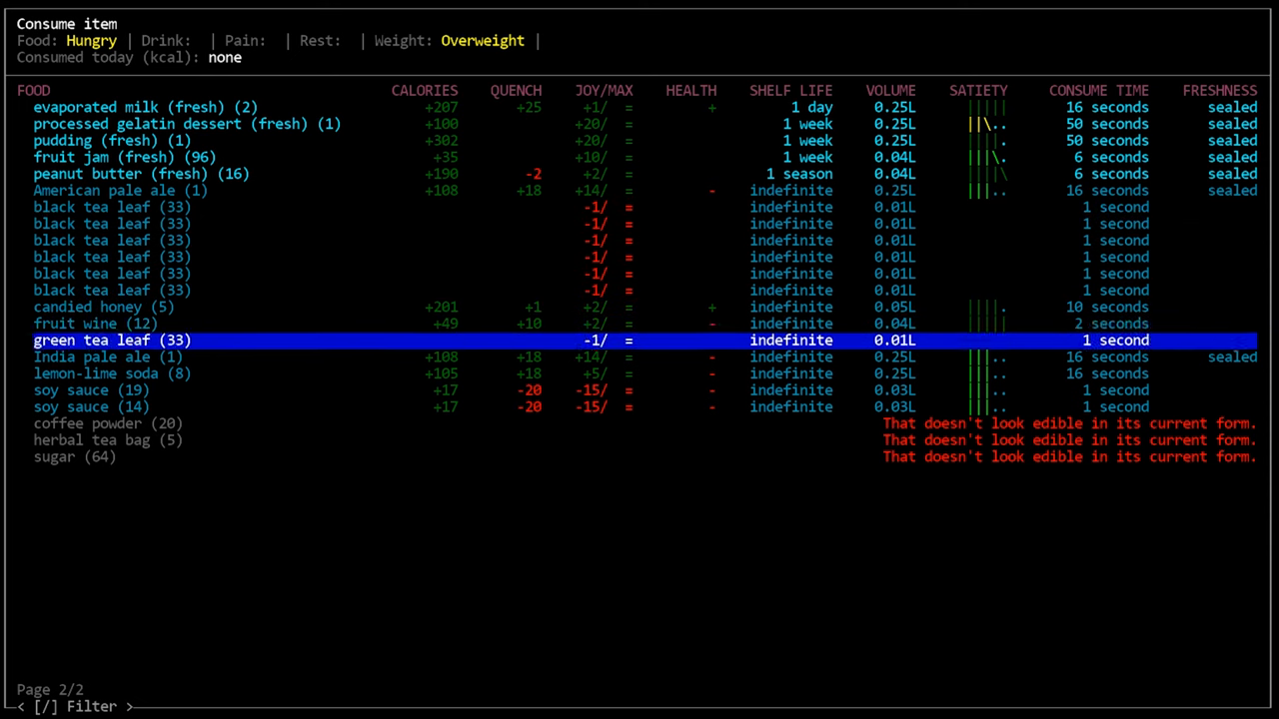
key("up")
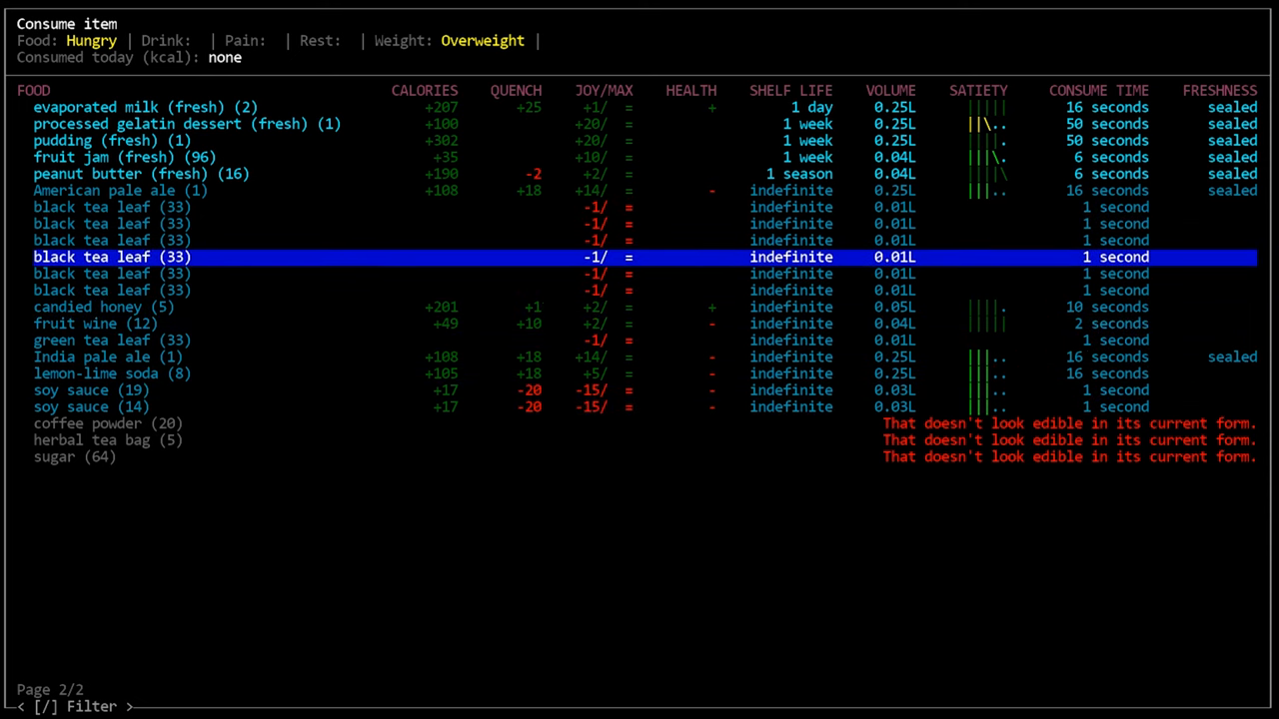
key("Up")
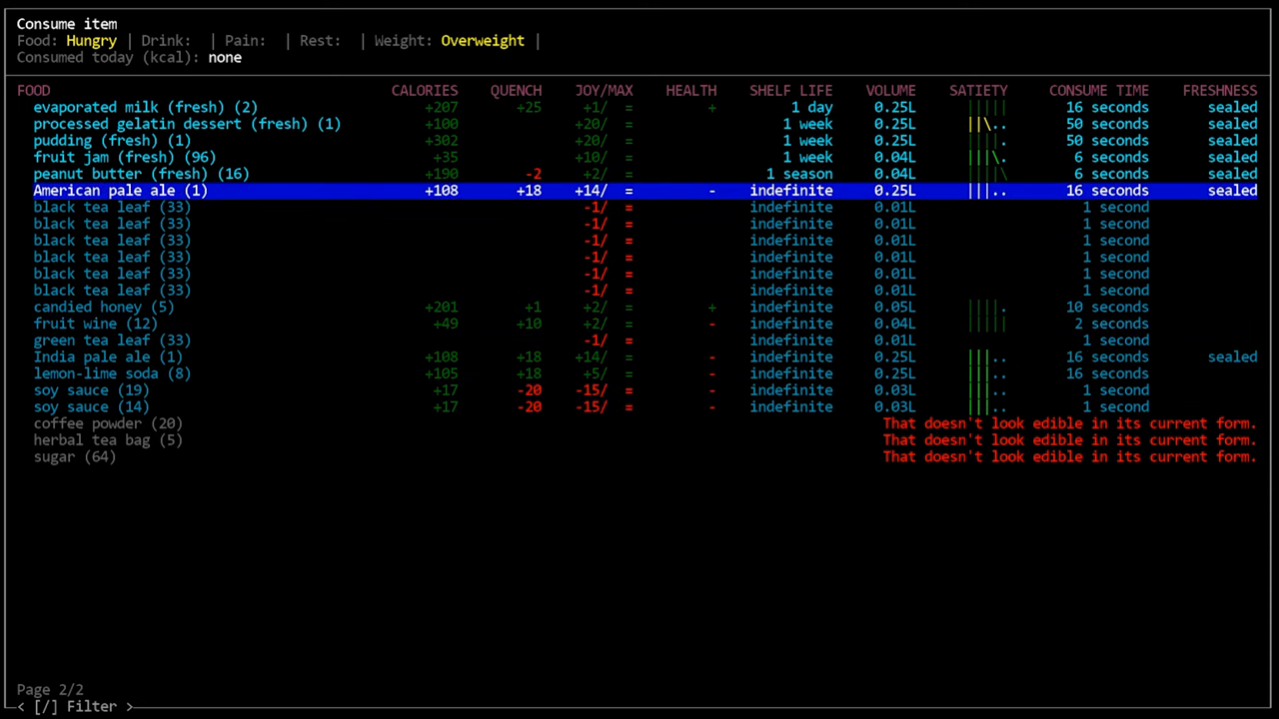
key("Down")
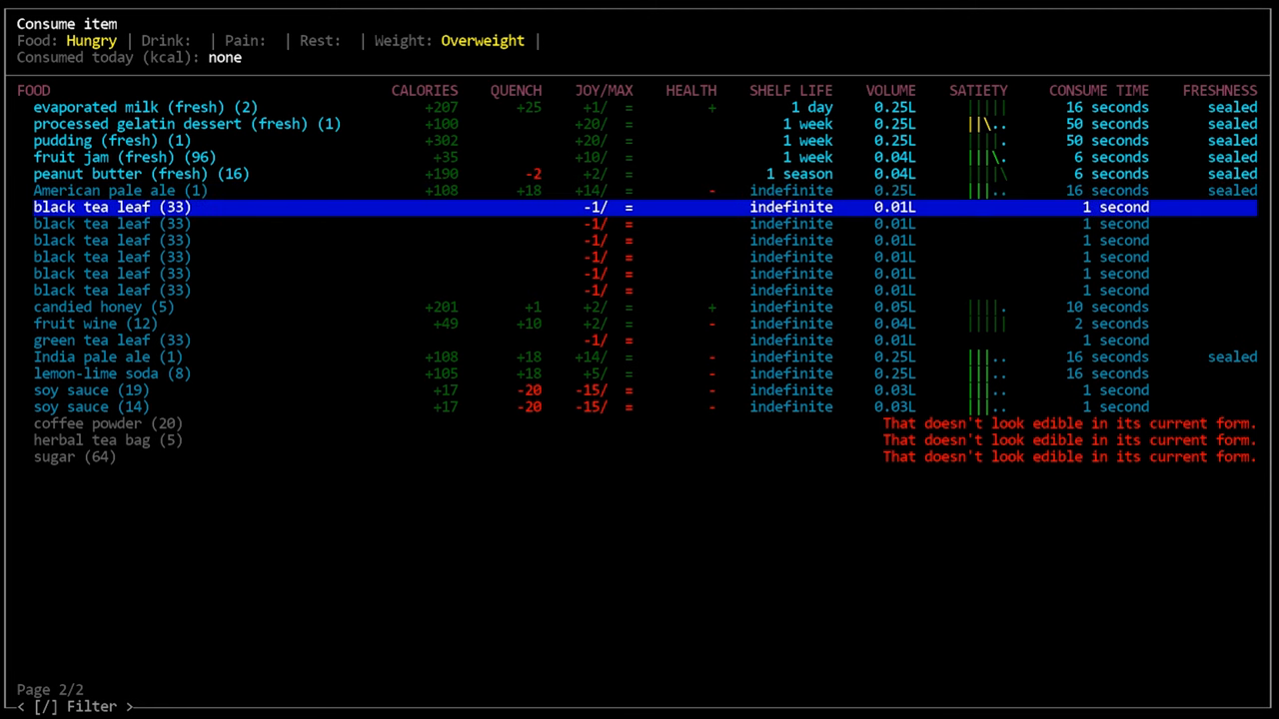
key("Up")
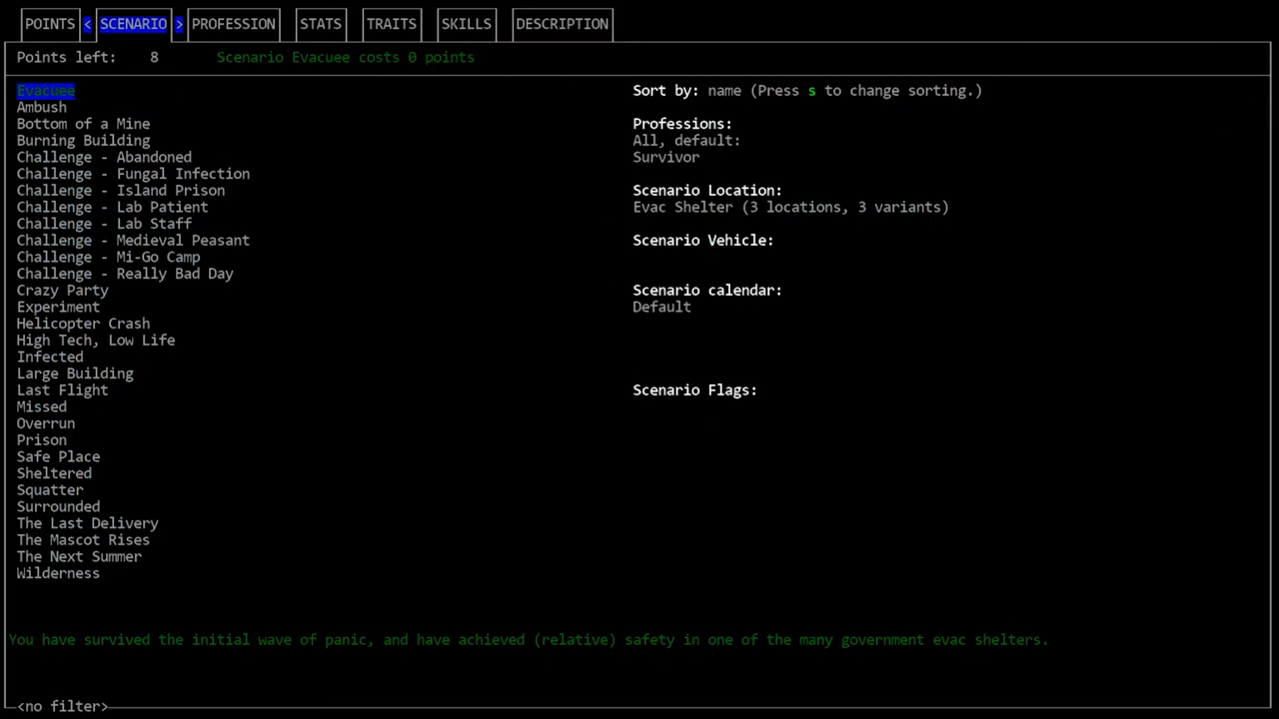
Start another character's game and browse its eleven-page floor food eat list to page 1.
key("s")
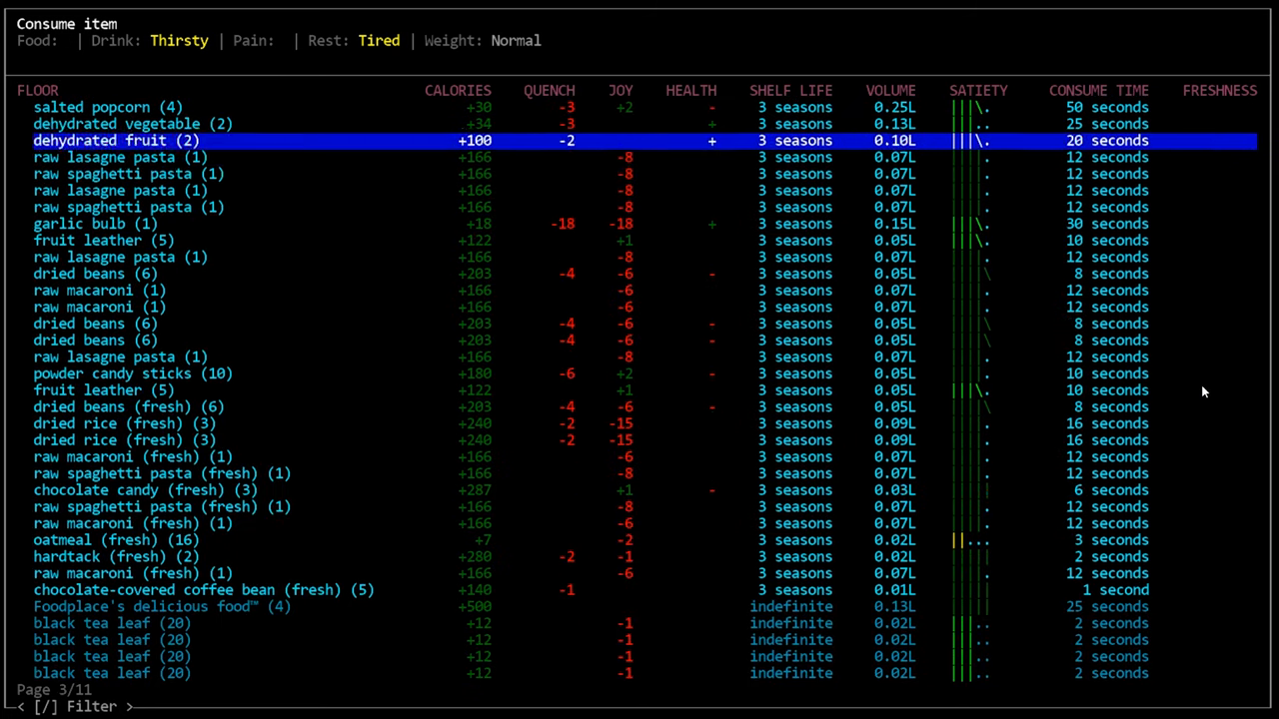
scroll("down", 3)
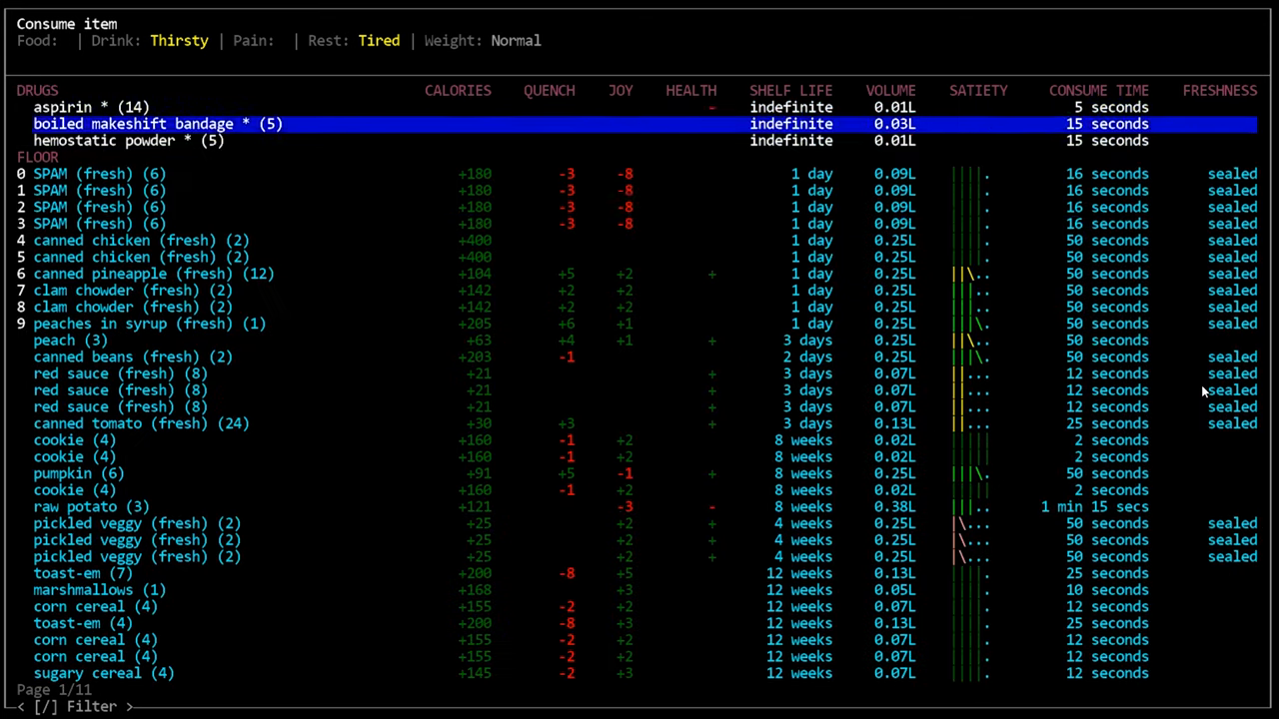
key("Down")
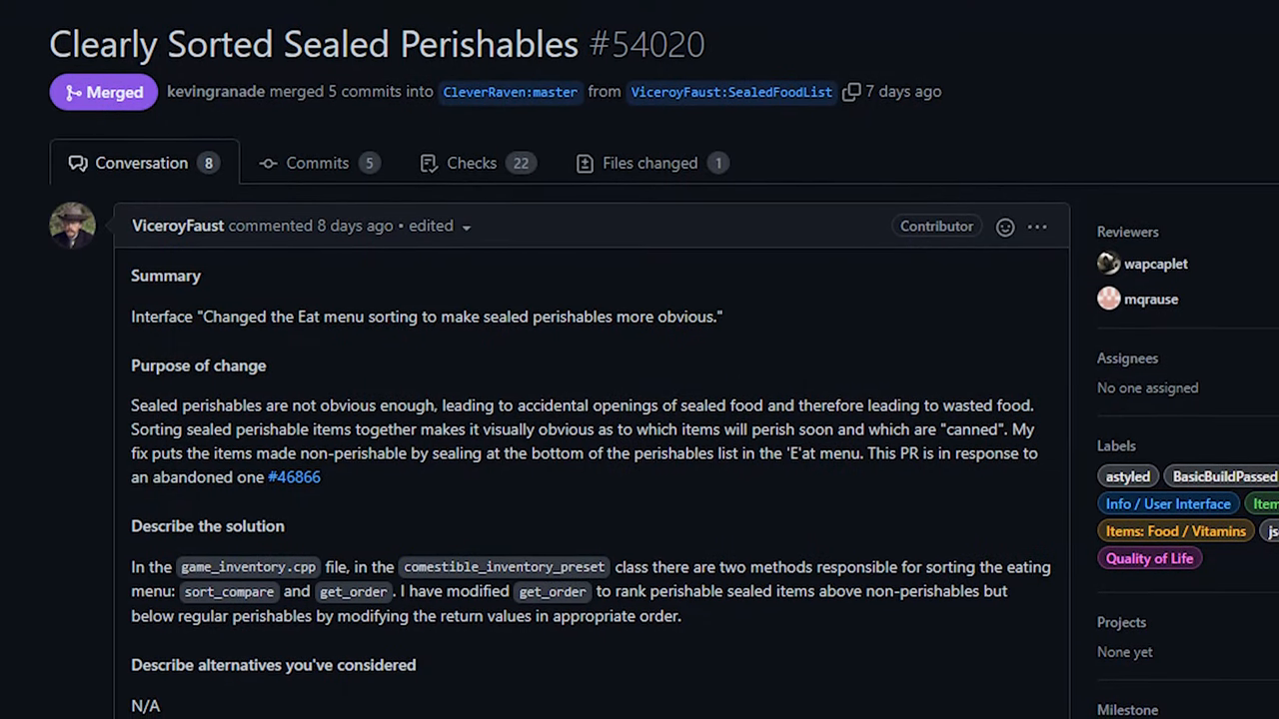
Scroll through PR #53852's summary, solution list and testing notes.
scroll("down", 3)
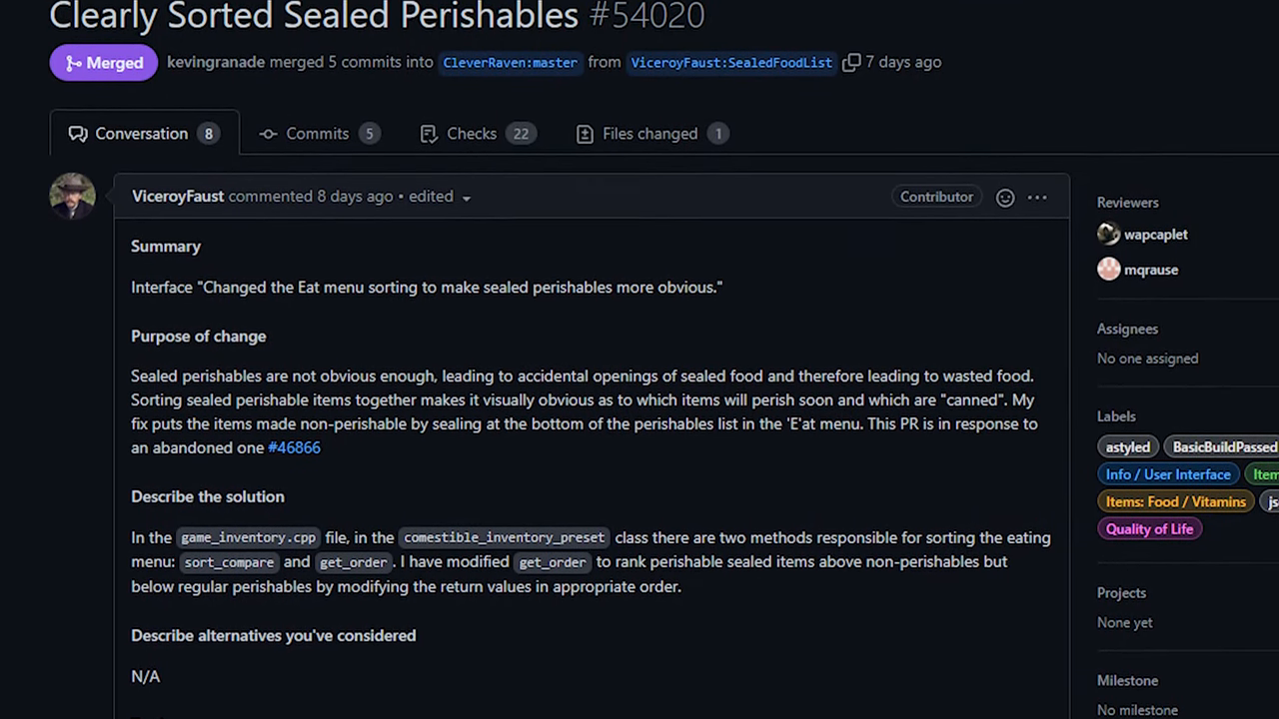
scroll("down", 3)
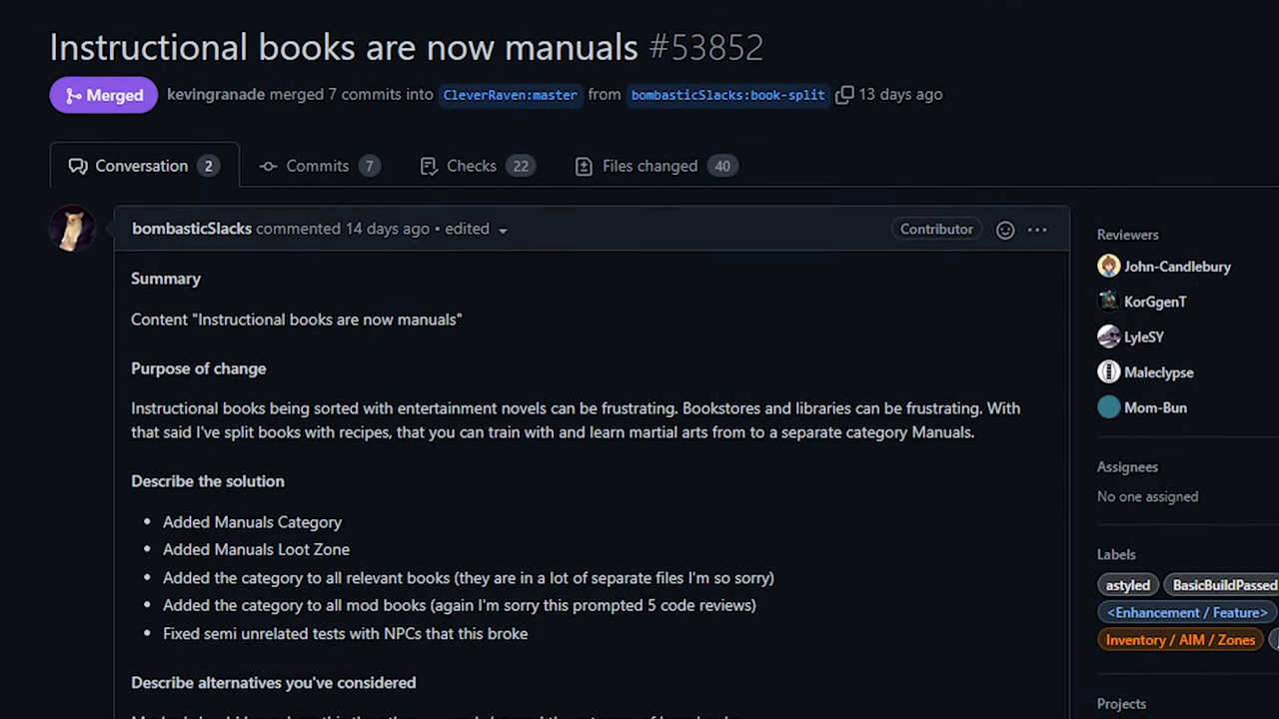
scroll("down", 3)
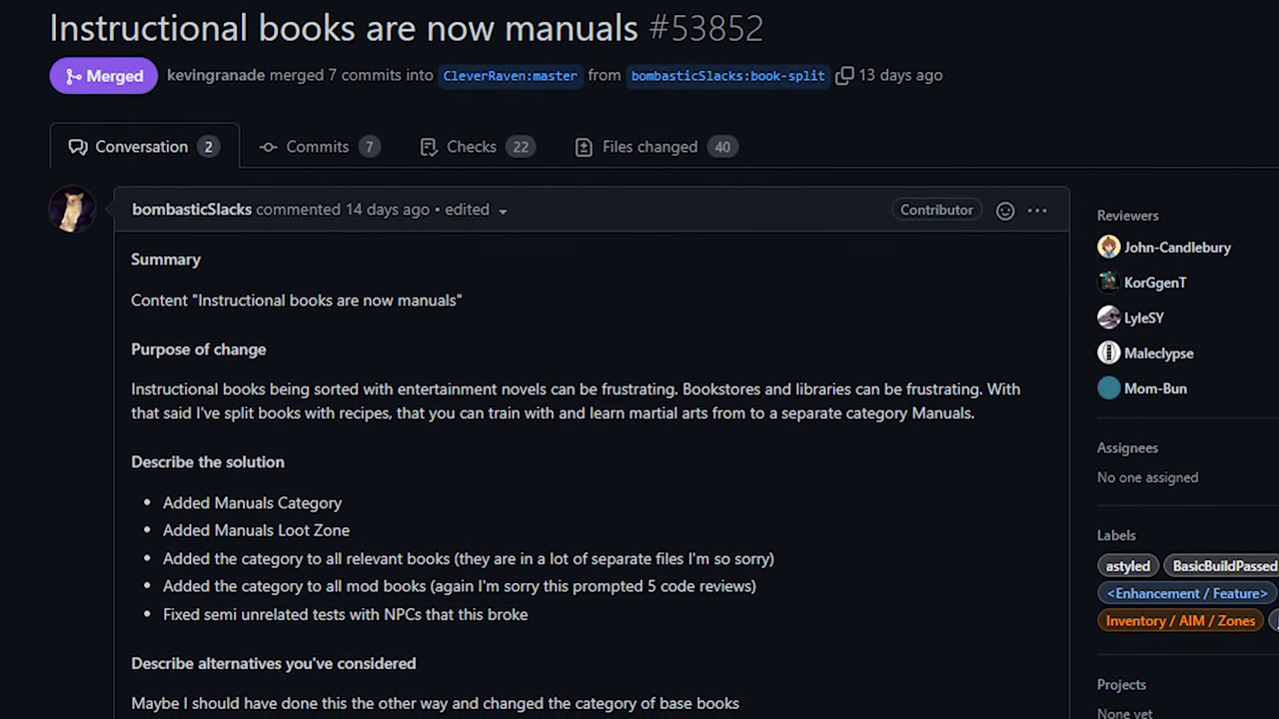
scroll("down", 3)
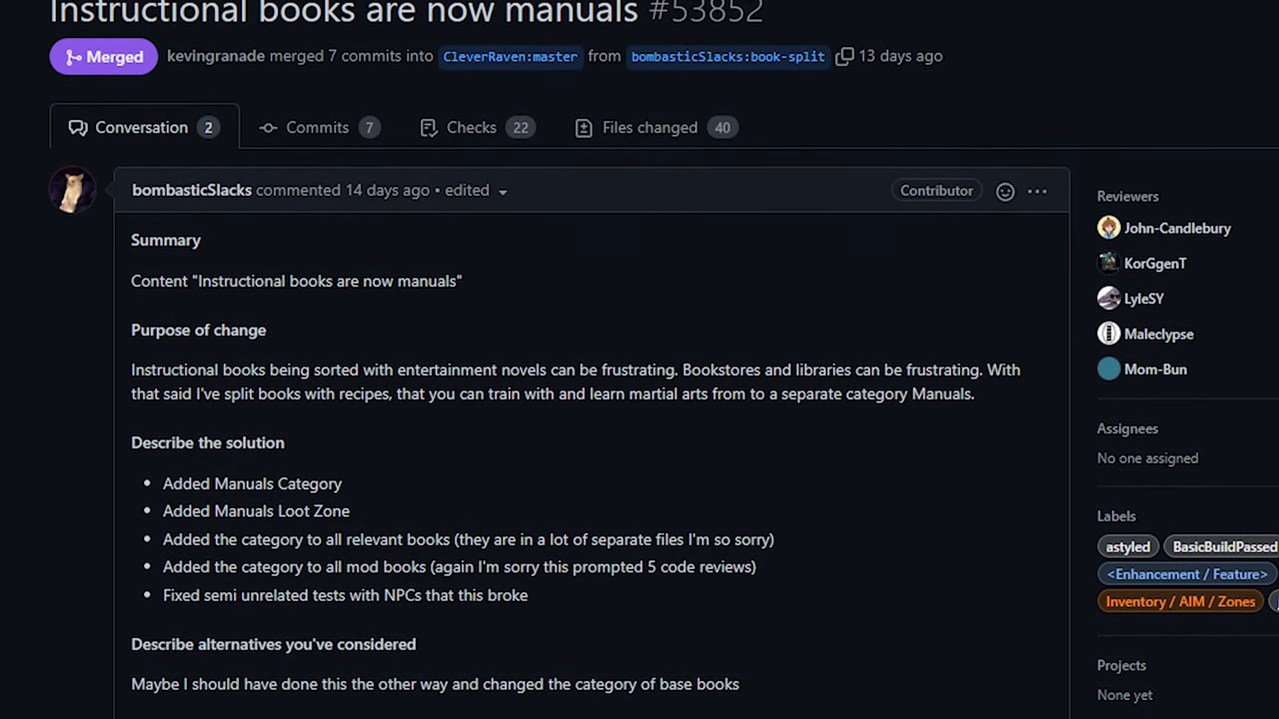
scroll("down", 3)
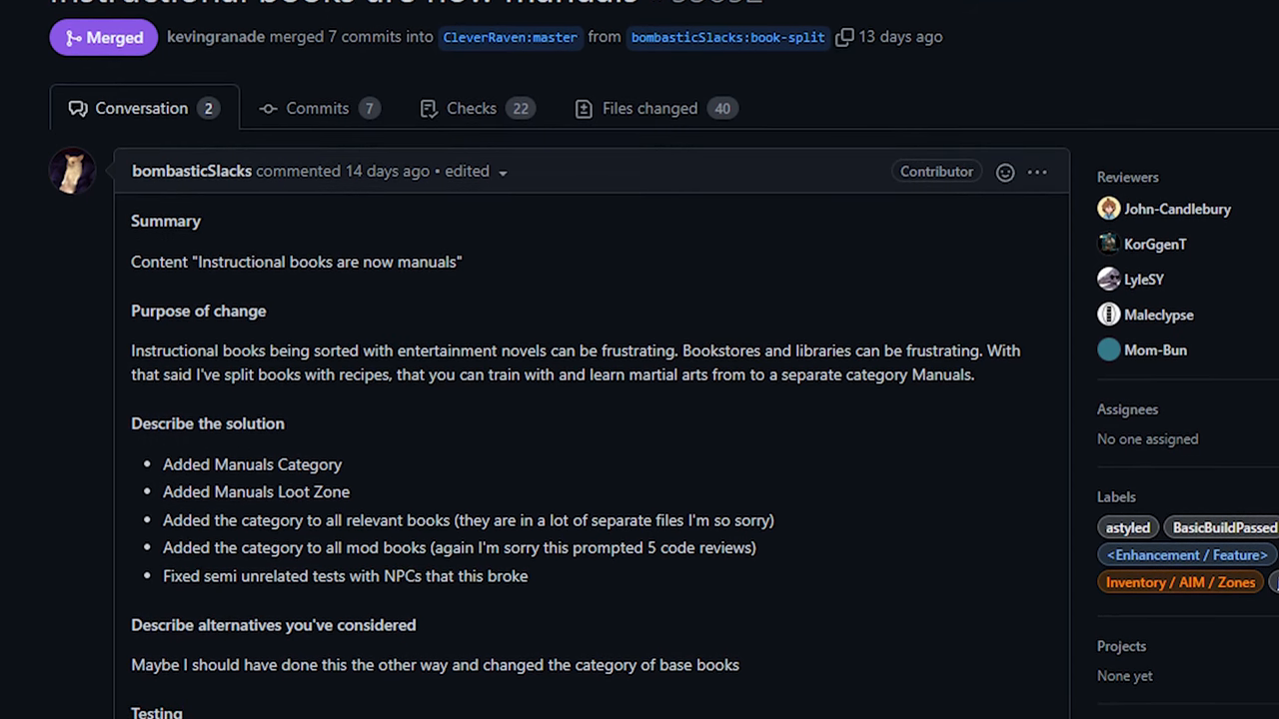
scroll("down", 3)
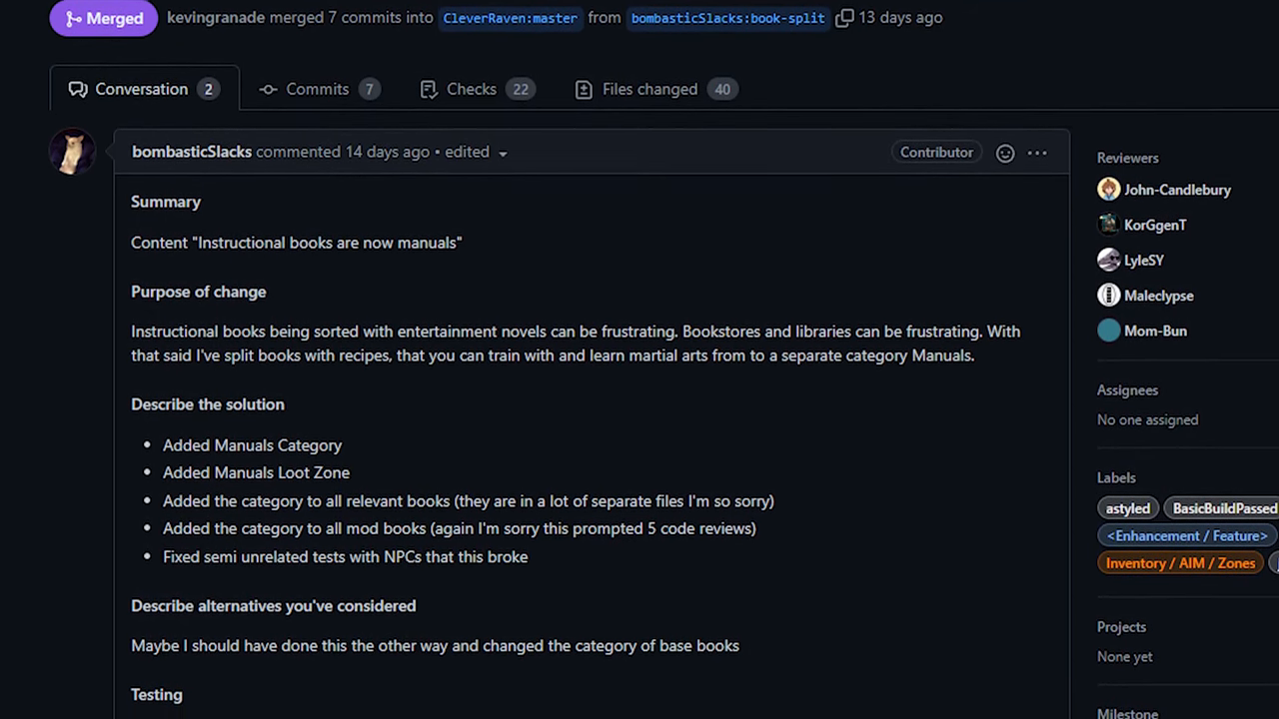
scroll("down", 3)
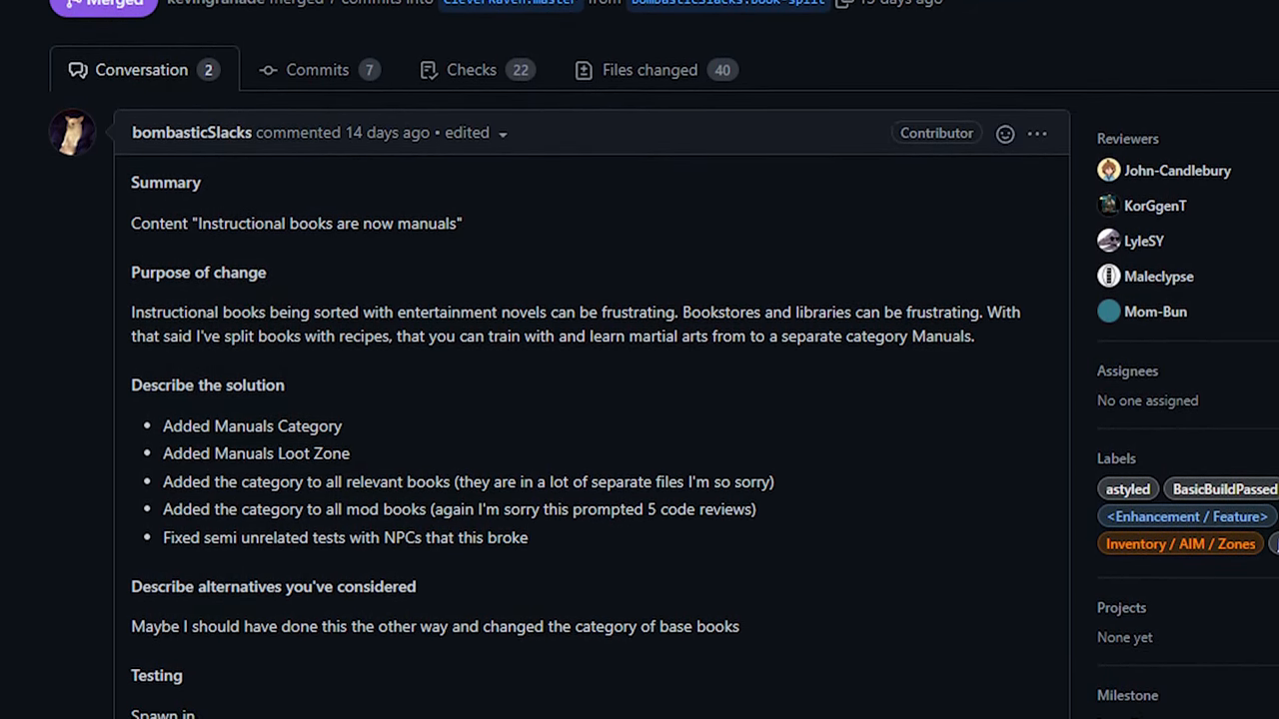
scroll("down", 3)
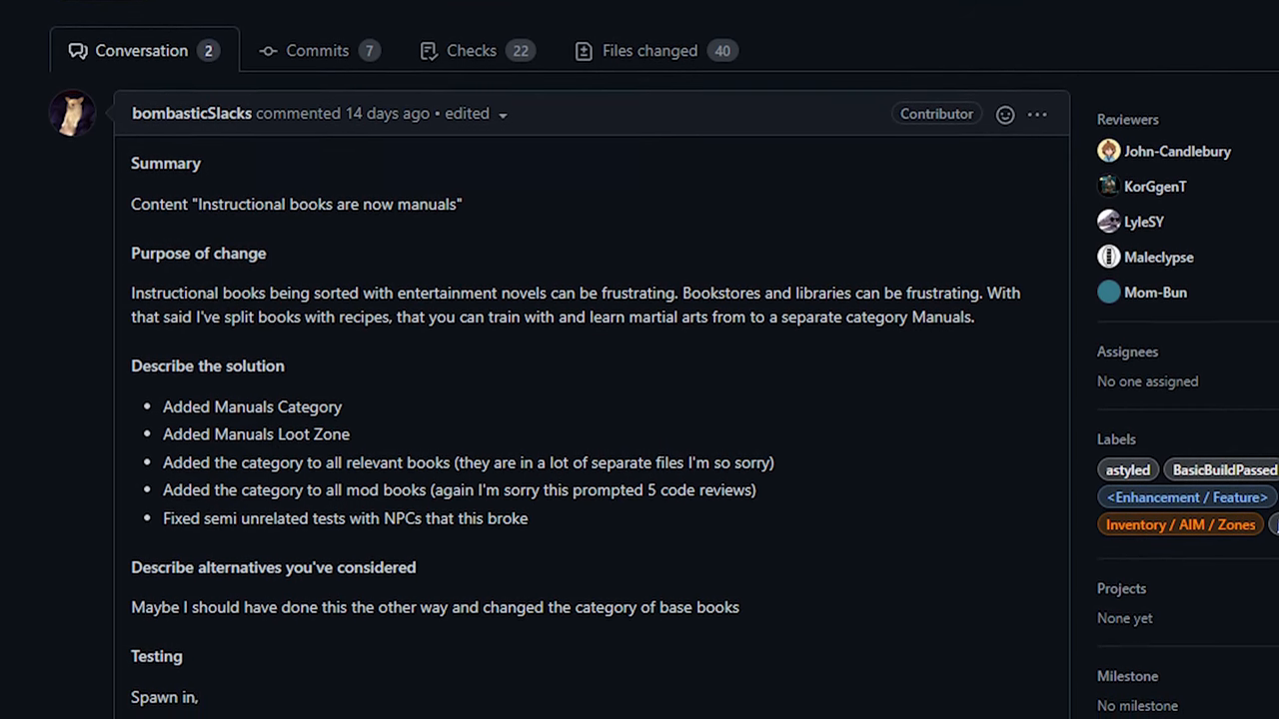
scroll("down", 3)
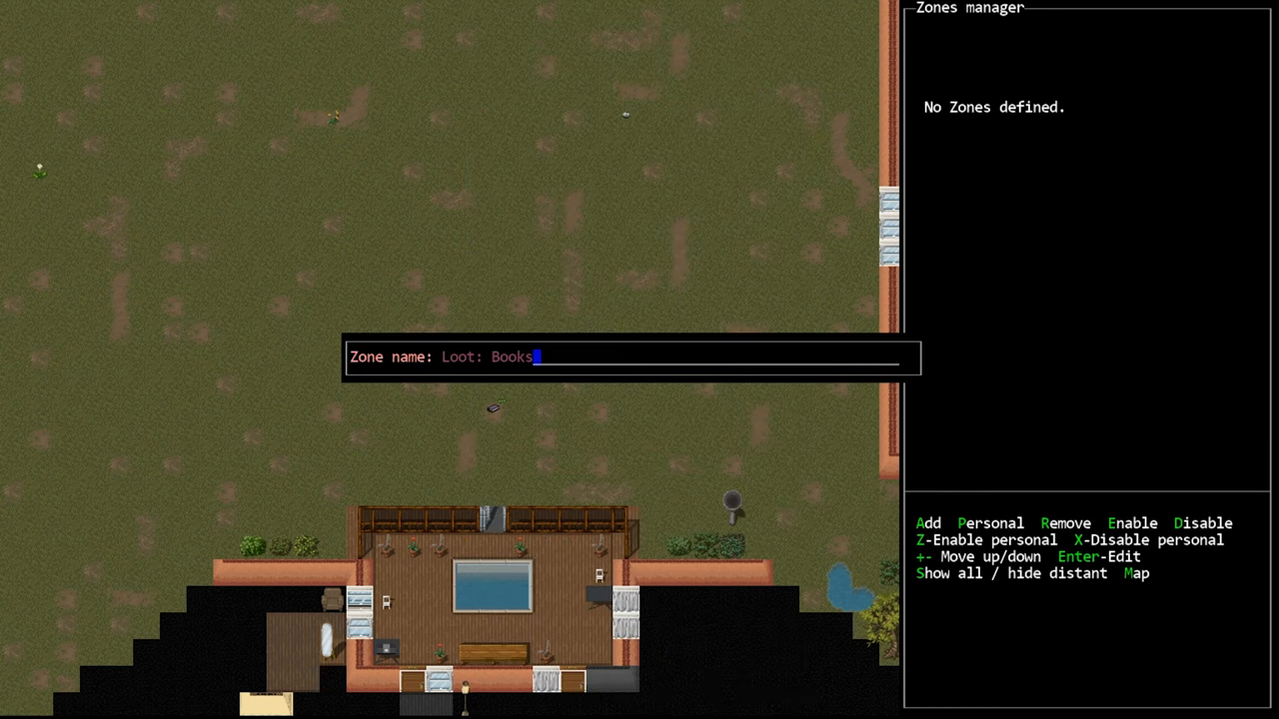
Confirm the Loot: Books zone, add Loot: Manuals, and run sort-out-loot.
key("Enter")
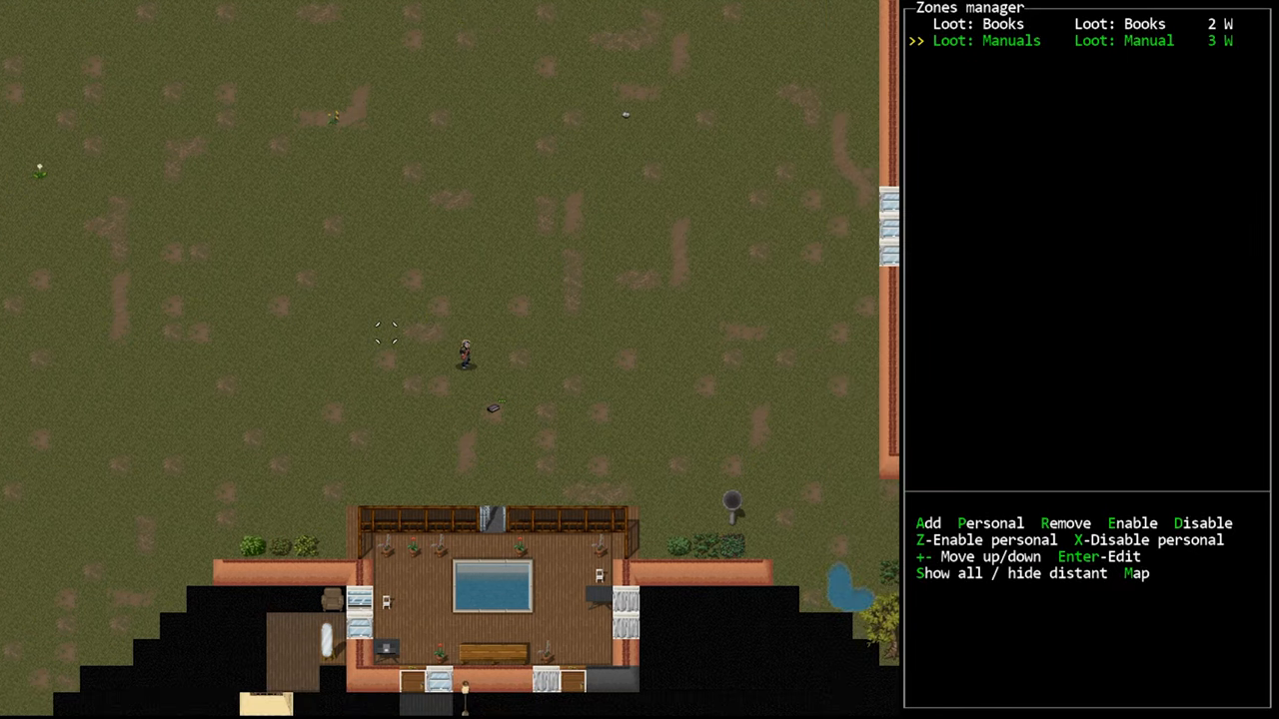
left_click(927, 522)
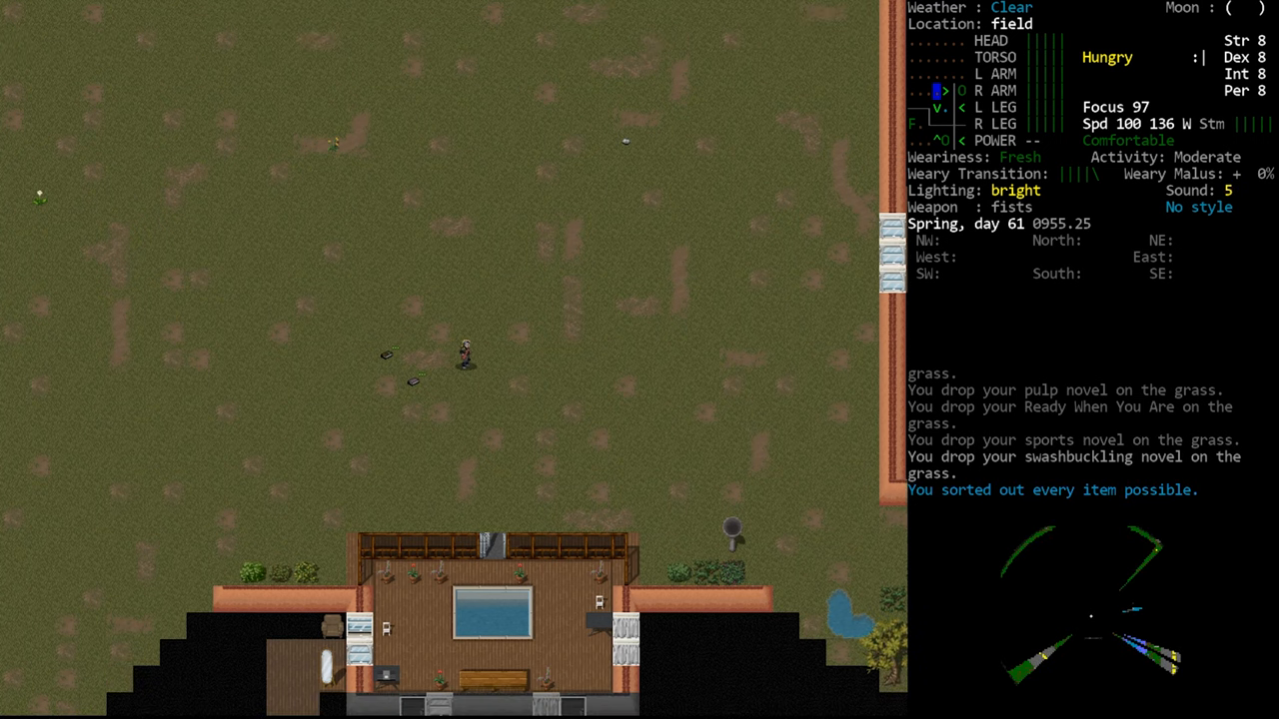
key("g")
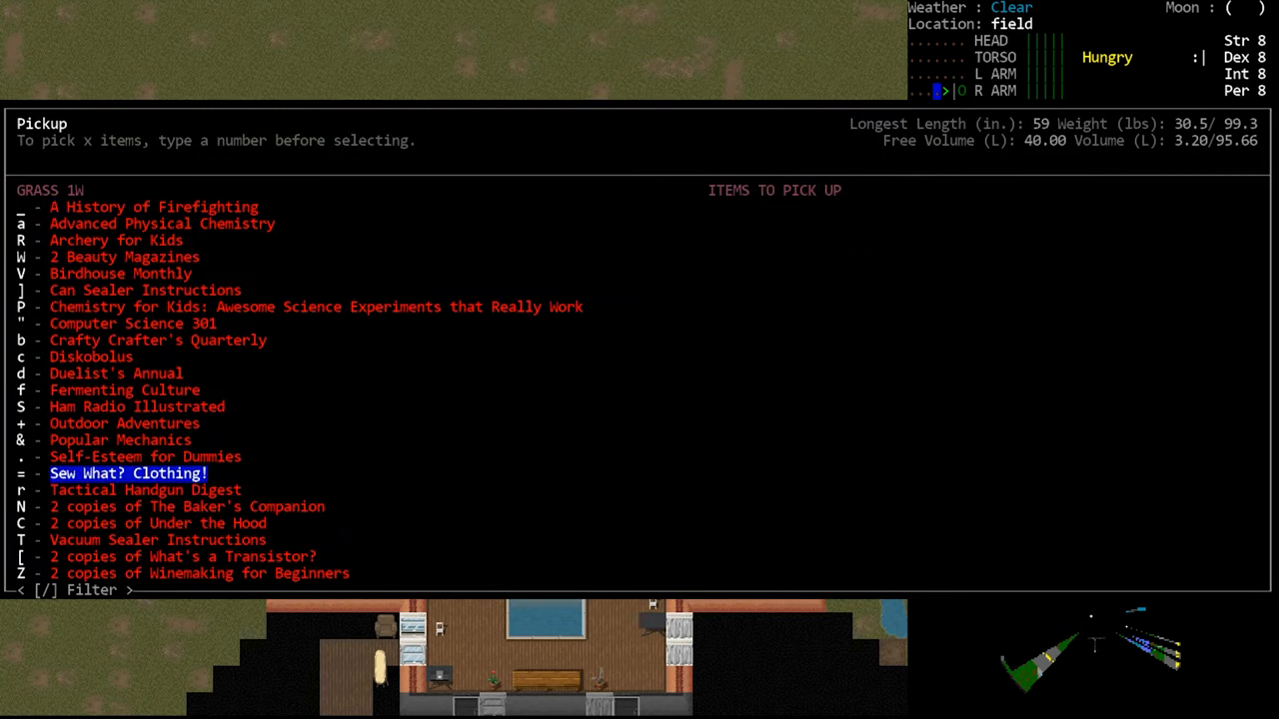
Select the books for pickup and drop them on the sidewalk outside the bookstore.
key("up")
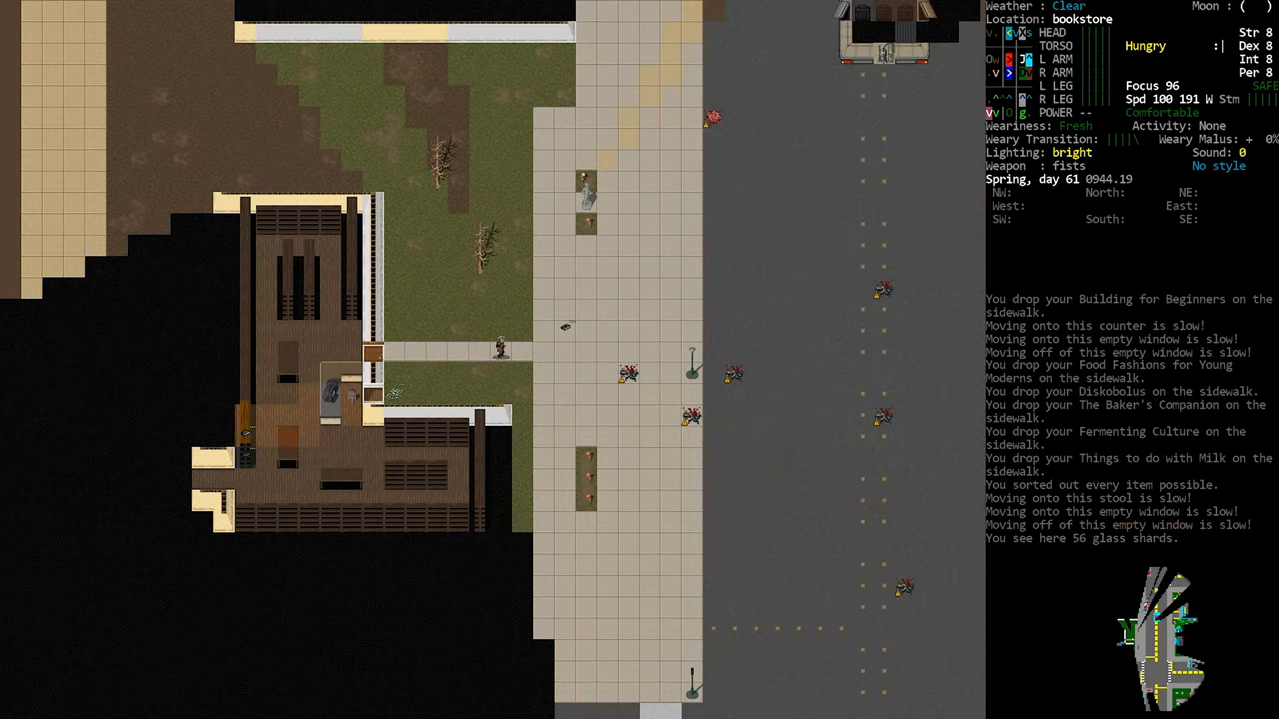
key("g")
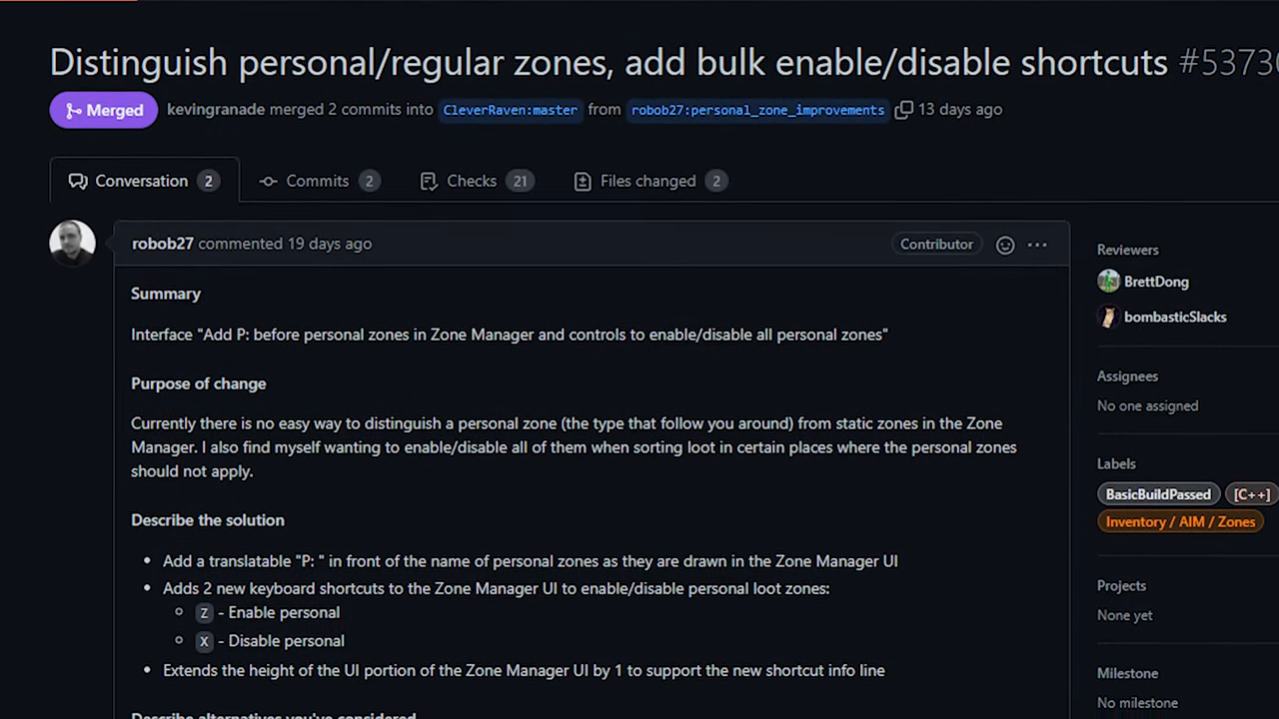
Scroll through PR #53730's description of personal zones and bulk enable/disable shortcuts.
scroll("down", 3)
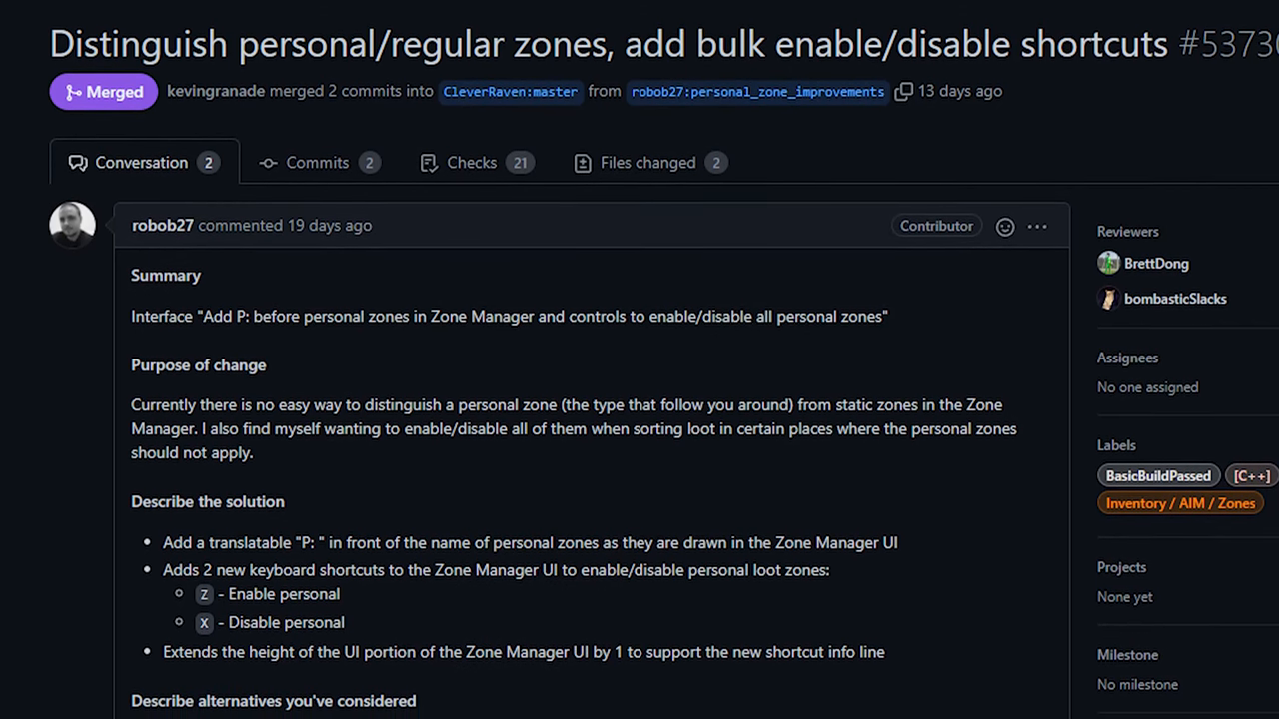
scroll("down", 3)
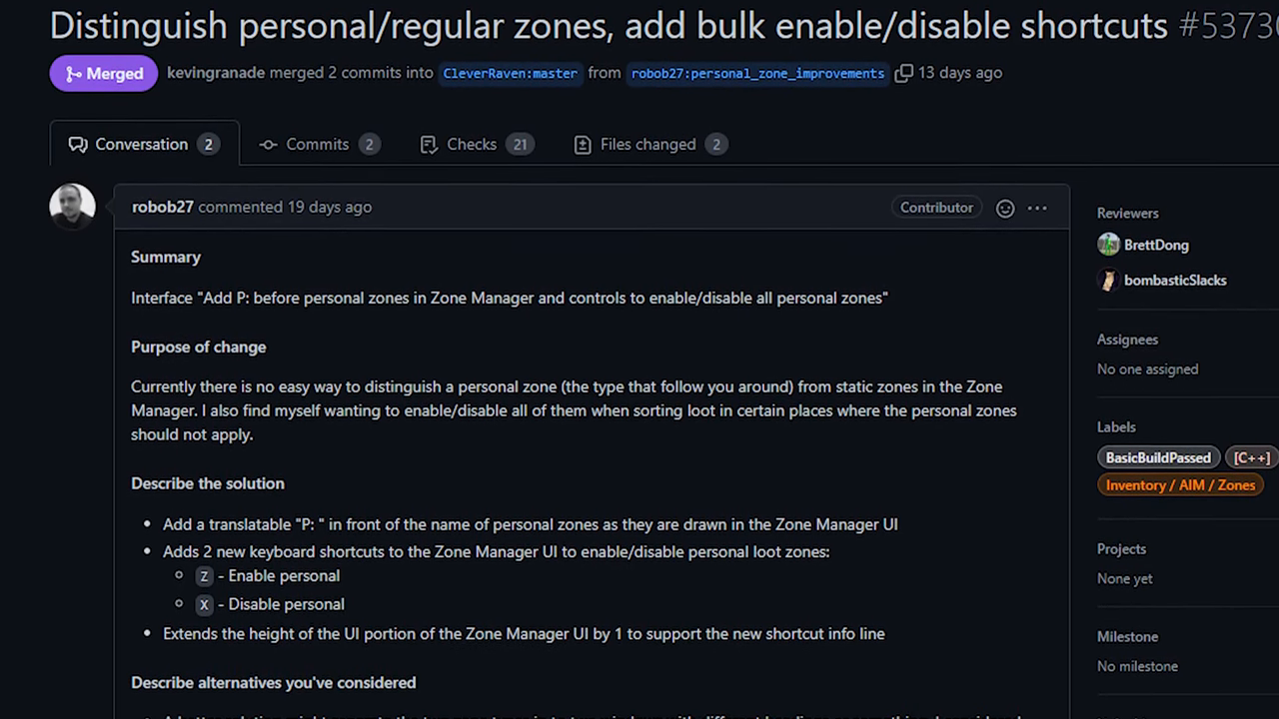
scroll("down", 3)
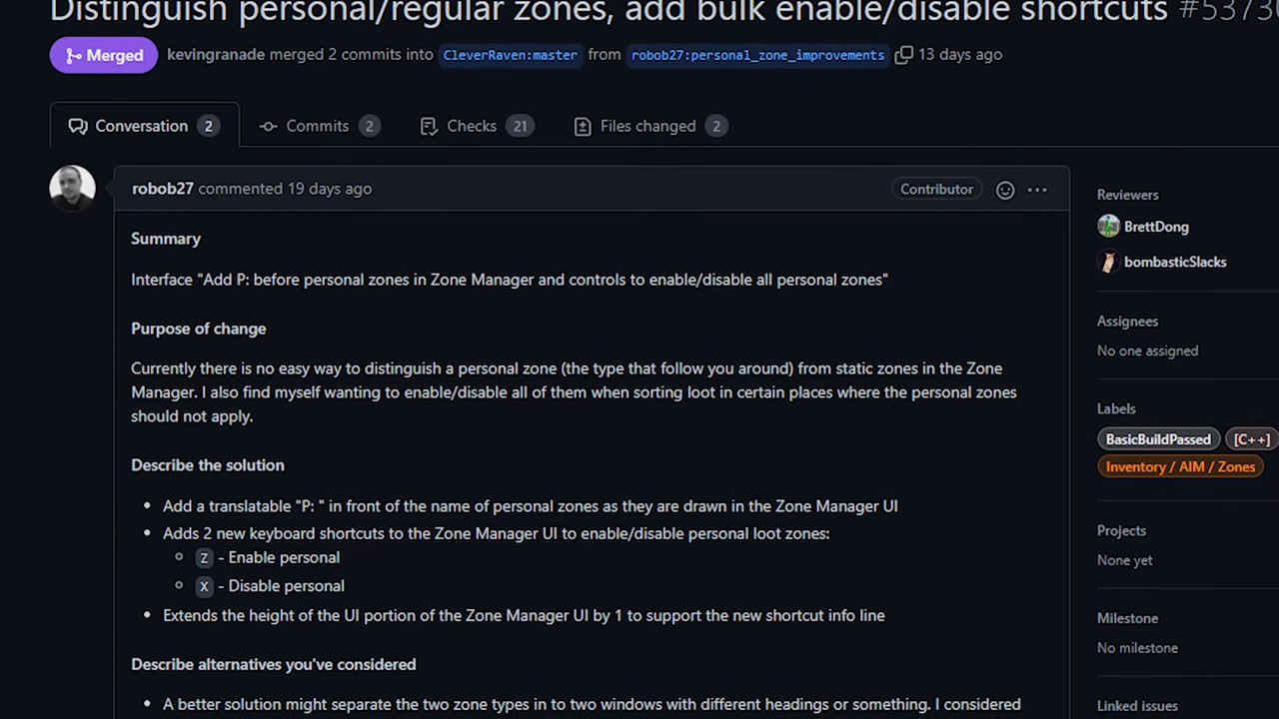
scroll("down", 3)
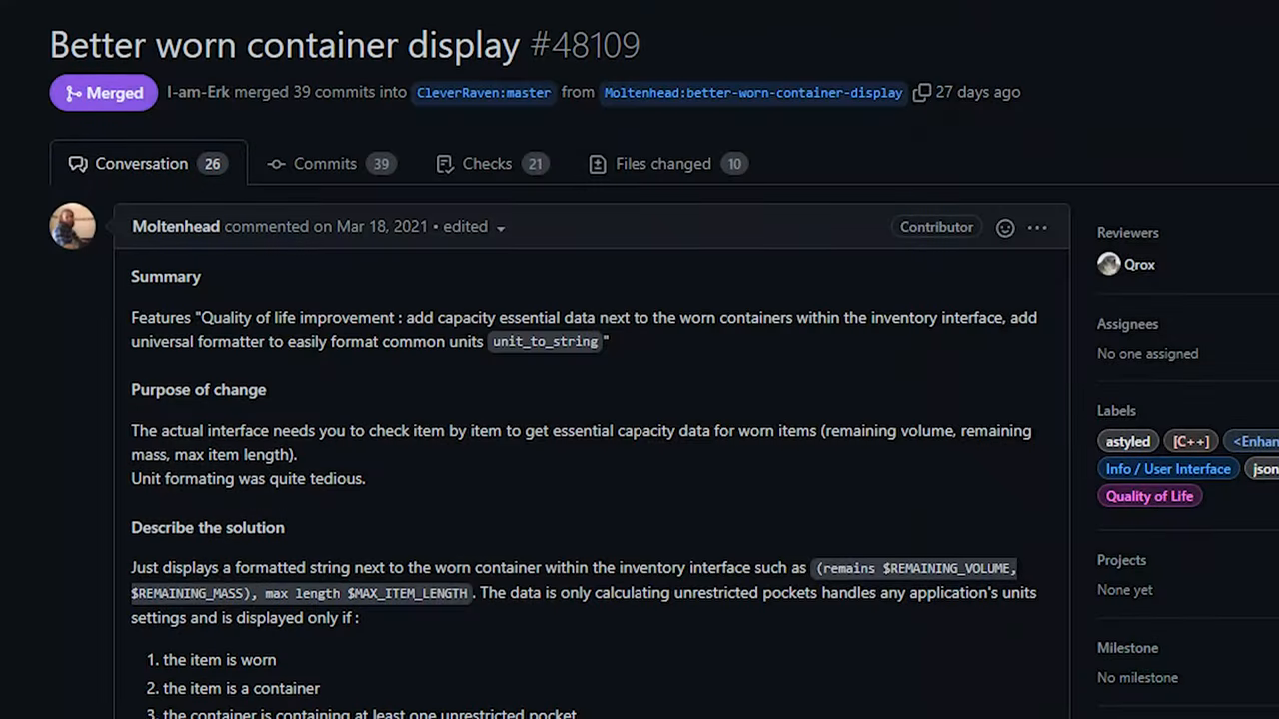
Scroll down PR #48109's summary and solution for worn container capacity display.
scroll("down", 3)
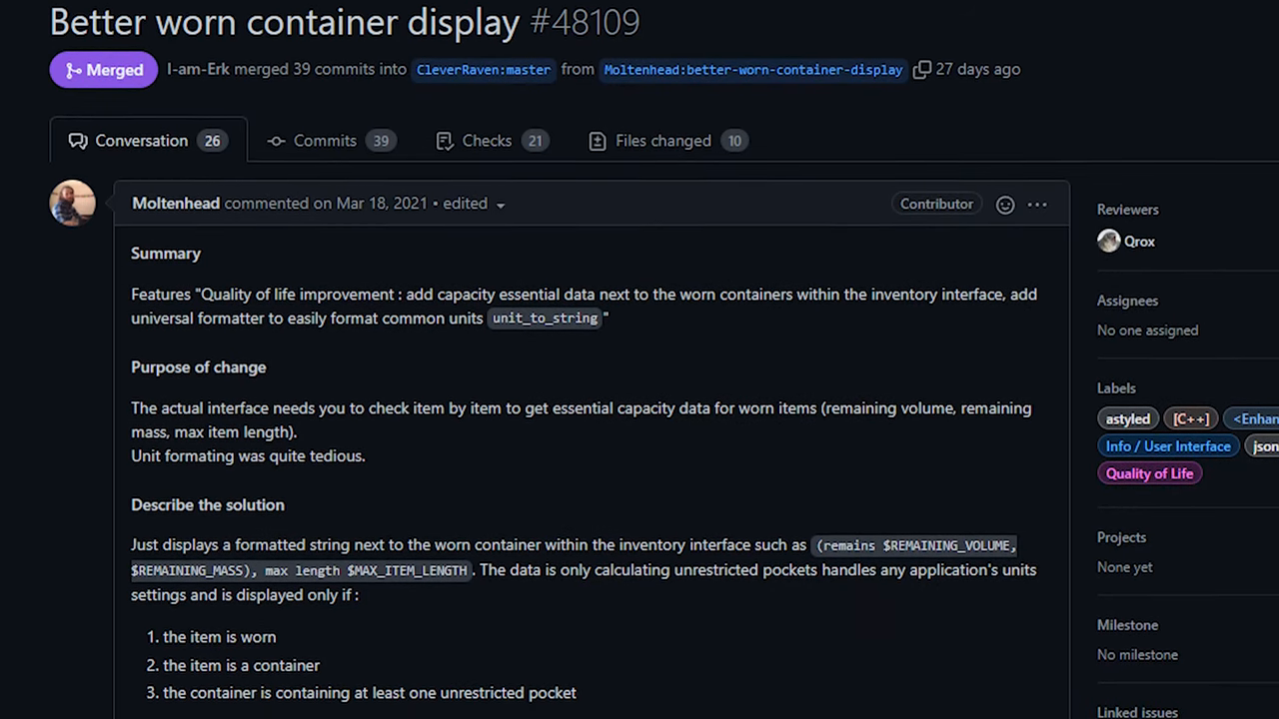
scroll("down", 3)
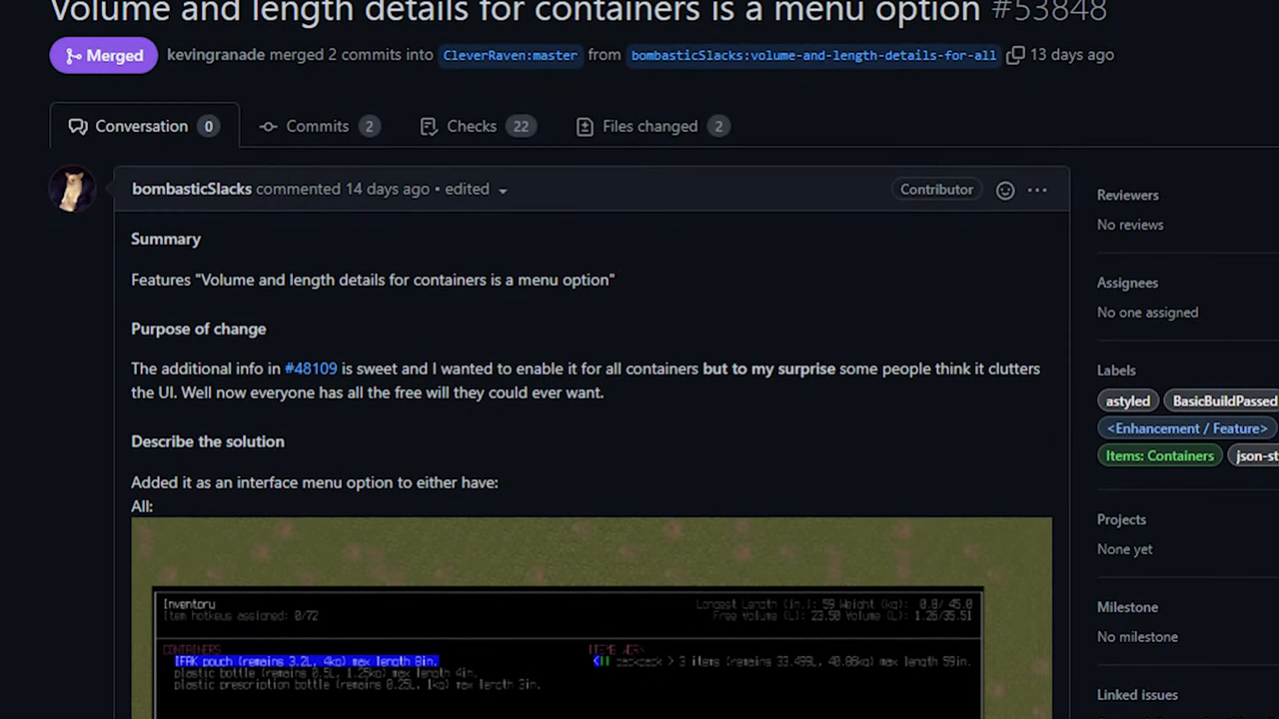
Scroll through PR #53848, then #48109's description down to the unit_to_string notes.
scroll("down", 3)
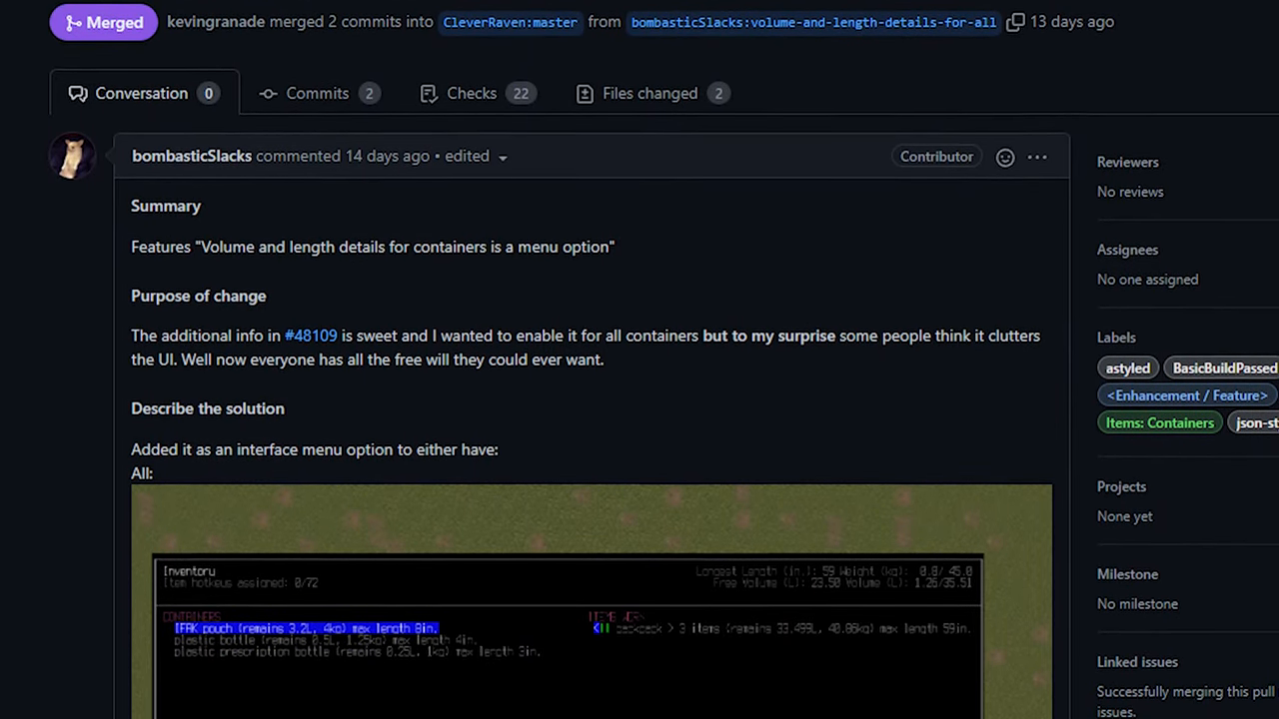
scroll("down", 3)
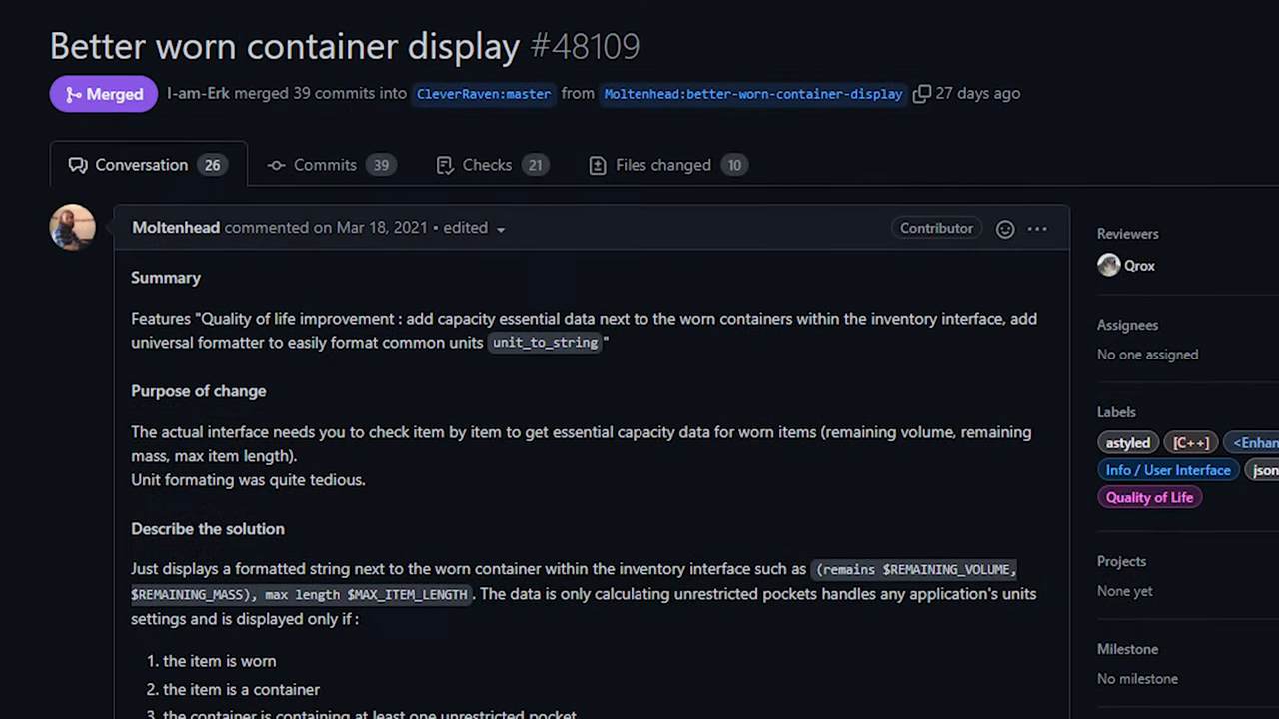
scroll("down", 3)
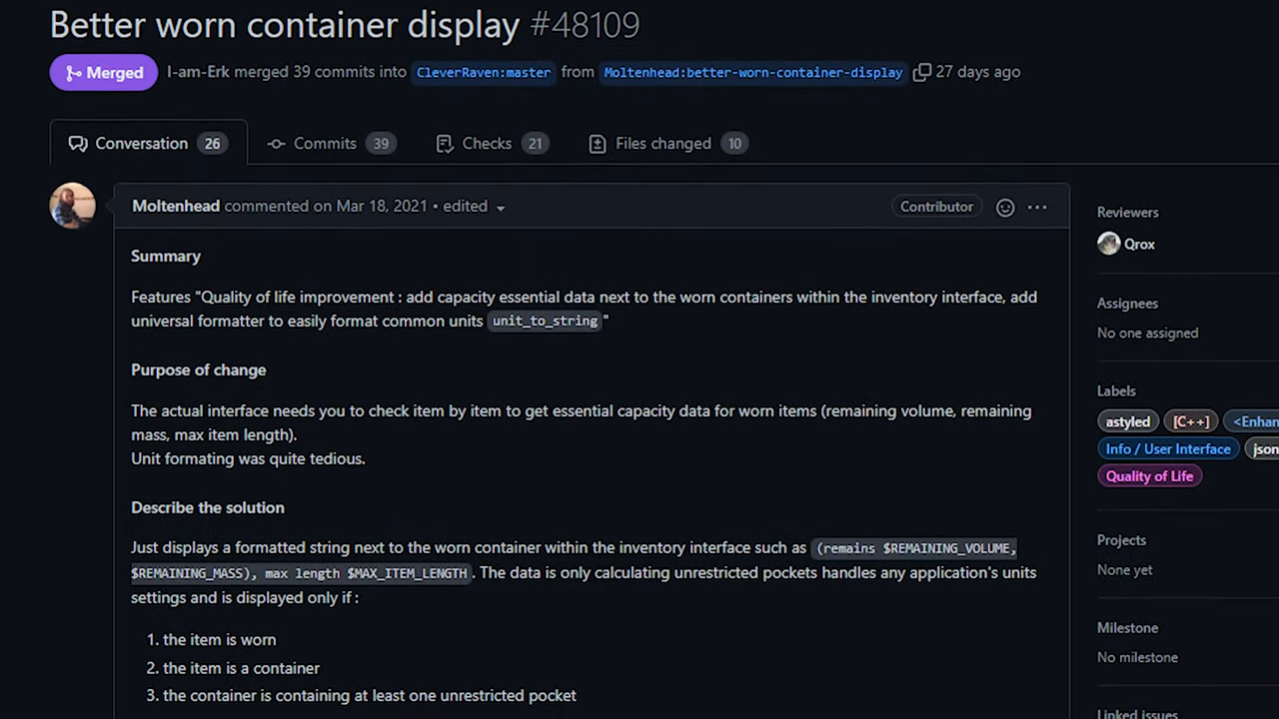
scroll("down", 3)
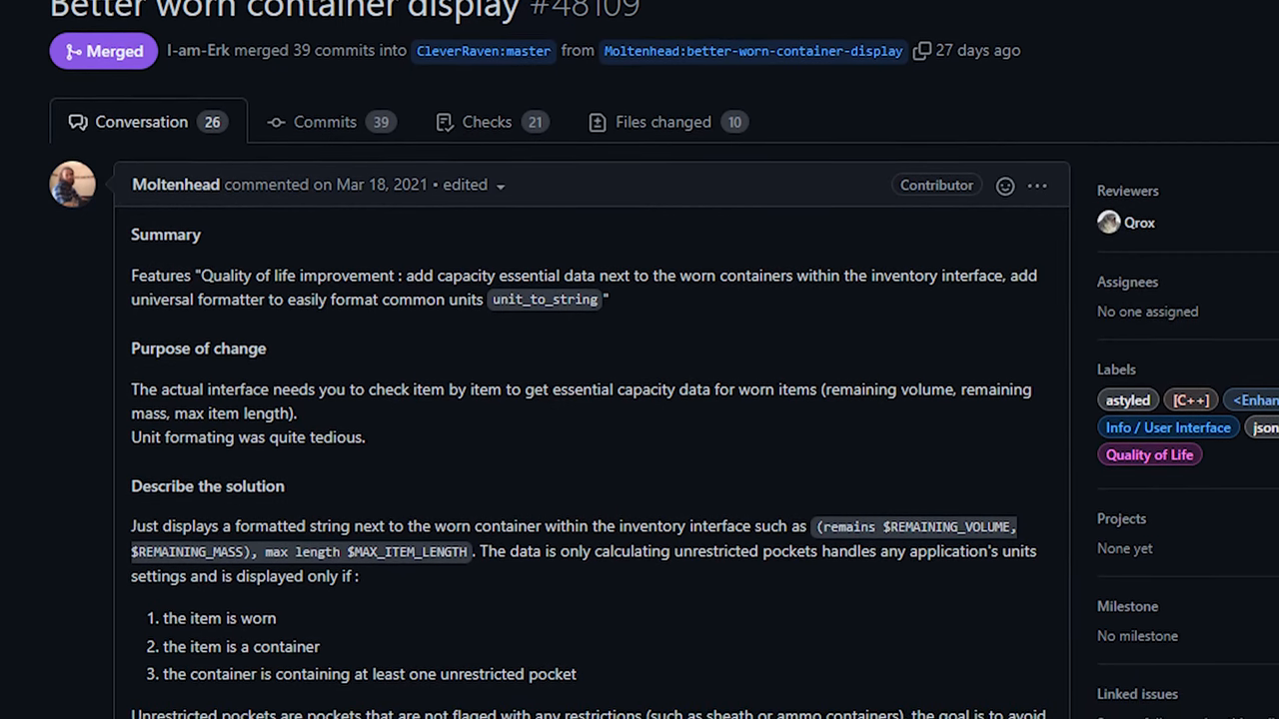
scroll("down", 3)
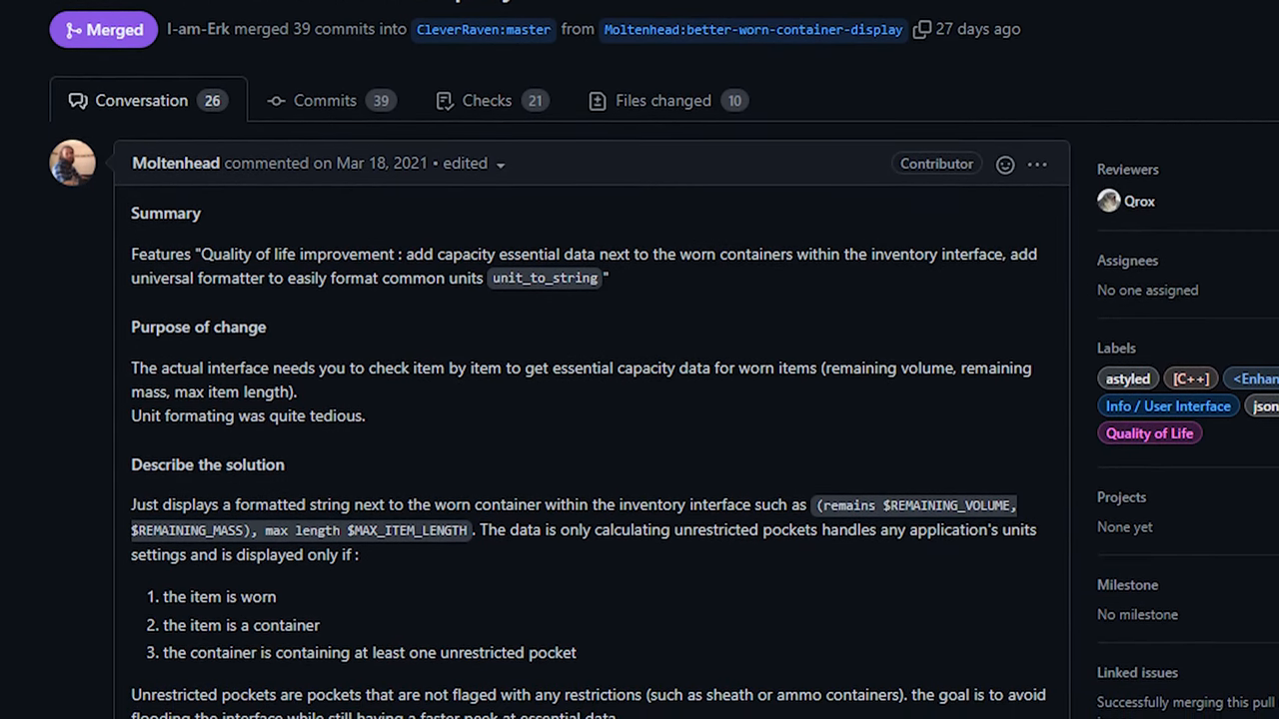
scroll("down", 3)
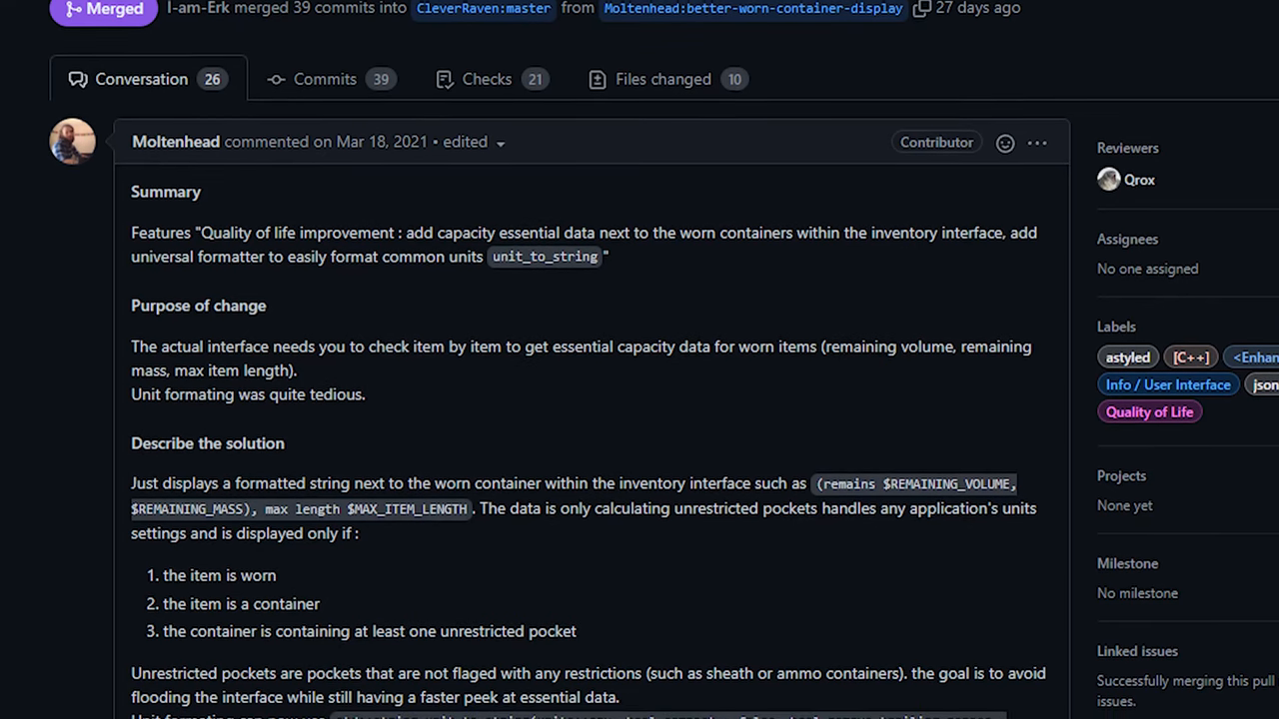
scroll("down", 3)
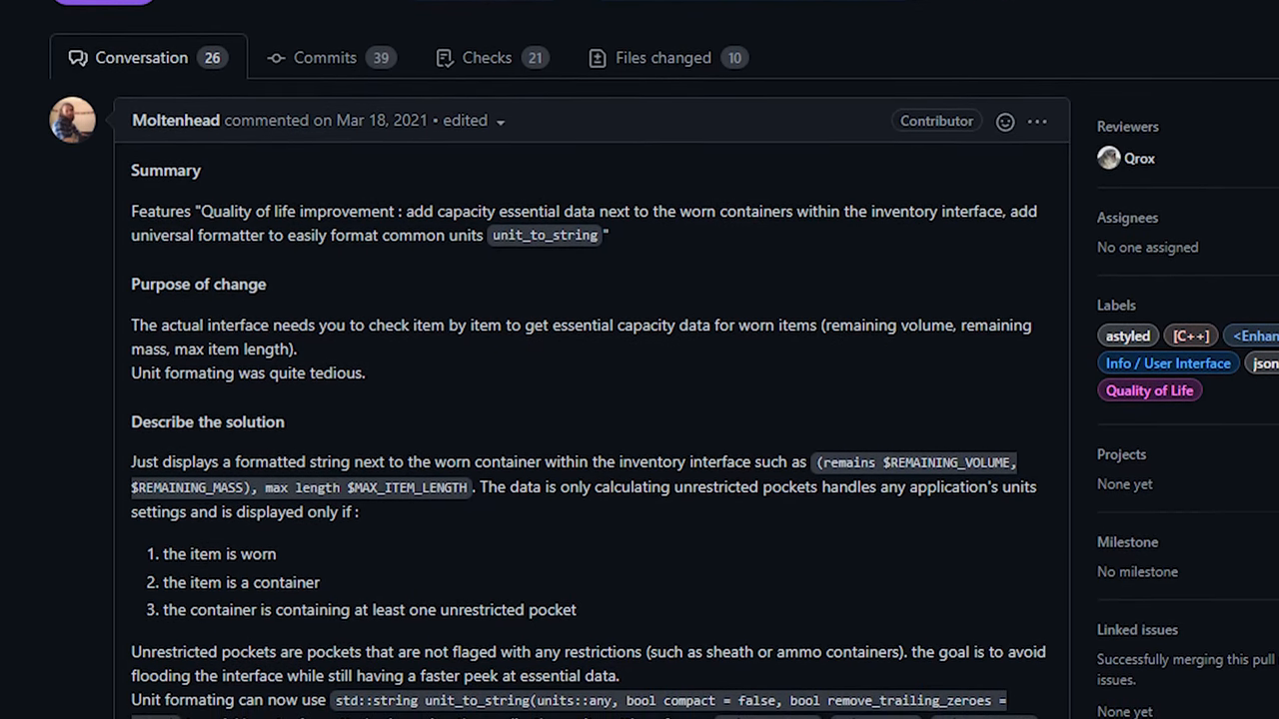
scroll("down", 3)
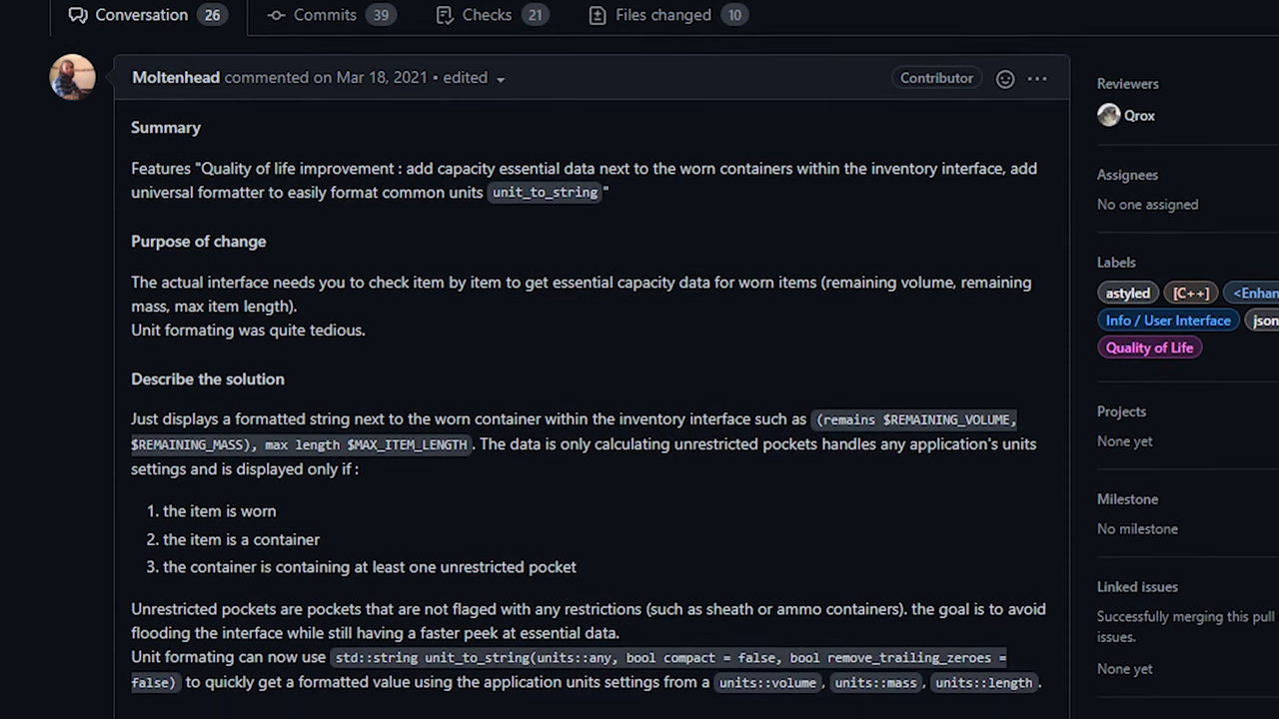
scroll("down", 3)
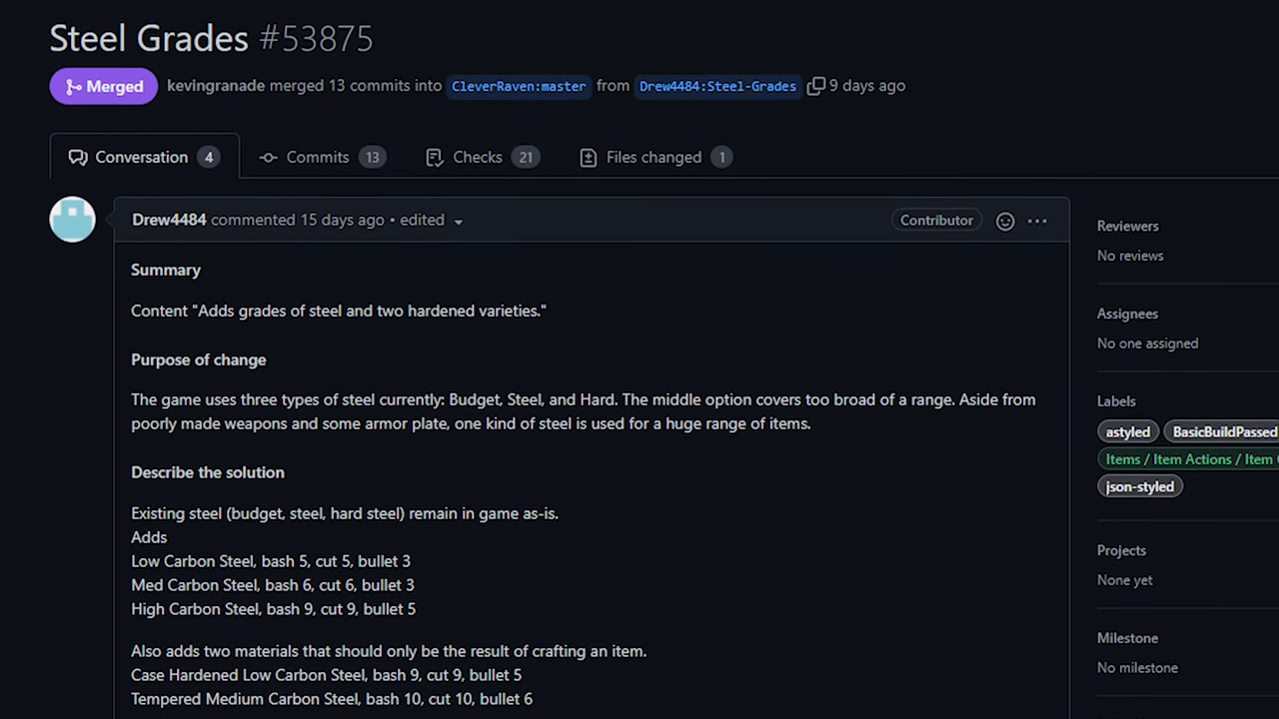
Scroll through PR #53875's list of new carbon steel grades and hardened varieties.
scroll("down", 3)
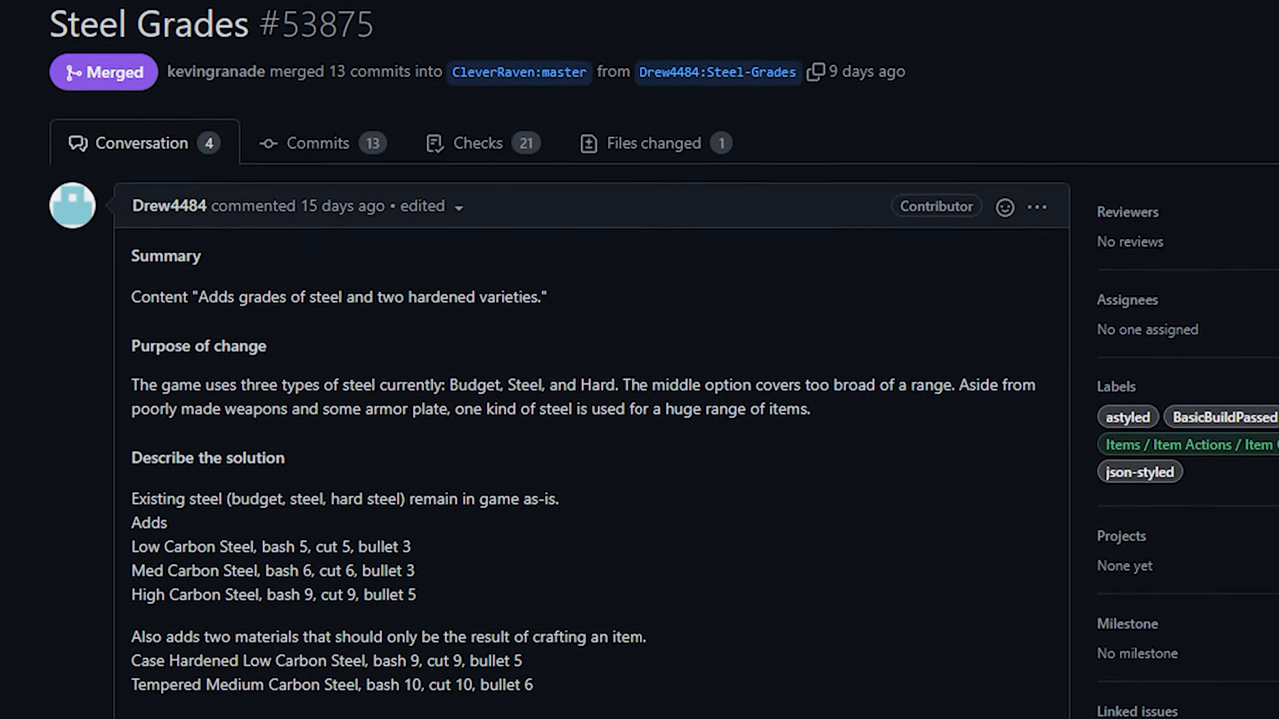
scroll("down", 3)
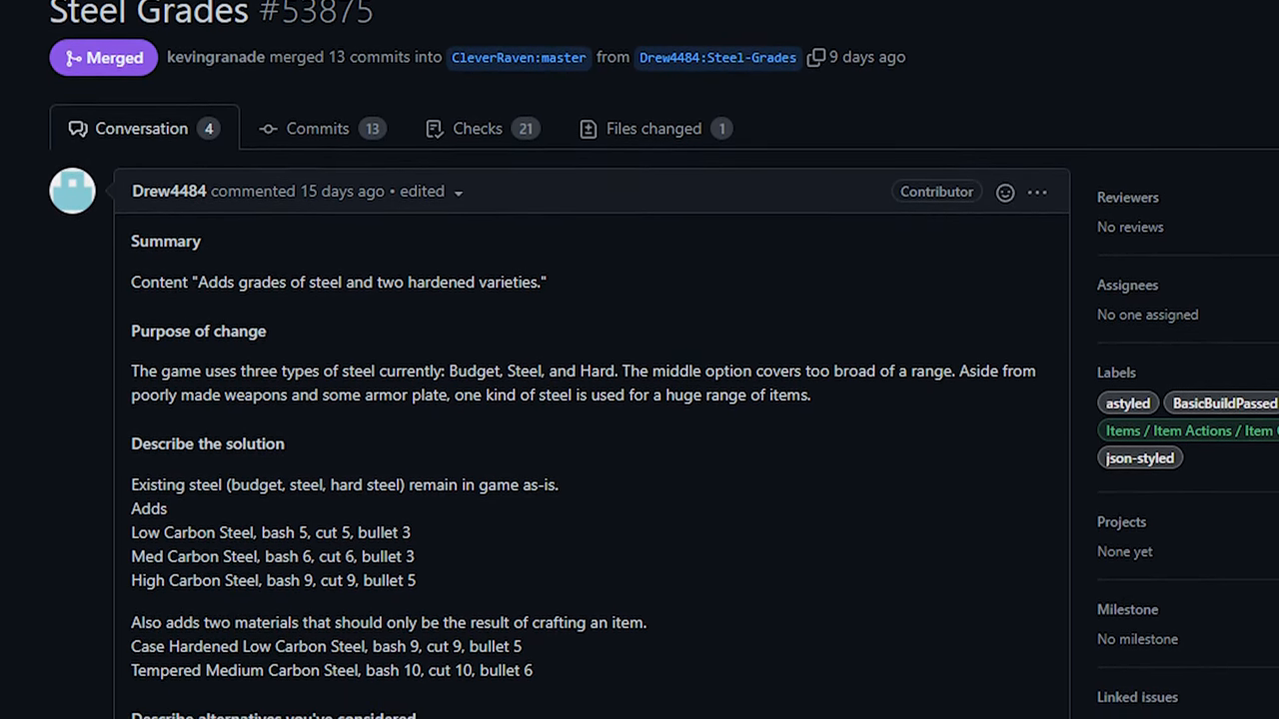
scroll("down", 3)
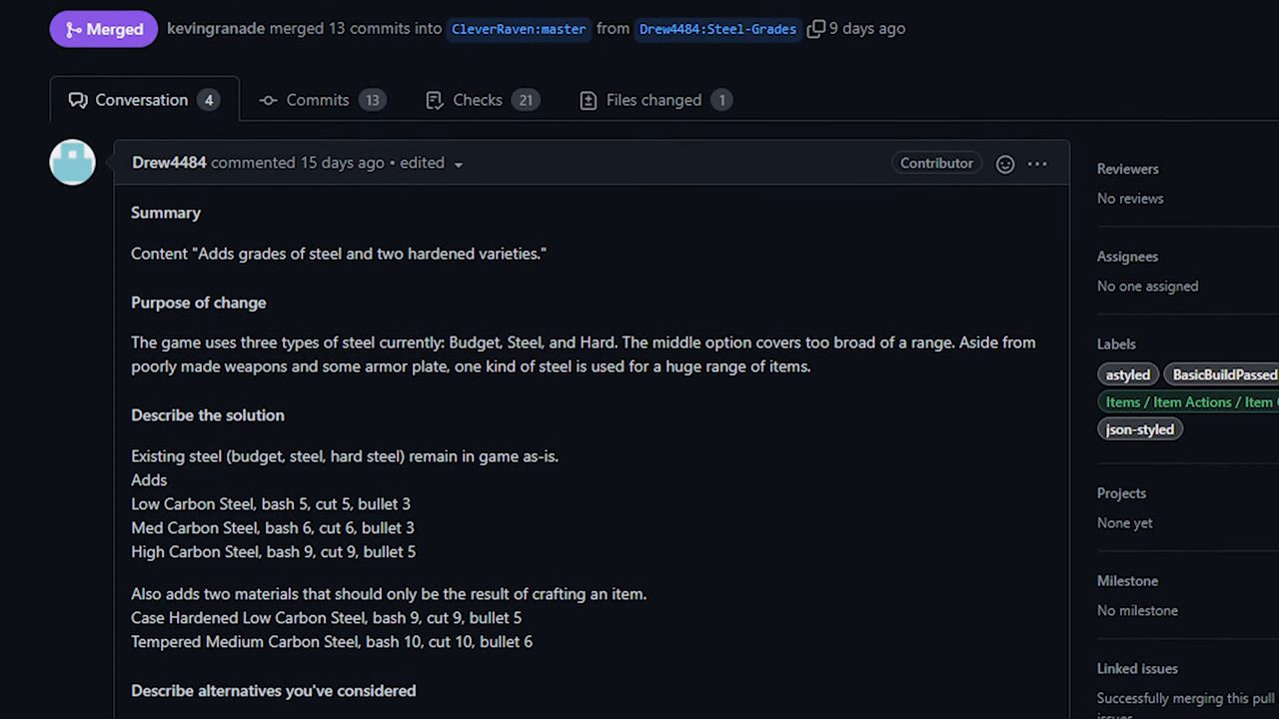
scroll("down", 3)
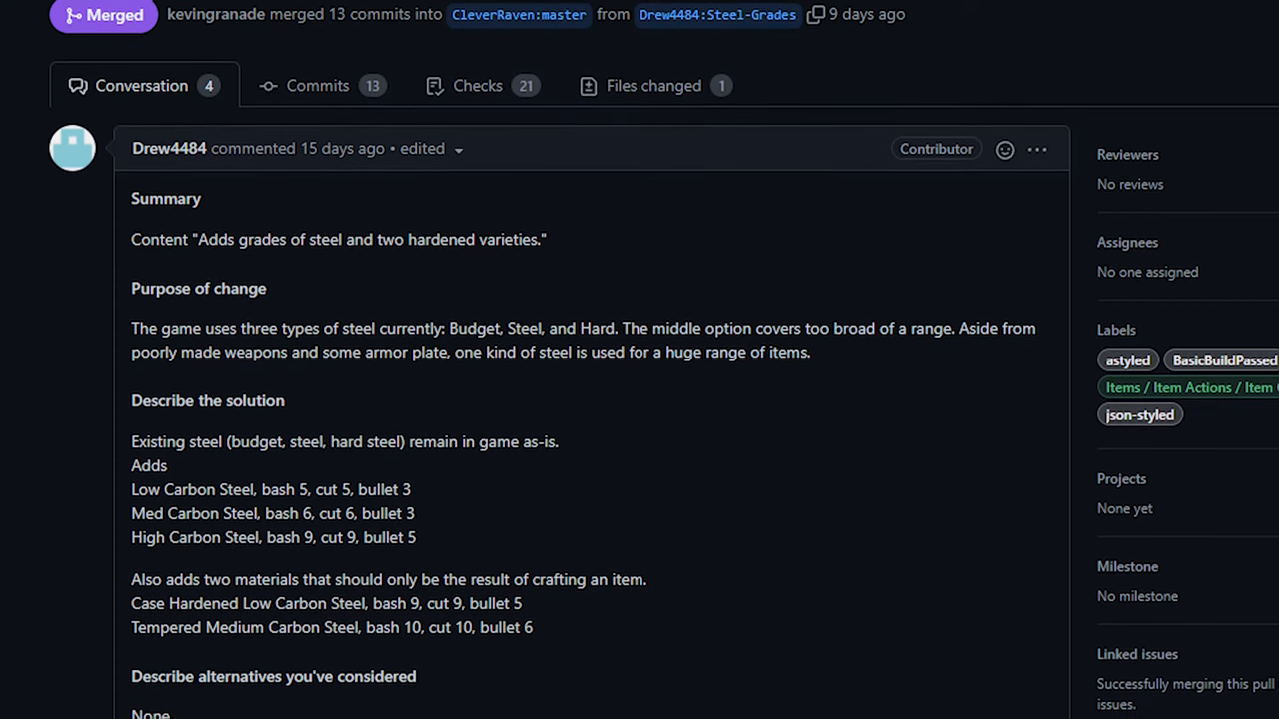
scroll("down", 3)
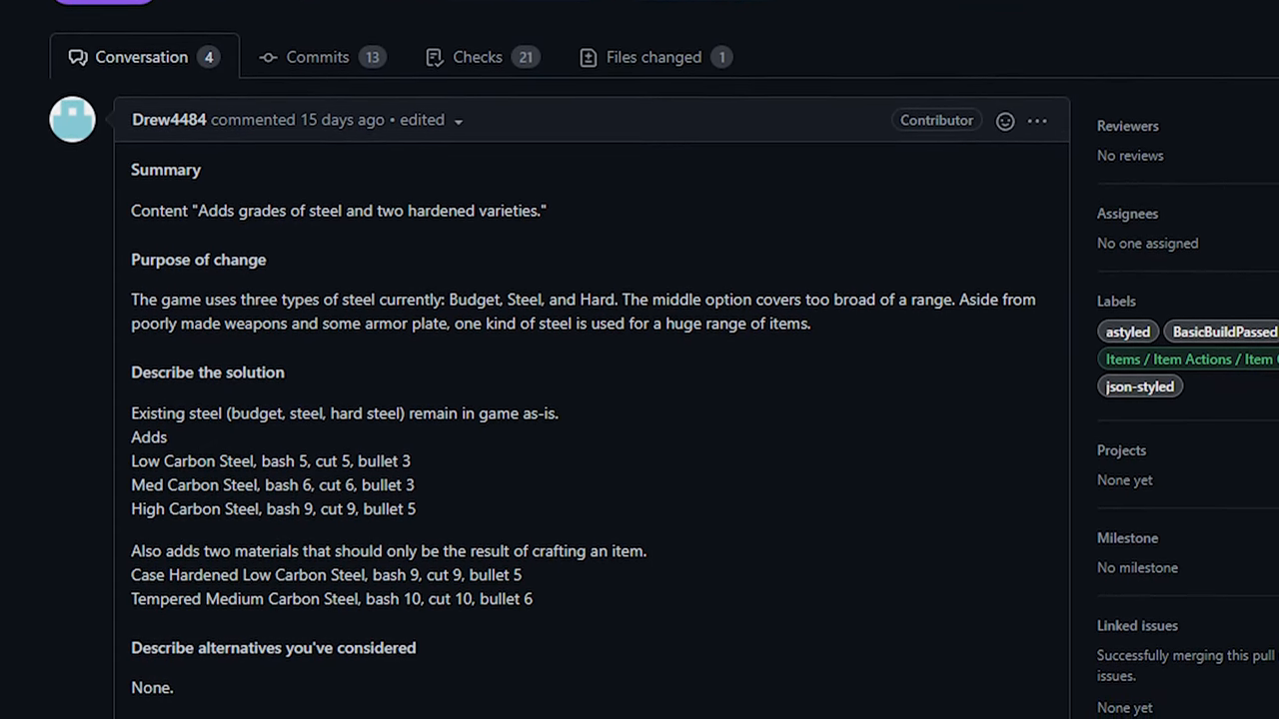
scroll("down", 3)
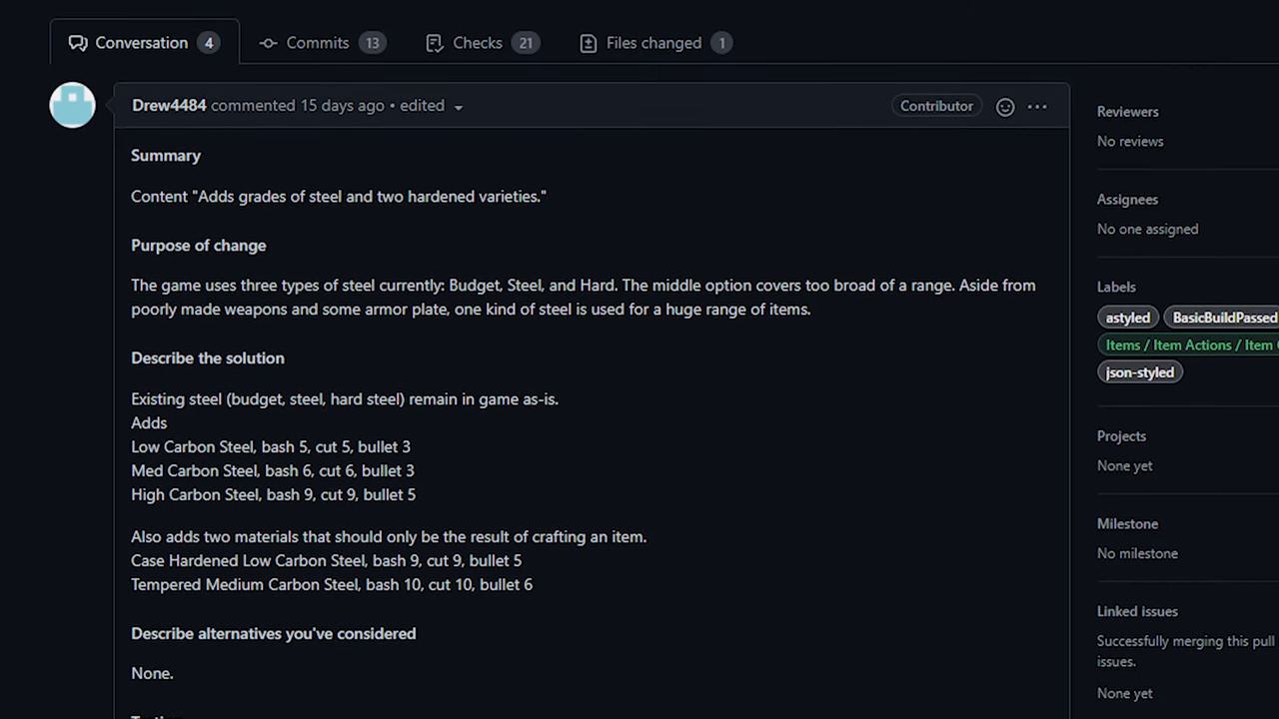
scroll("down", 3)
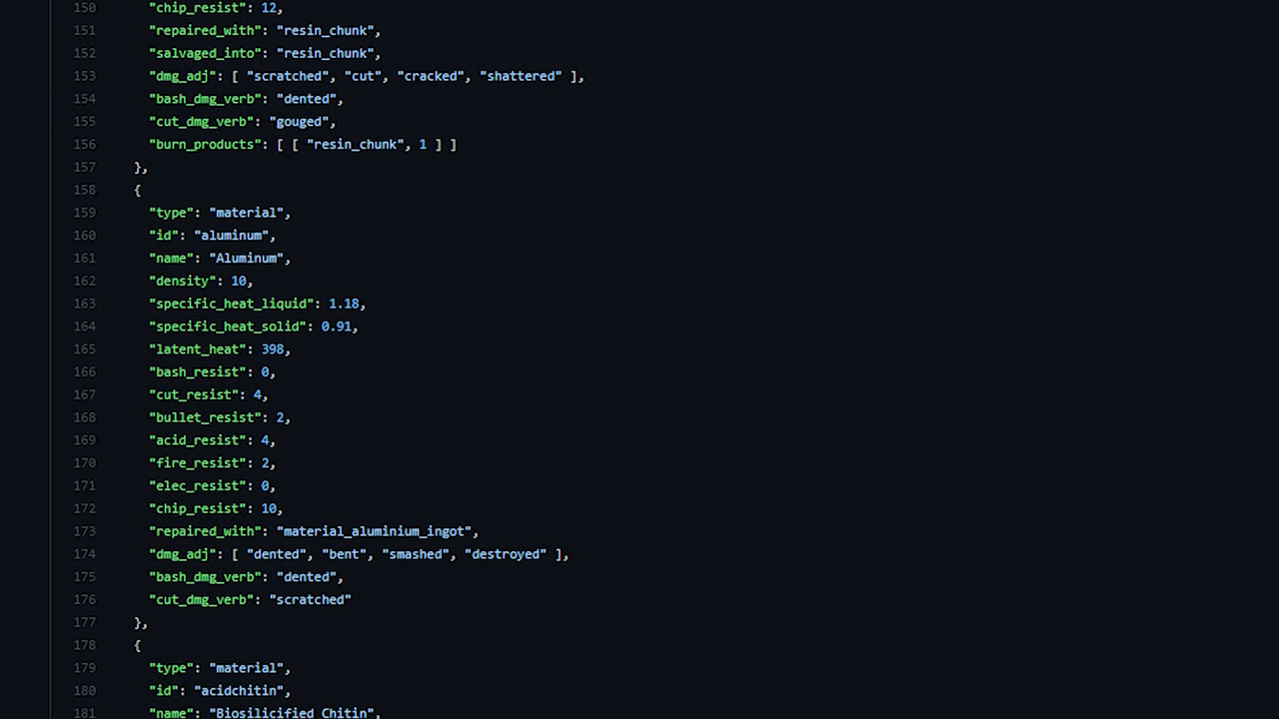
Scroll the changed materials JSON file down to the Aluminum entry near line 160.
scroll("down", 3)
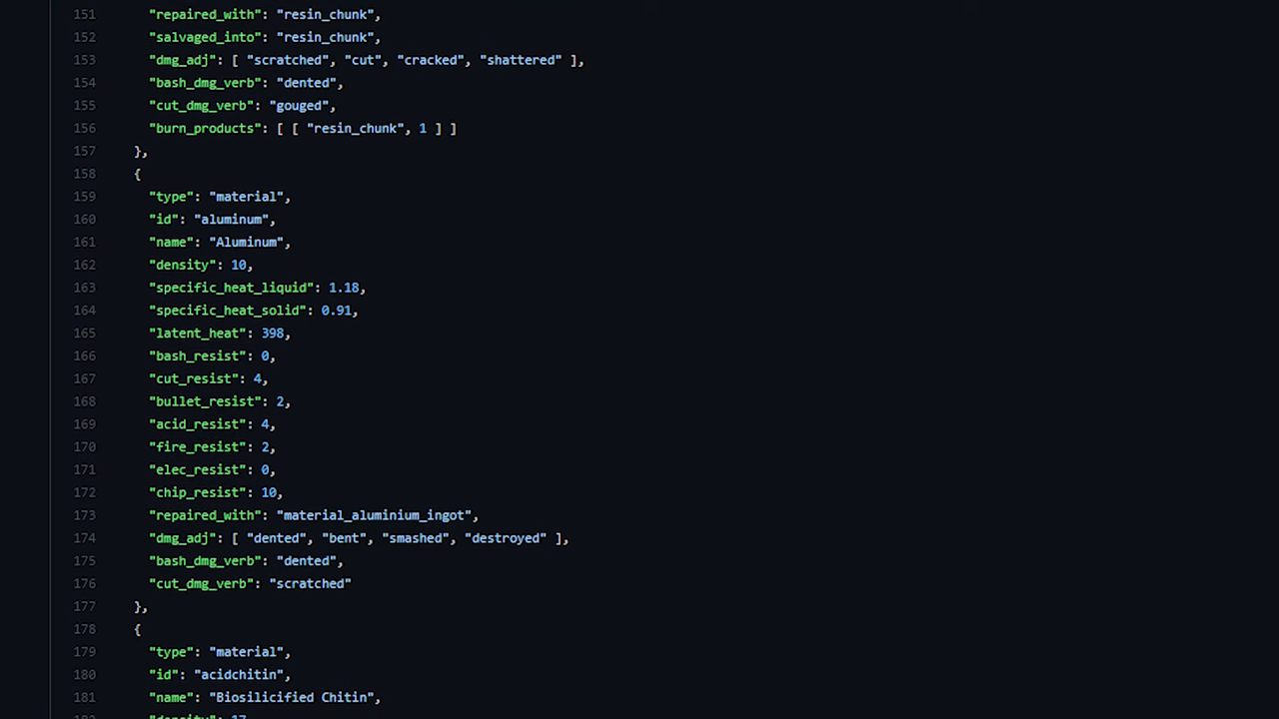
scroll("down", 3)
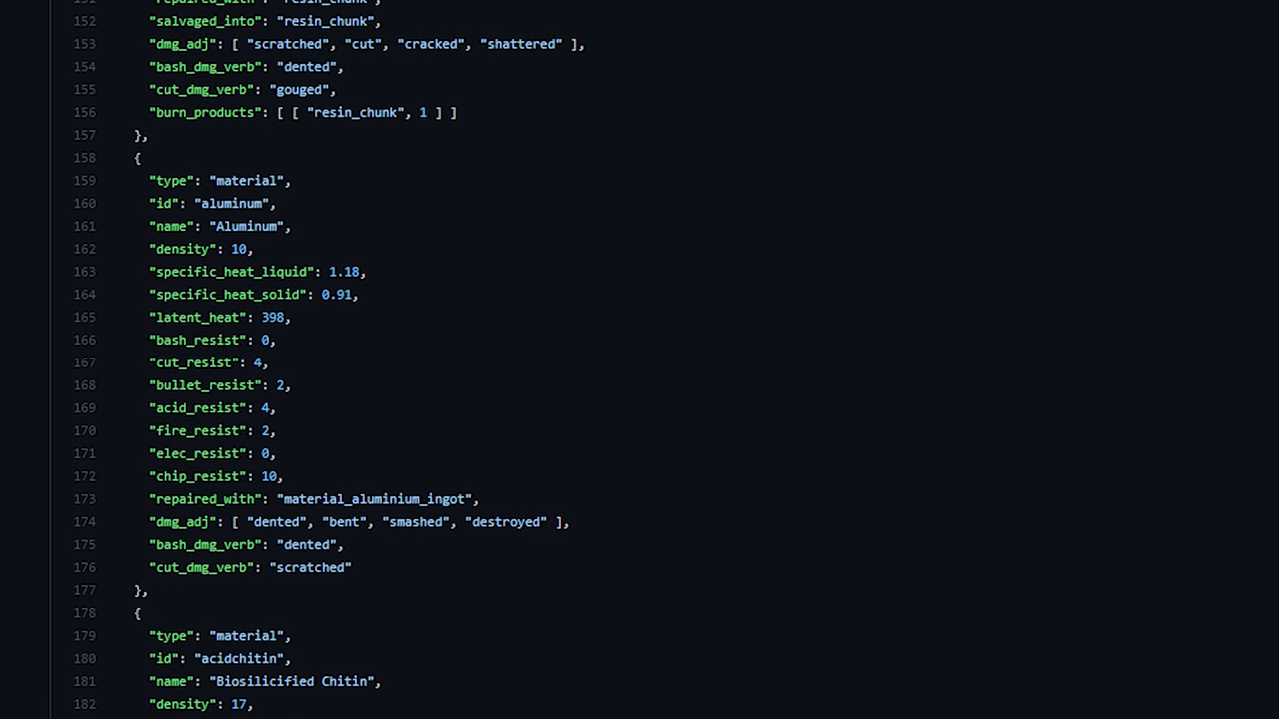
scroll("down", 3)
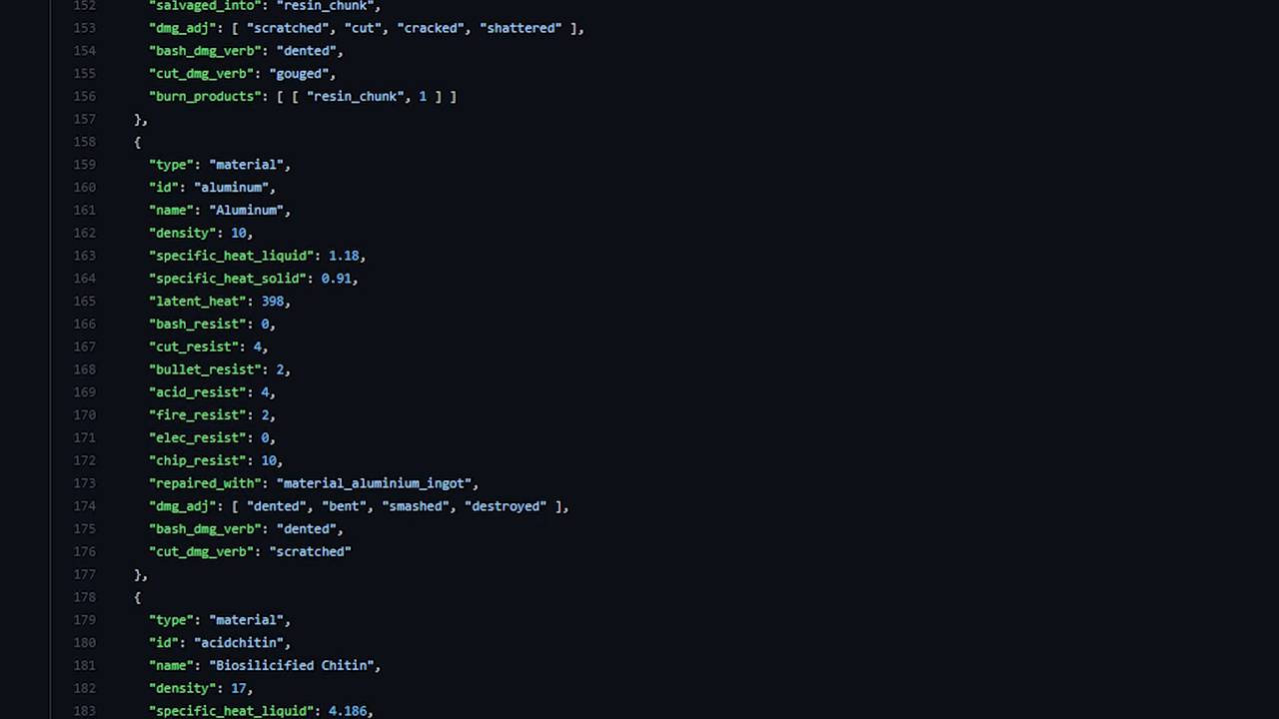
scroll("down", 3)
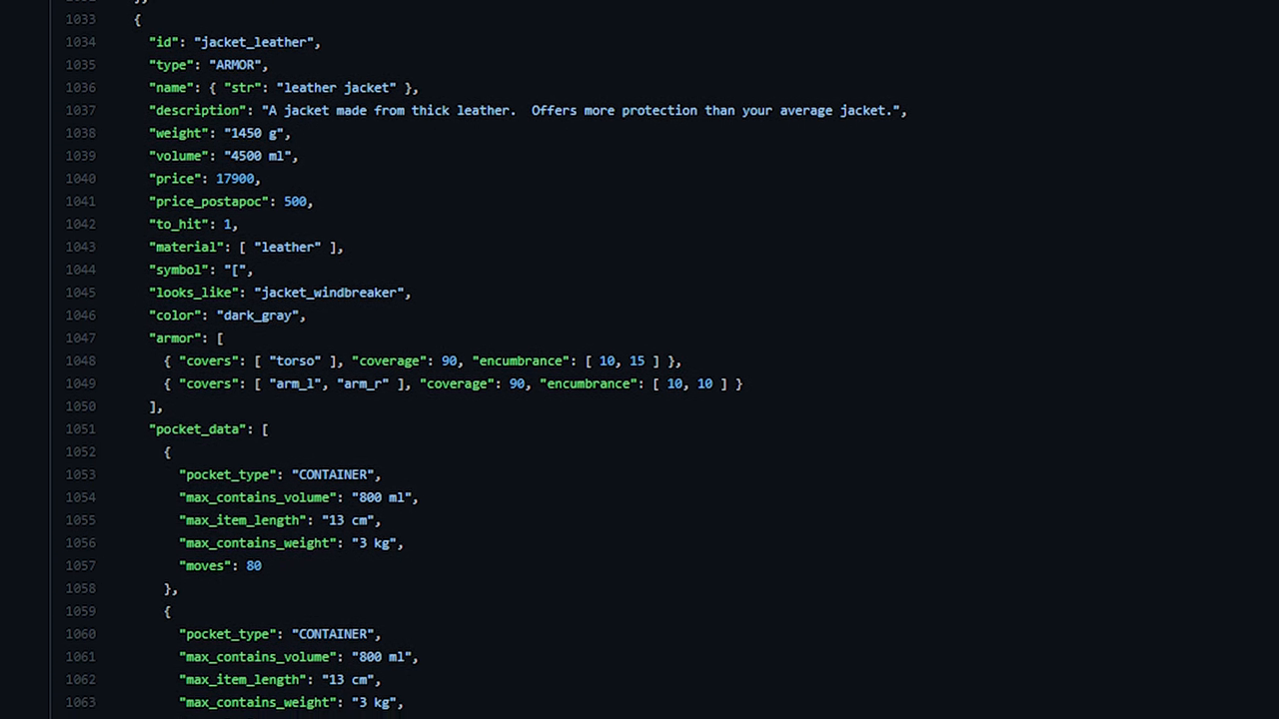
scroll("down", 3)
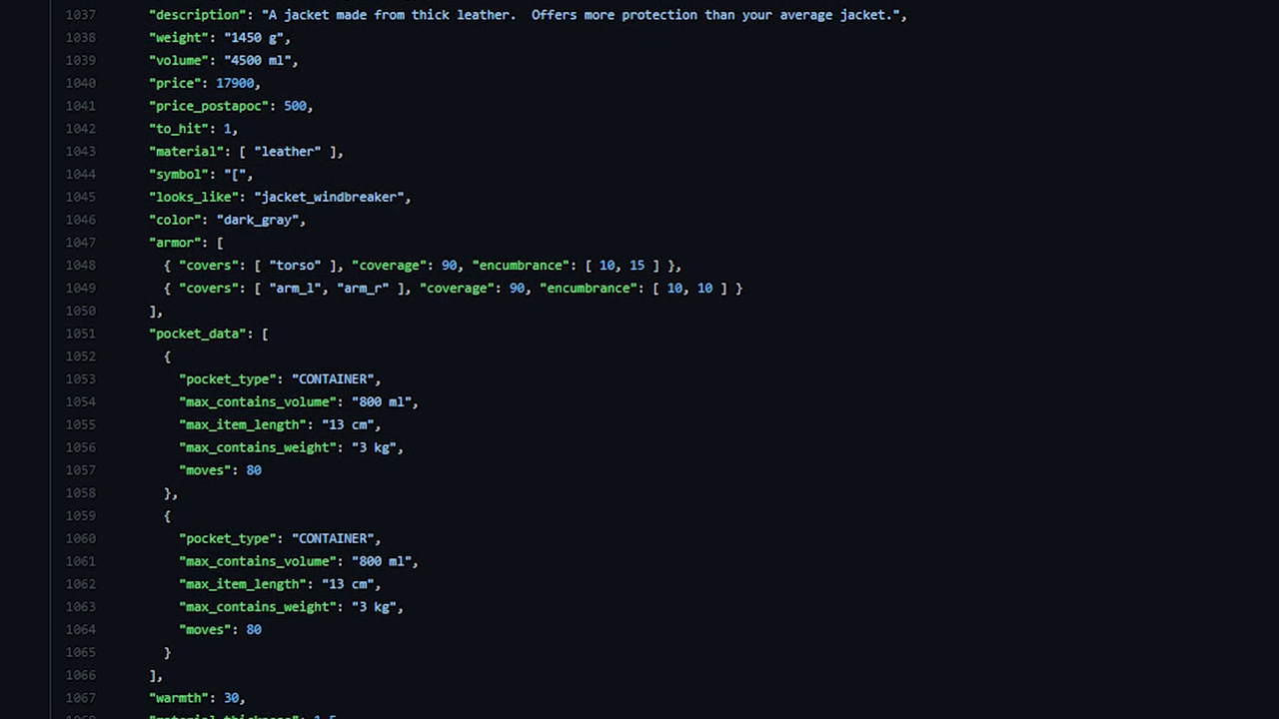
scroll("down", 3)
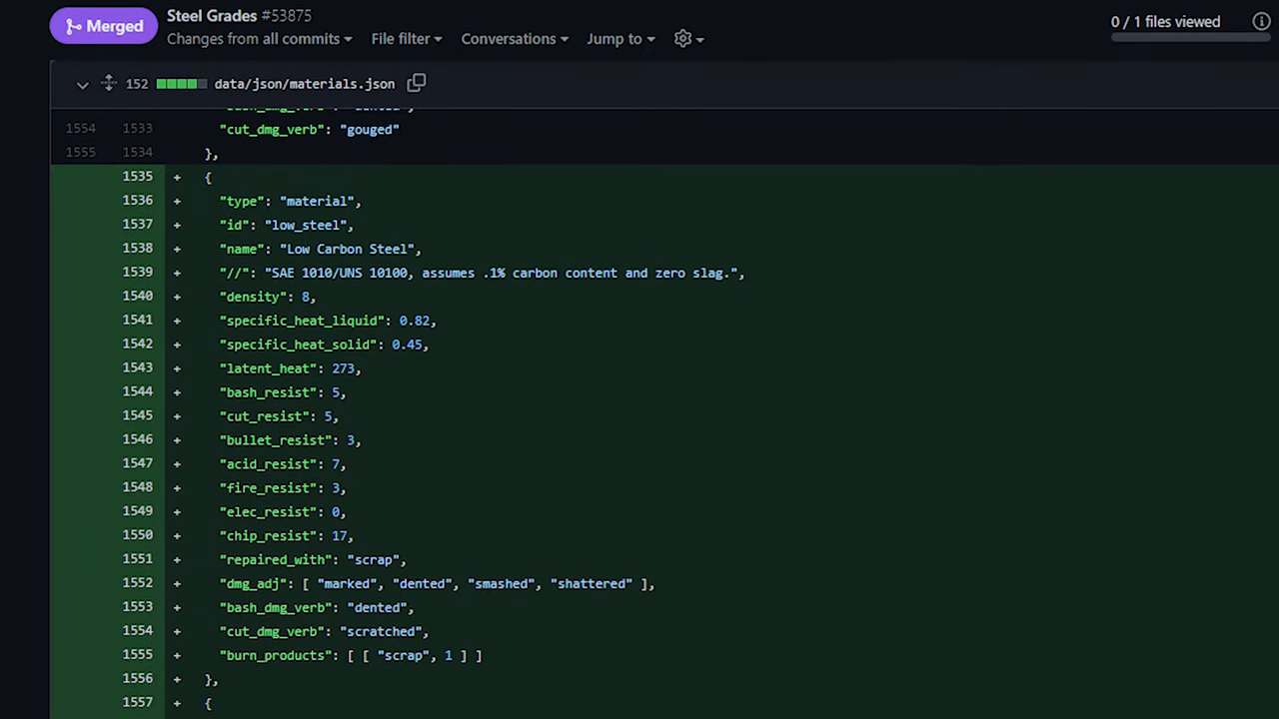
scroll("down", 3)
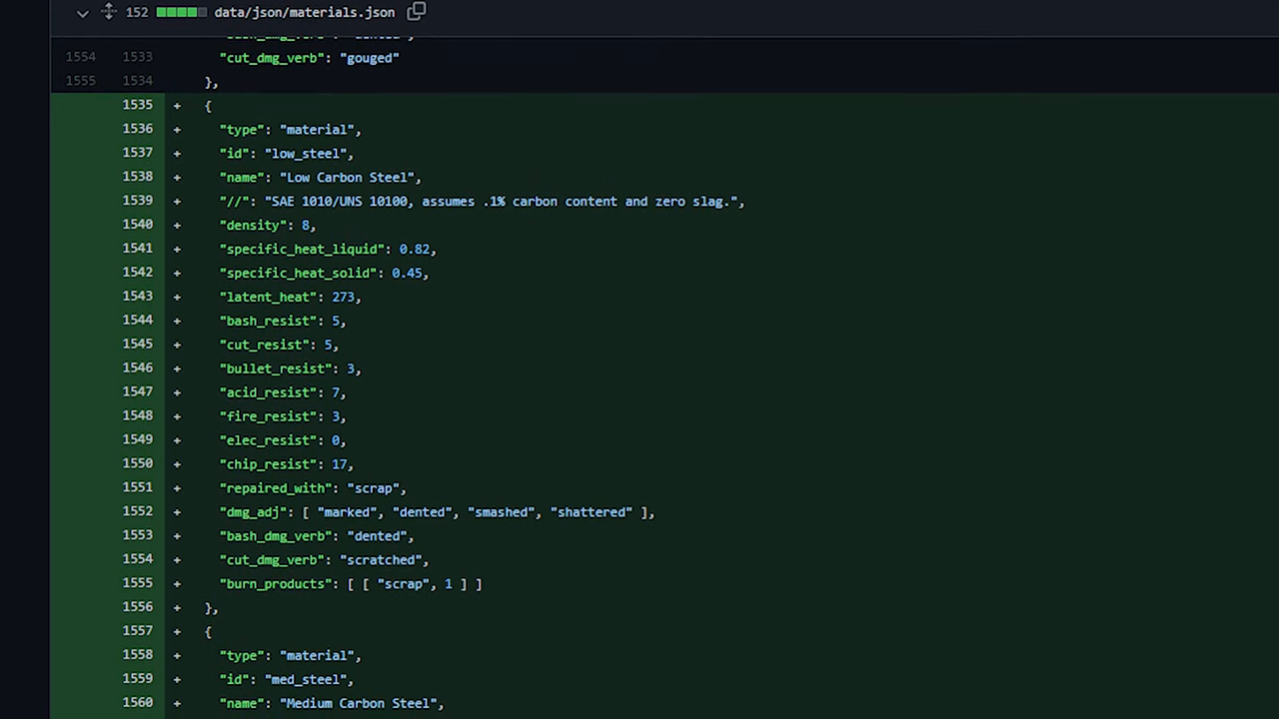
scroll("down", 3)
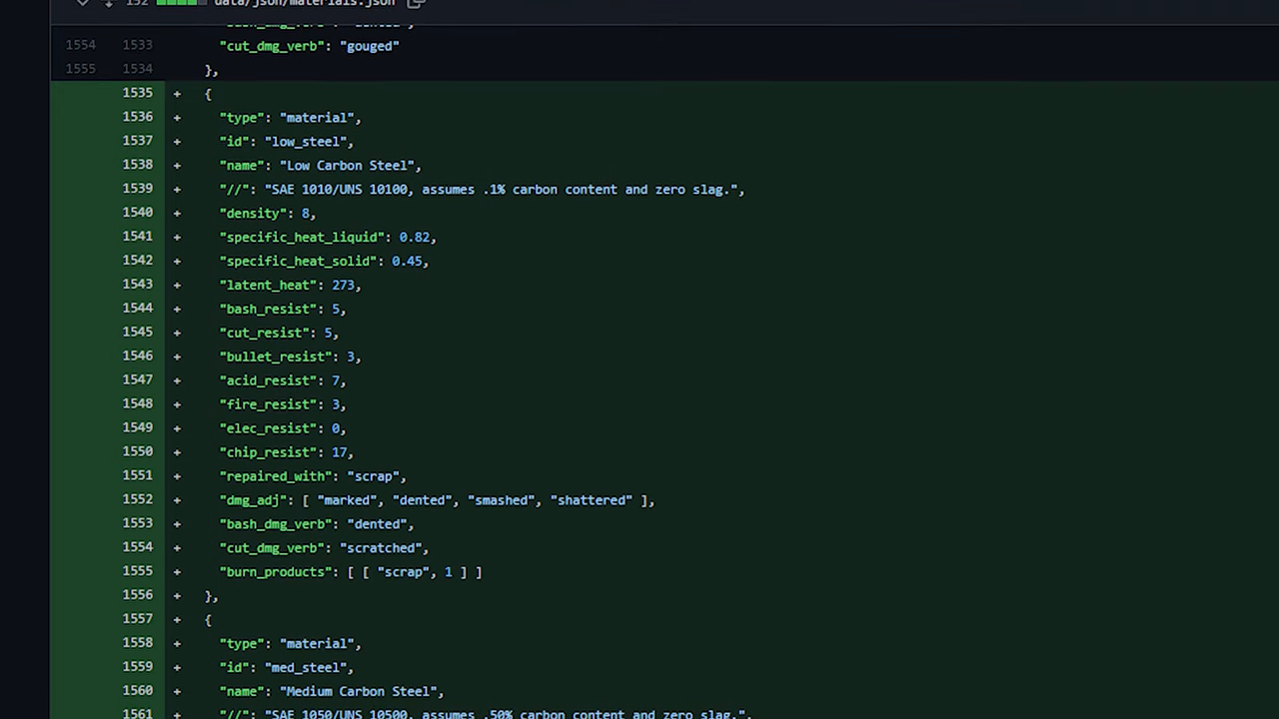
scroll("down", 3)
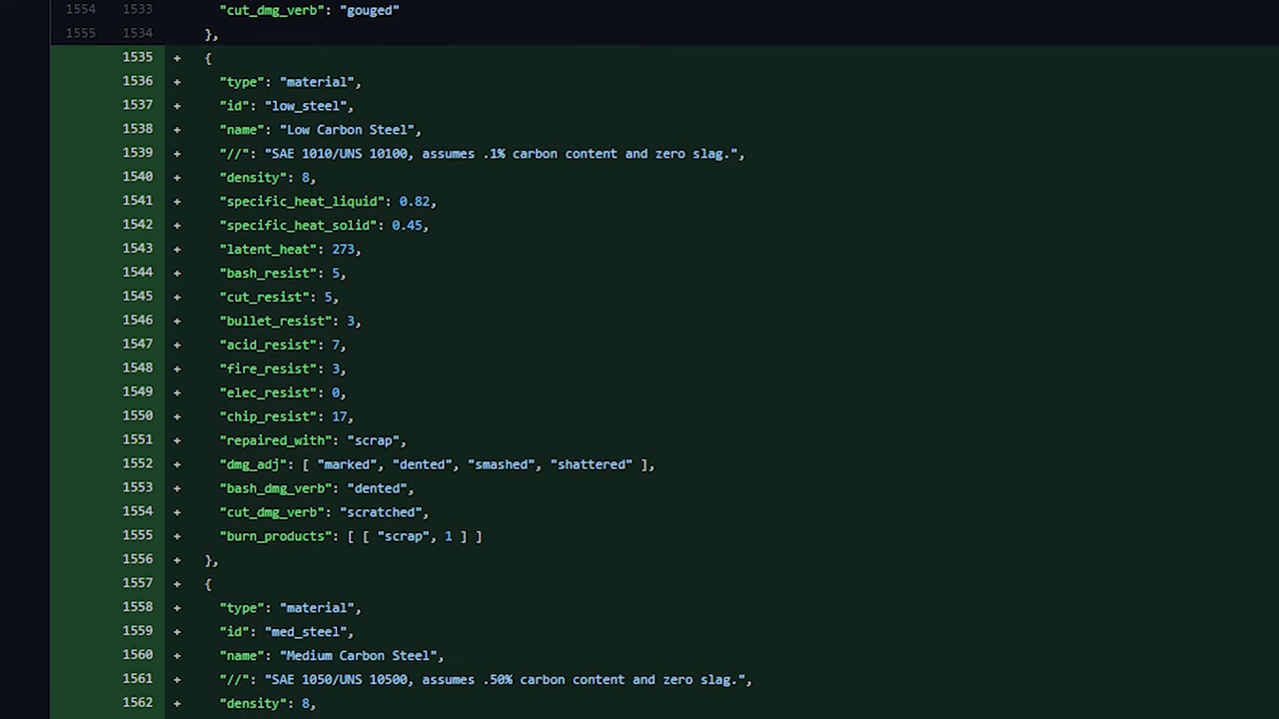
scroll("down", 3)
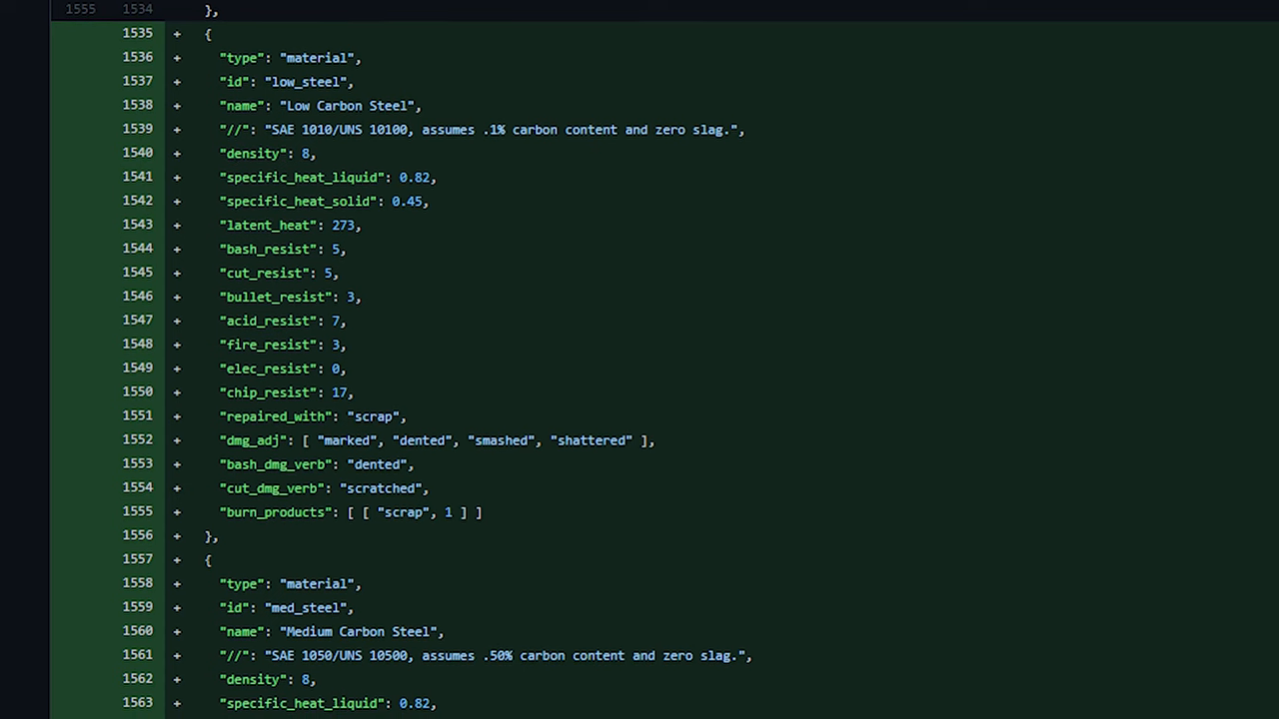
scroll("down", 3)
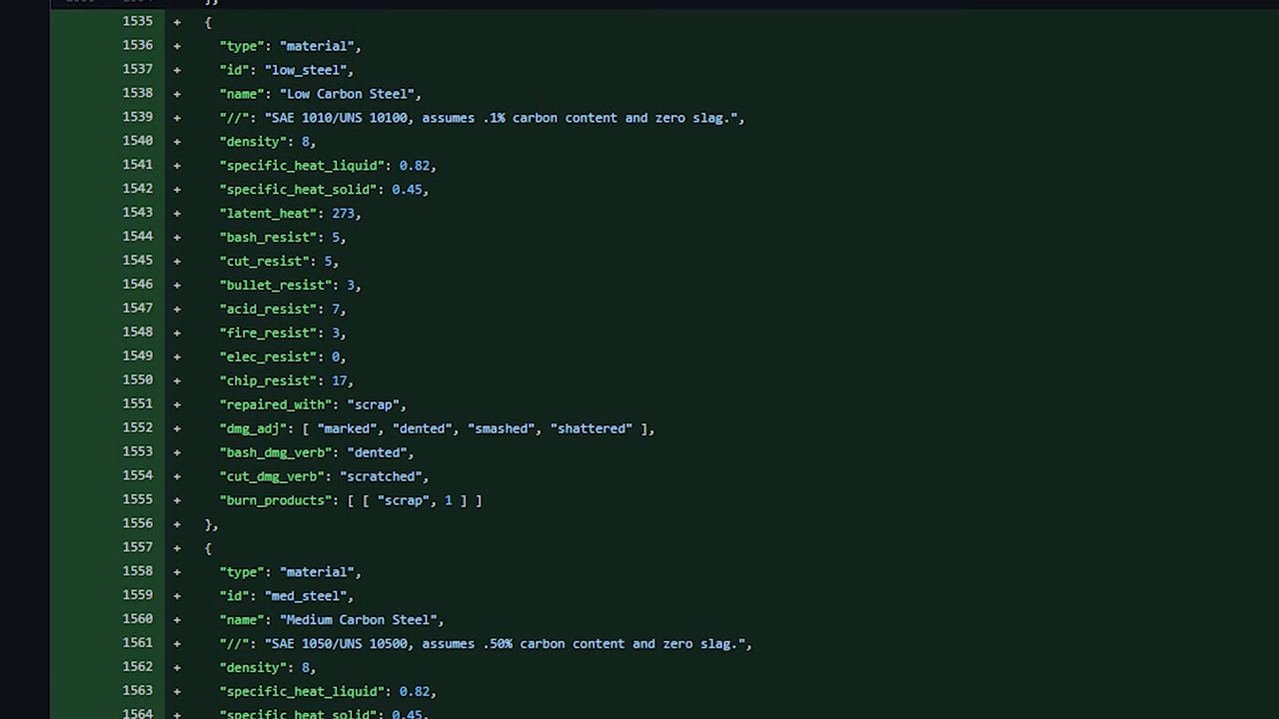
scroll("down", 3)
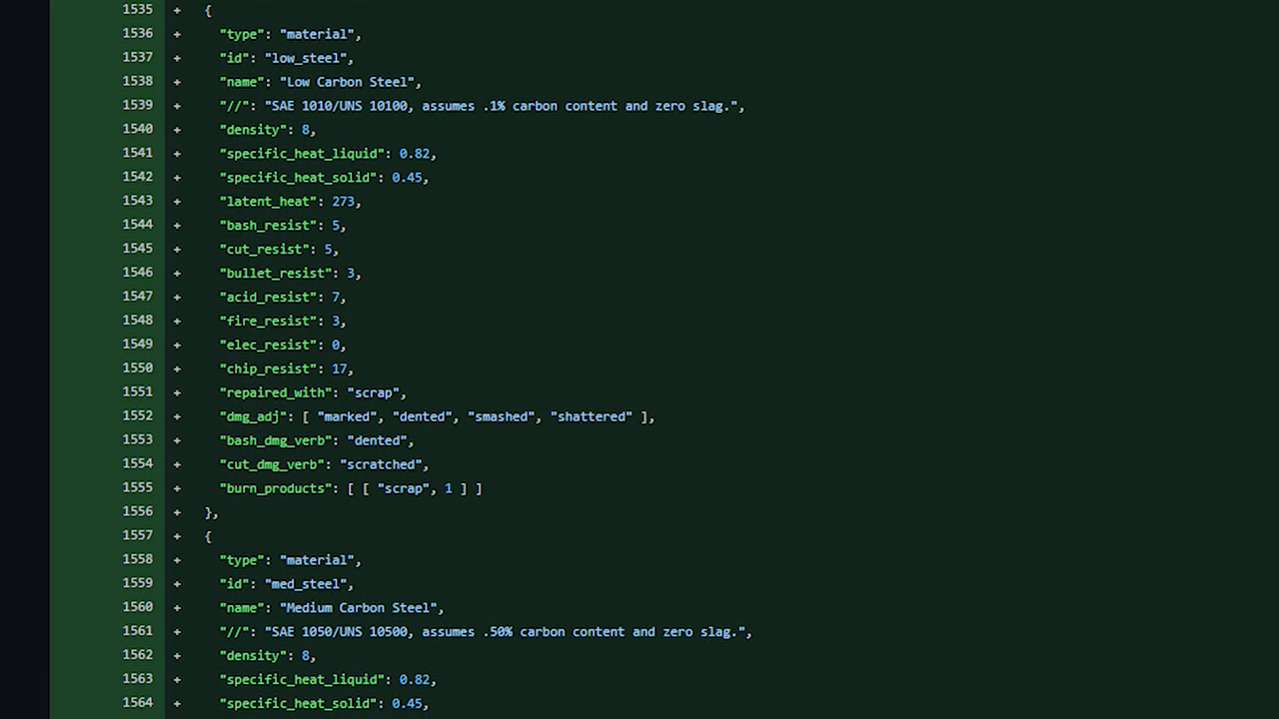
scroll("down", 3)
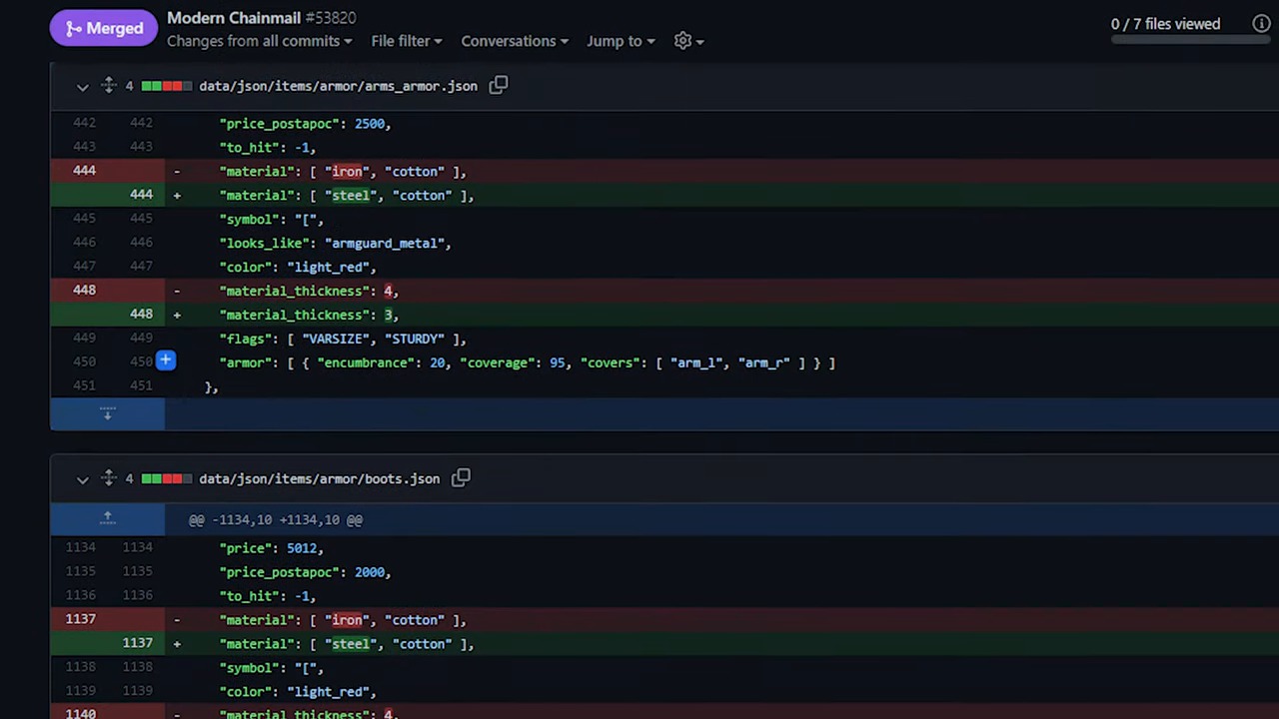
scroll("down", 3)
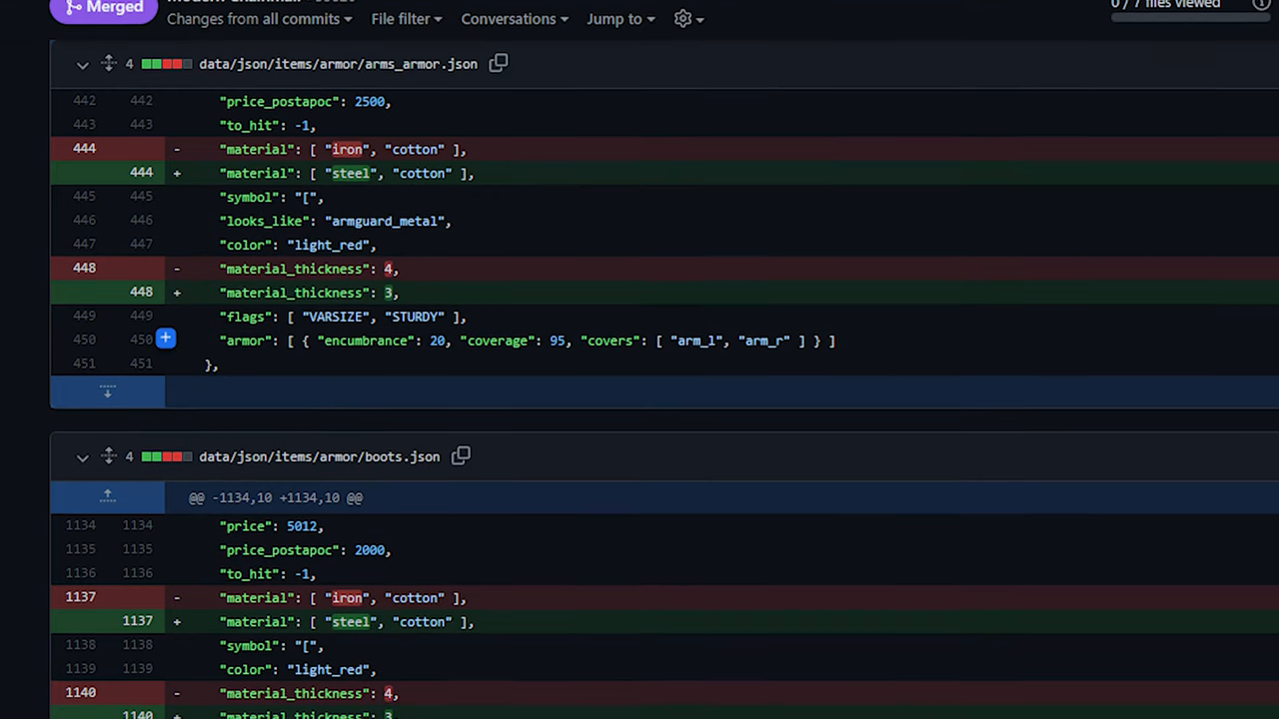
scroll("down", 3)
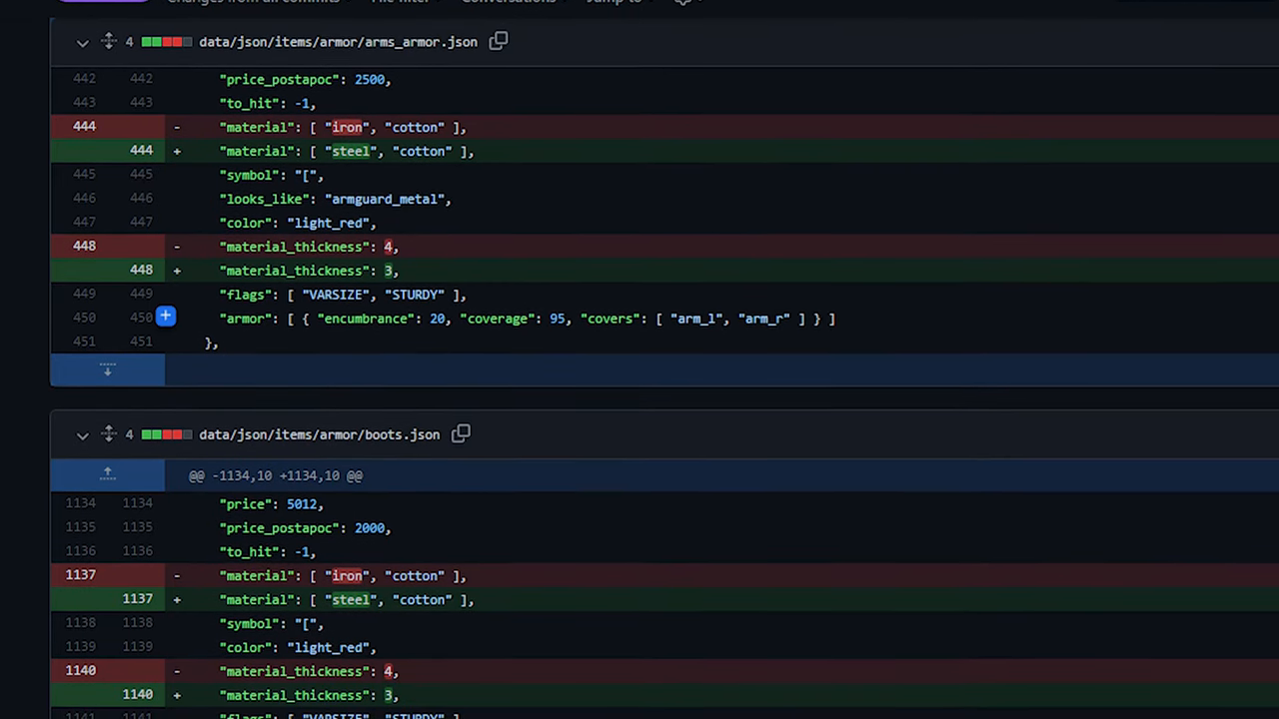
scroll("down", 3)
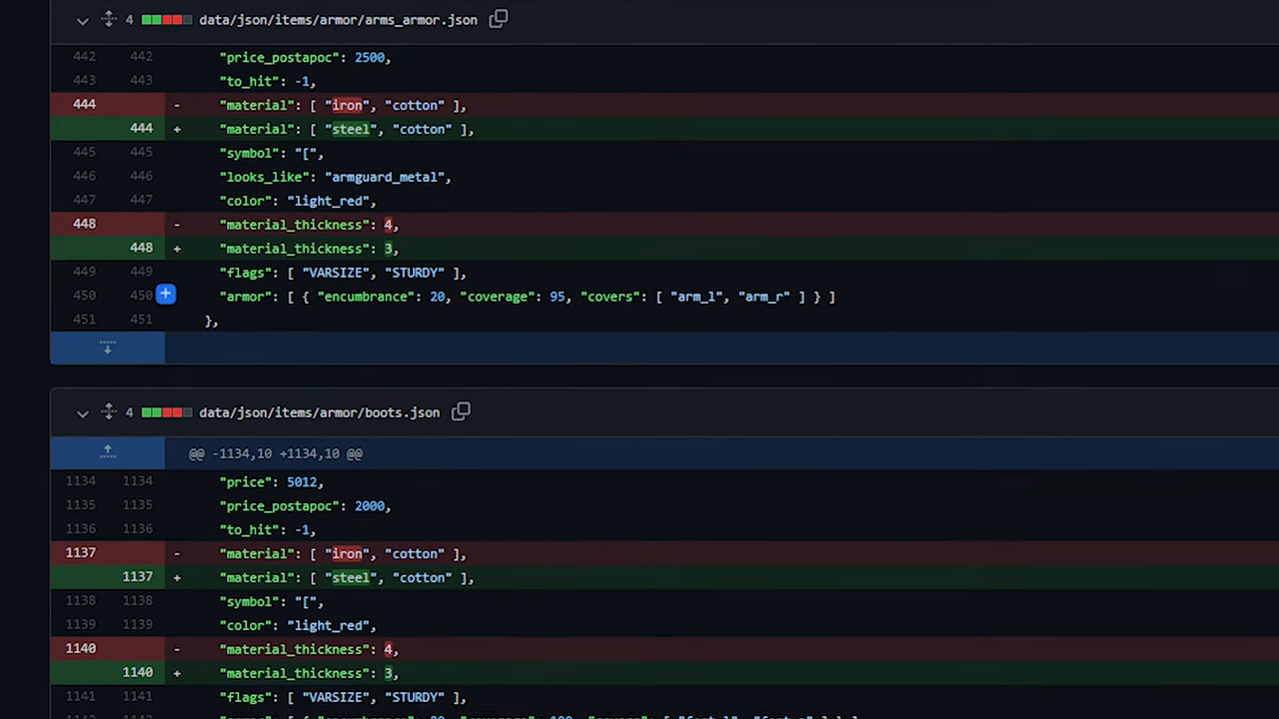
scroll("down", 3)
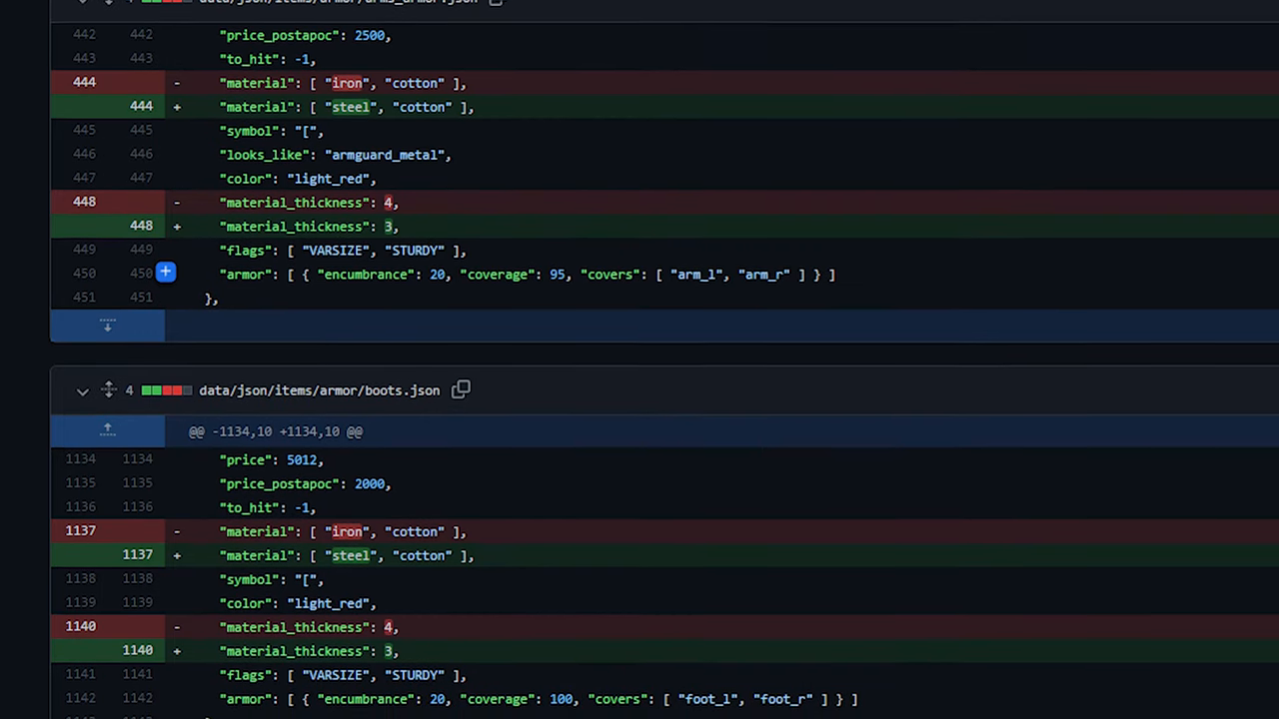
scroll("down", 3)
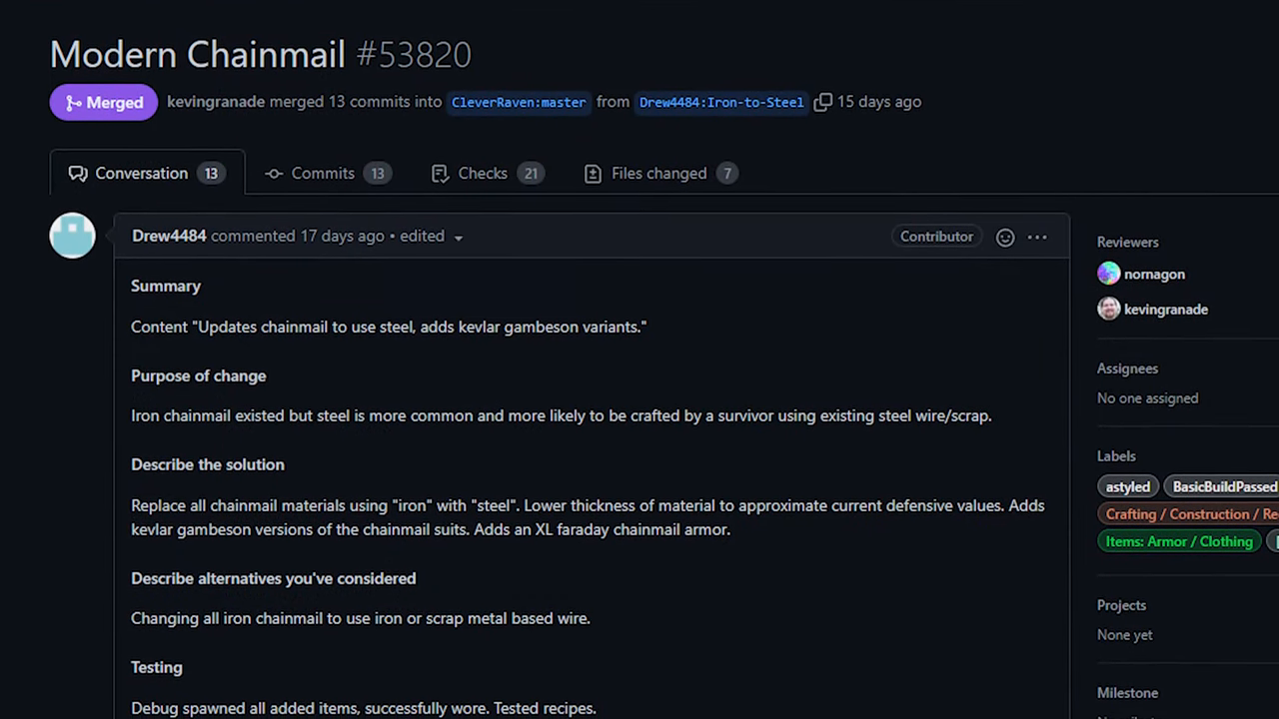
scroll("down", 3)
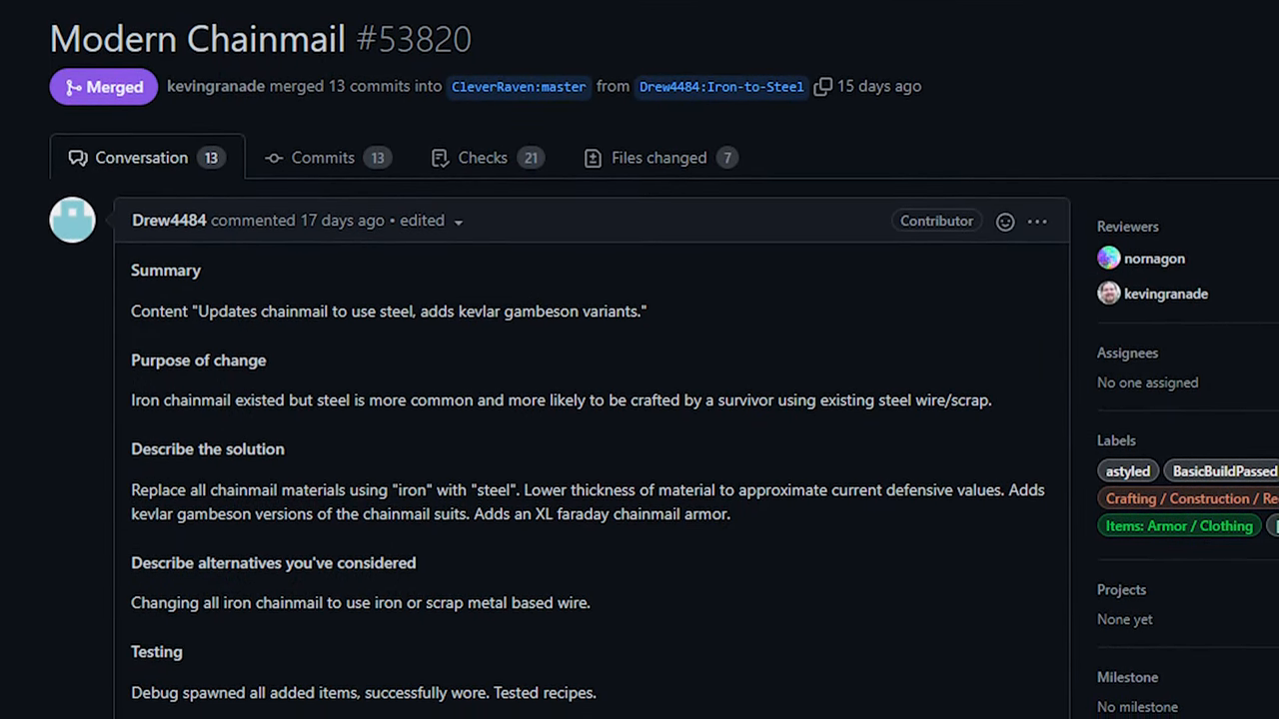
scroll("down", 3)
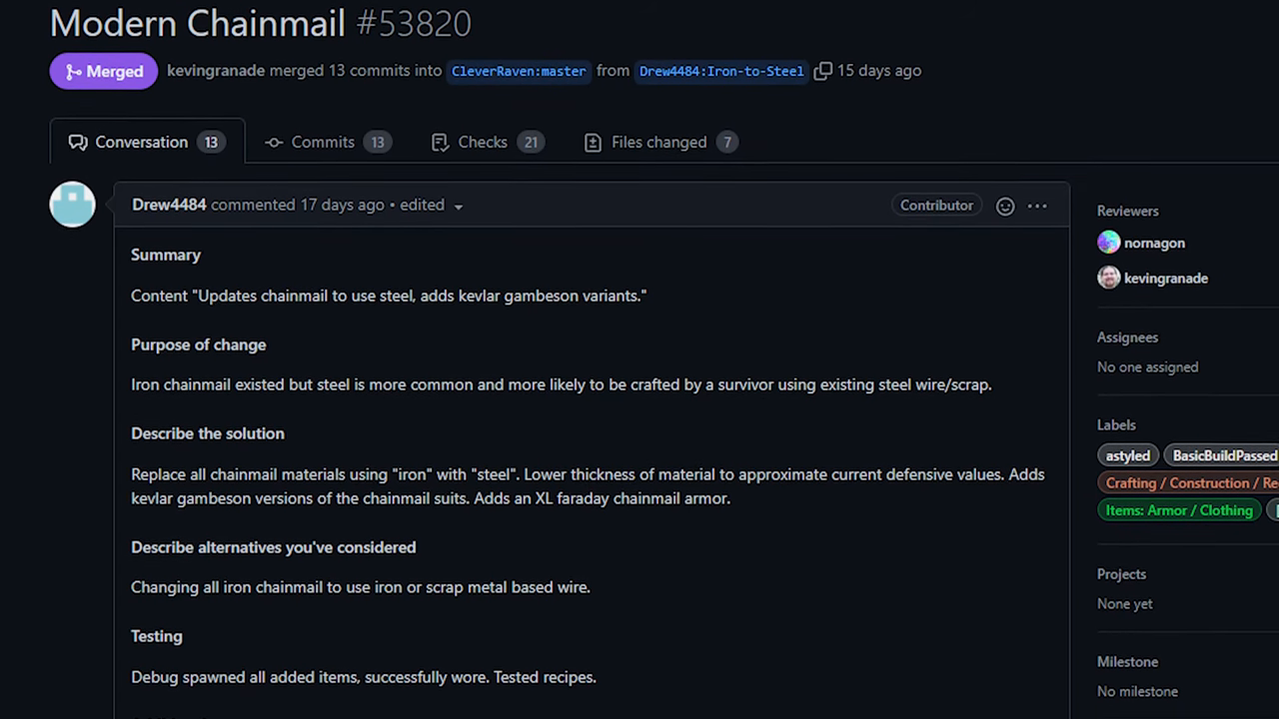
scroll("down", 3)
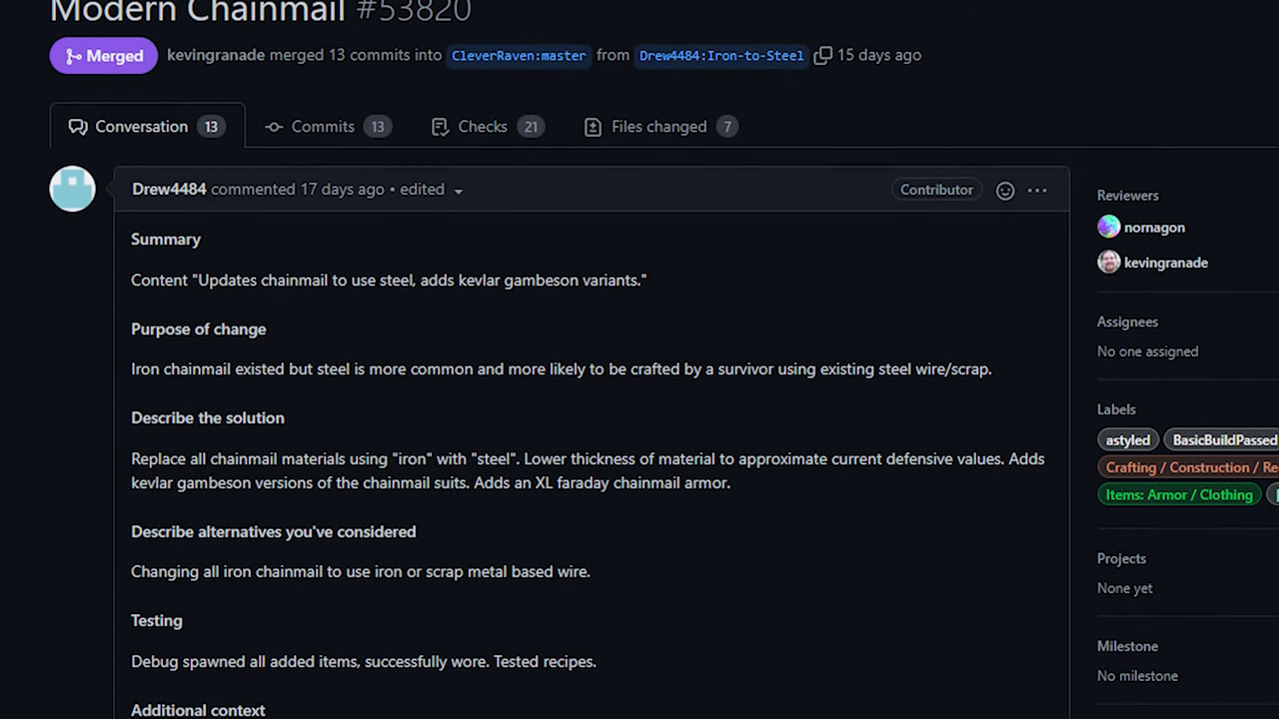
scroll("down", 3)
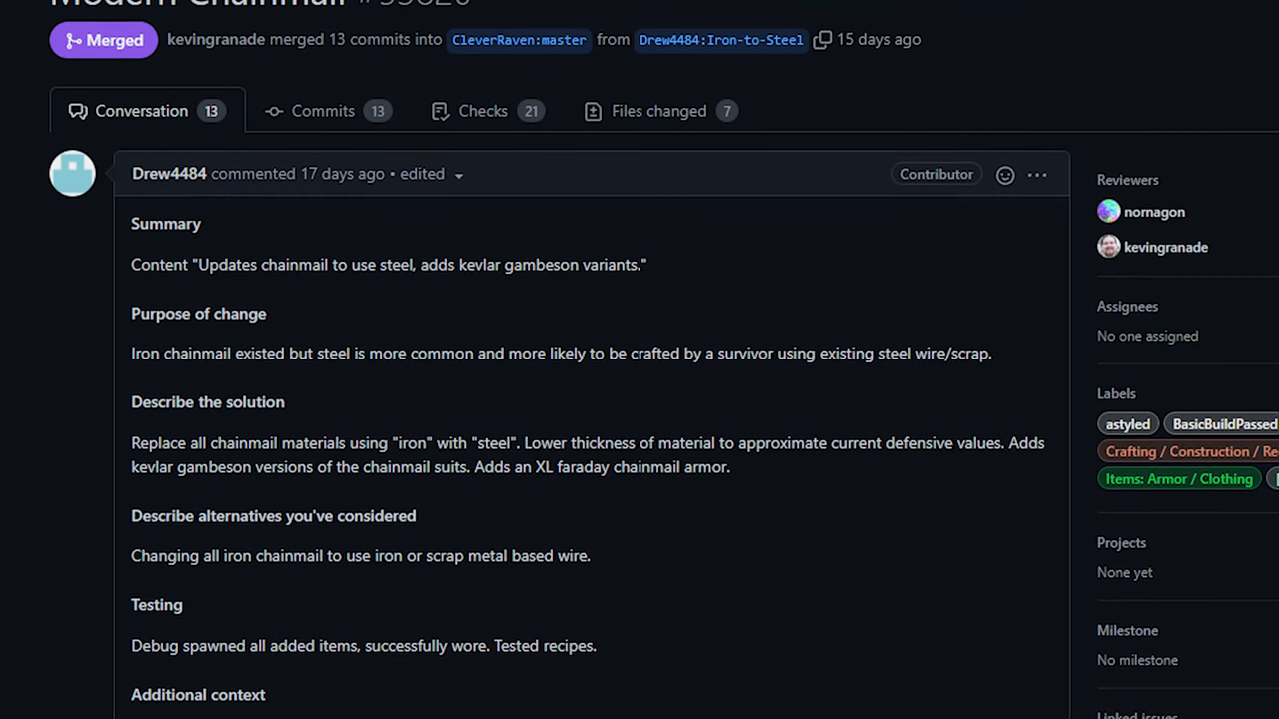
scroll("down", 3)
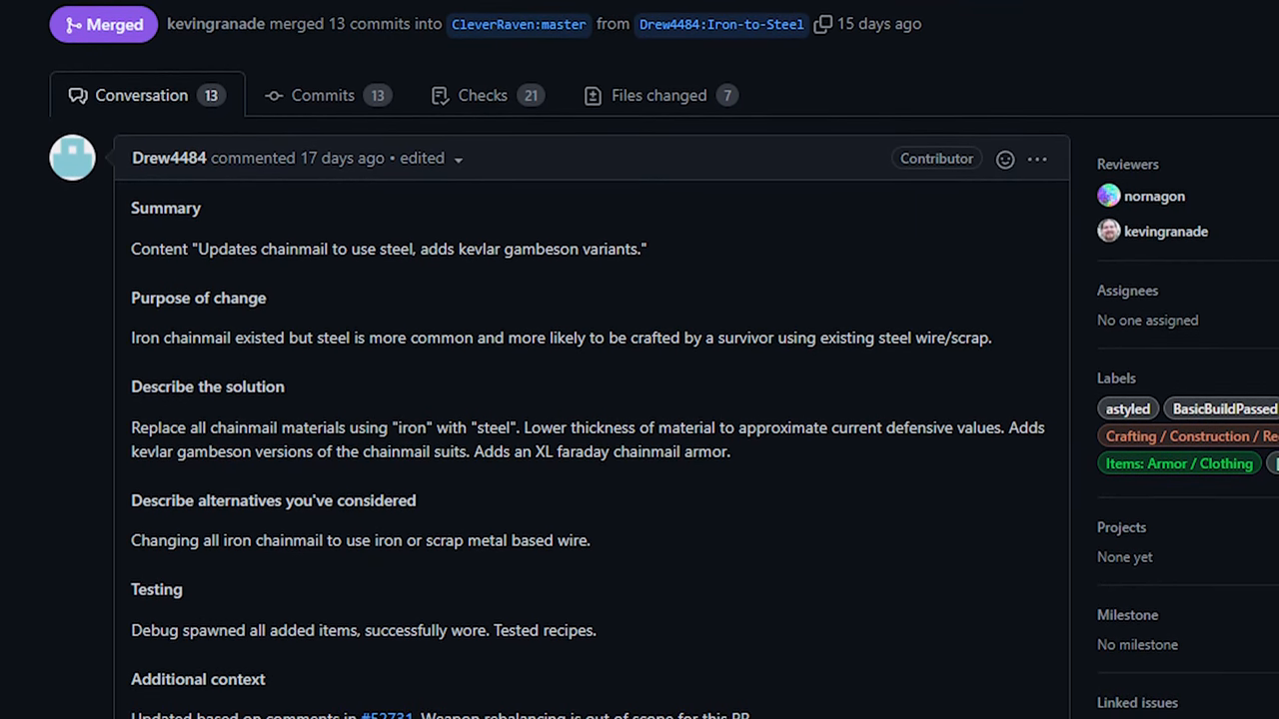
scroll("down", 3)
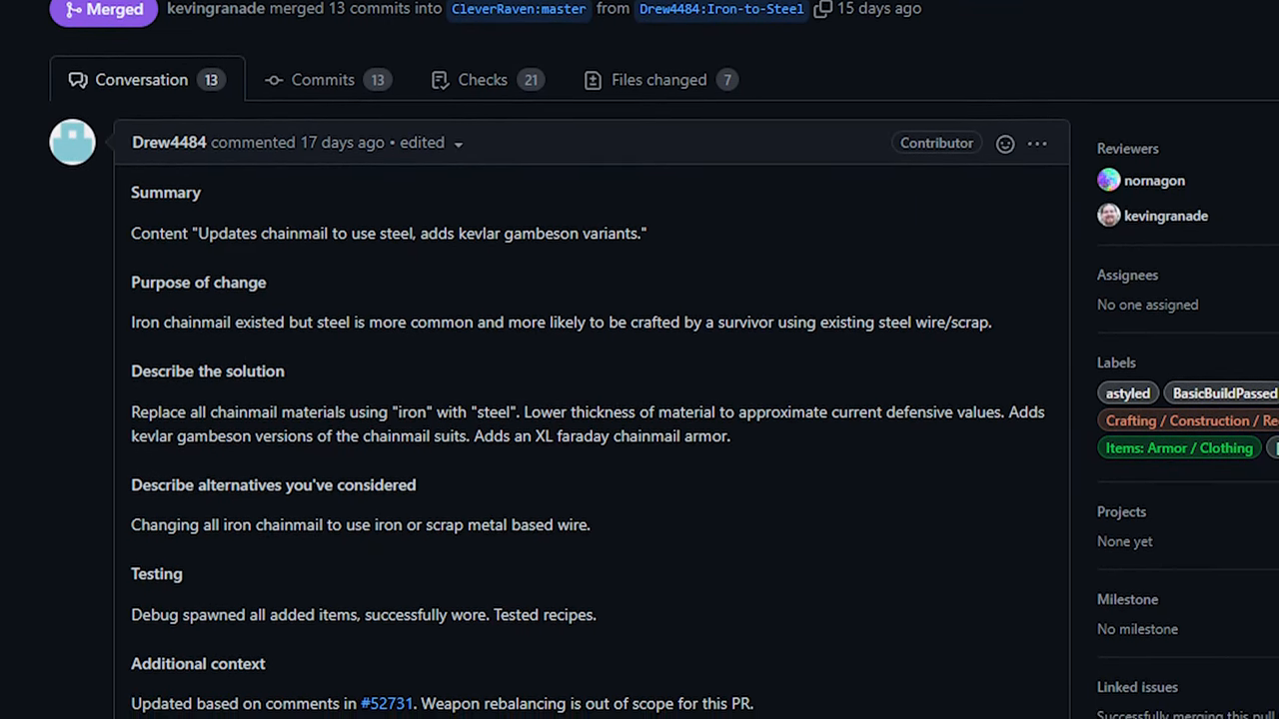
scroll("down", 3)
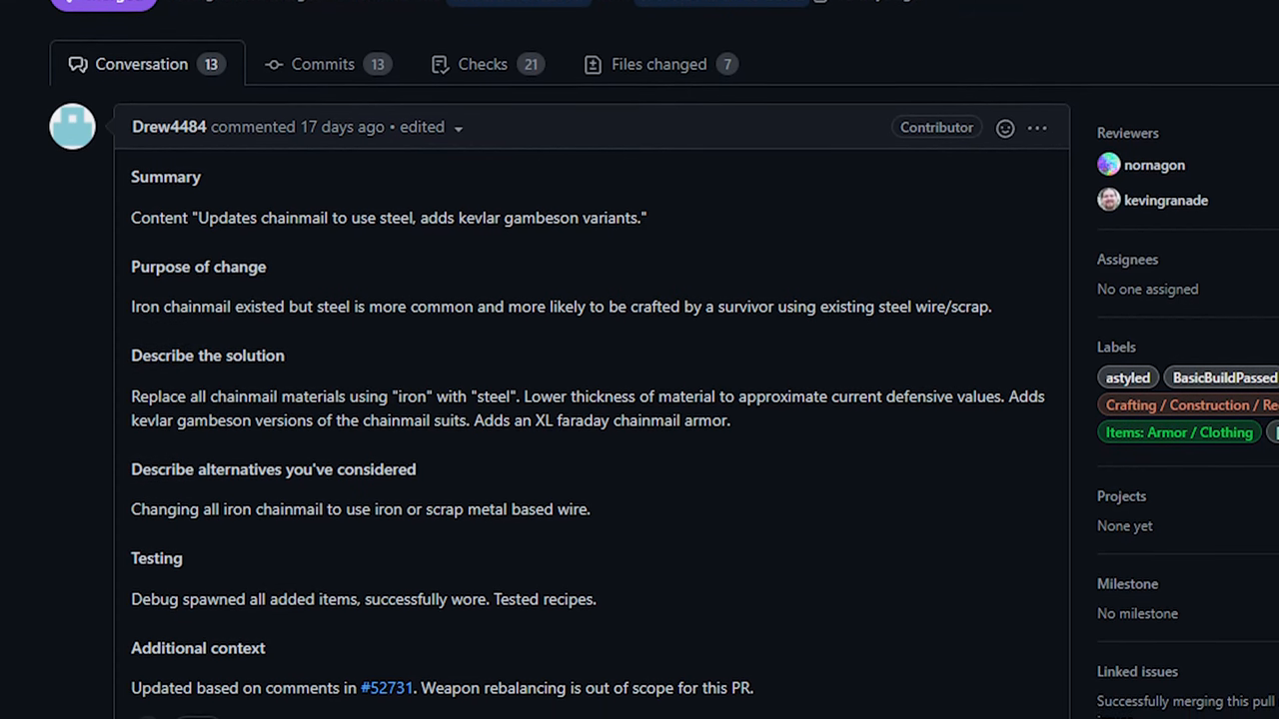
scroll("down", 3)
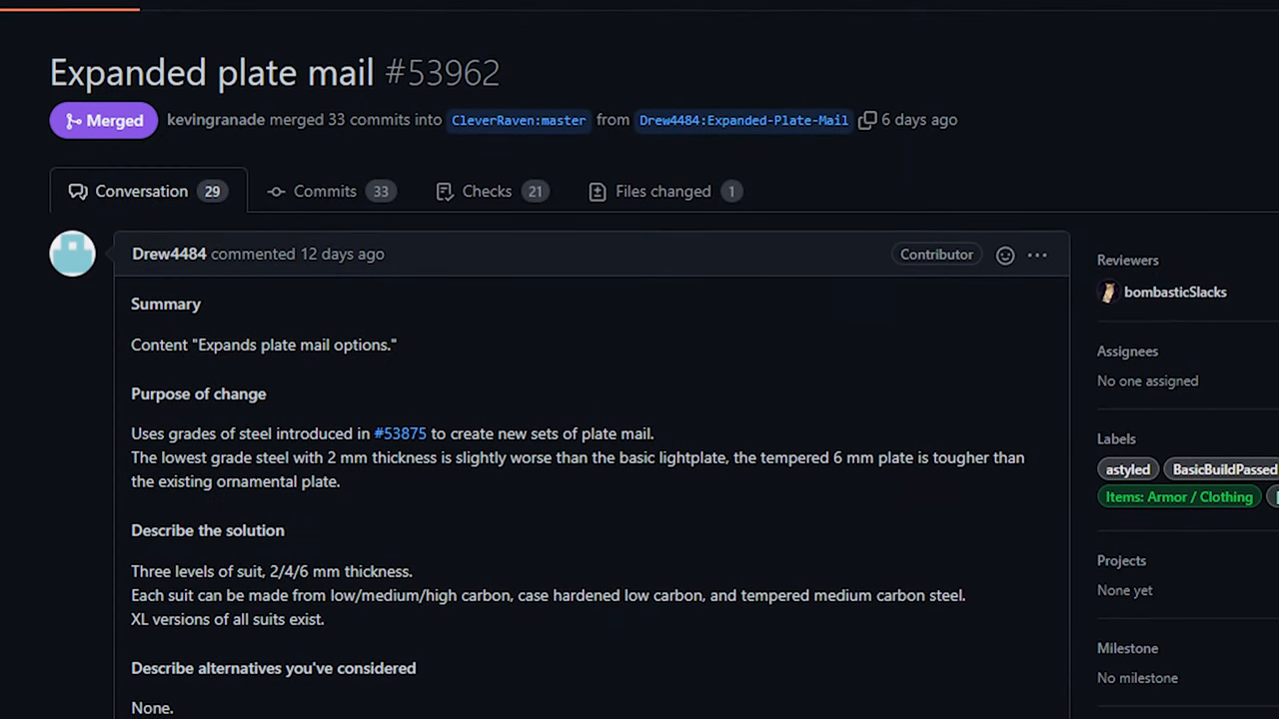
Scroll through the #53962 'Expanded plate mail' description of 2/4/6 mm suits in several steel grades.
scroll("down", 3)
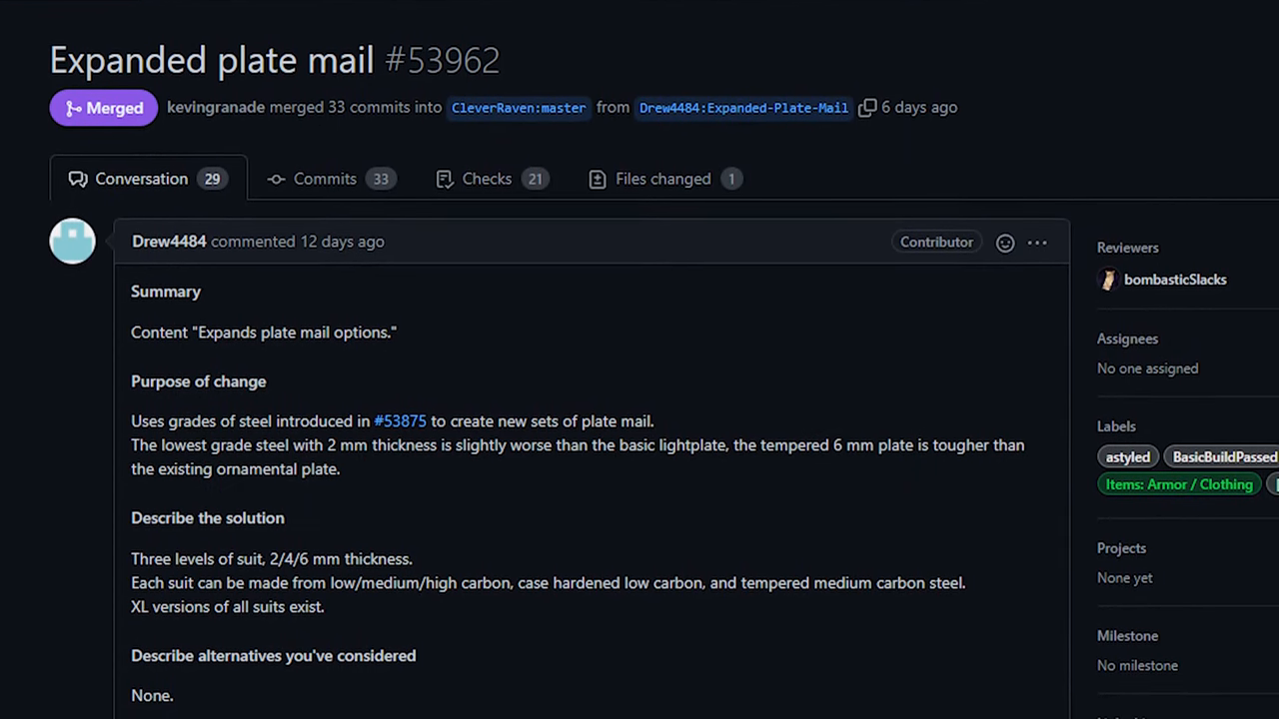
scroll("down", 3)
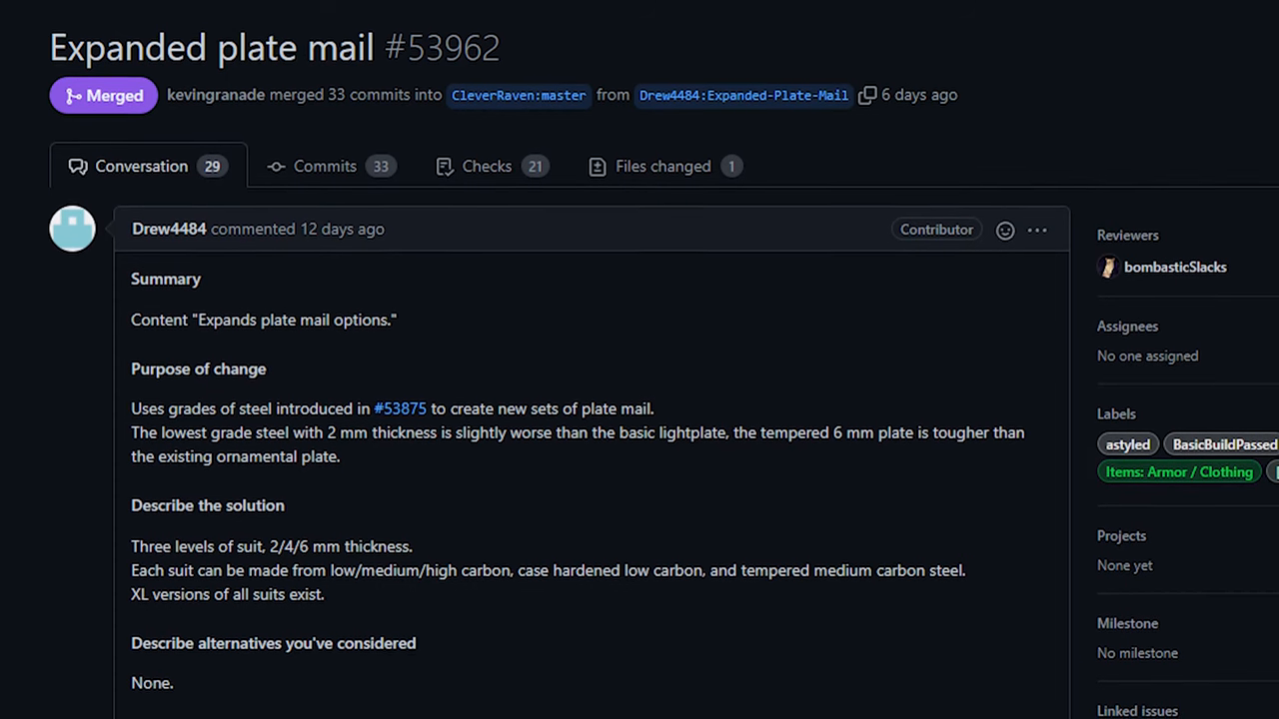
scroll("down", 3)
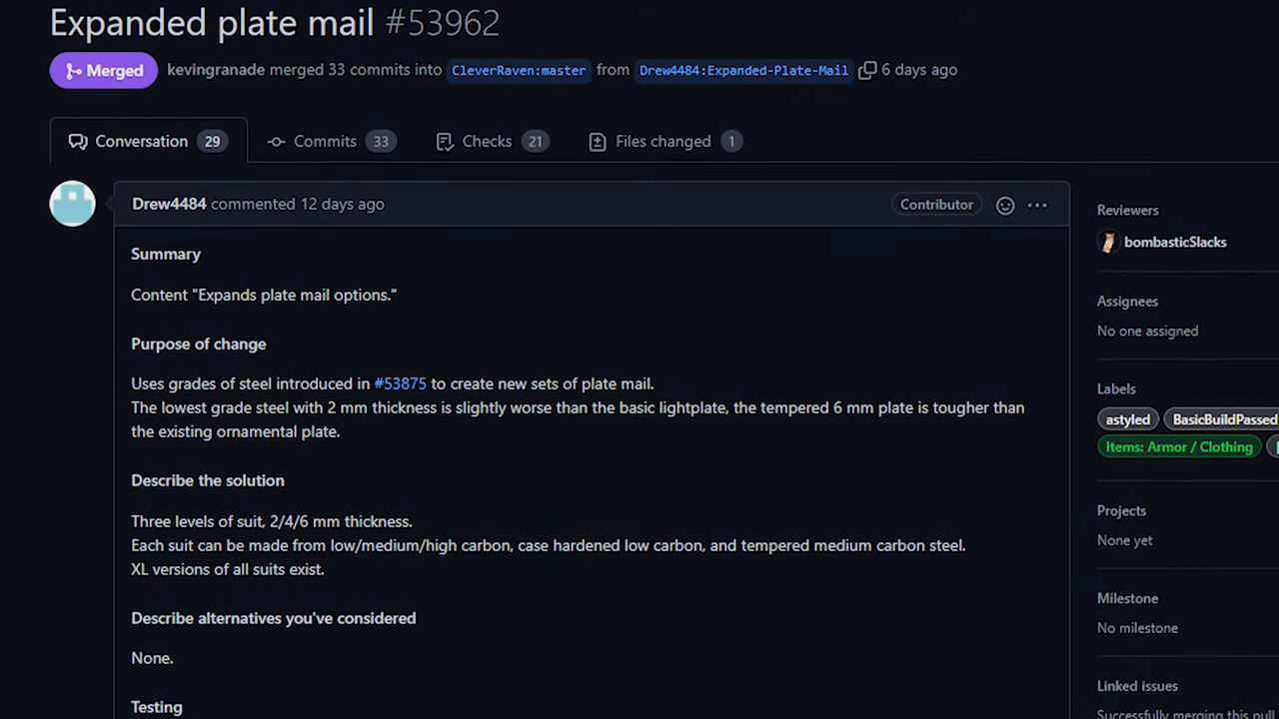
scroll("down", 3)
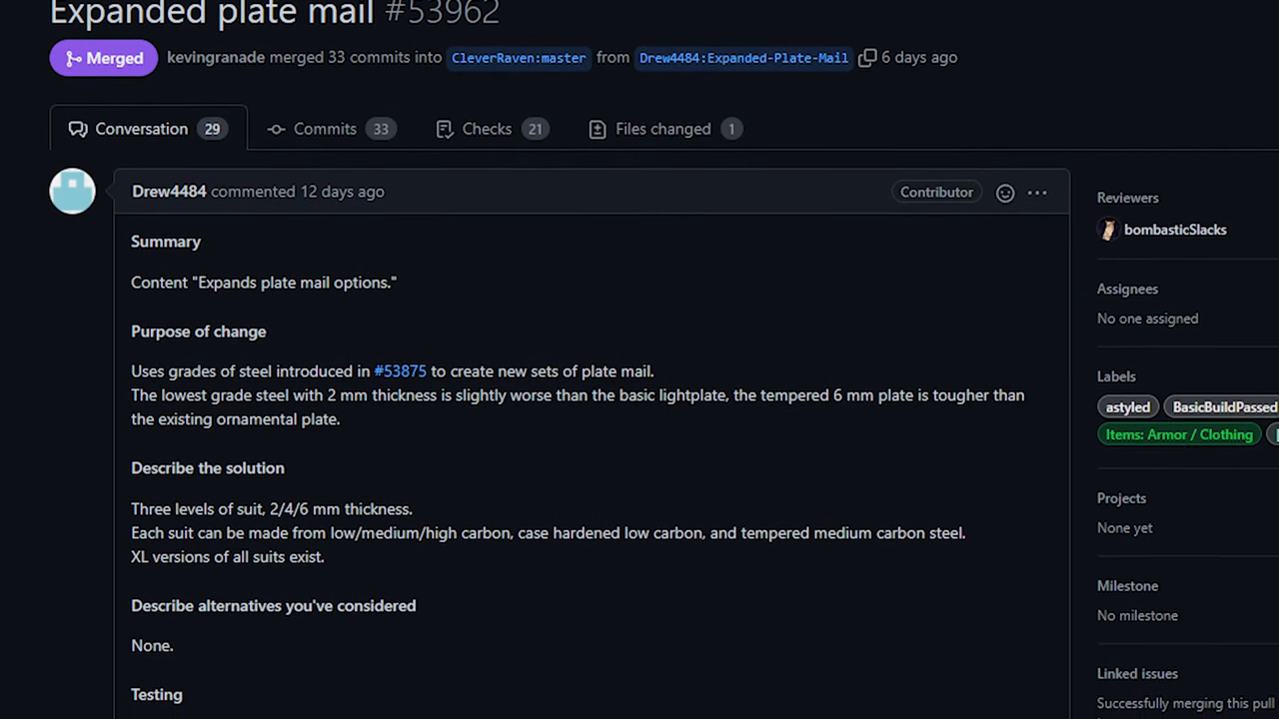
scroll("down", 3)
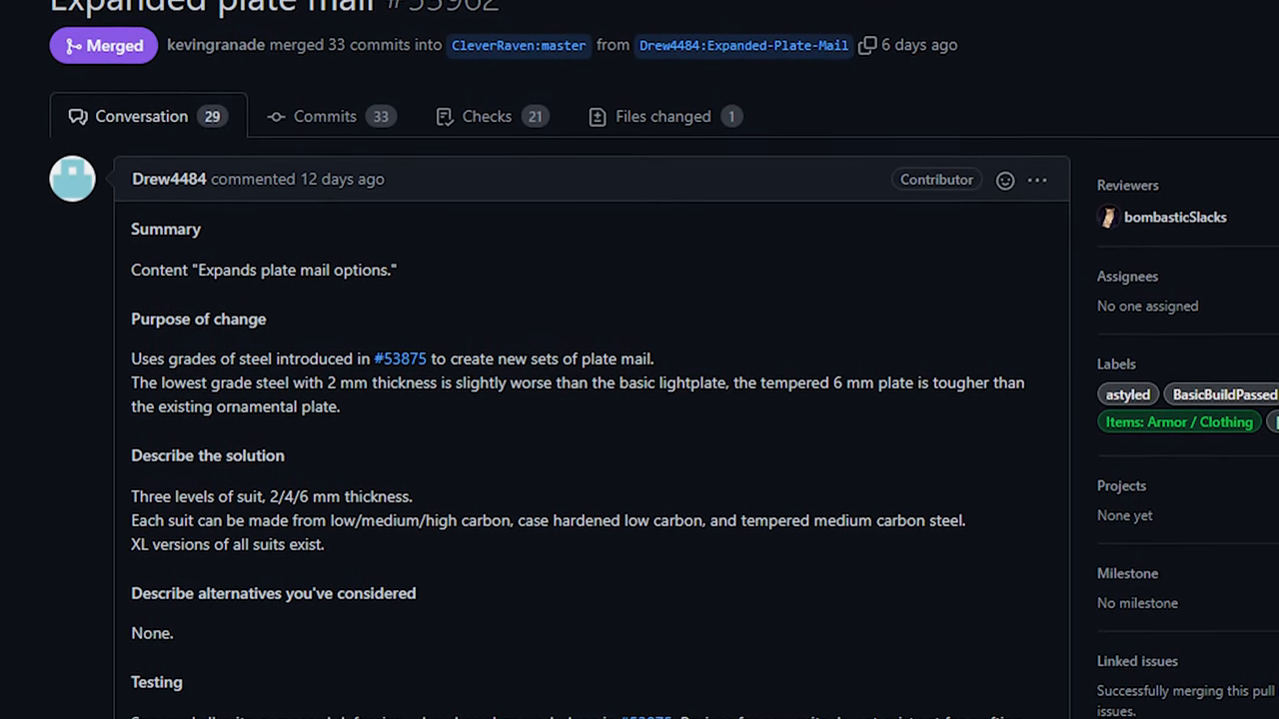
scroll("down", 3)
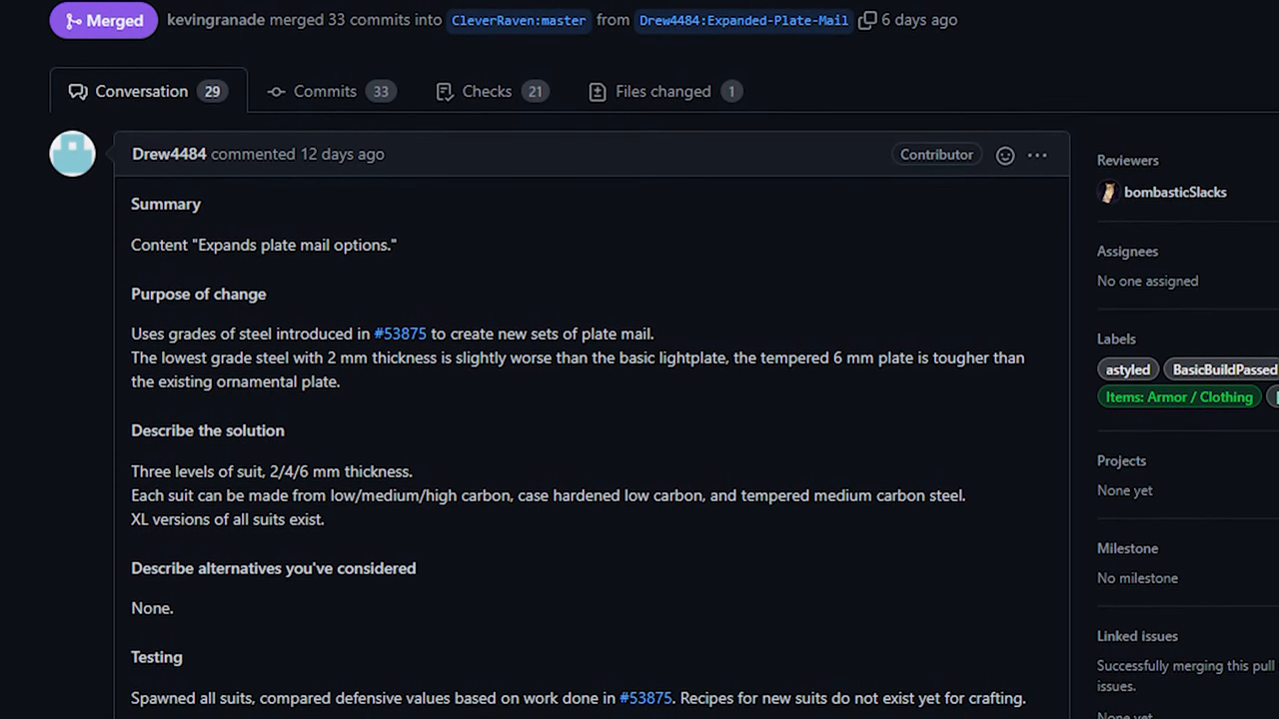
scroll("down", 3)
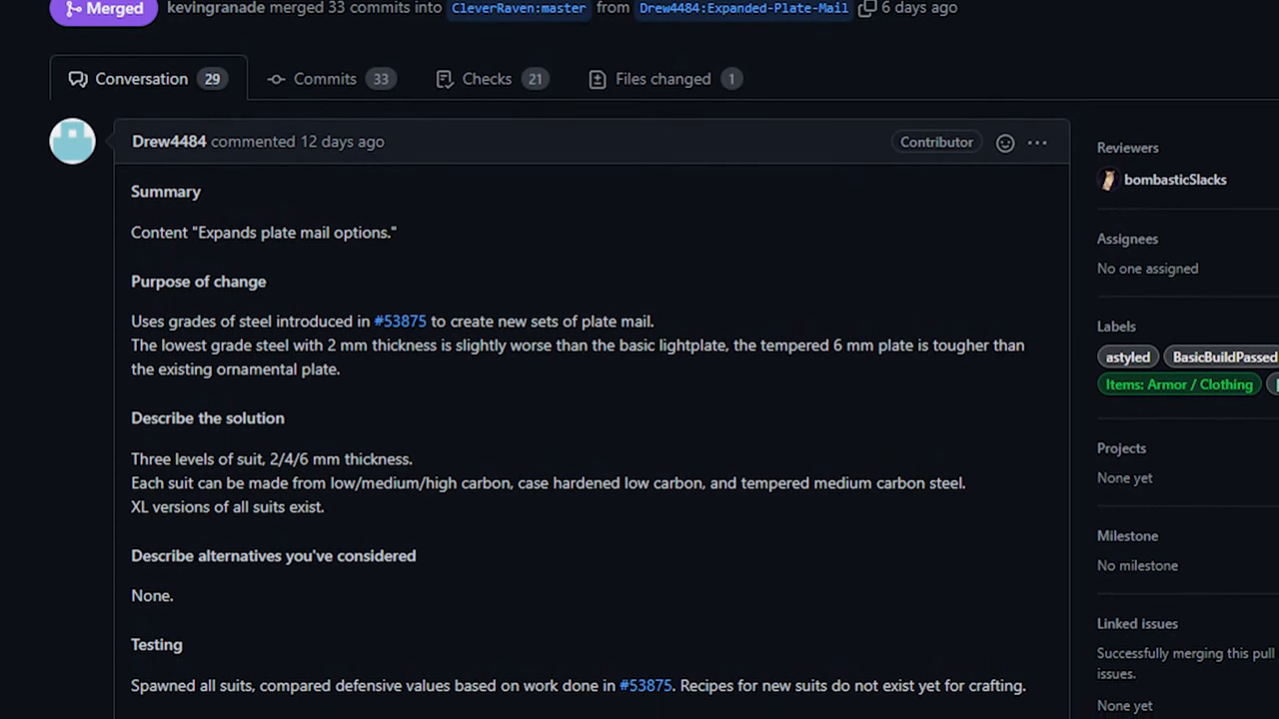
scroll("down", 3)
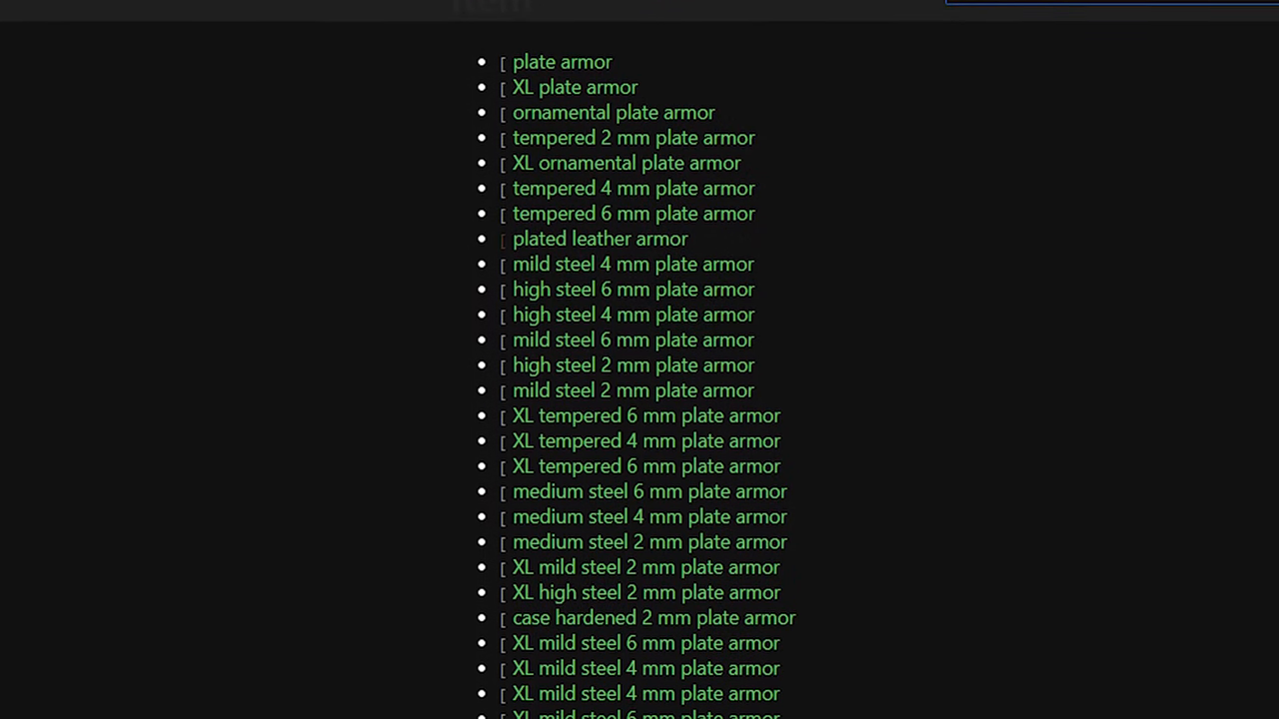
Scroll the plate armor variants list down to the case hardened and XL plated leather suits.
scroll("down", 3)
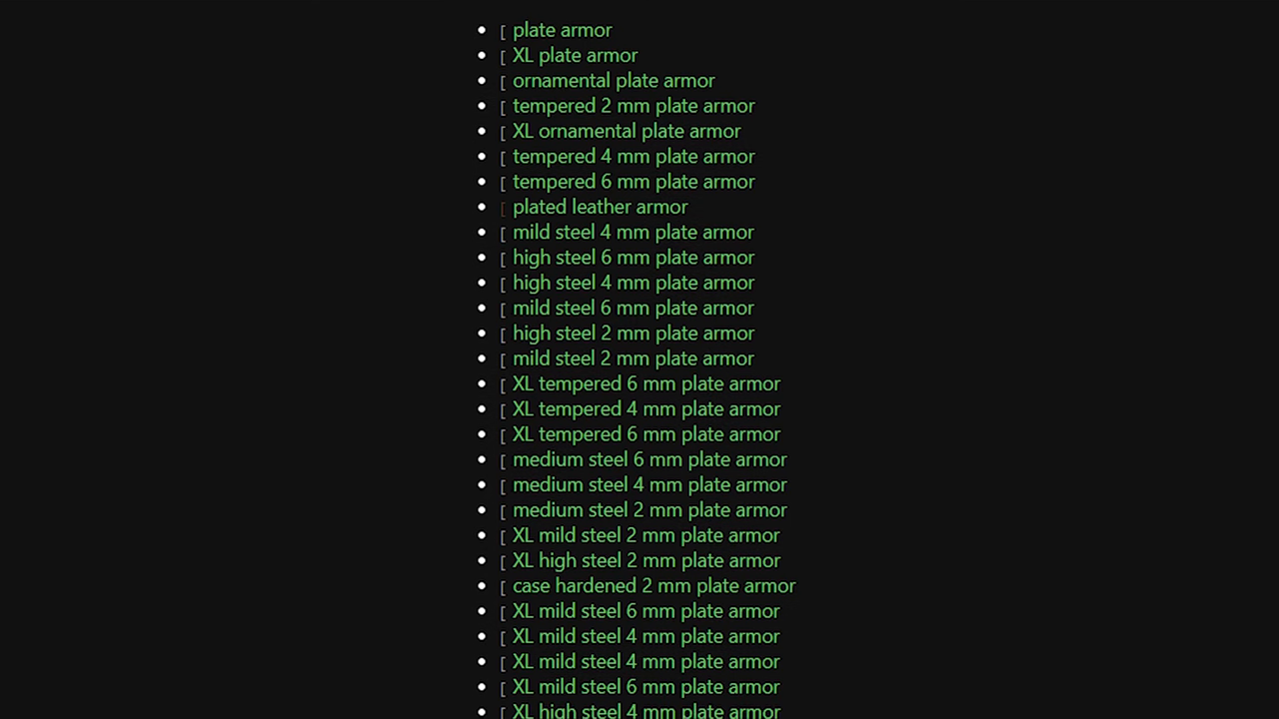
scroll("down", 3)
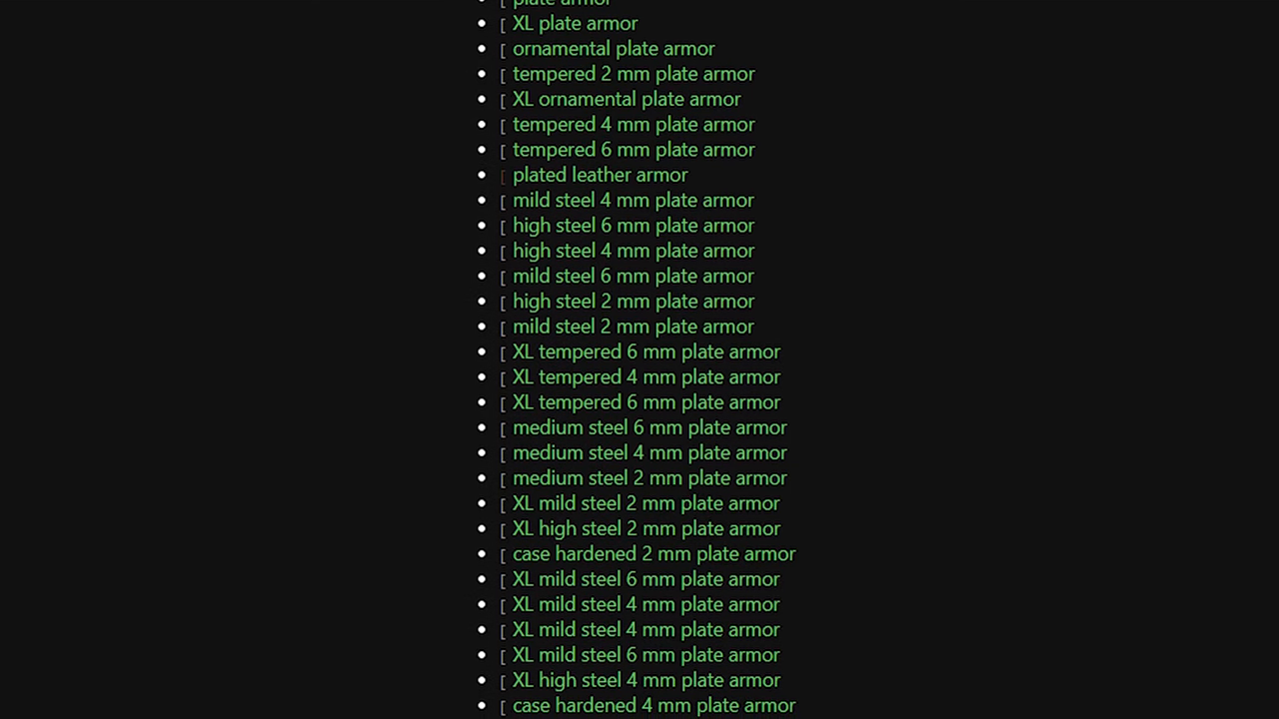
scroll("down", 3)
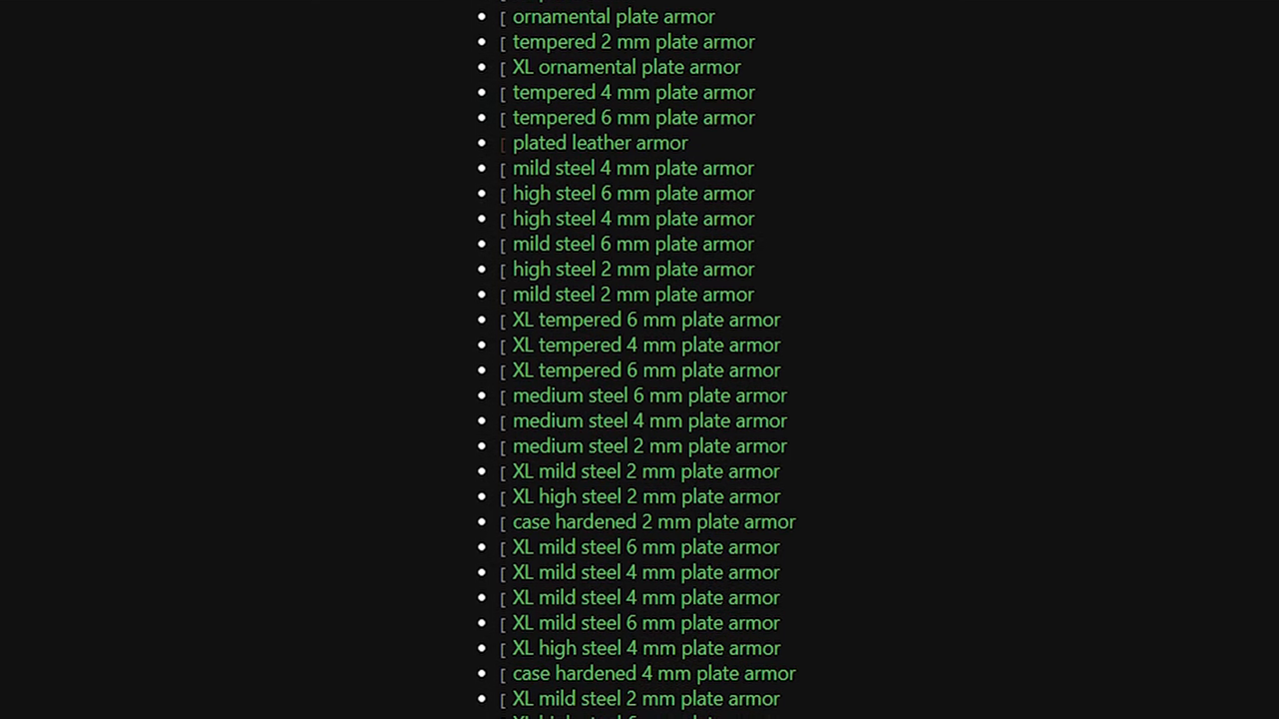
scroll("down", 3)
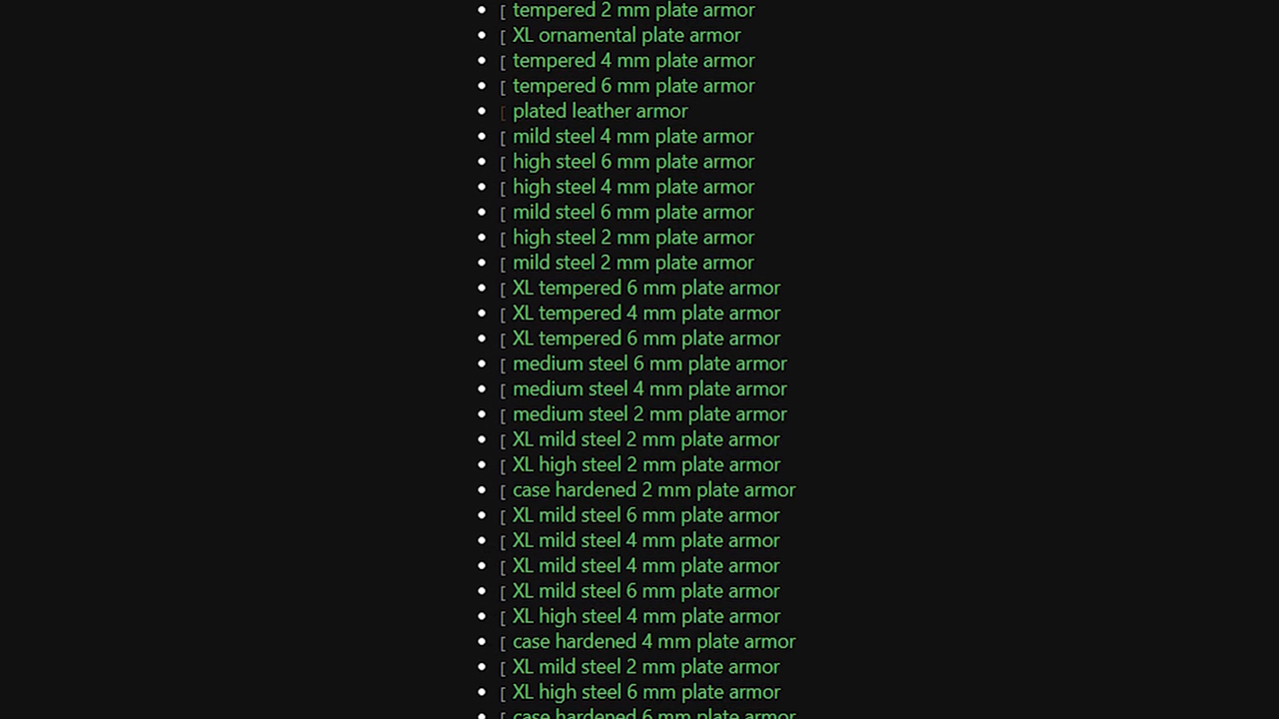
scroll("down", 3)
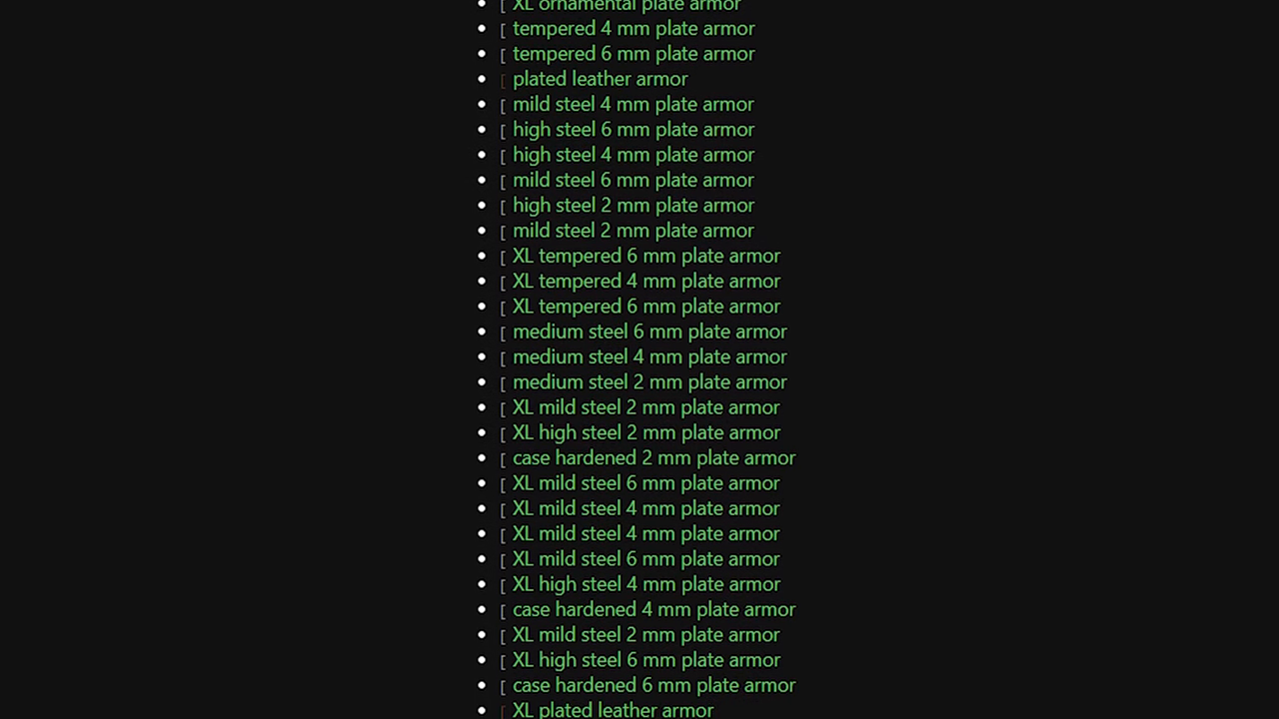
scroll("down", 3)
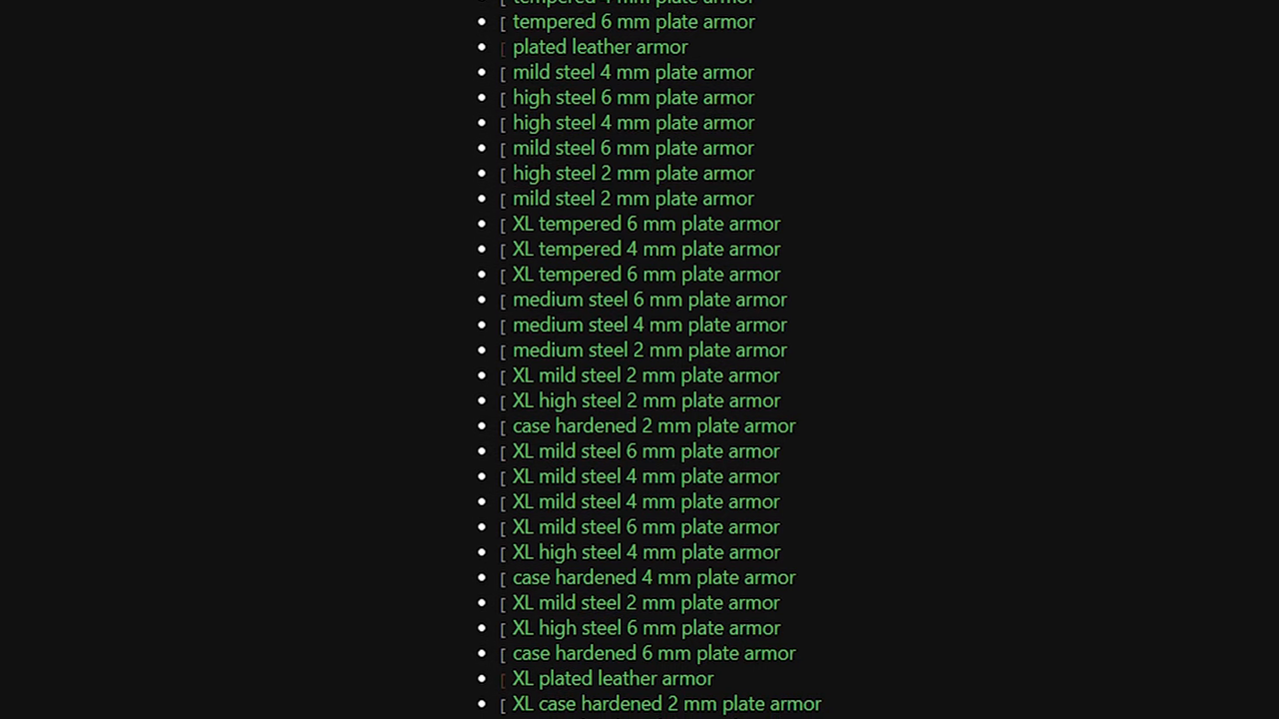
scroll("down", 3)
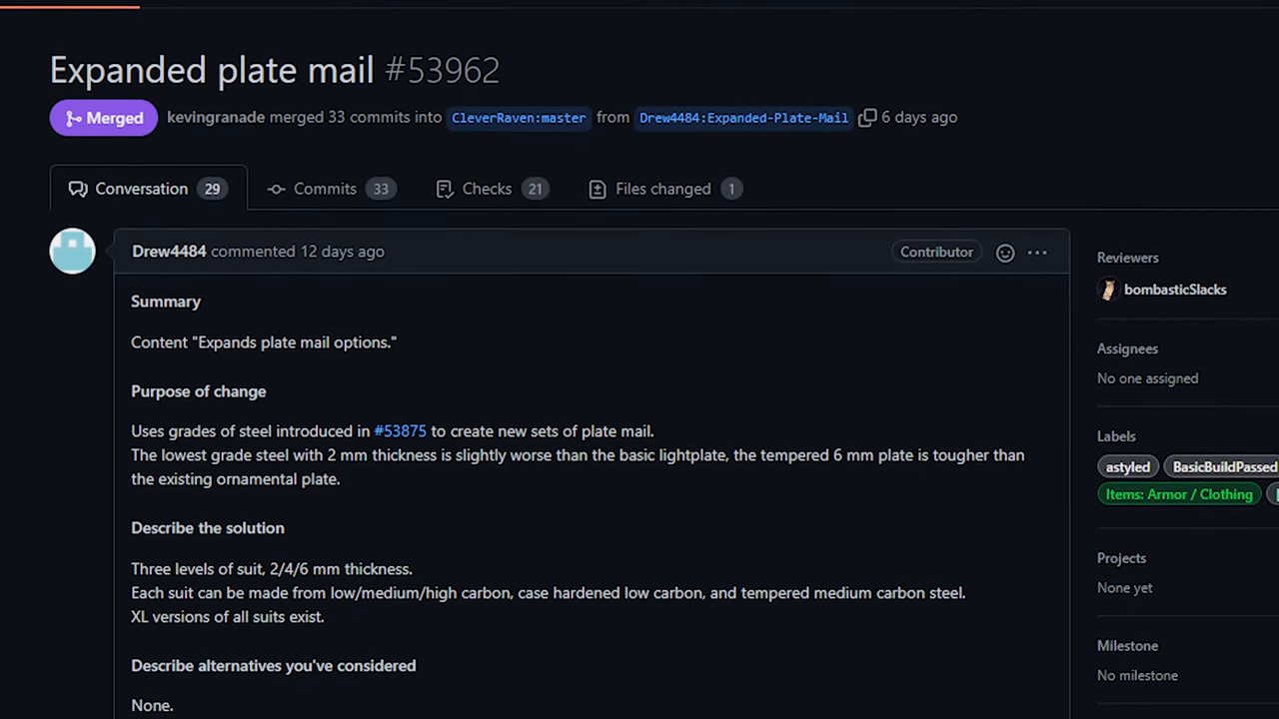
Scroll the #53962 description down to the Testing and Additional context sections on case hardened suits.
scroll("down", 3)
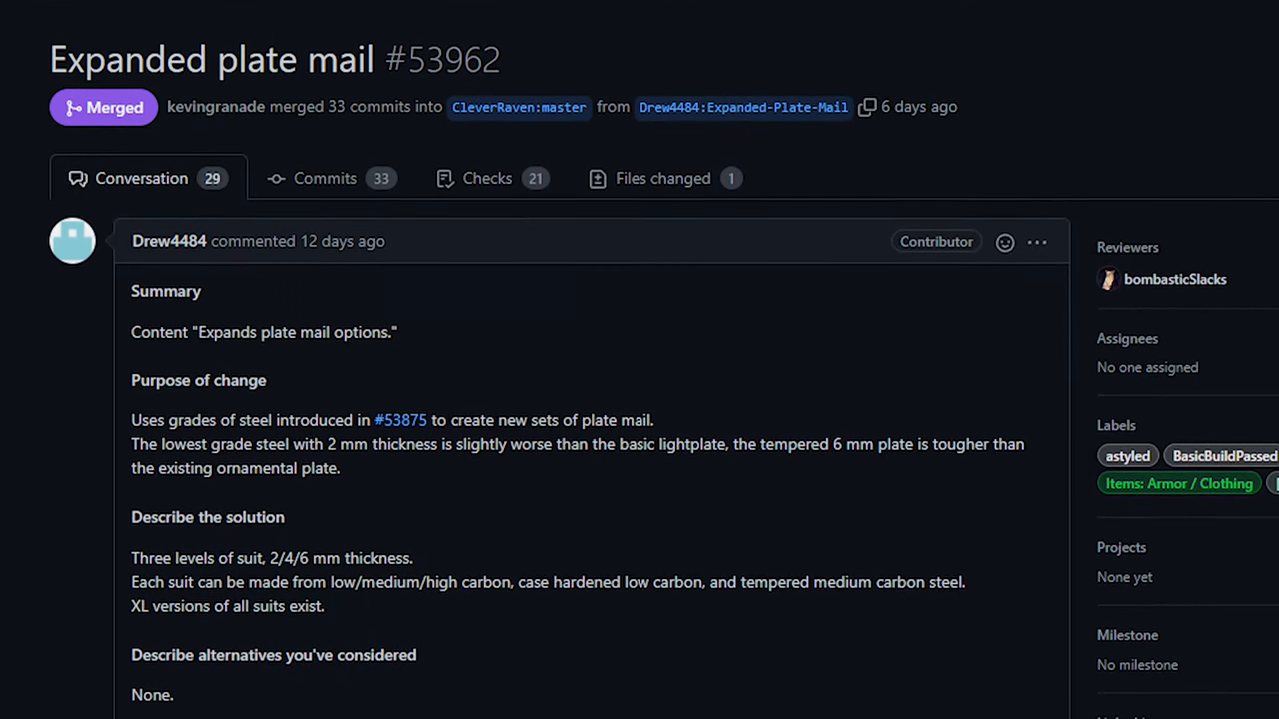
scroll("down", 3)
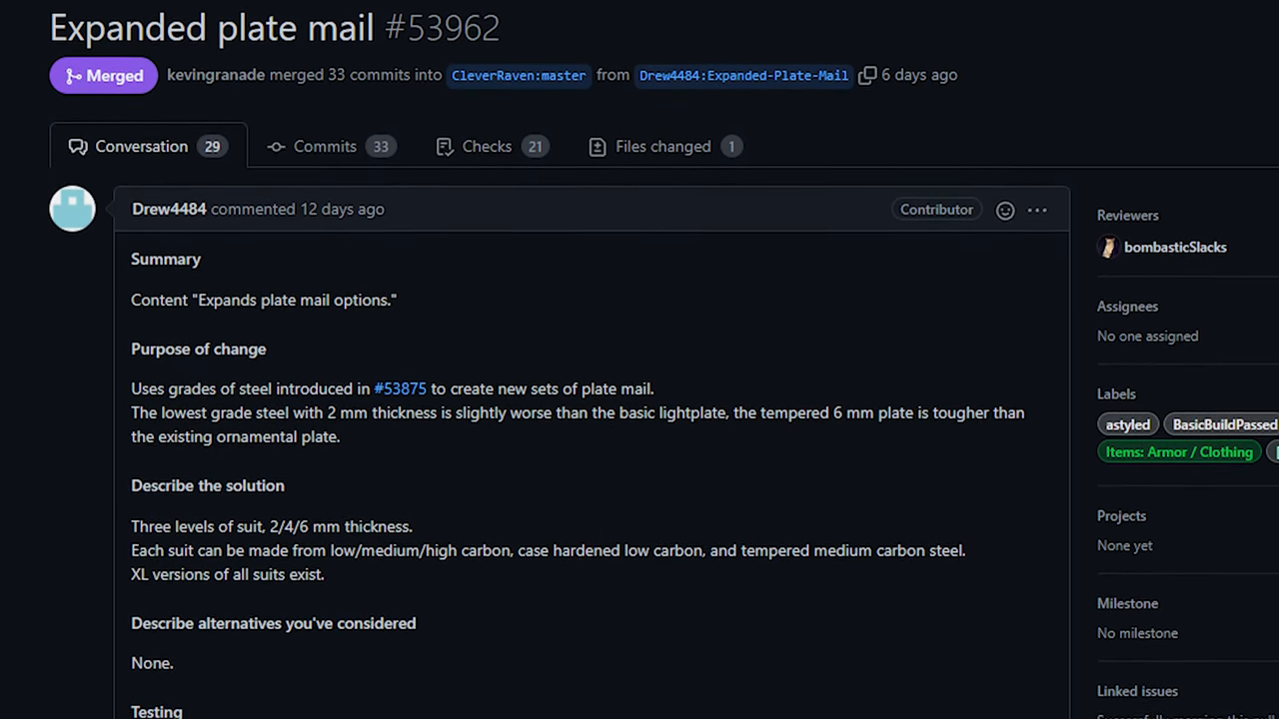
scroll("down", 3)
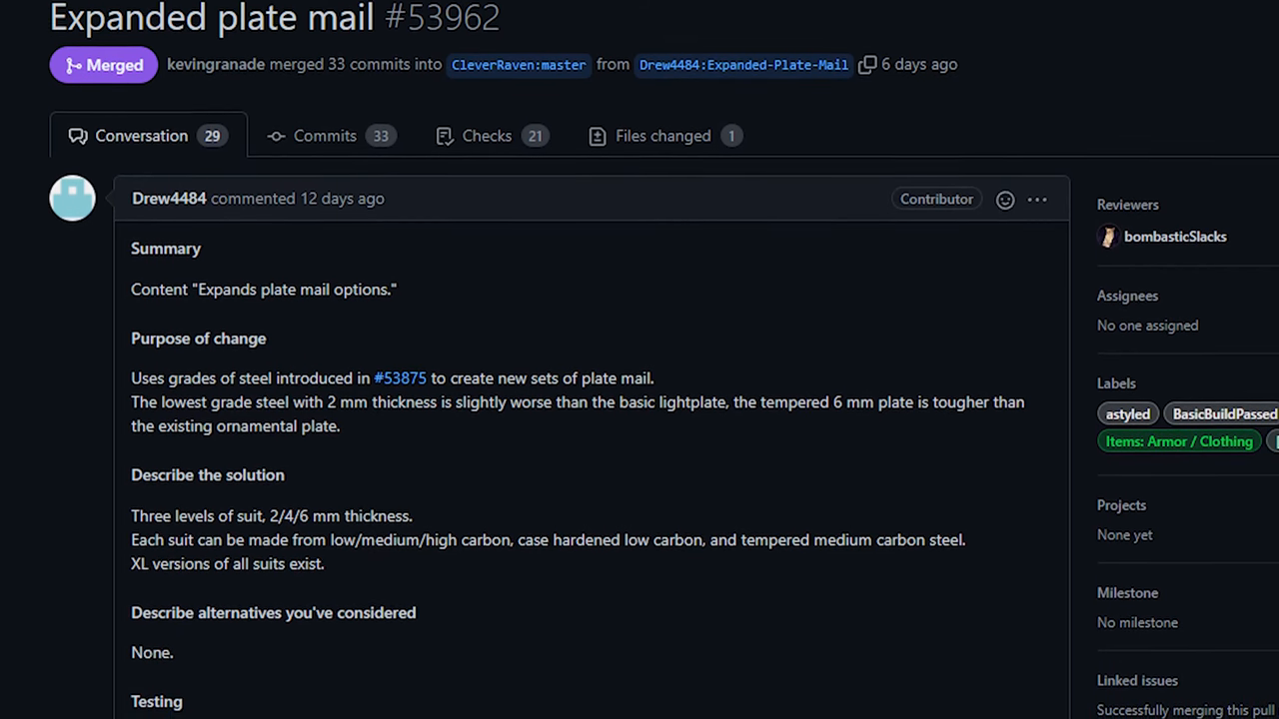
scroll("down", 3)
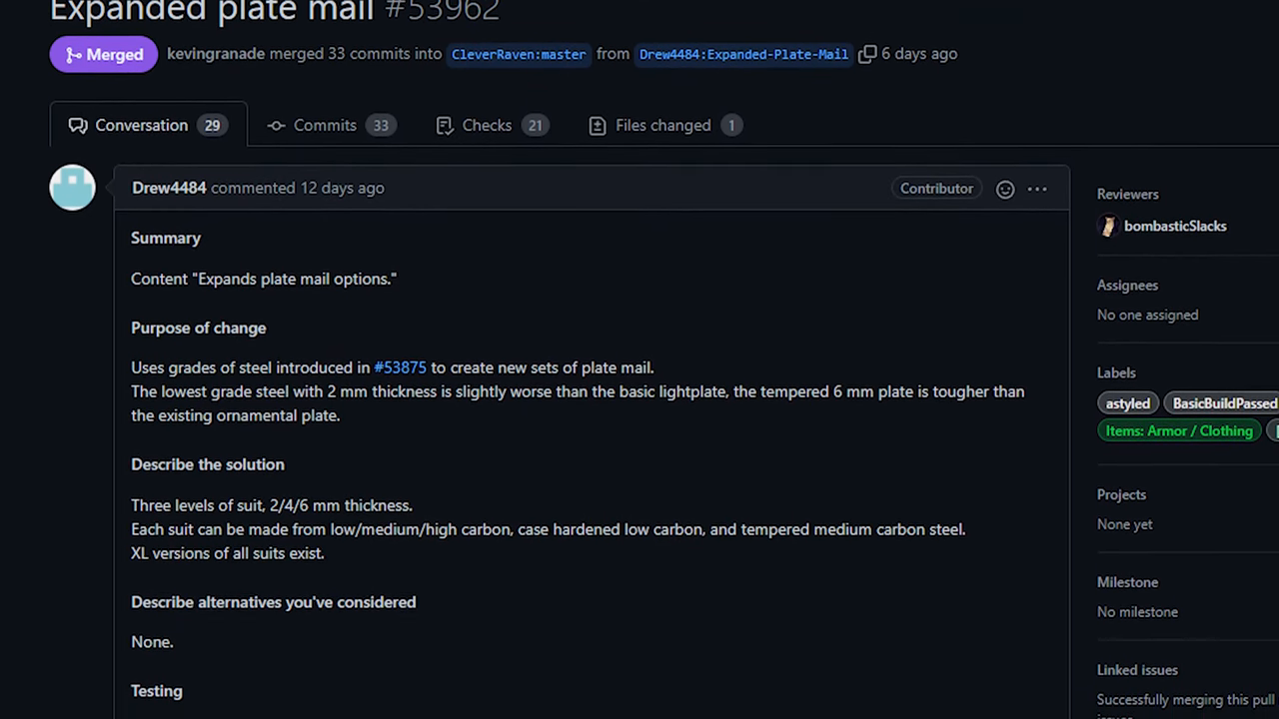
scroll("down", 3)
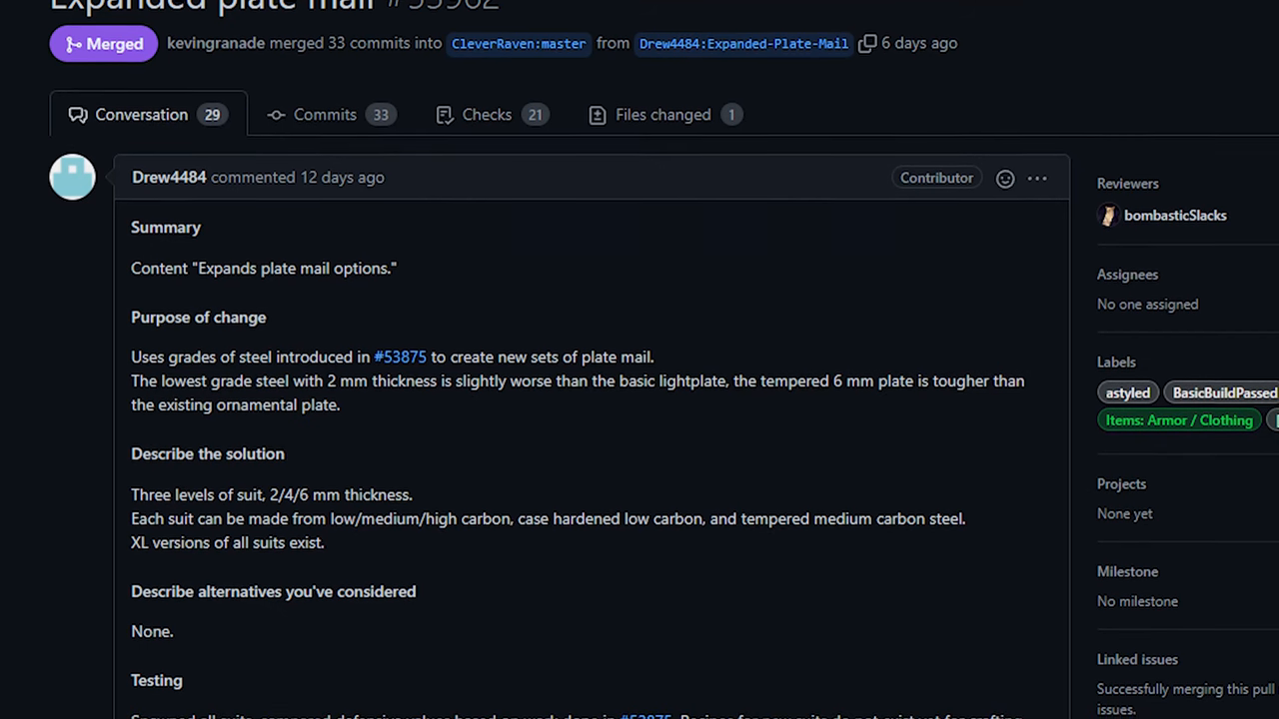
scroll("down", 3)
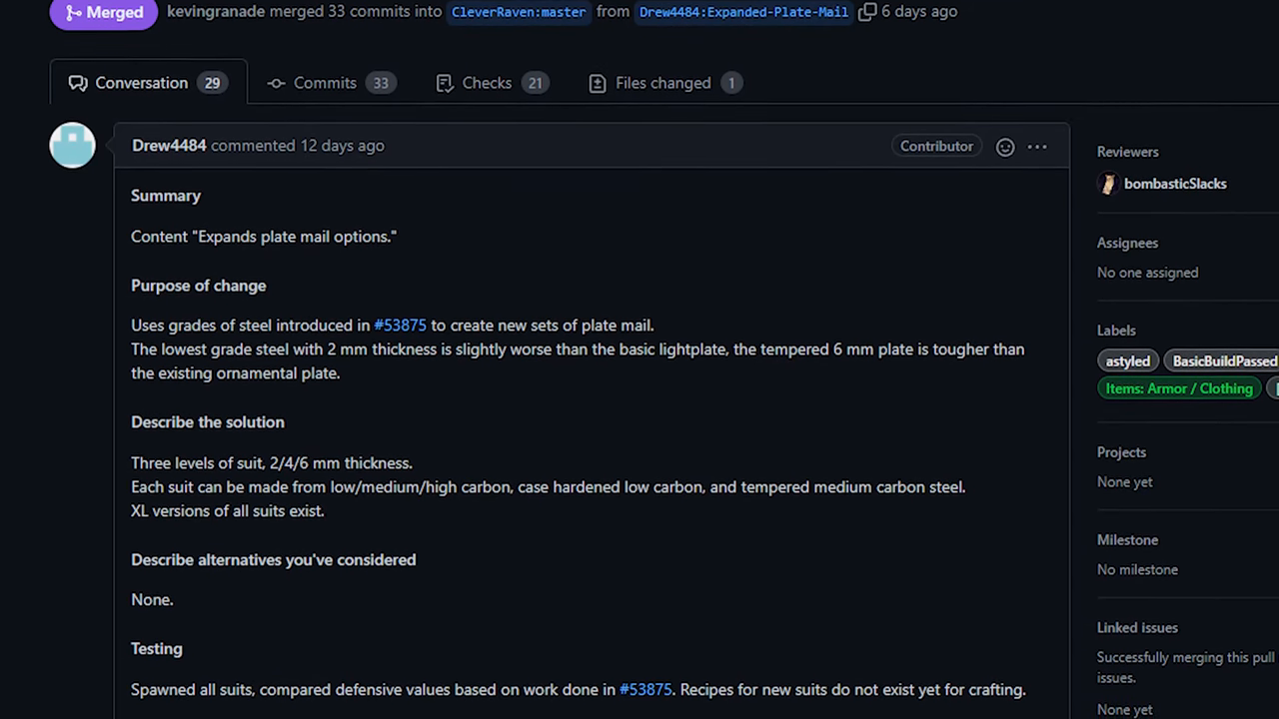
scroll("down", 3)
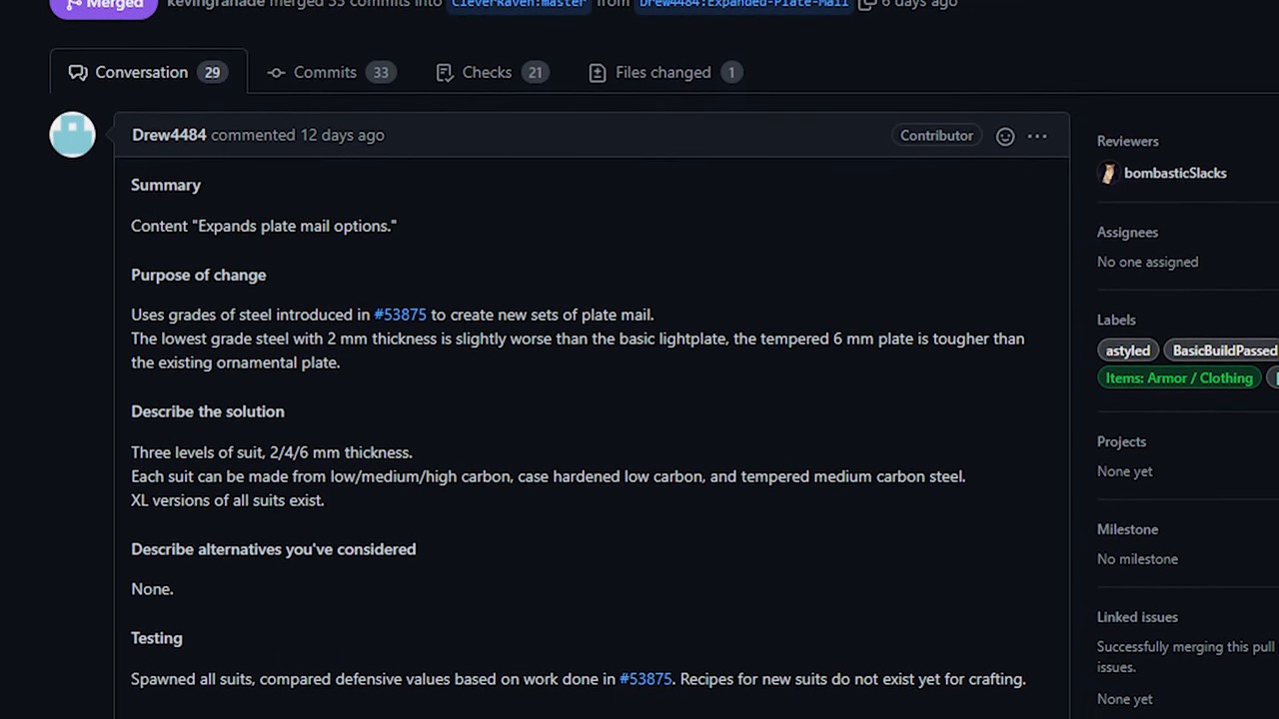
scroll("down", 3)
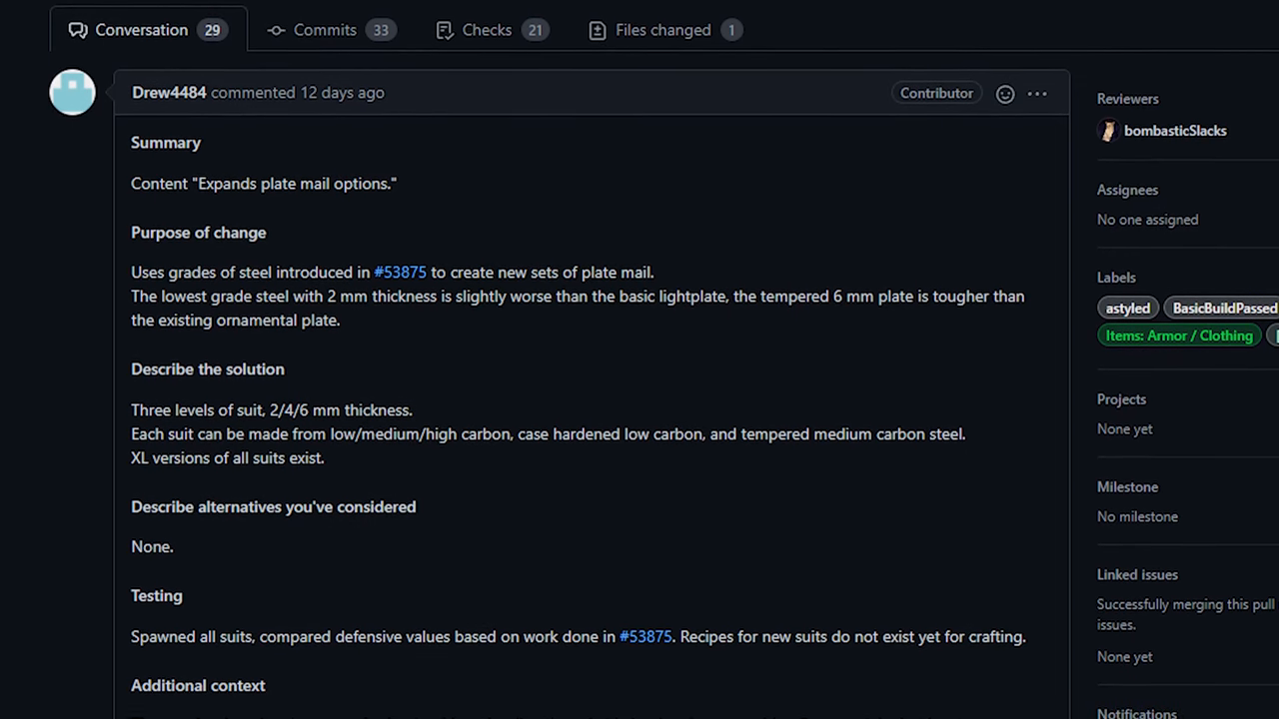
scroll("down", 3)
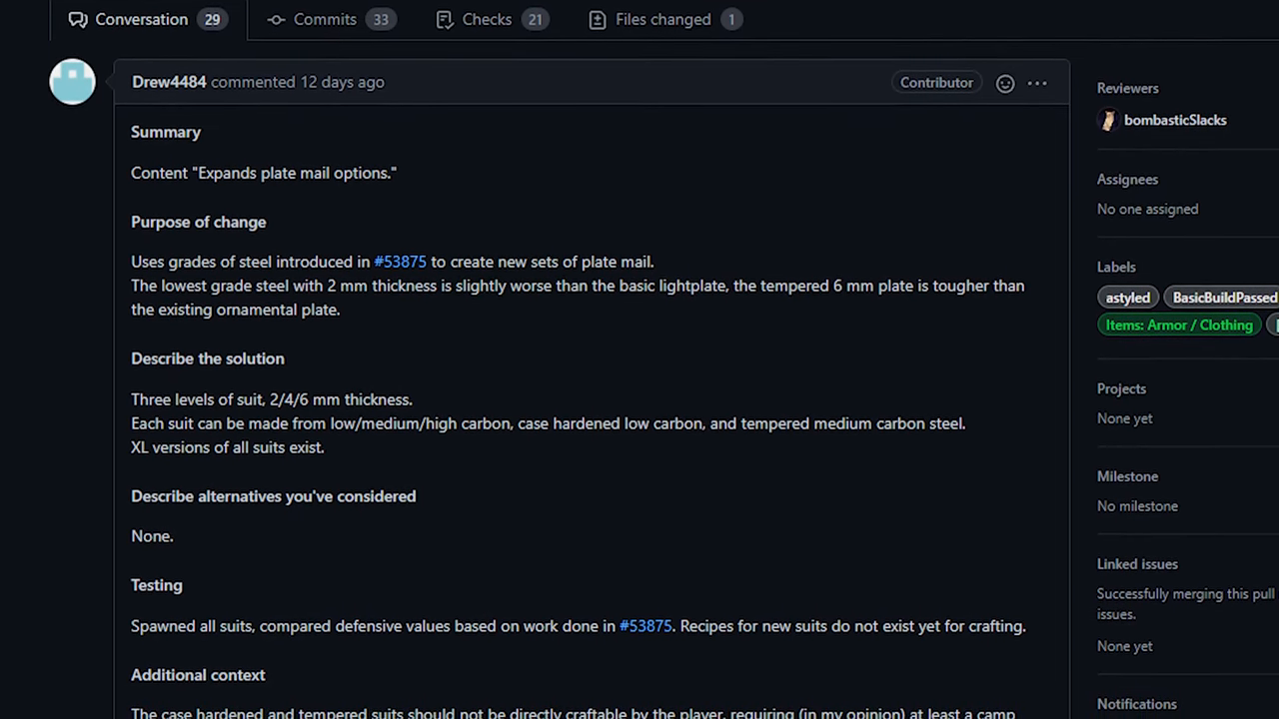
scroll("down", 3)
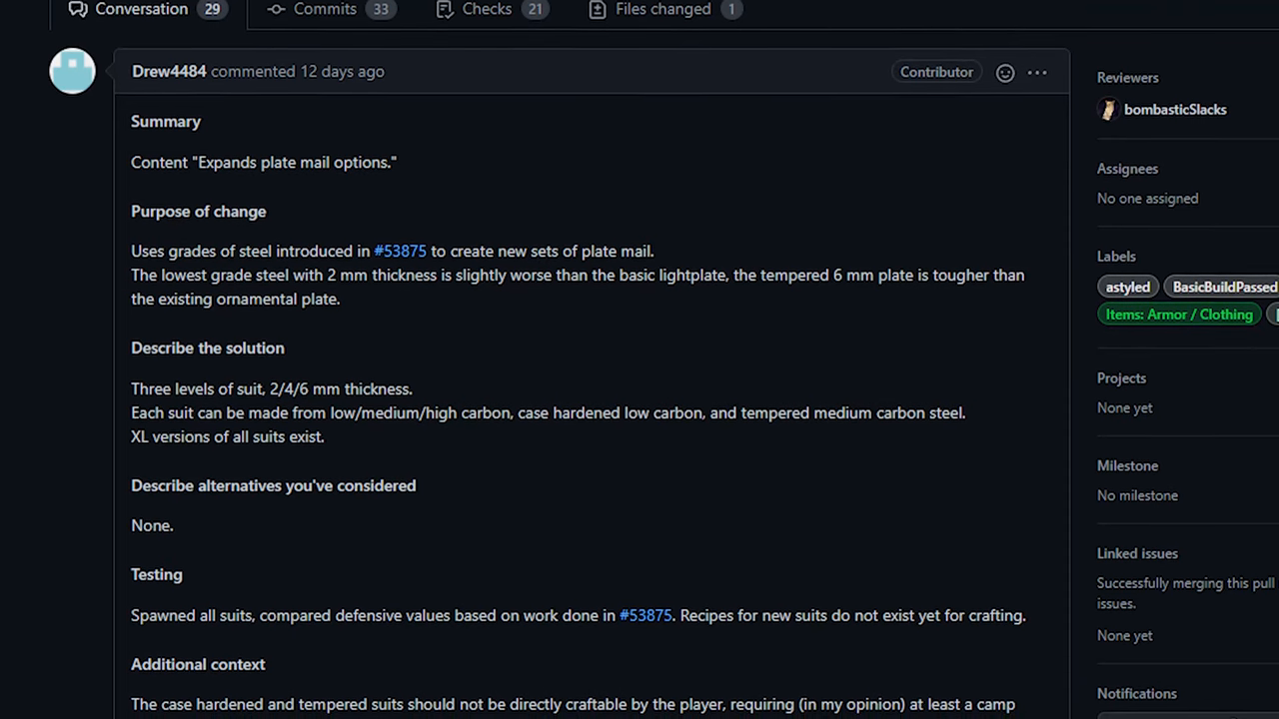
left_click(399, 251)
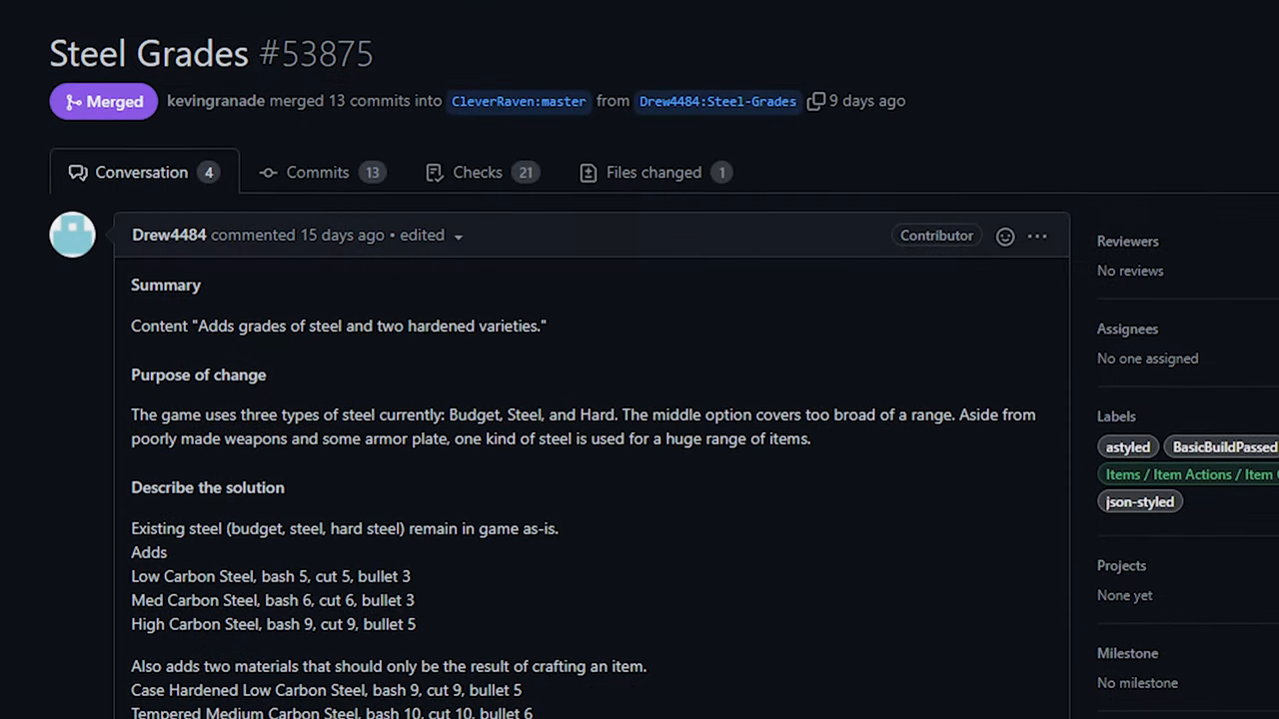
scroll("down", 3)
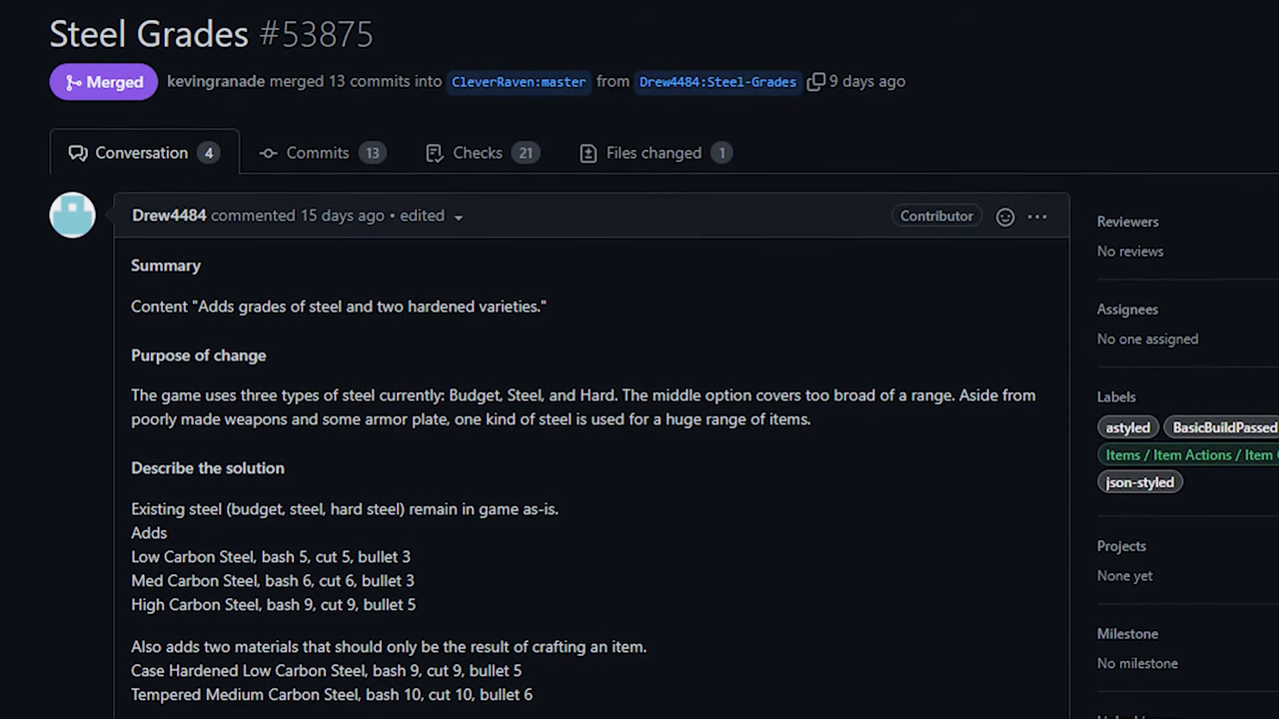
scroll("down", 3)
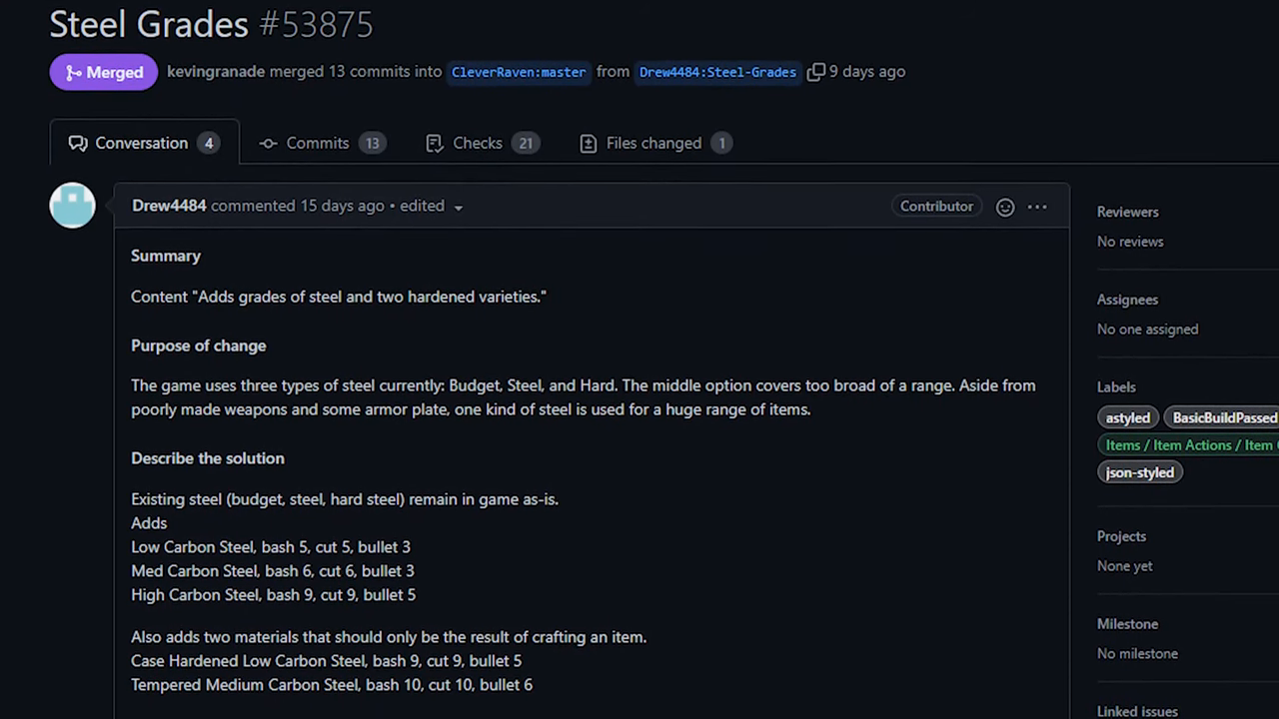
scroll("down", 3)
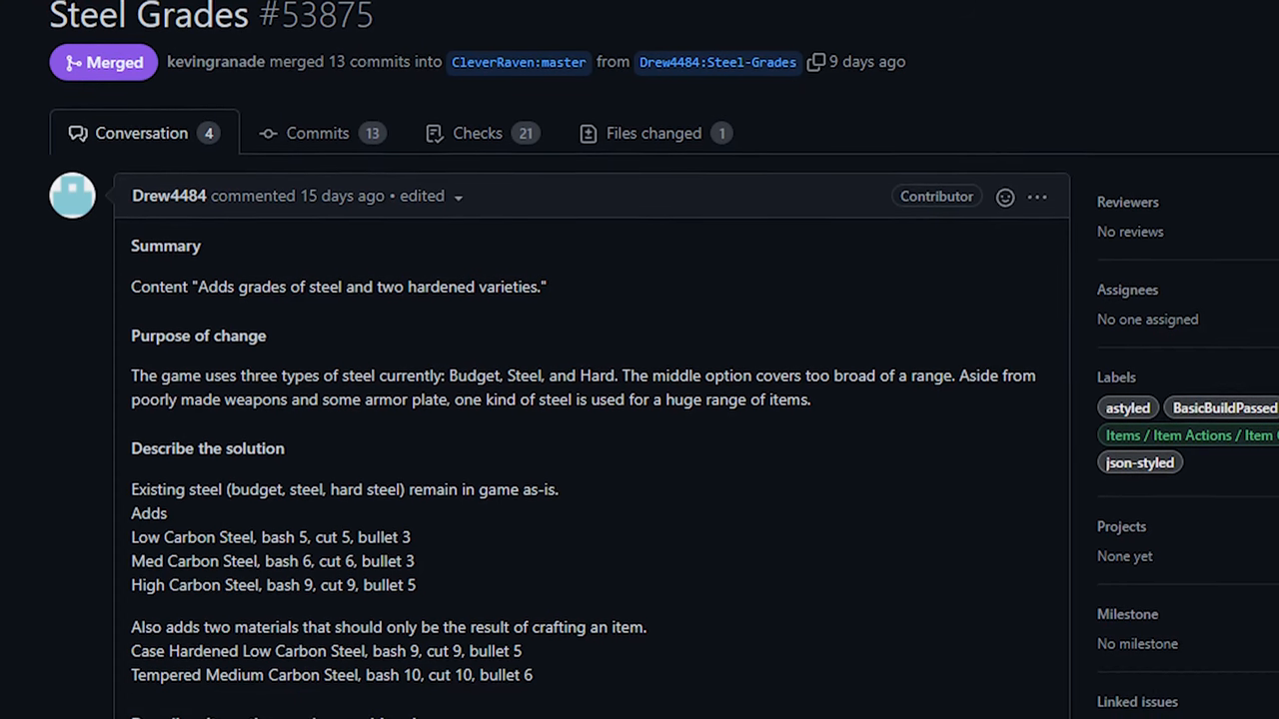
scroll("down", 3)
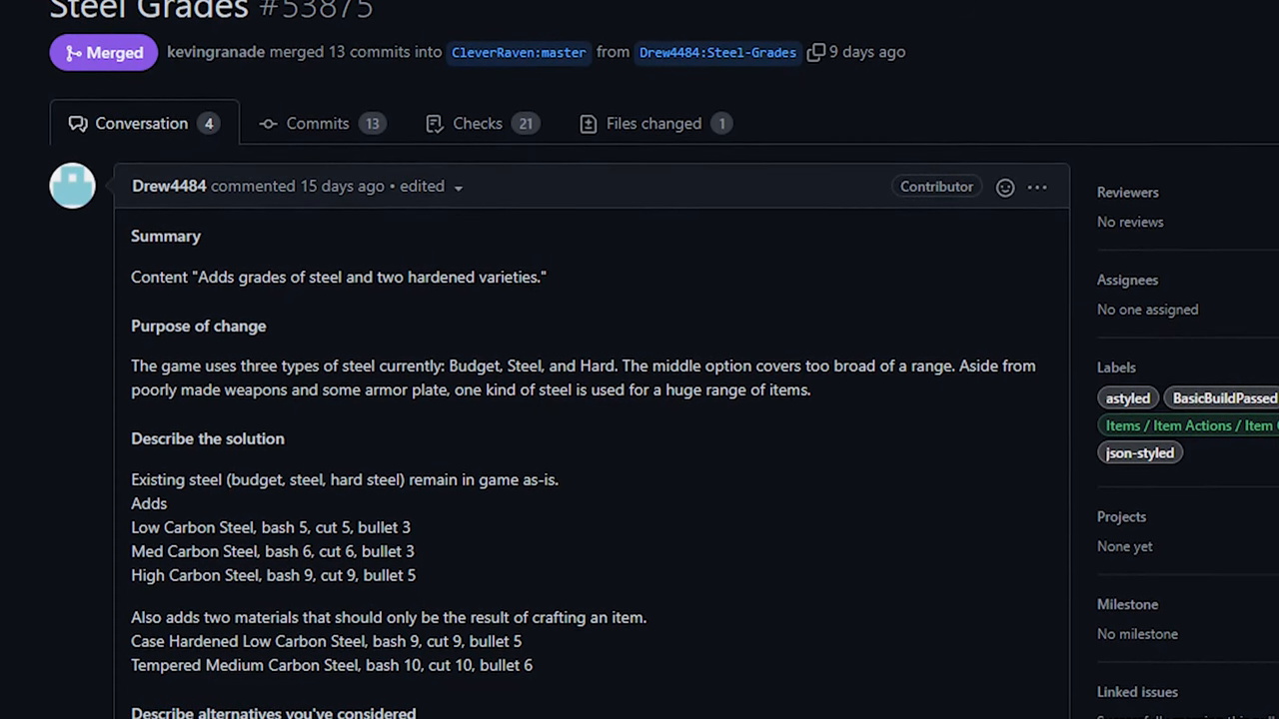
scroll("down", 3)
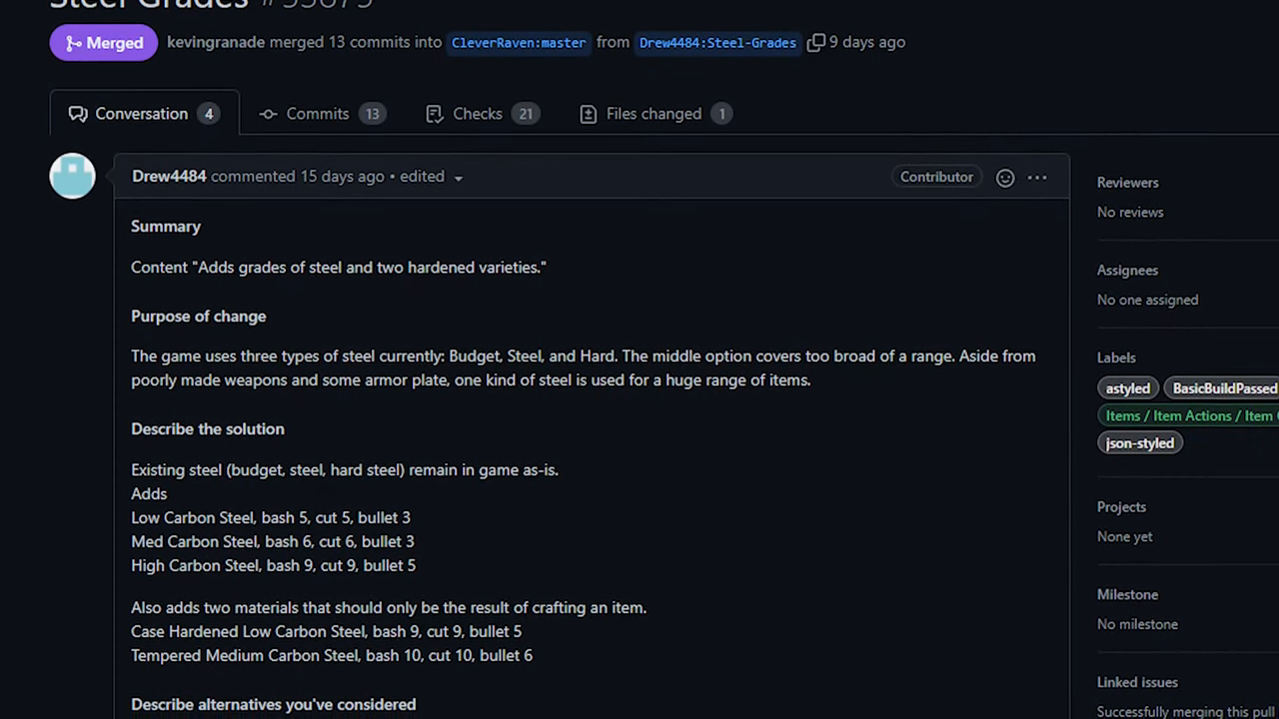
scroll("down", 3)
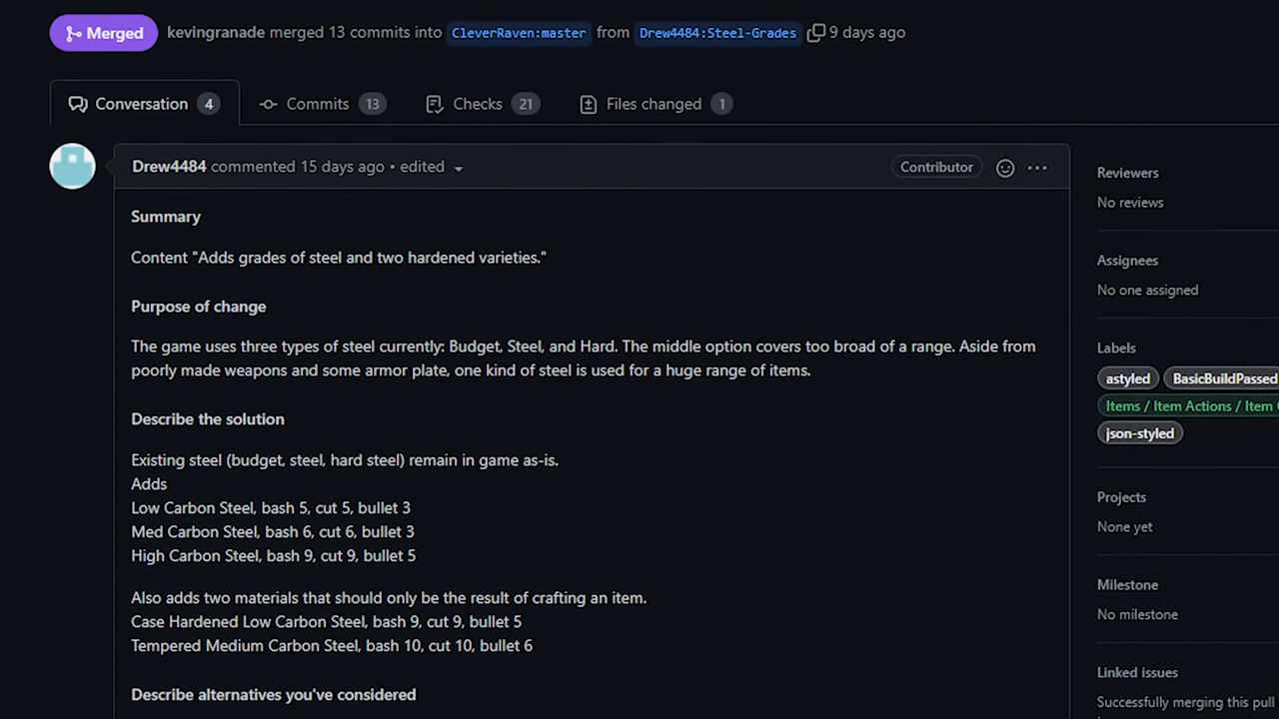
scroll("down", 3)
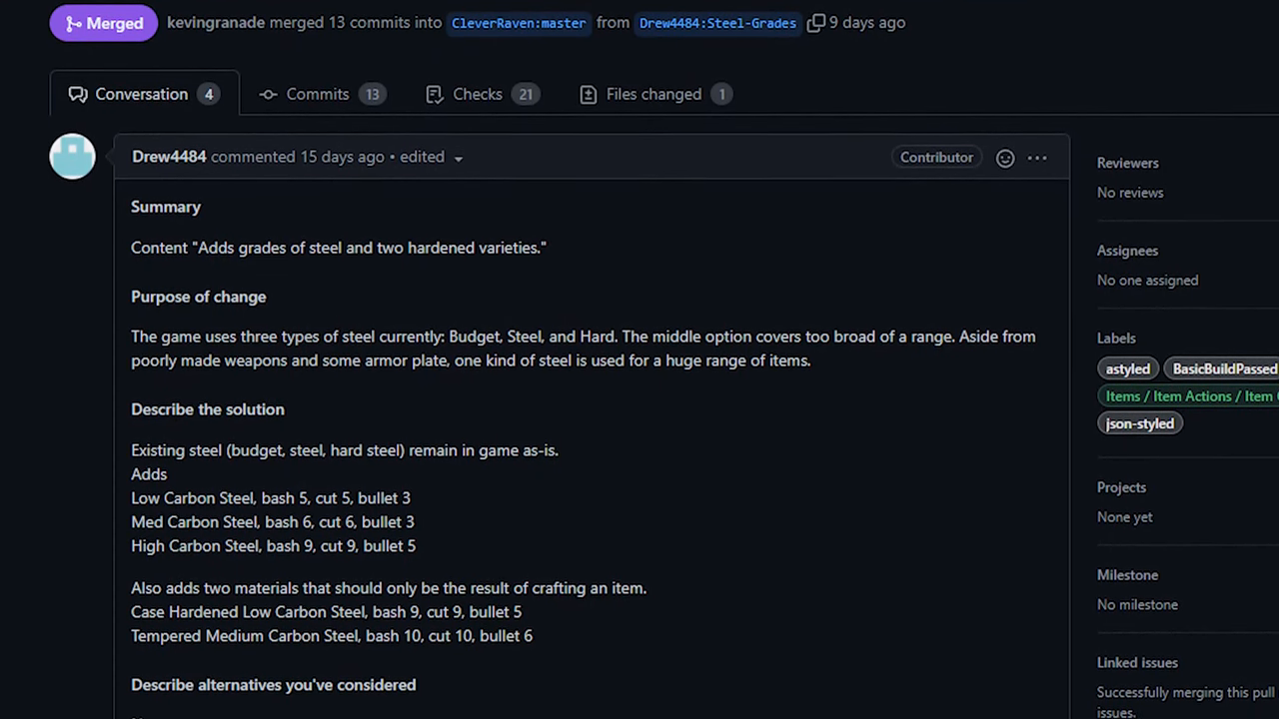
scroll("down", 3)
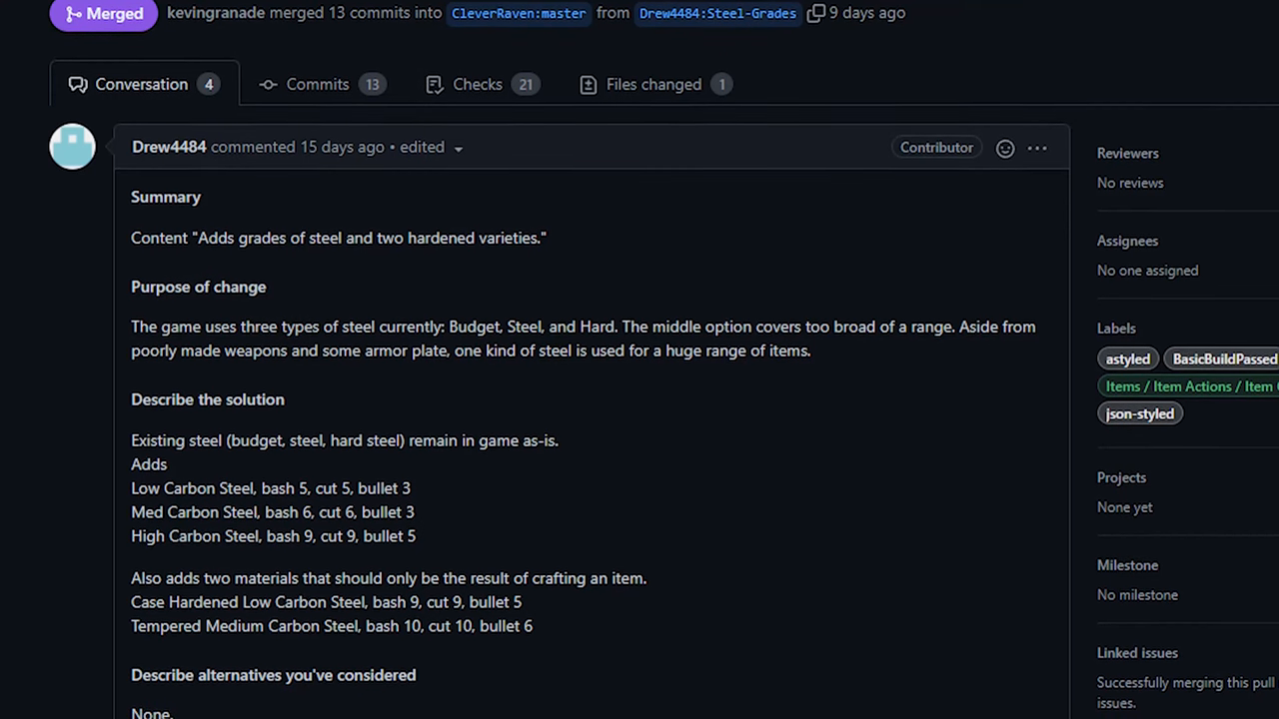
scroll("down", 3)
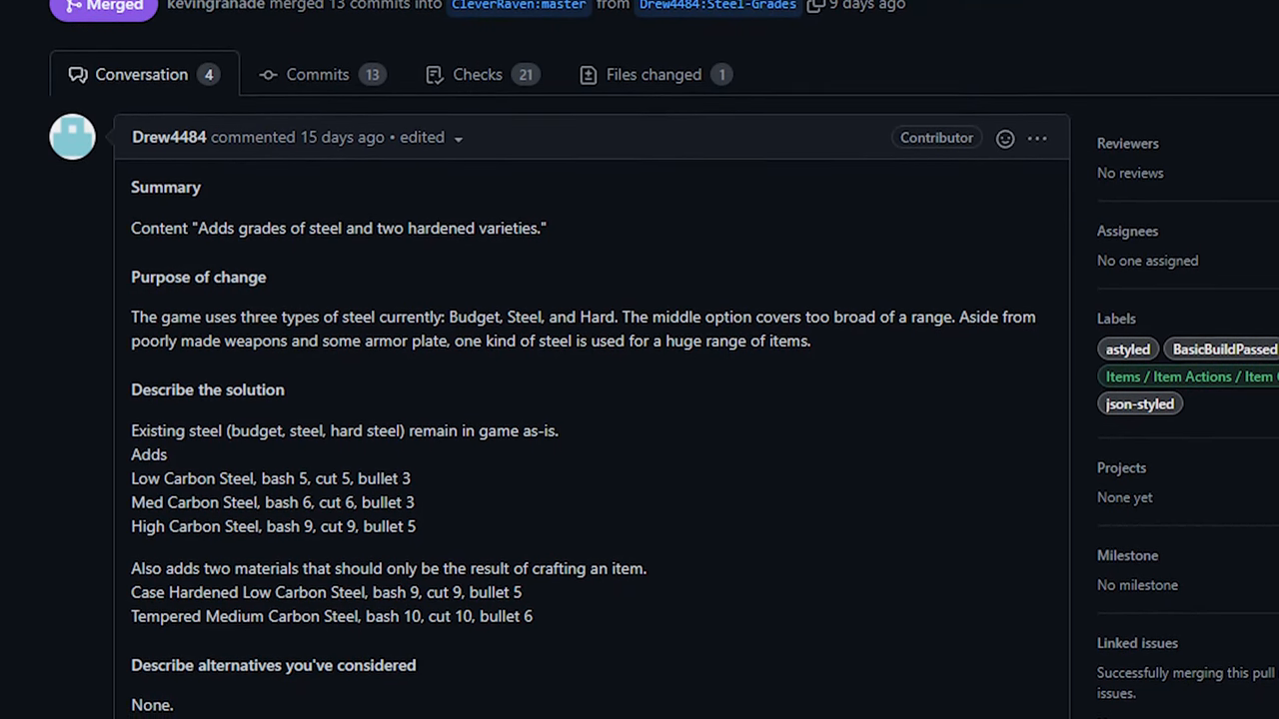
scroll("down", 3)
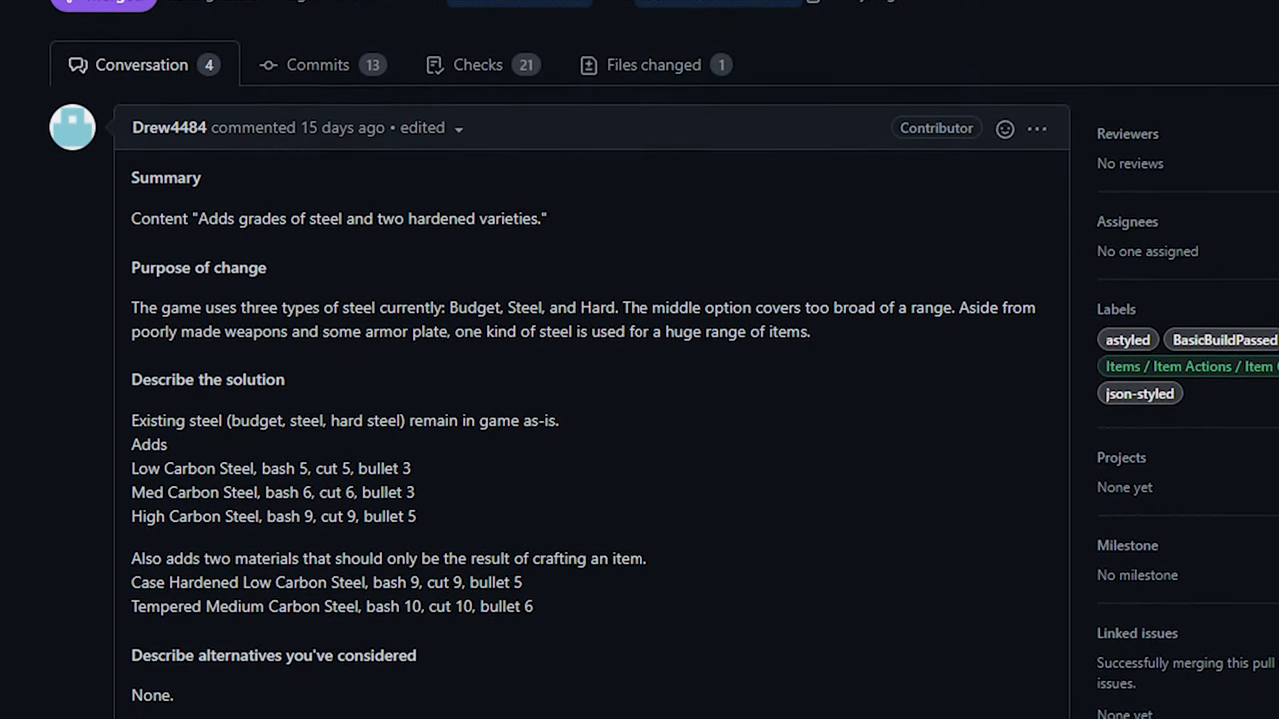
scroll("down", 3)
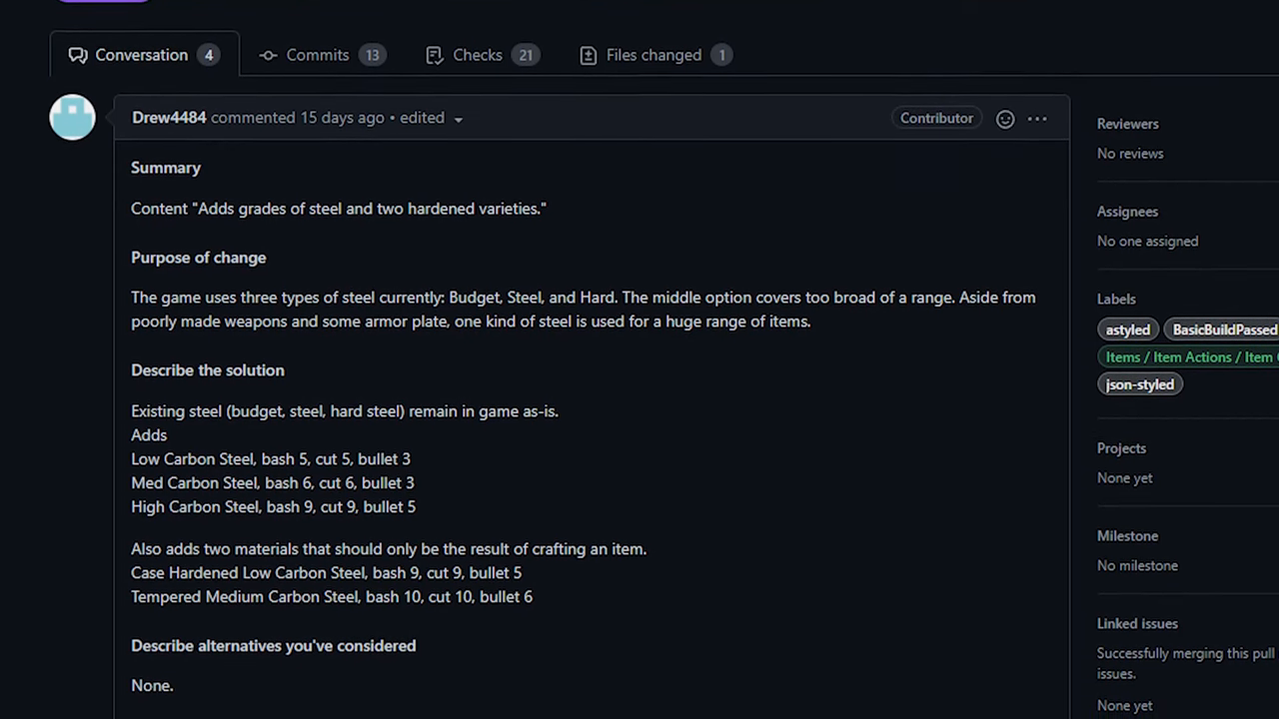
scroll("down", 3)
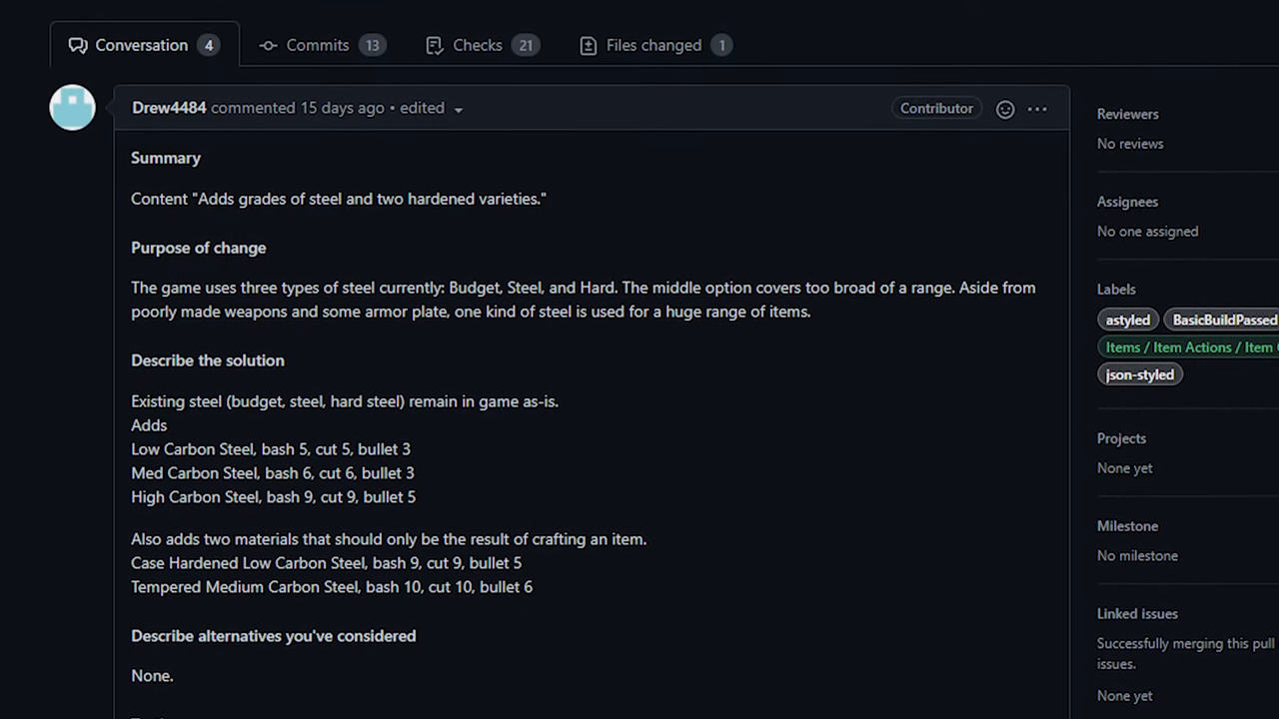
scroll("down", 3)
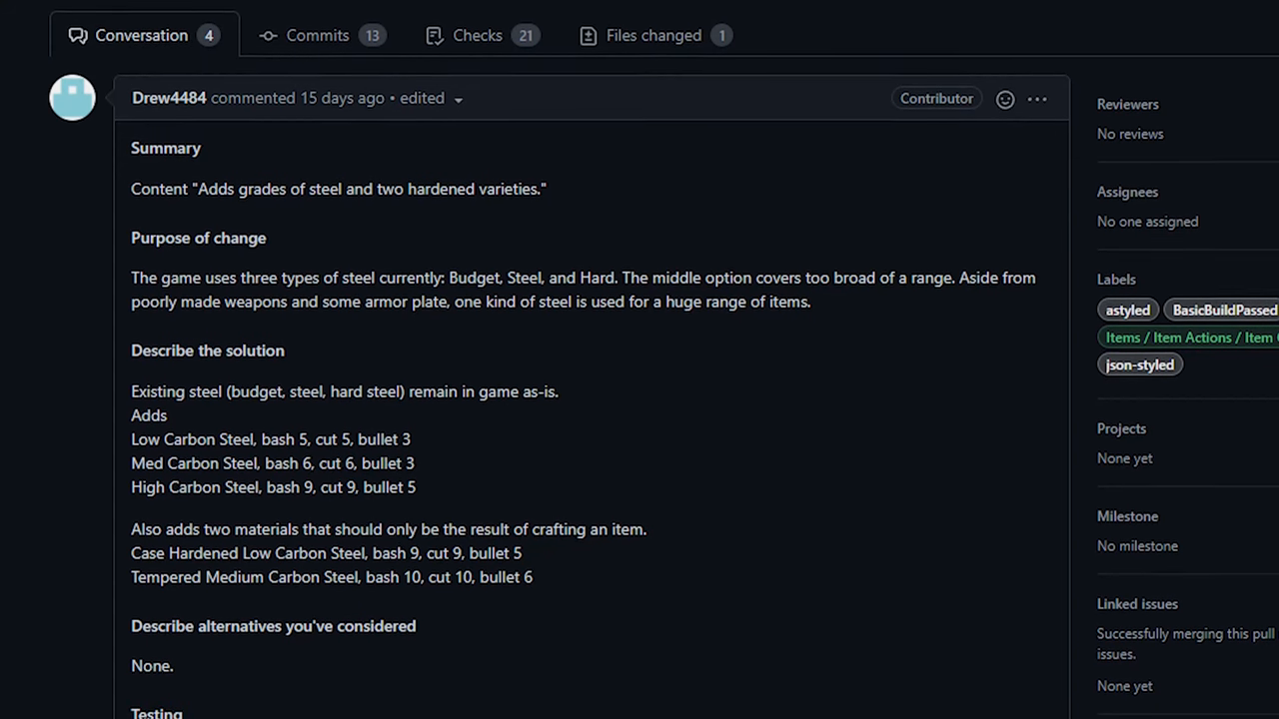
scroll("down", 3)
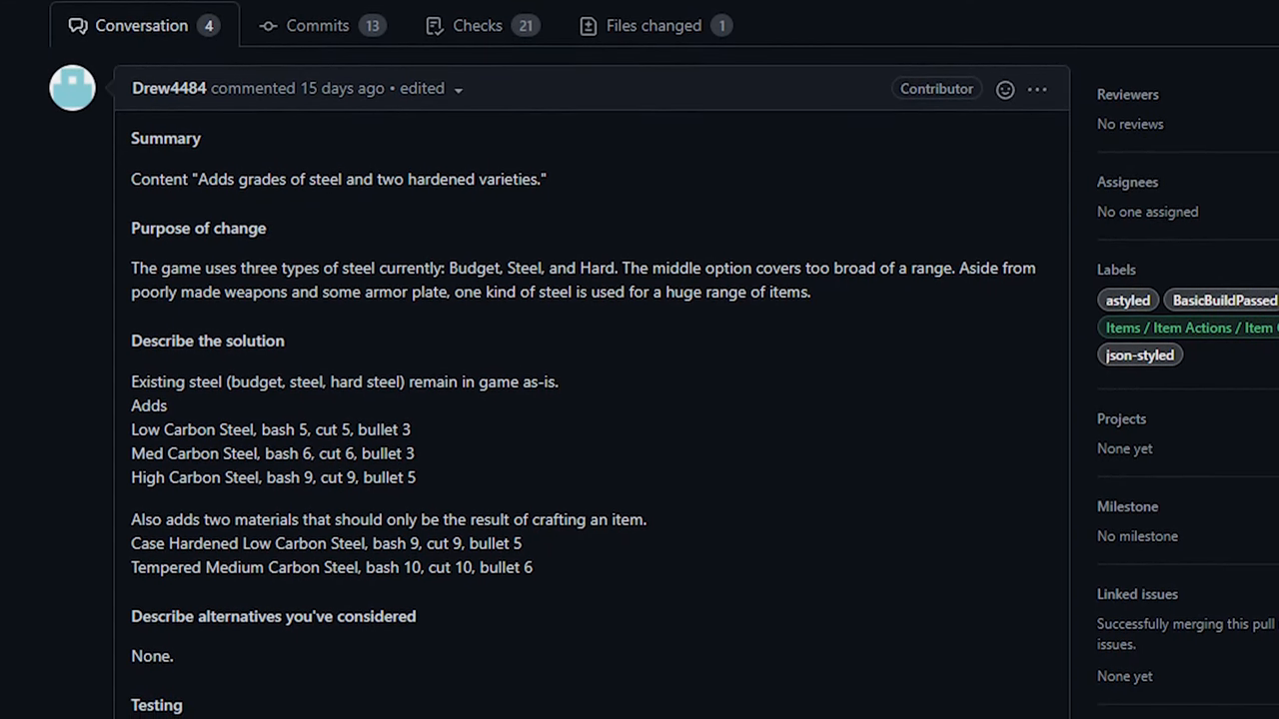
scroll("down", 3)
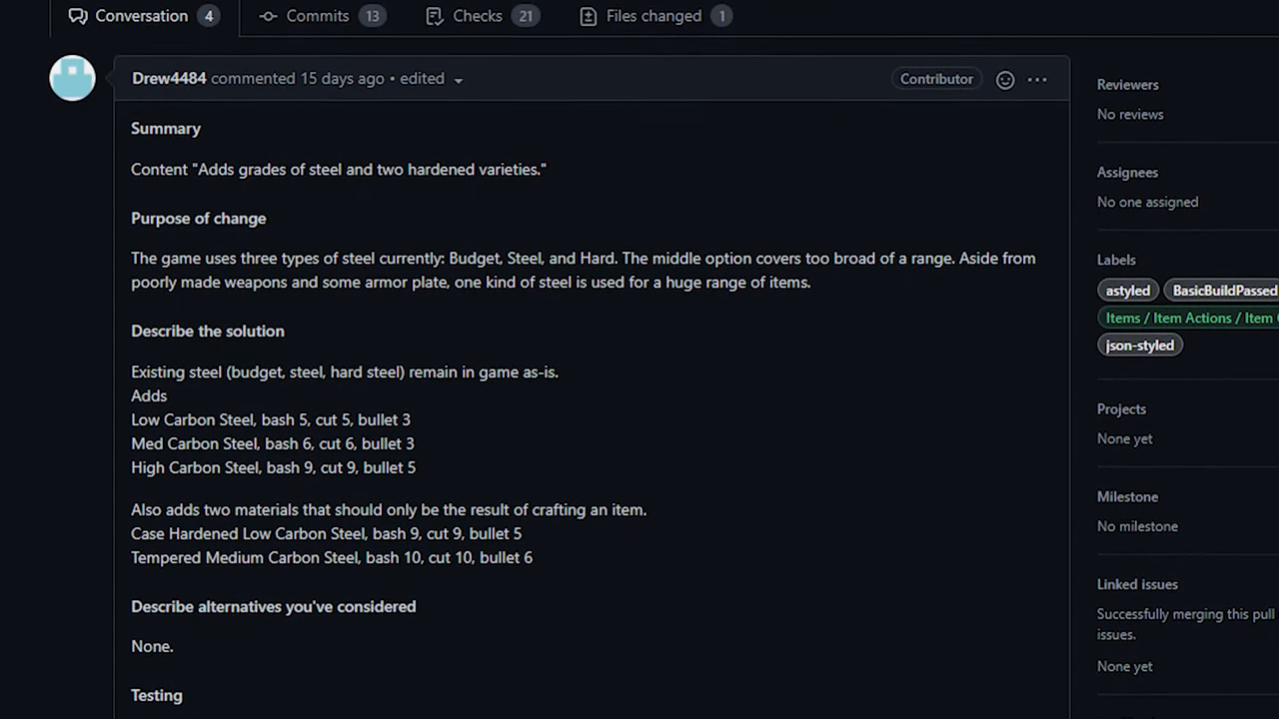
scroll("down", 3)
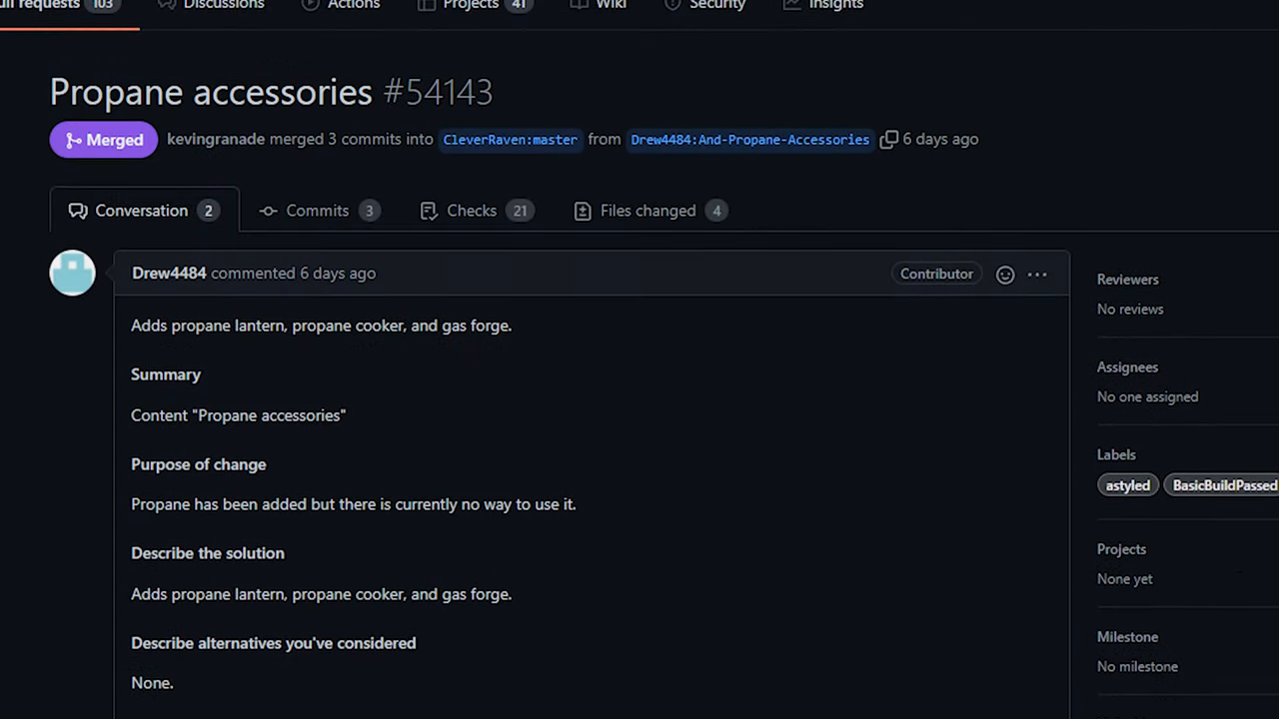
Scroll PR #54143 to read about the propane lantern, cooker and gas forge, down to Testing.
scroll("down", 3)
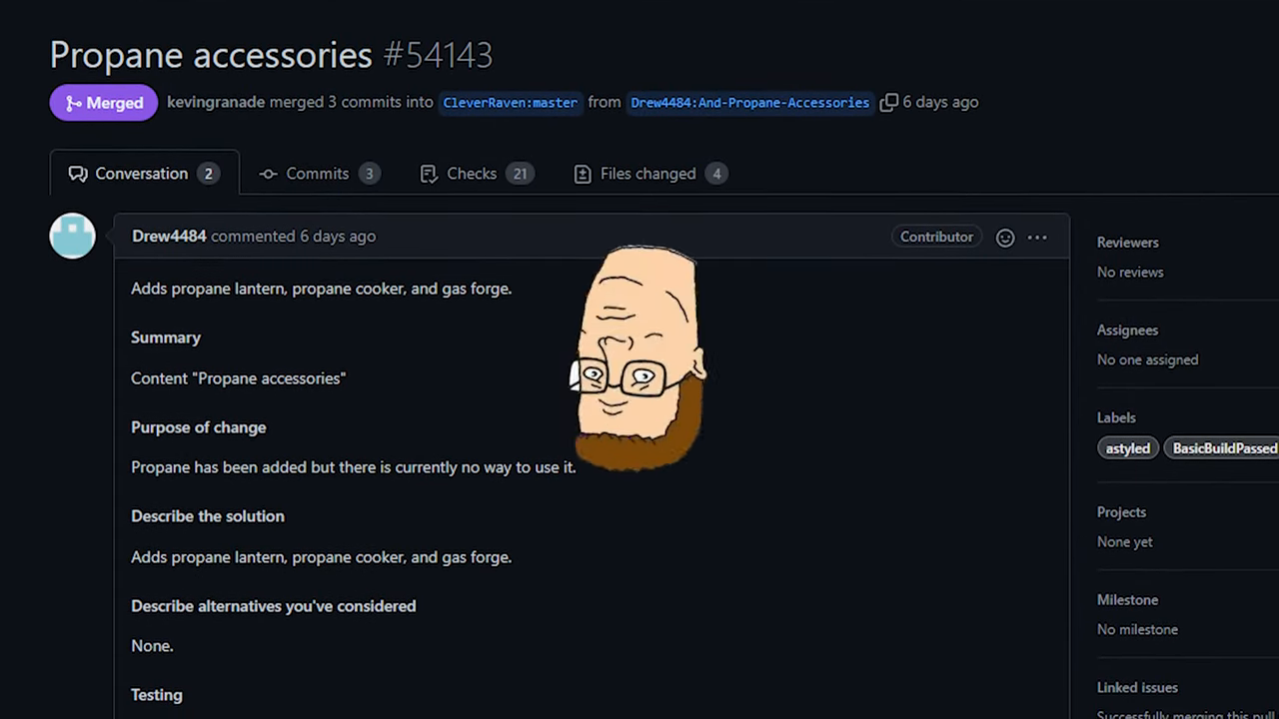
scroll("down", 3)
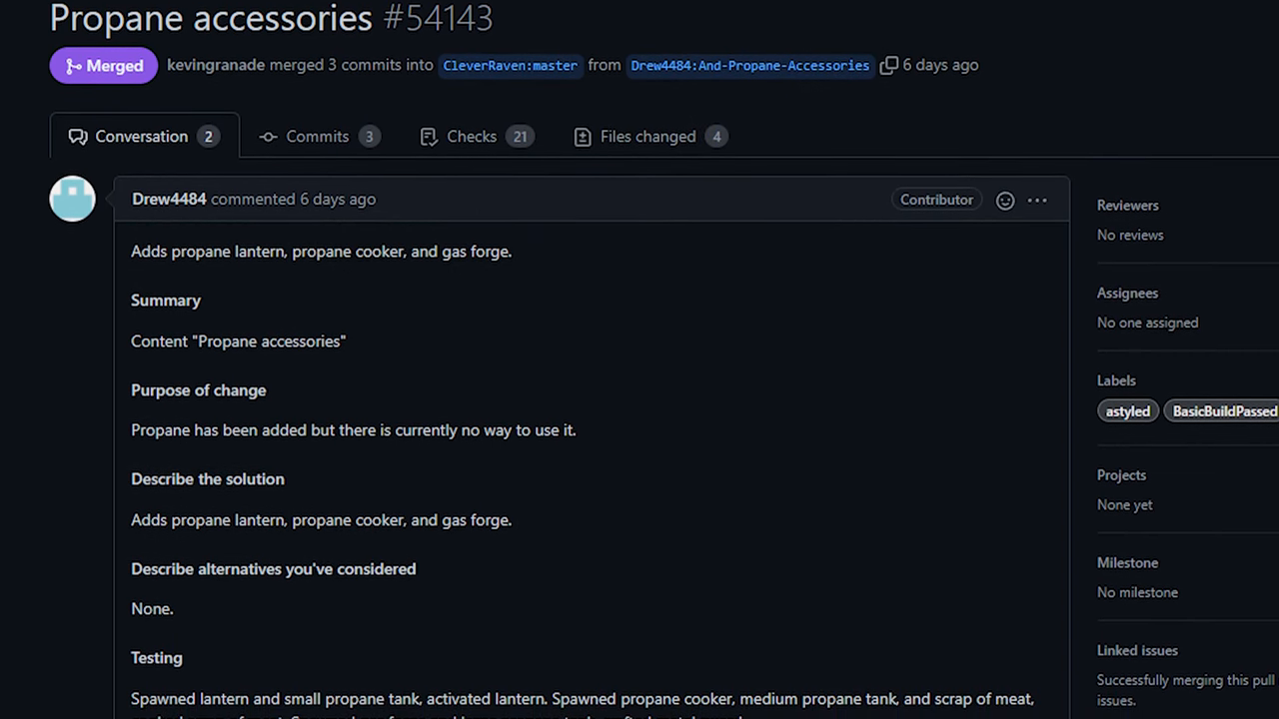
scroll("down", 3)
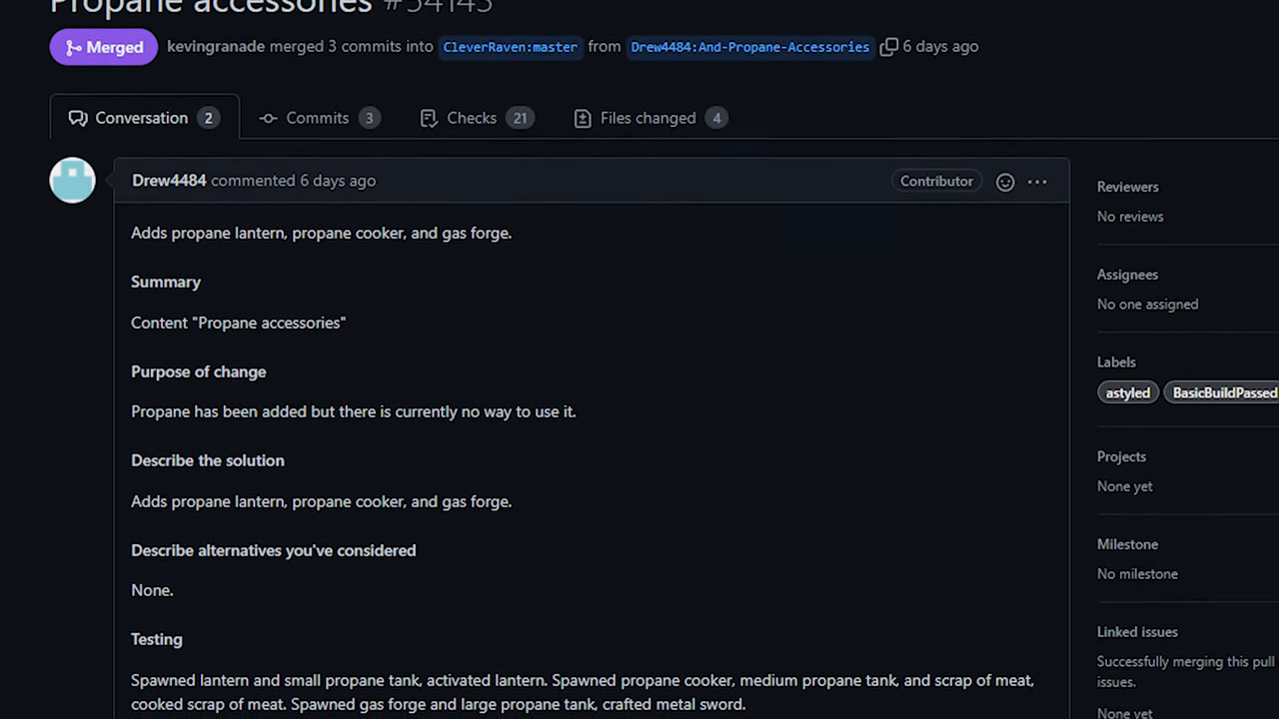
scroll("down", 3)
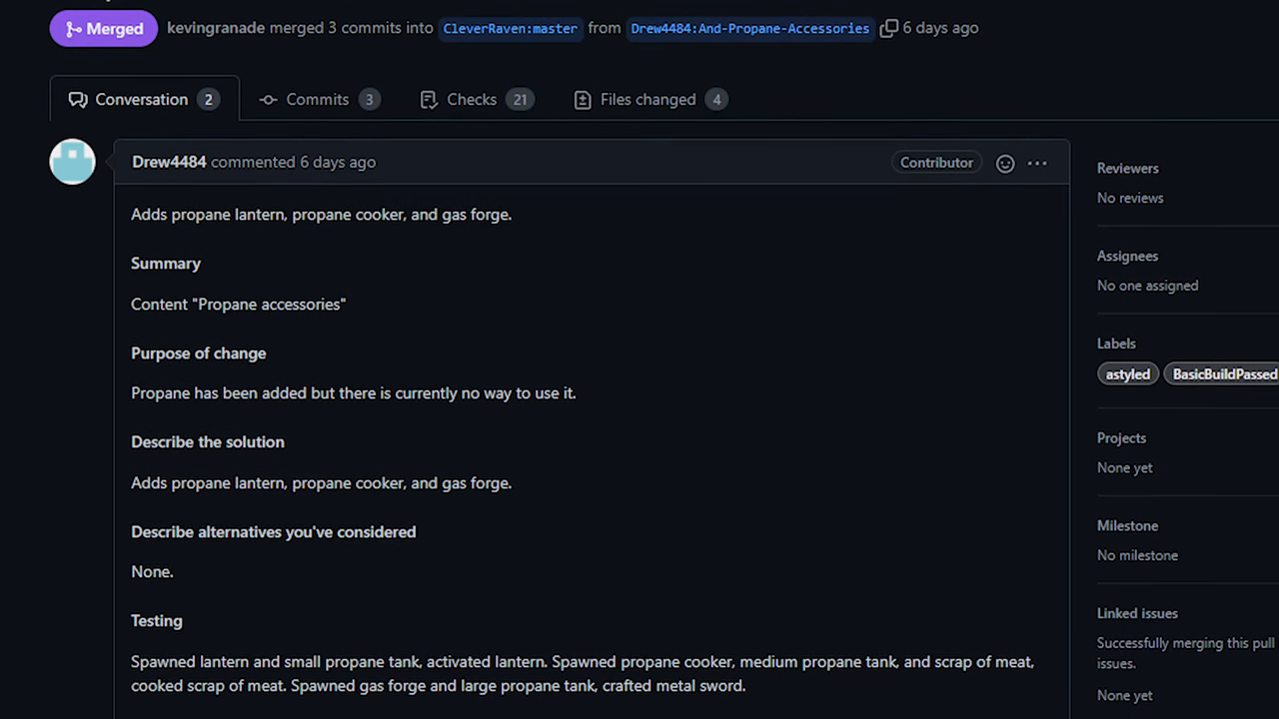
scroll("down", 3)
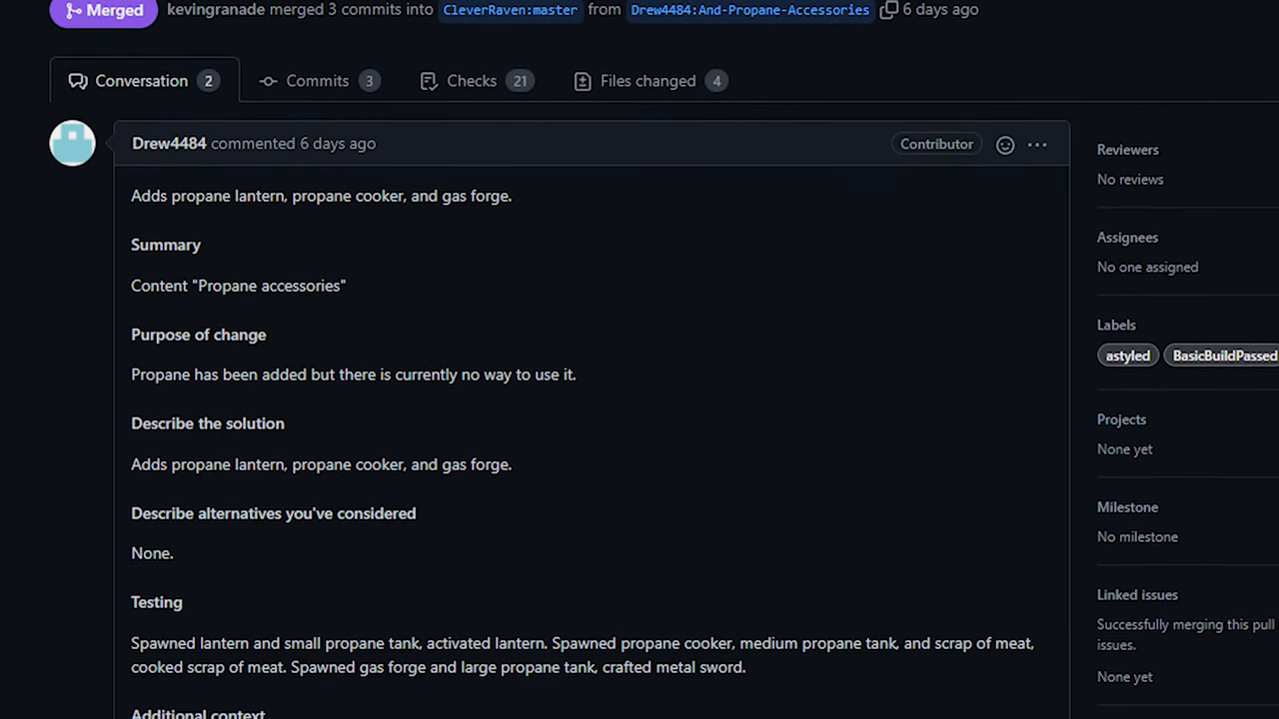
scroll("down", 3)
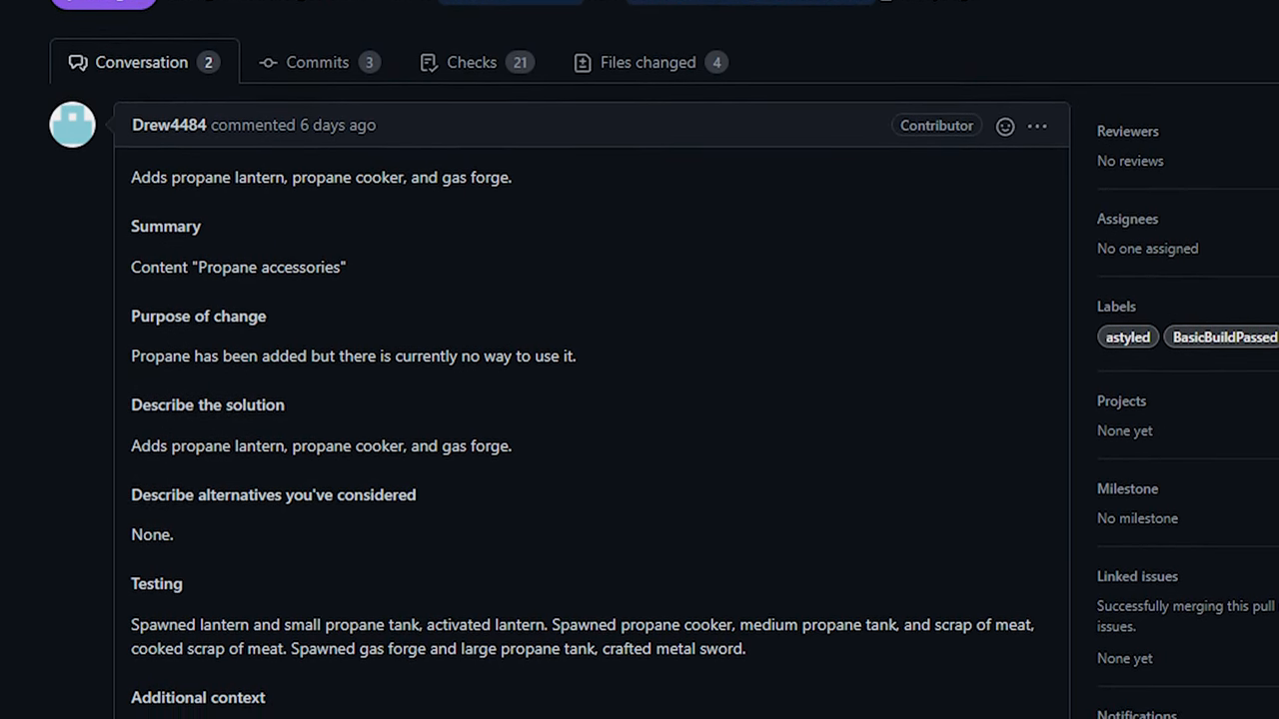
scroll("down", 3)
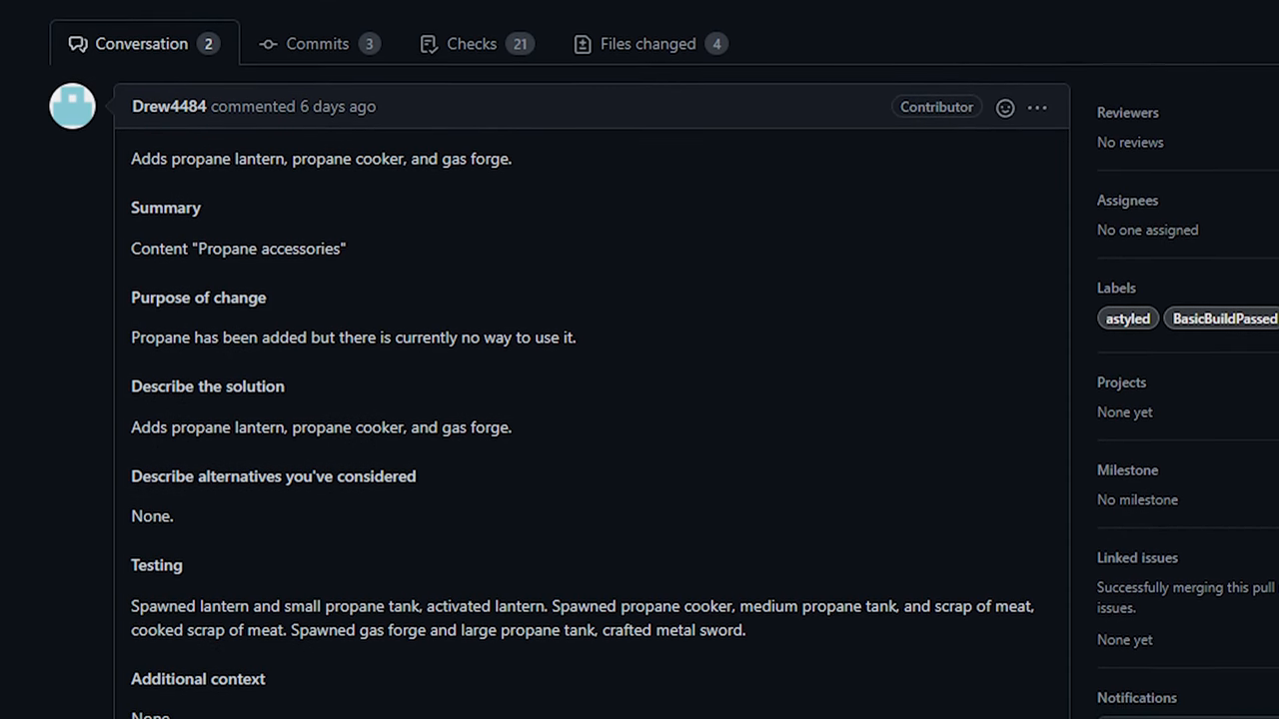
scroll("down", 3)
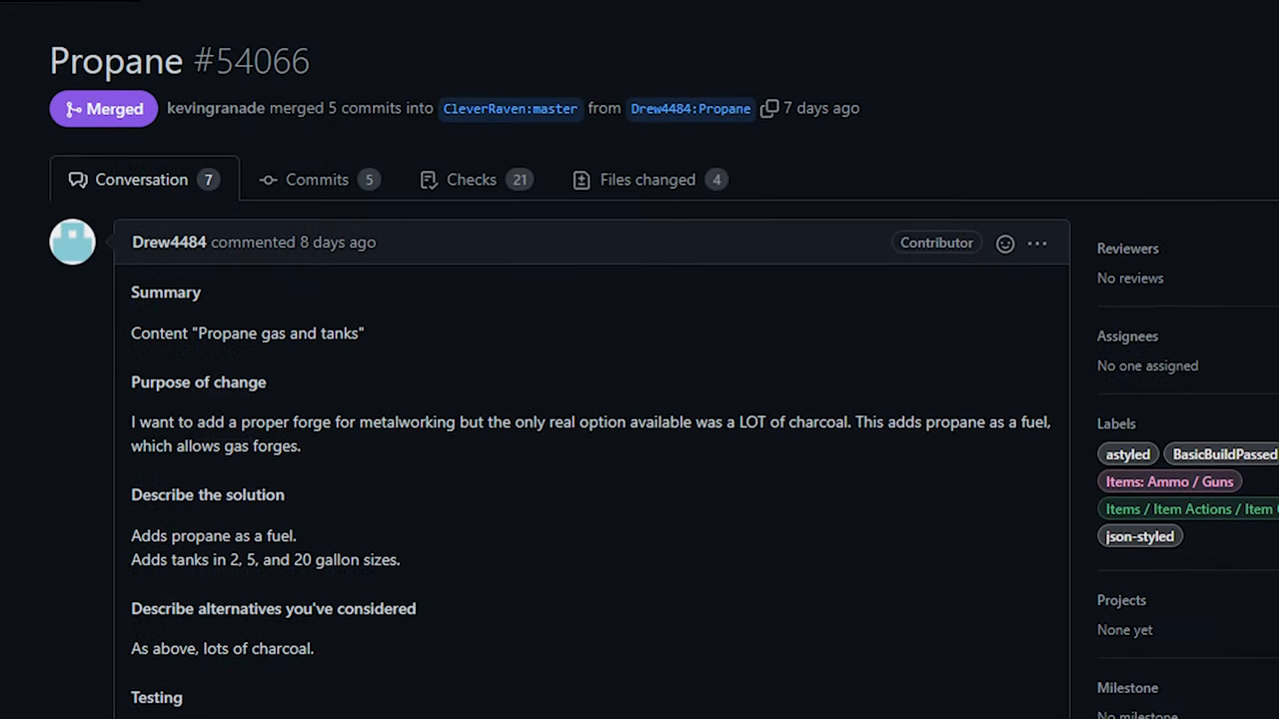
Scroll PR #54066 on propane fuel and 2, 5 and 20 gallon tanks, checking the propane lantern page.
scroll("down", 3)
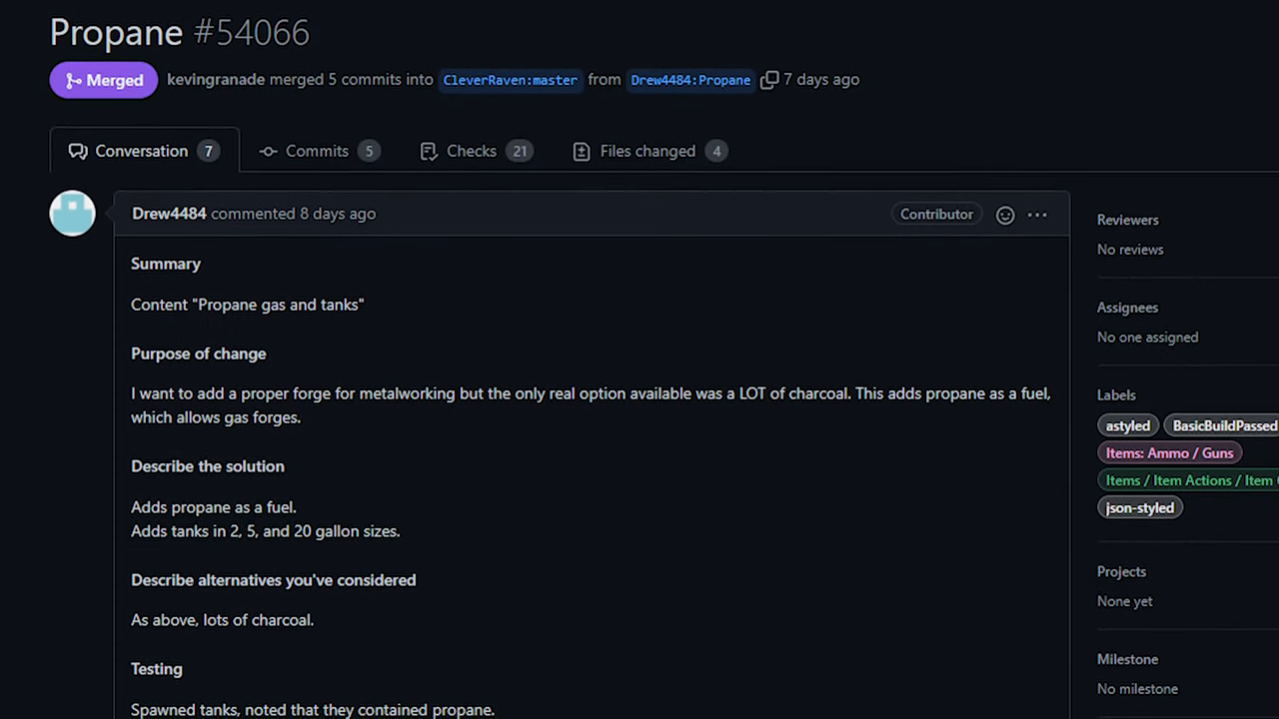
scroll("down", 3)
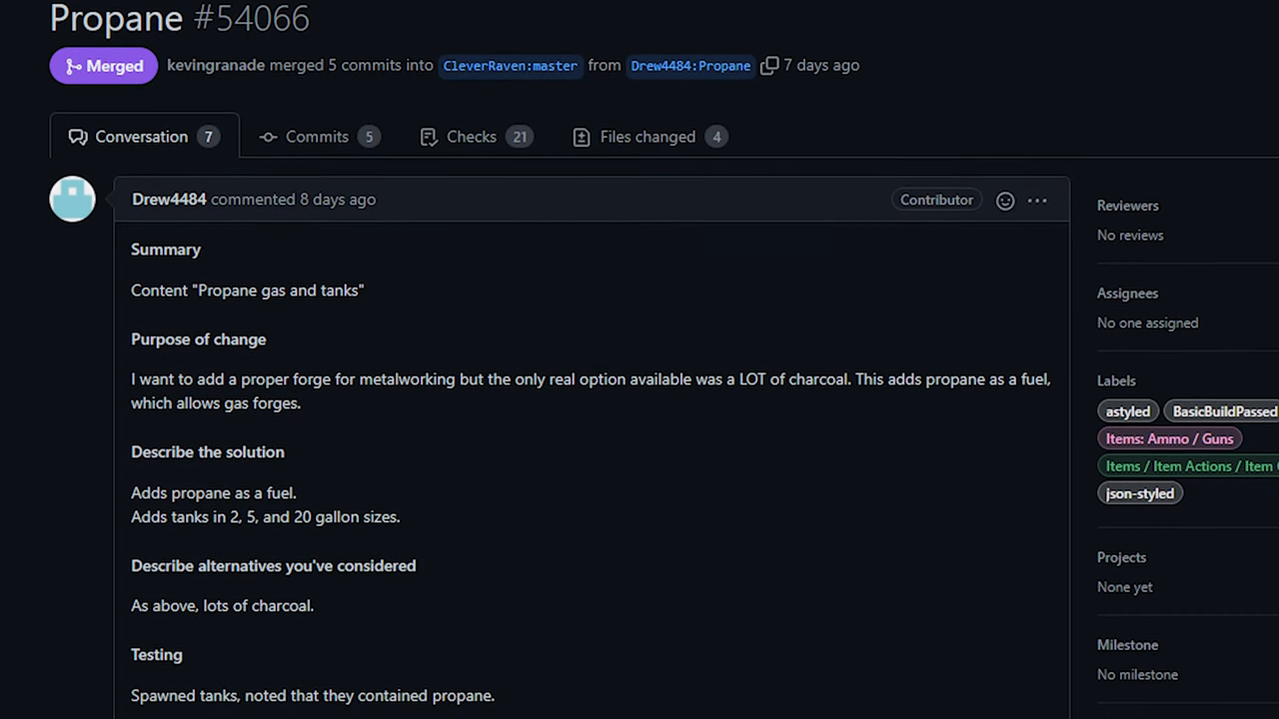
scroll("down", 3)
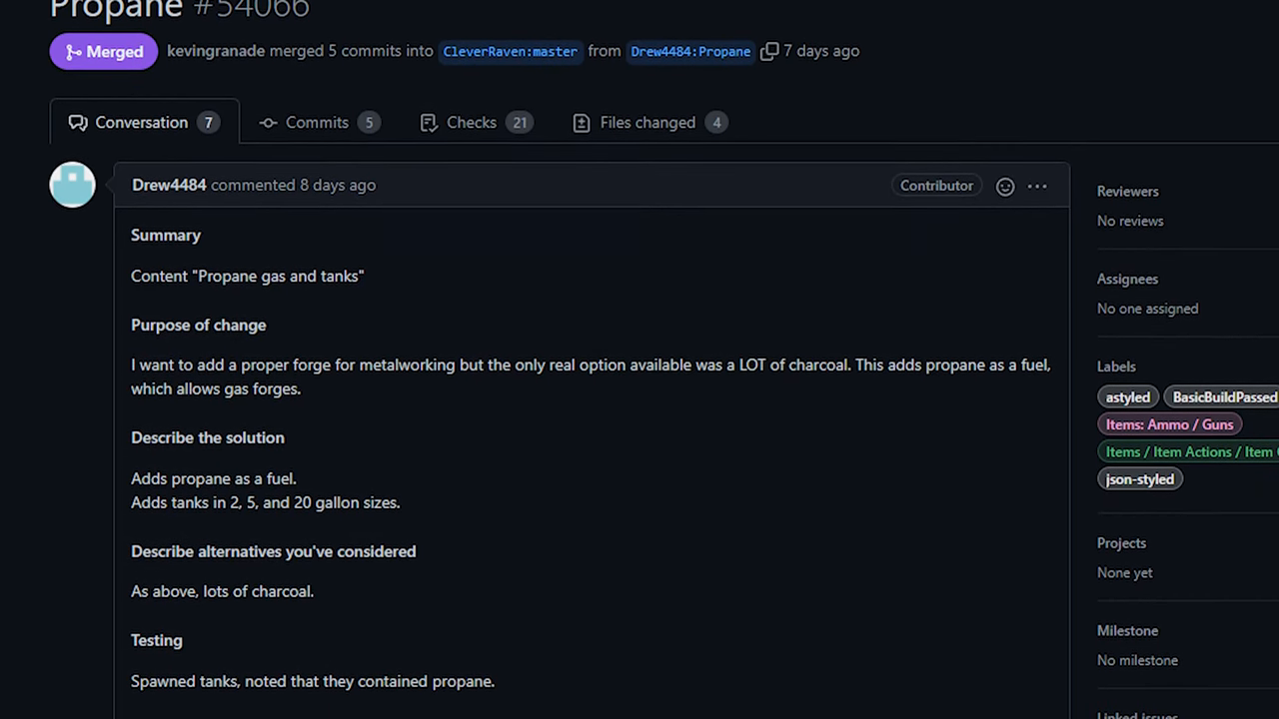
scroll("down", 3)
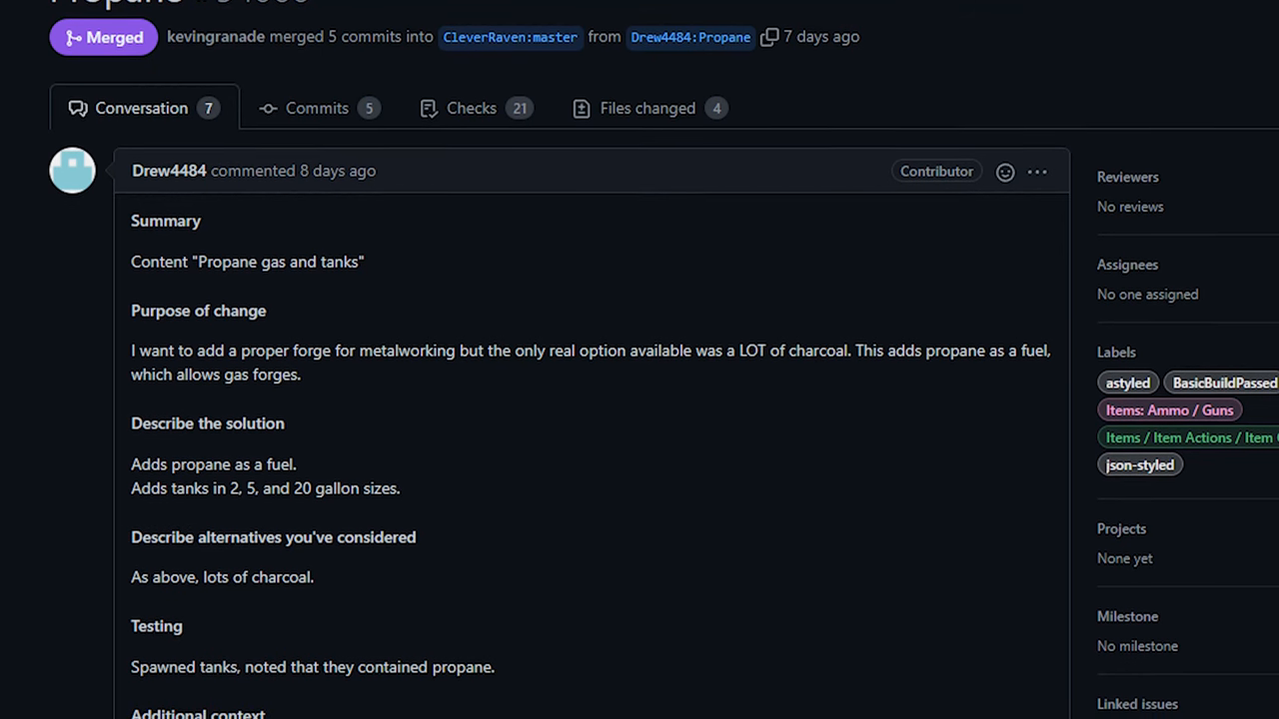
scroll("down", 3)
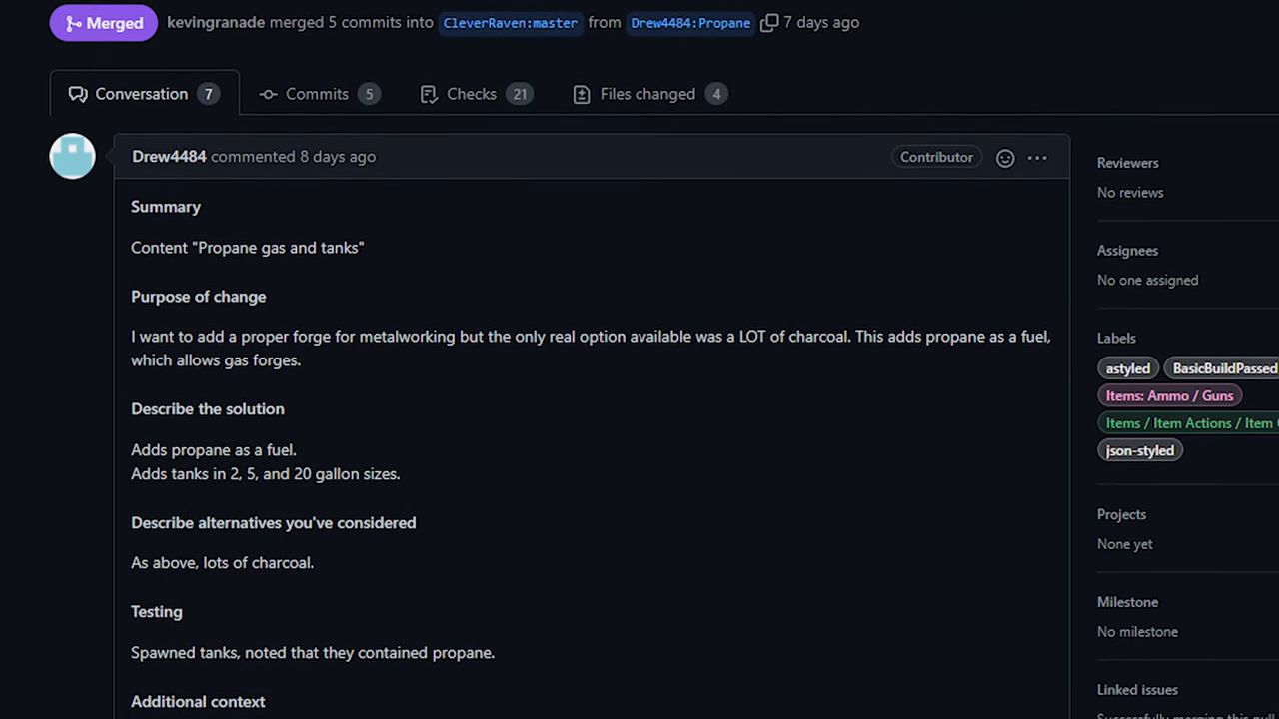
scroll("down", 3)
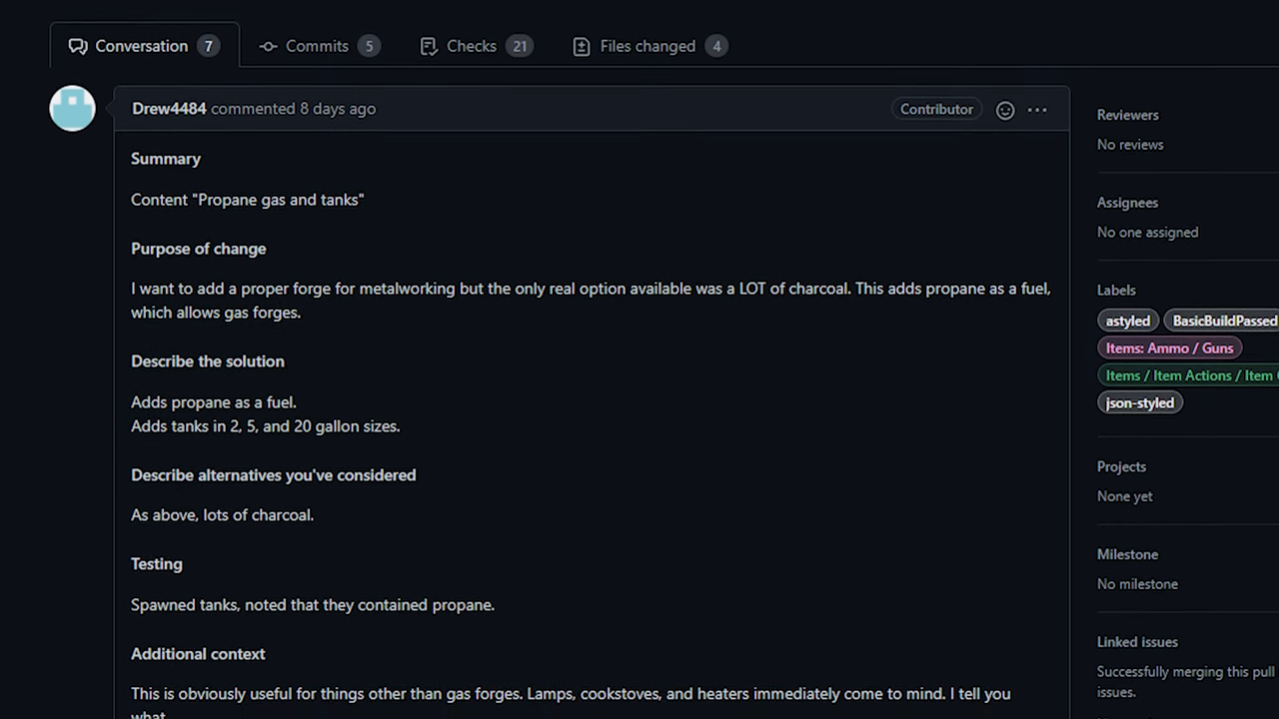
scroll("down", 3)
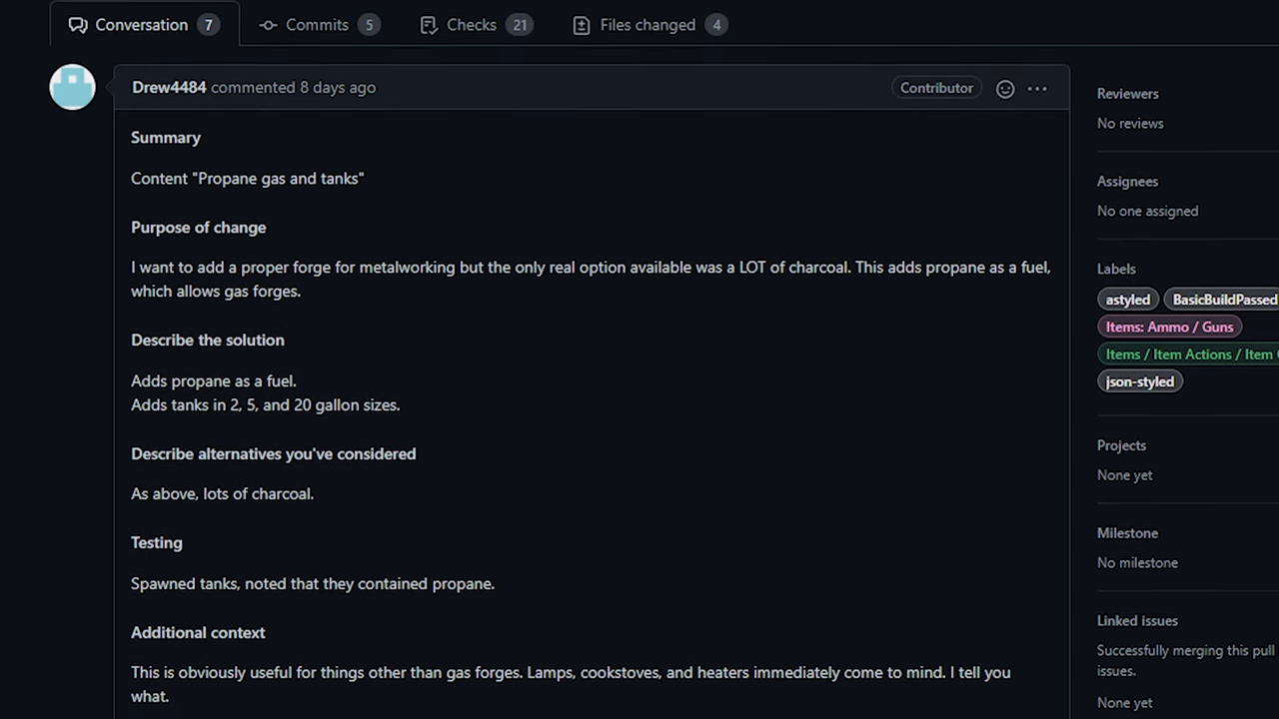
scroll("down", 3)
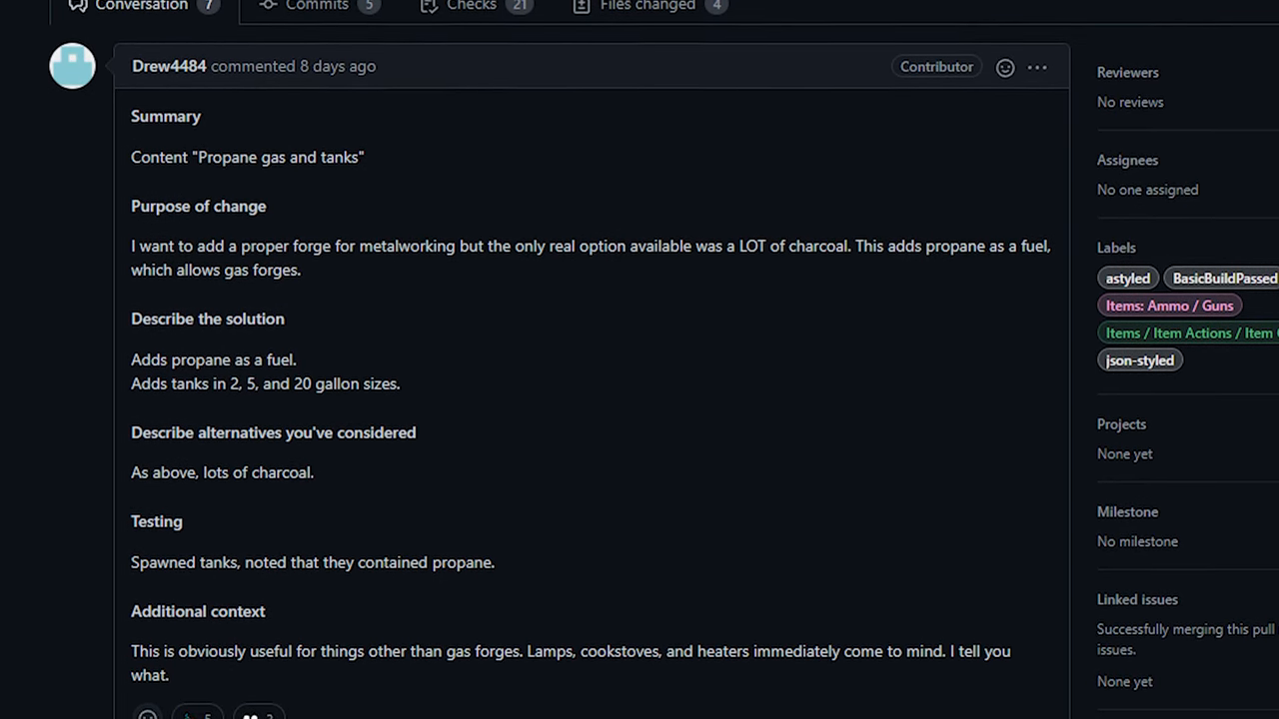
scroll("down", 3)
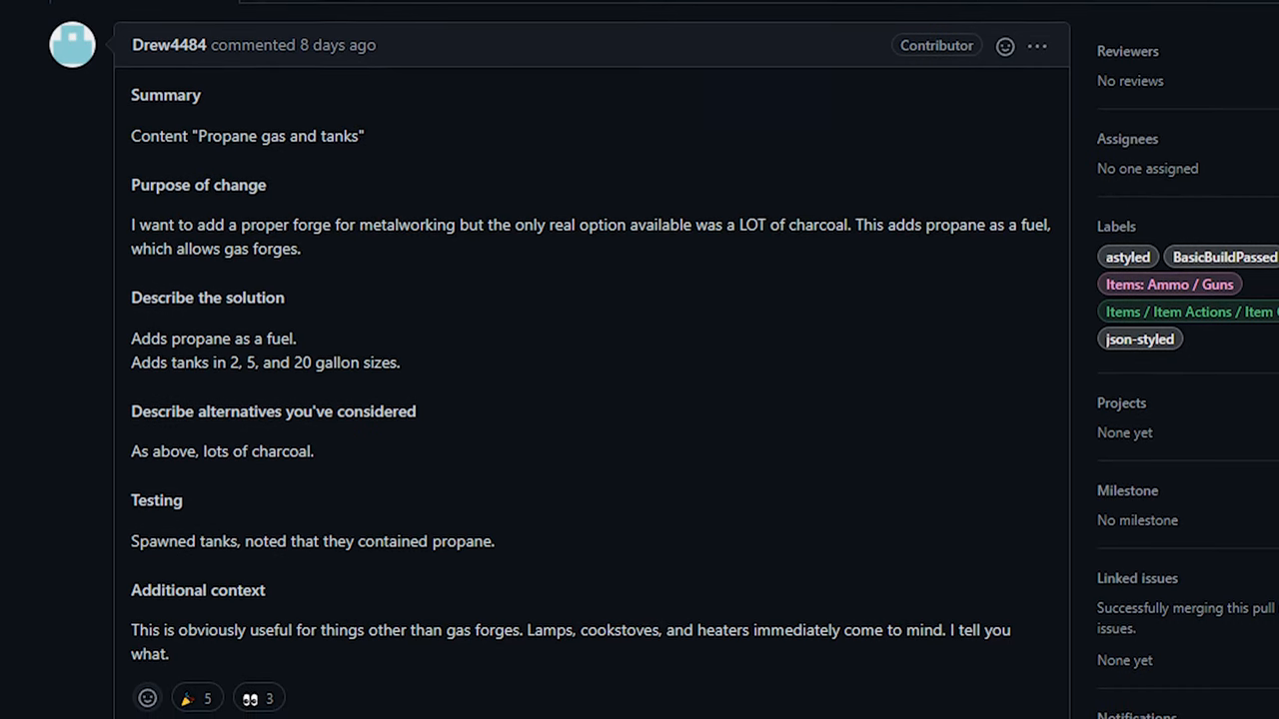
scroll("down", 3)
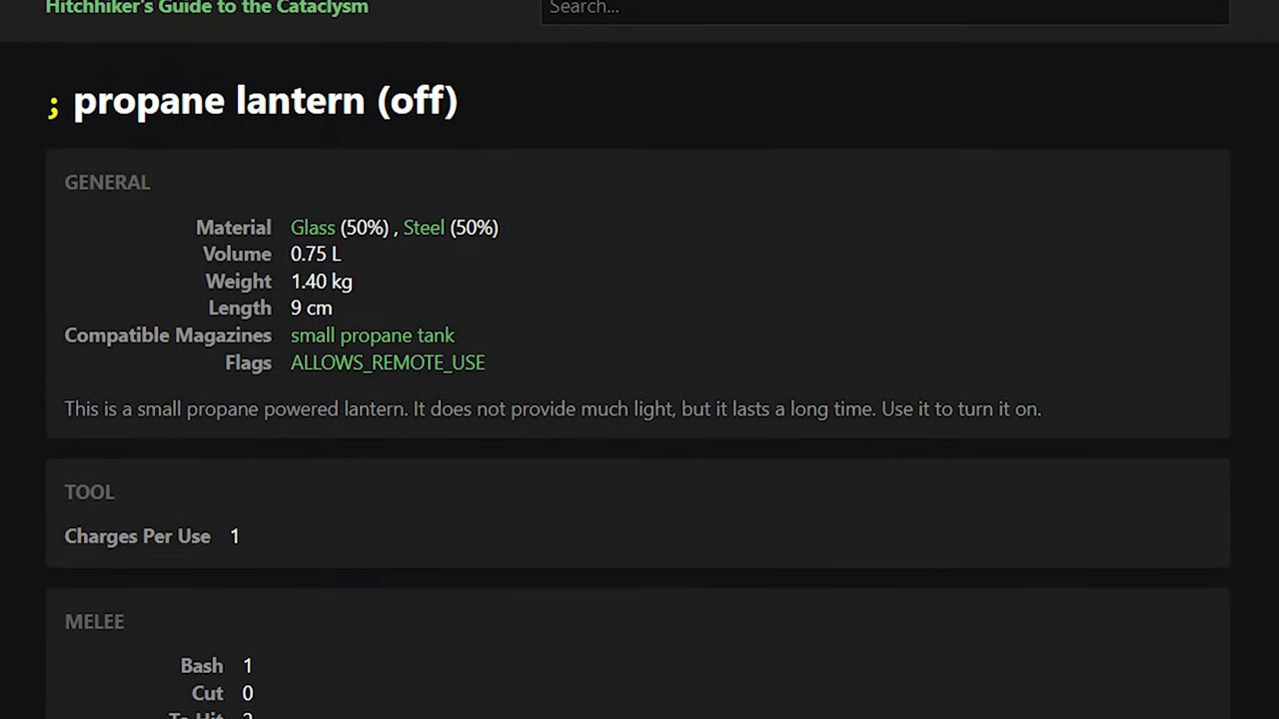
scroll("down", 3)
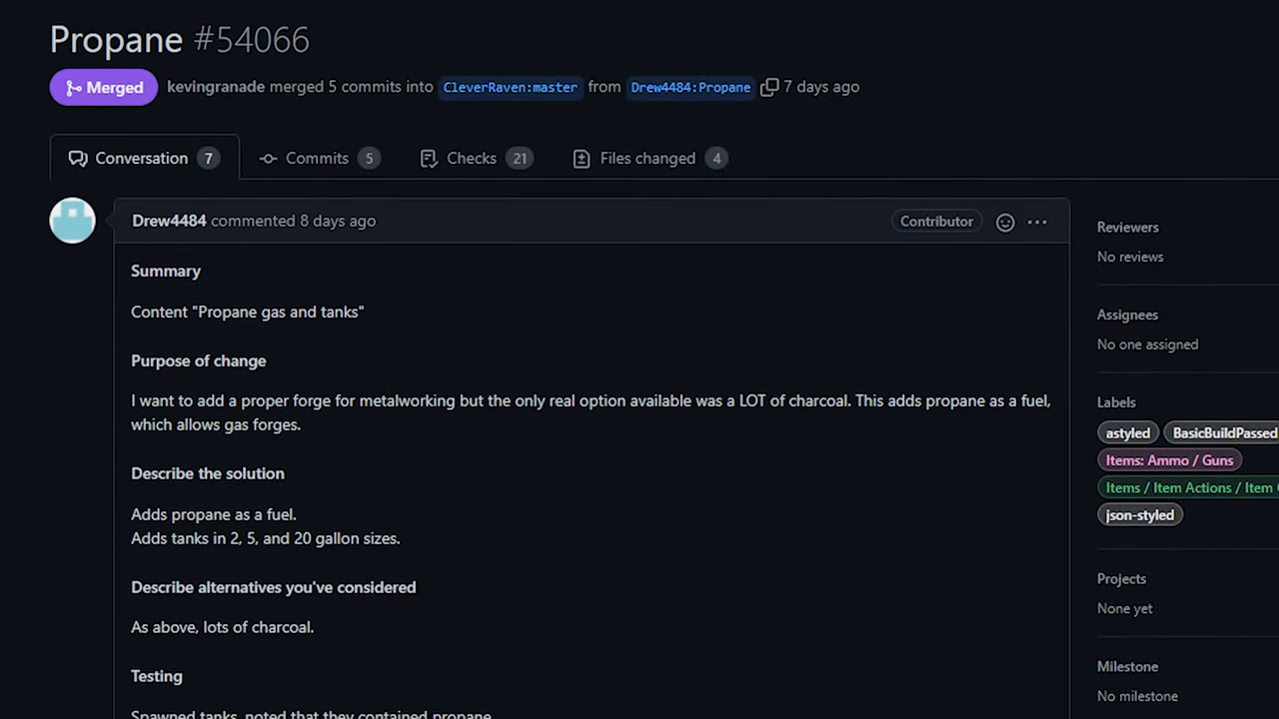
scroll("down", 3)
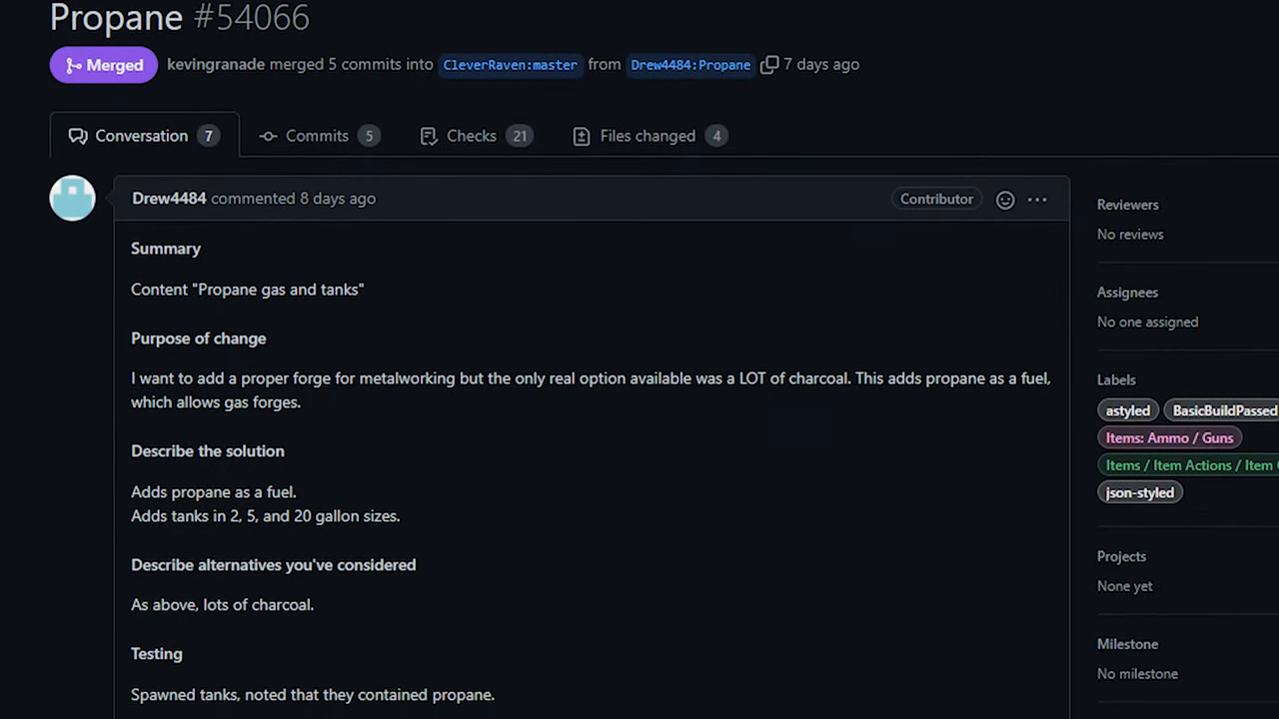
scroll("down", 3)
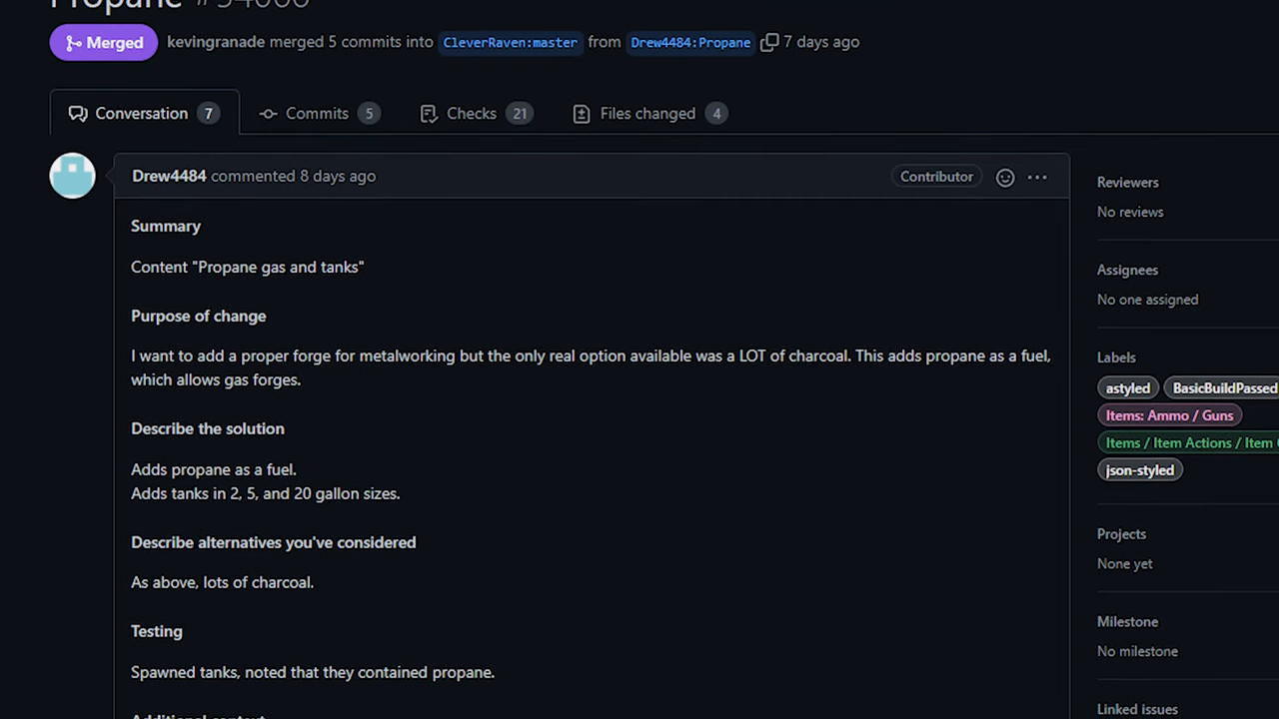
scroll("down", 3)
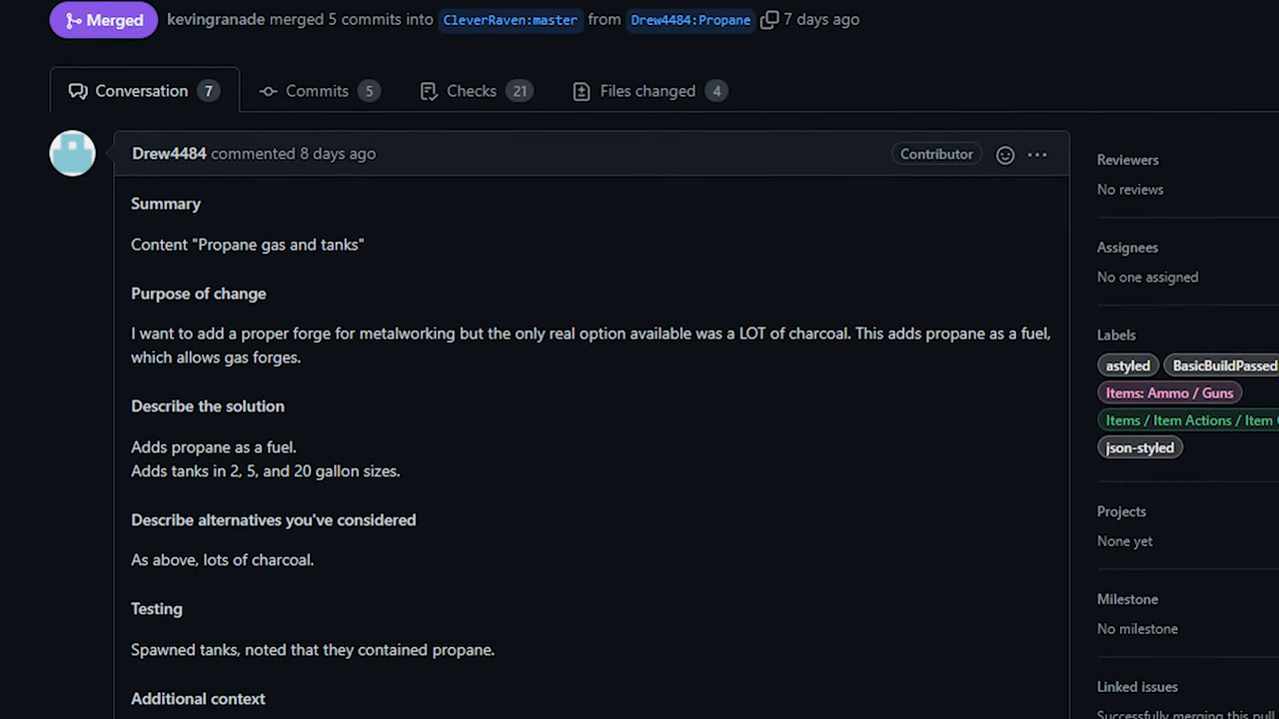
scroll("down", 3)
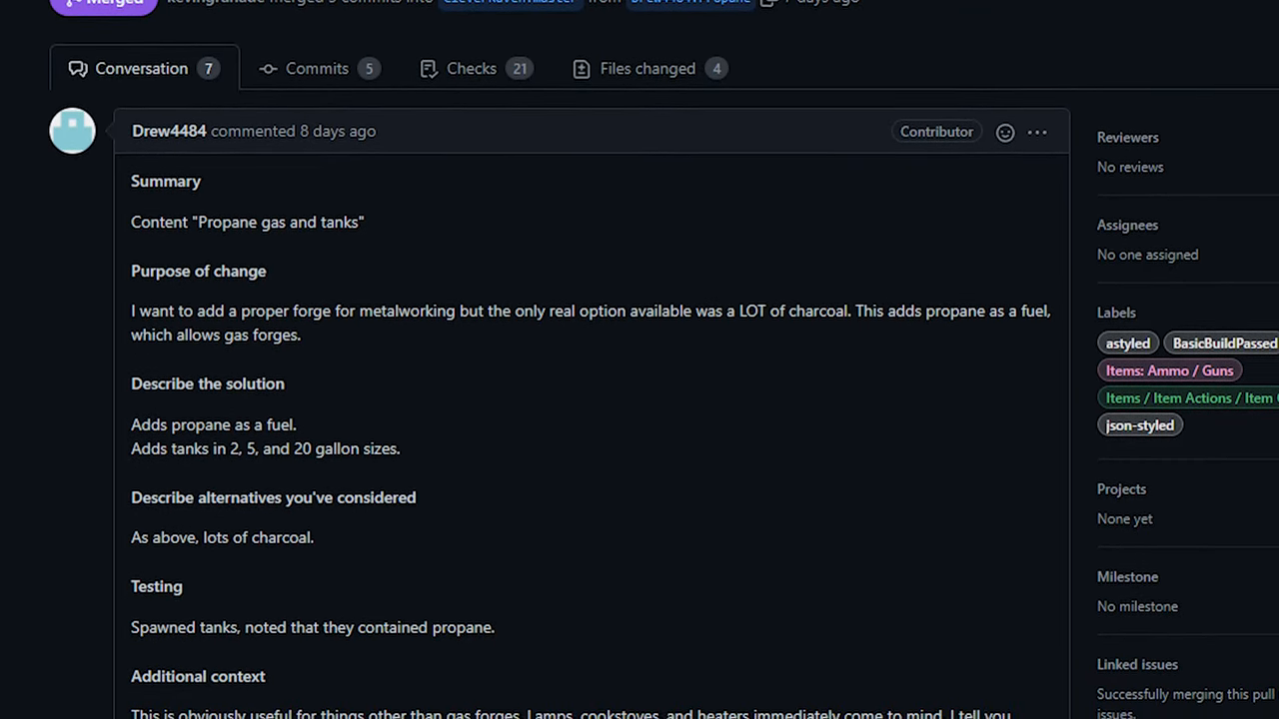
scroll("down", 3)
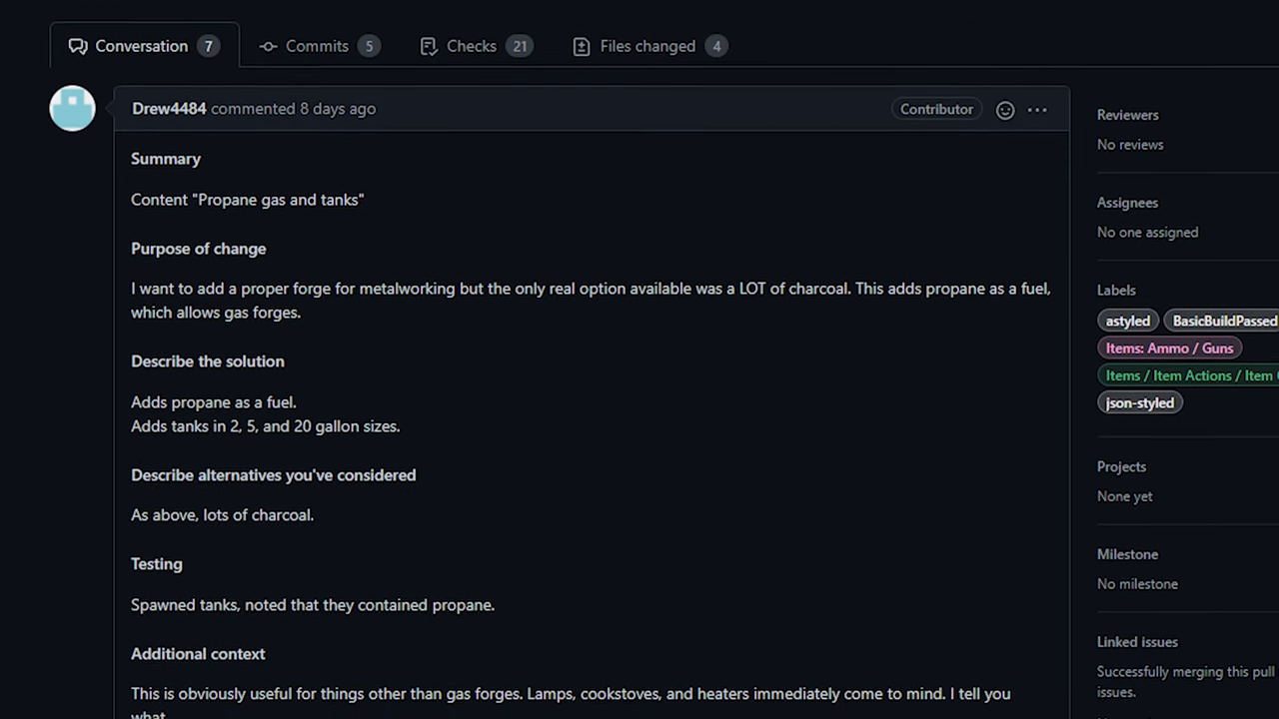
scroll("down", 3)
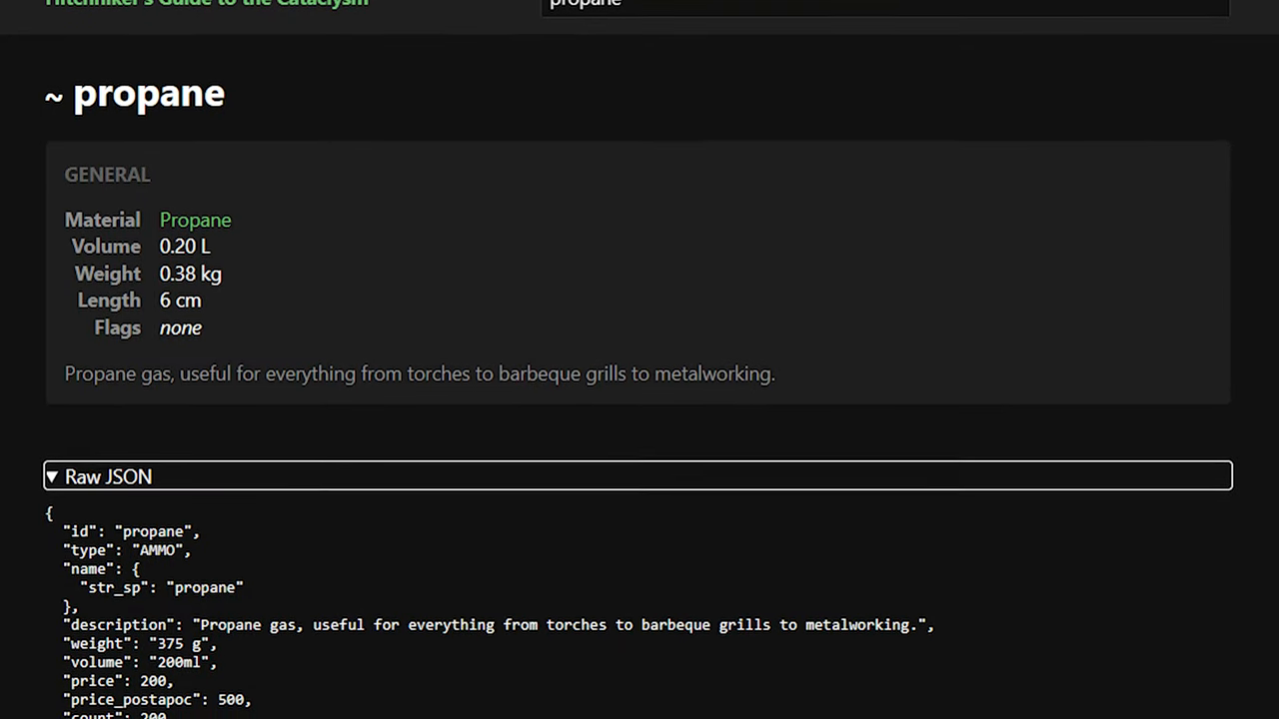
Scroll the propane item page through its General panel and Raw JSON definition.
scroll("down", 3)
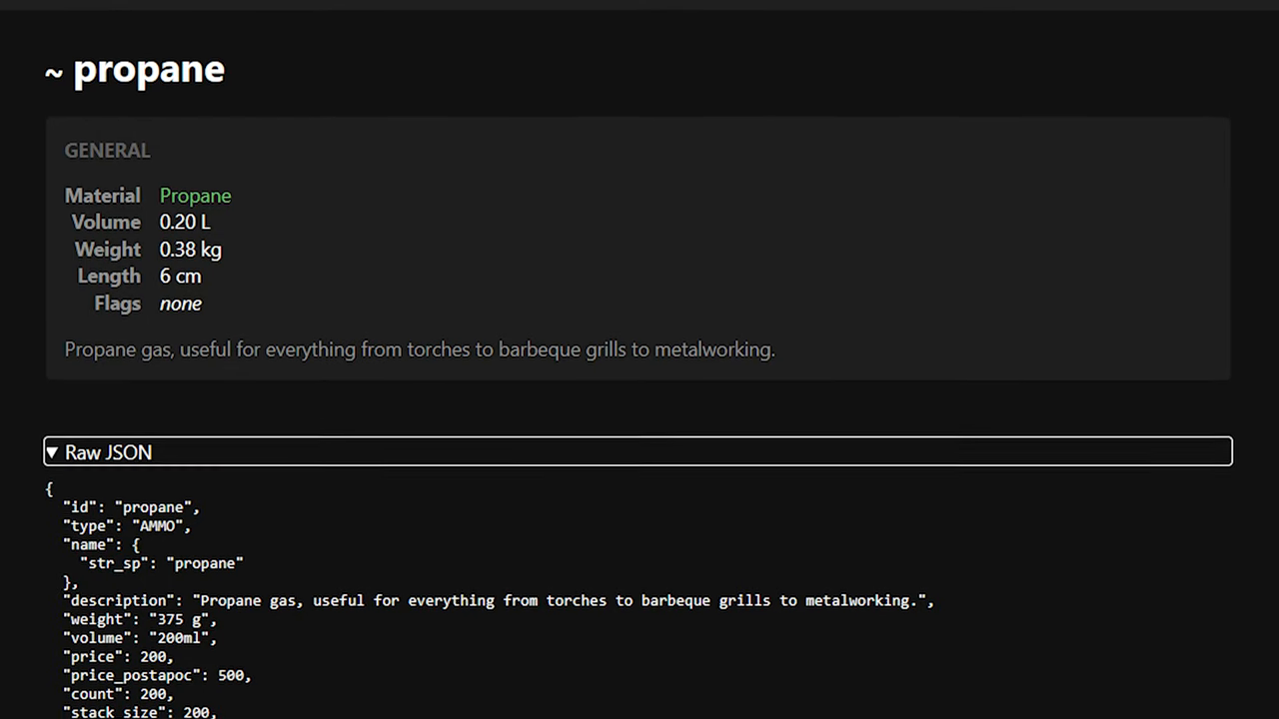
scroll("down", 3)
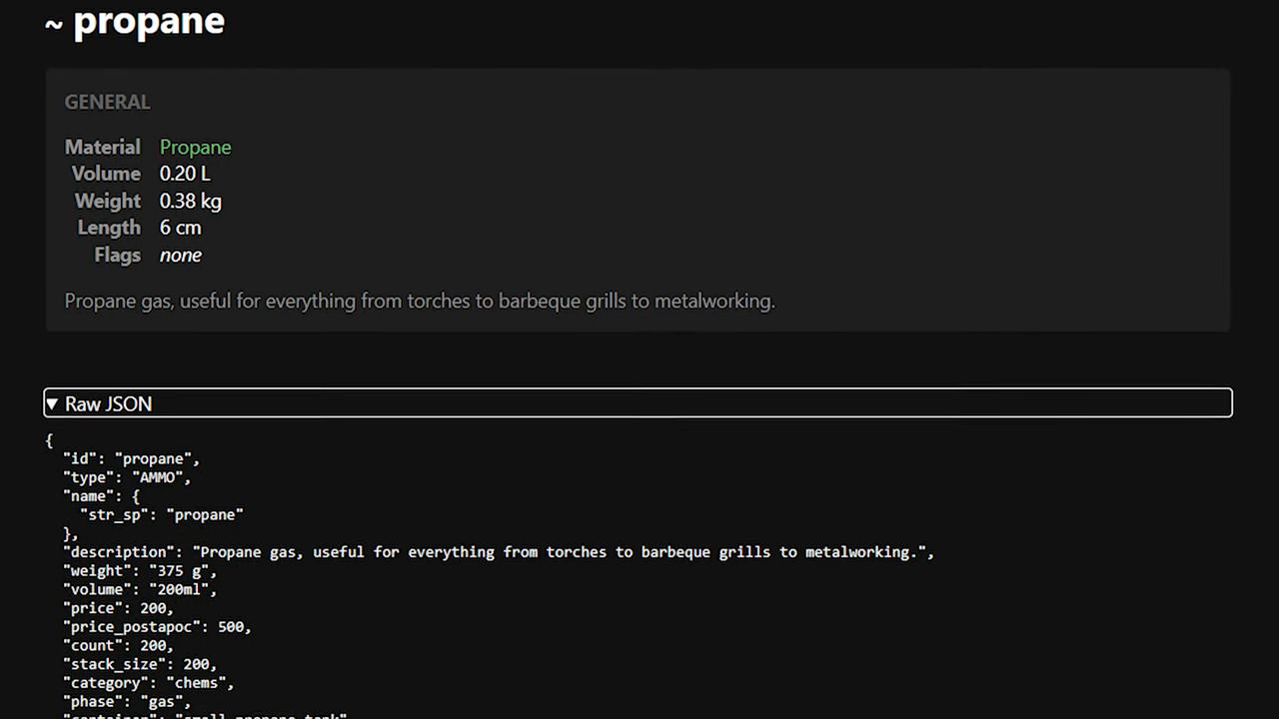
scroll("down", 3)
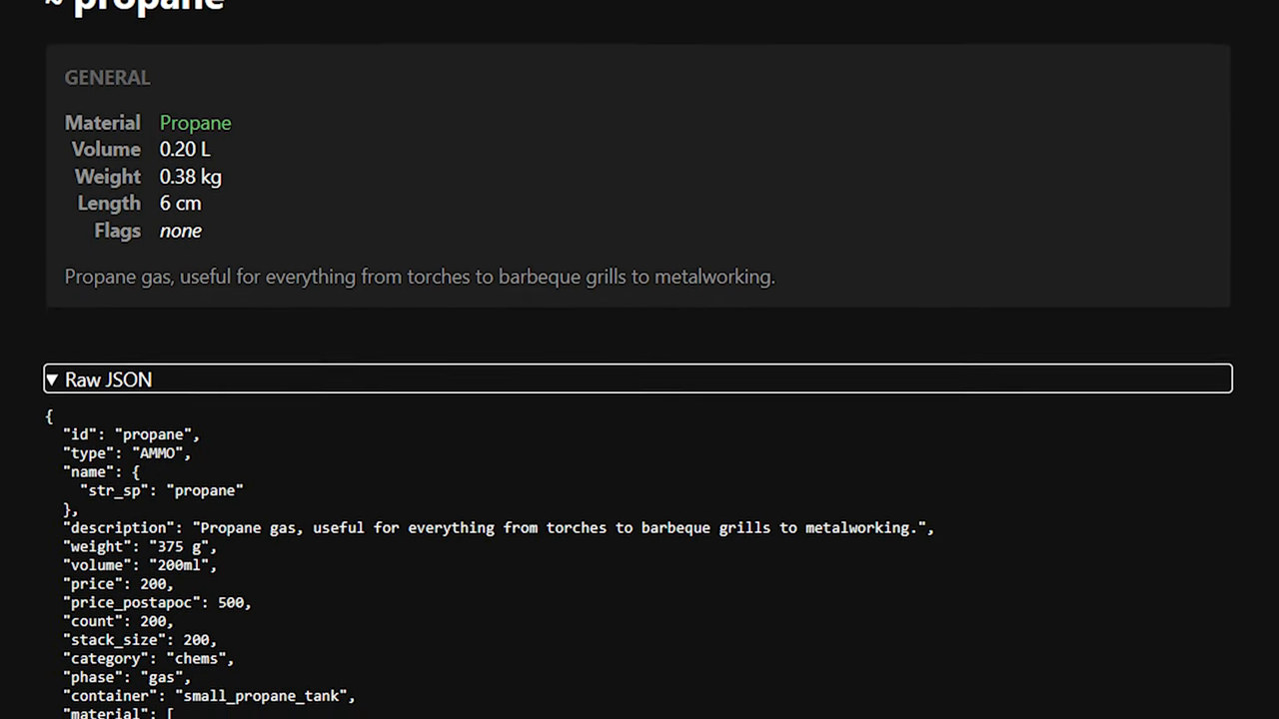
scroll("down", 3)
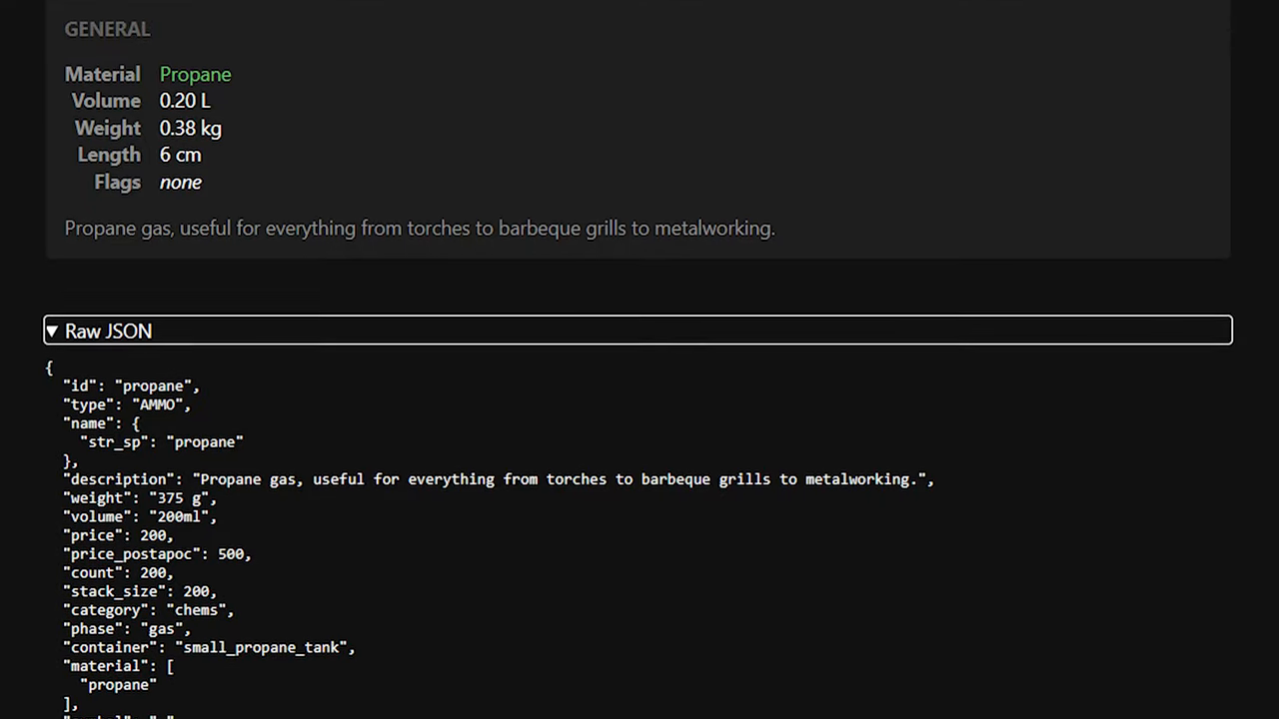
scroll("down", 3)
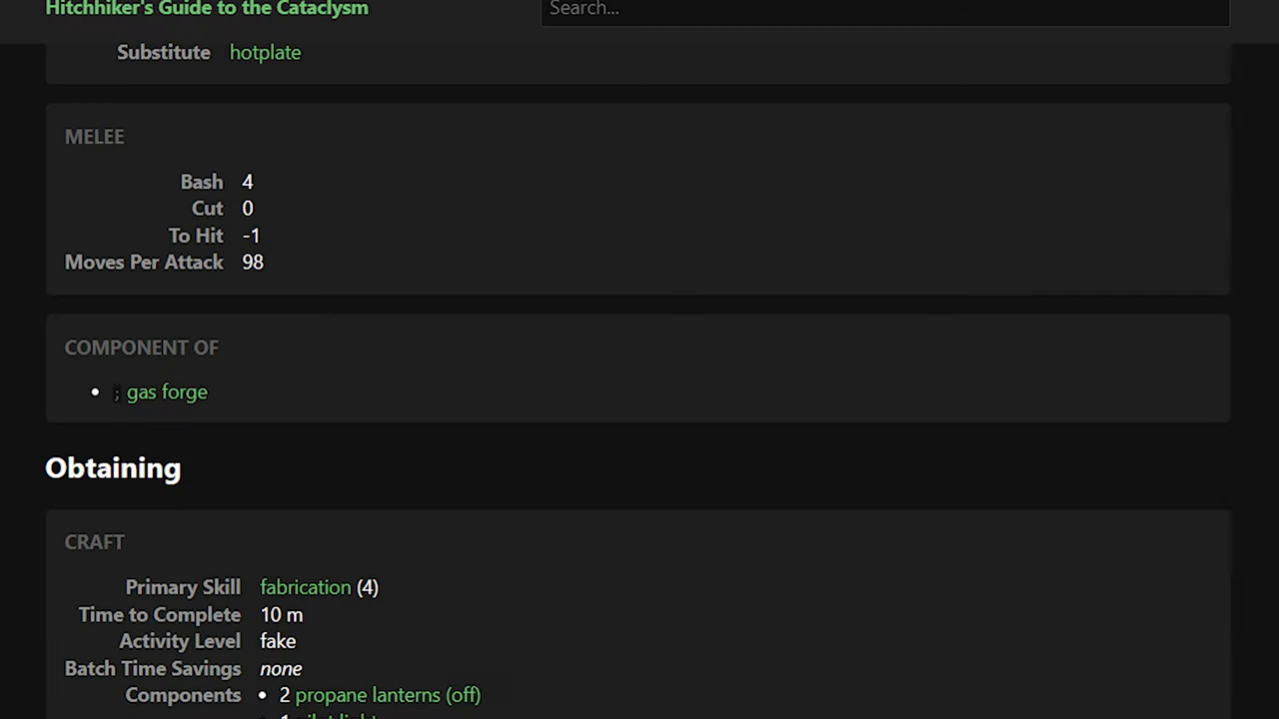
Scroll the gas forge component page to its craft recipe and show the Recipe JSON.
scroll("down", 3)
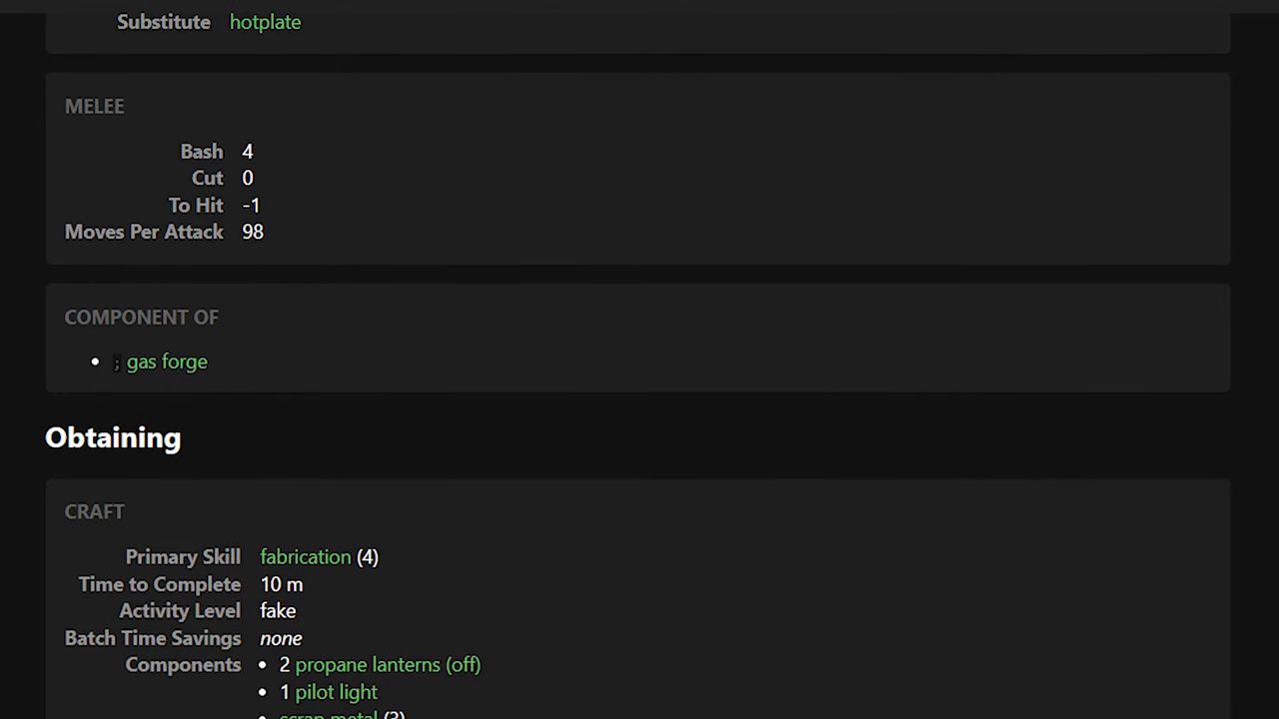
scroll("down", 3)
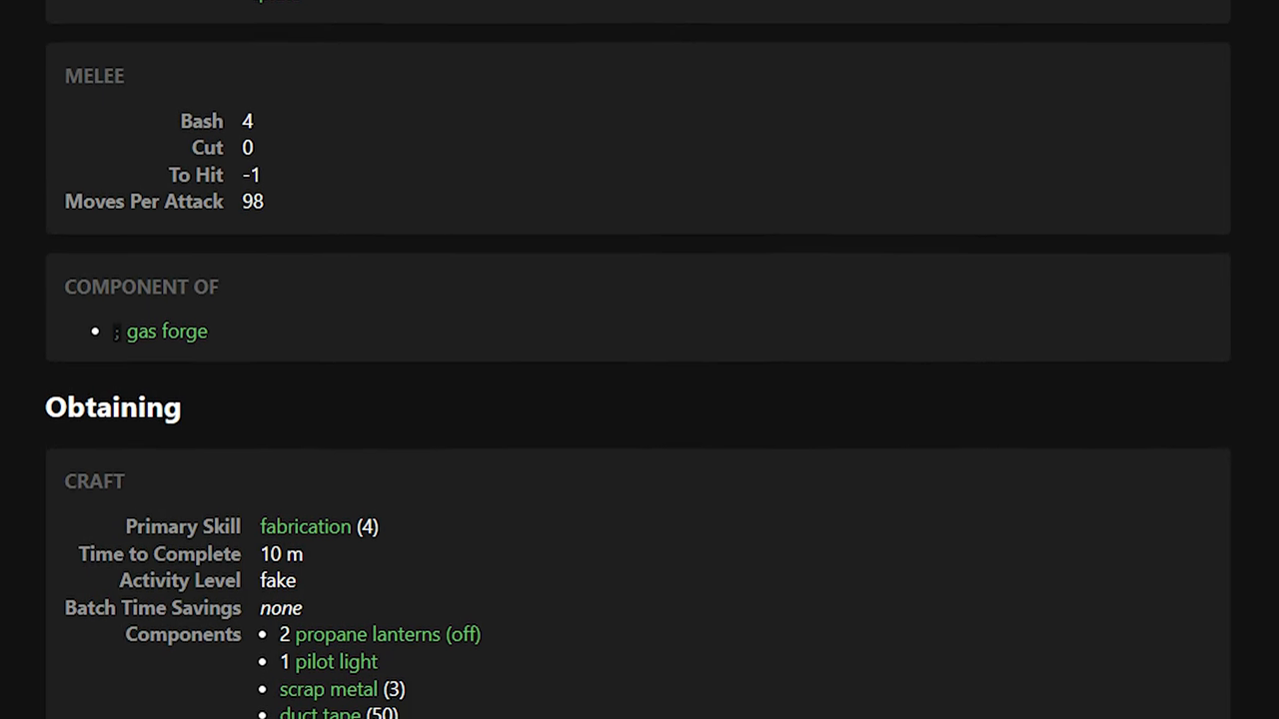
scroll("down", 3)
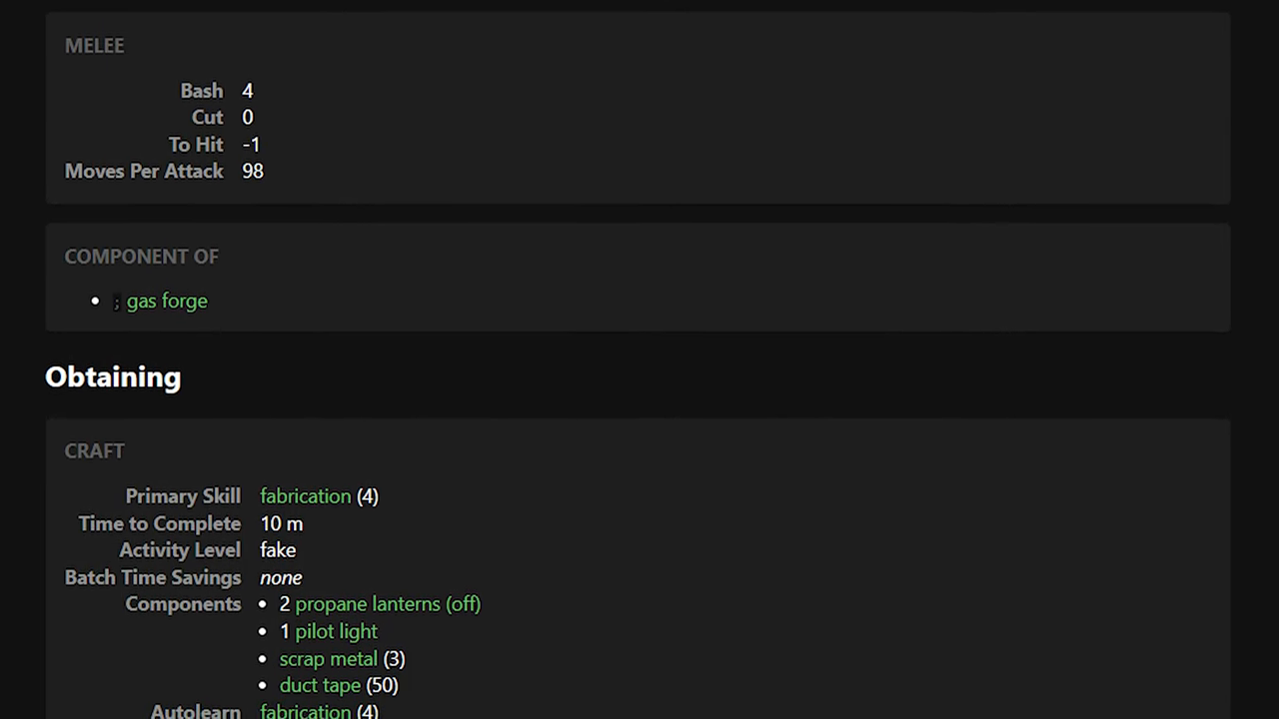
scroll("down", 3)
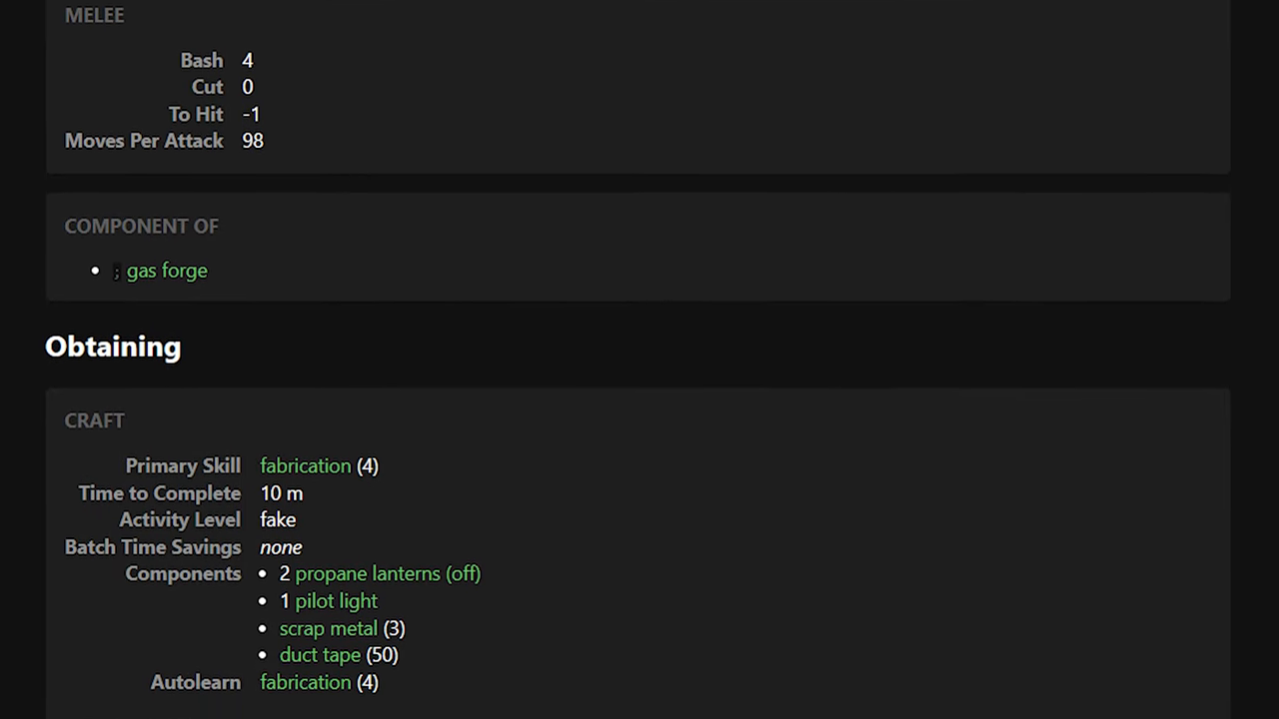
scroll("down", 3)
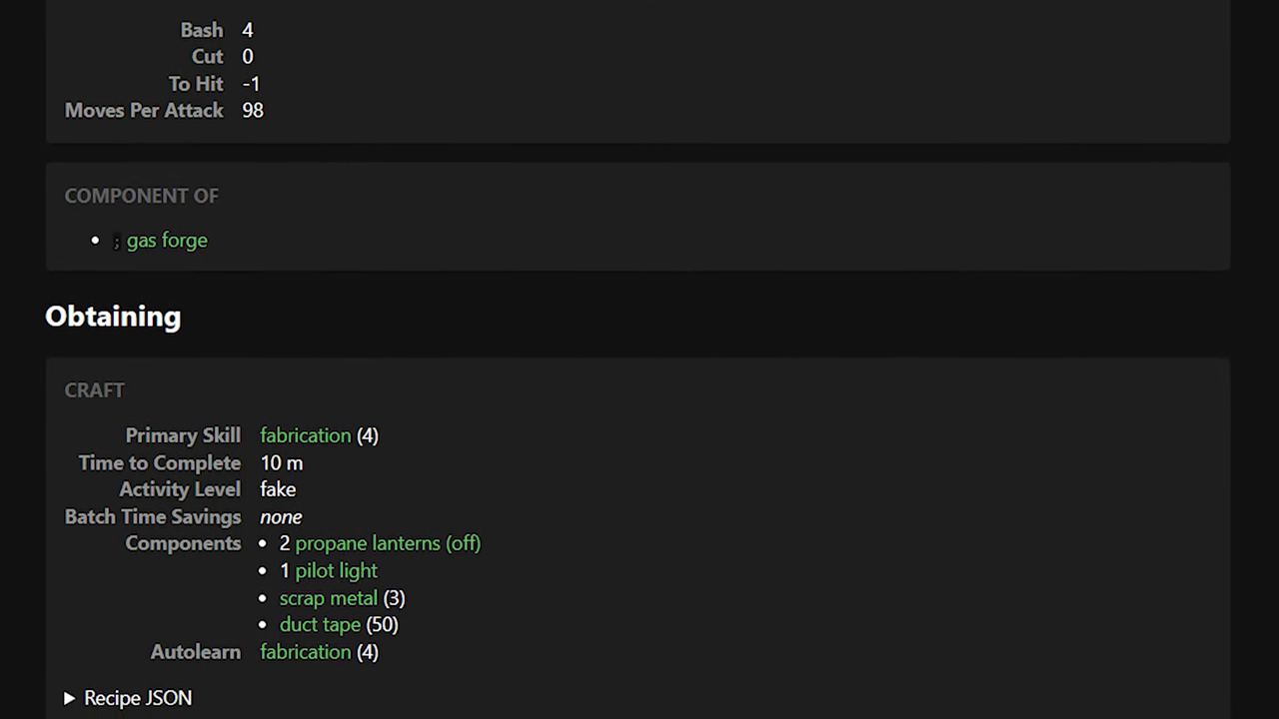
left_click(166, 240)
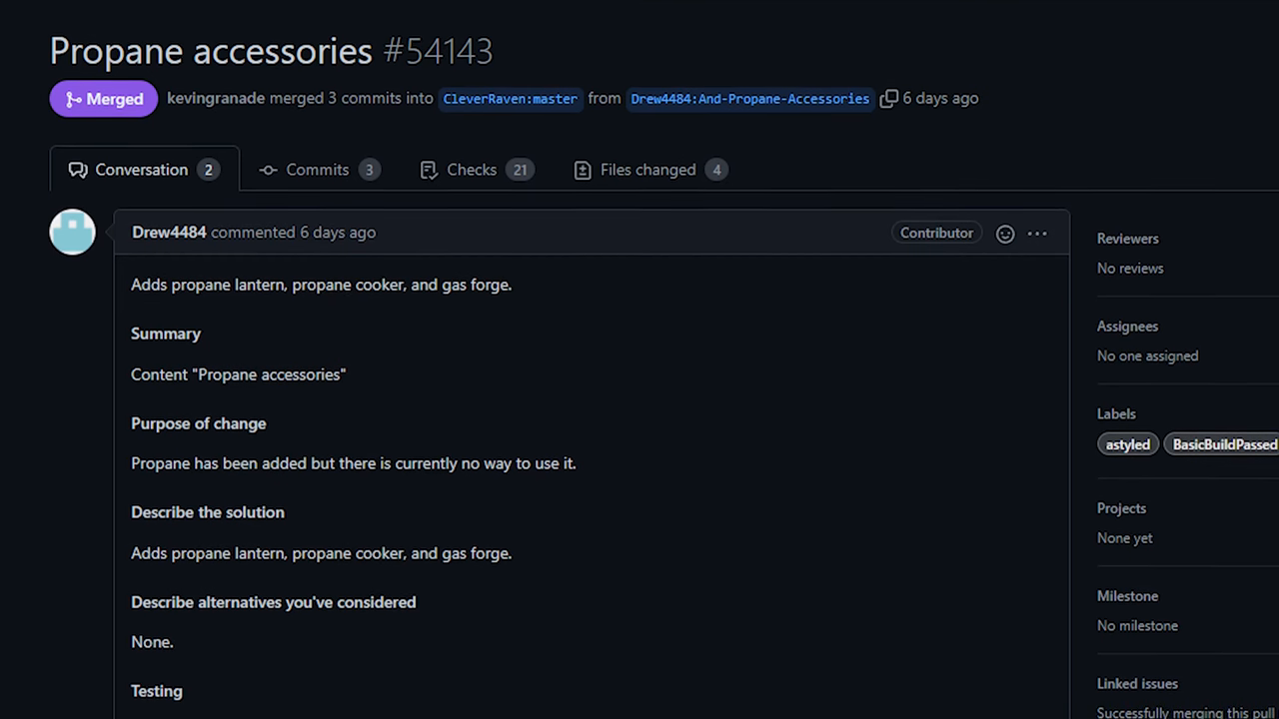
Scroll PR #54143 down to its testing notes and the Additional context, which reads None.
scroll("down", 3)
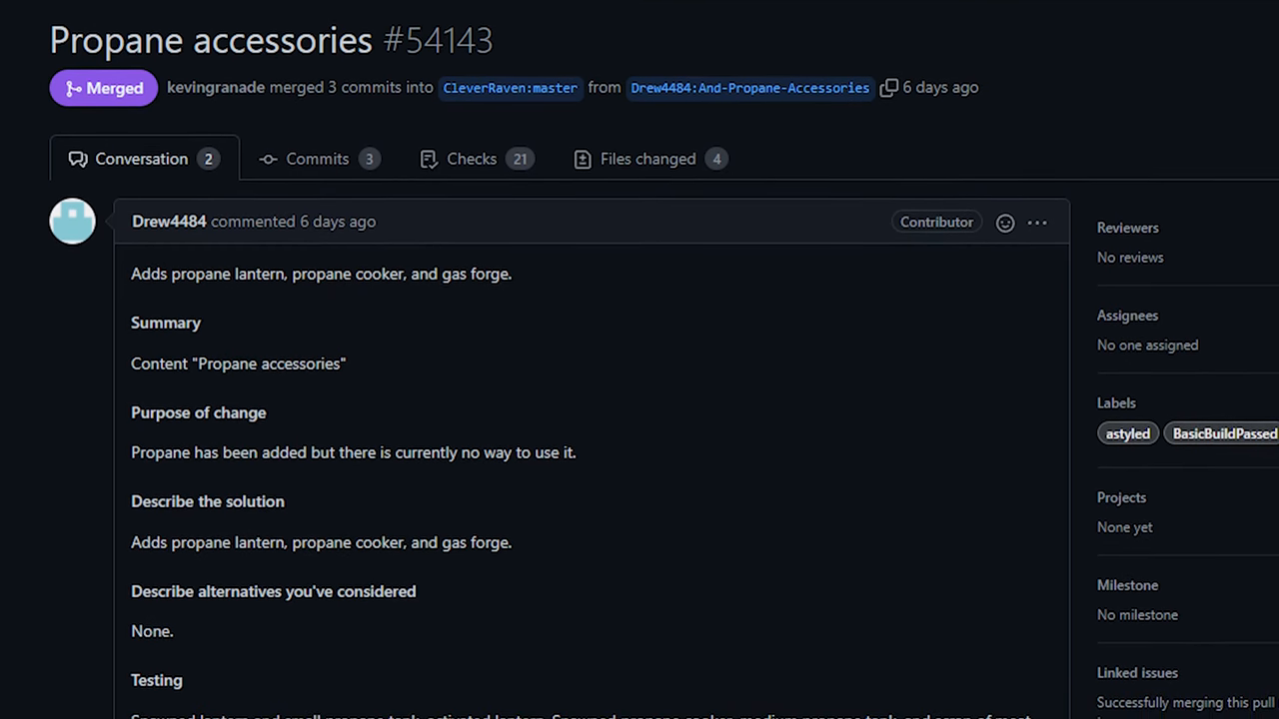
scroll("down", 3)
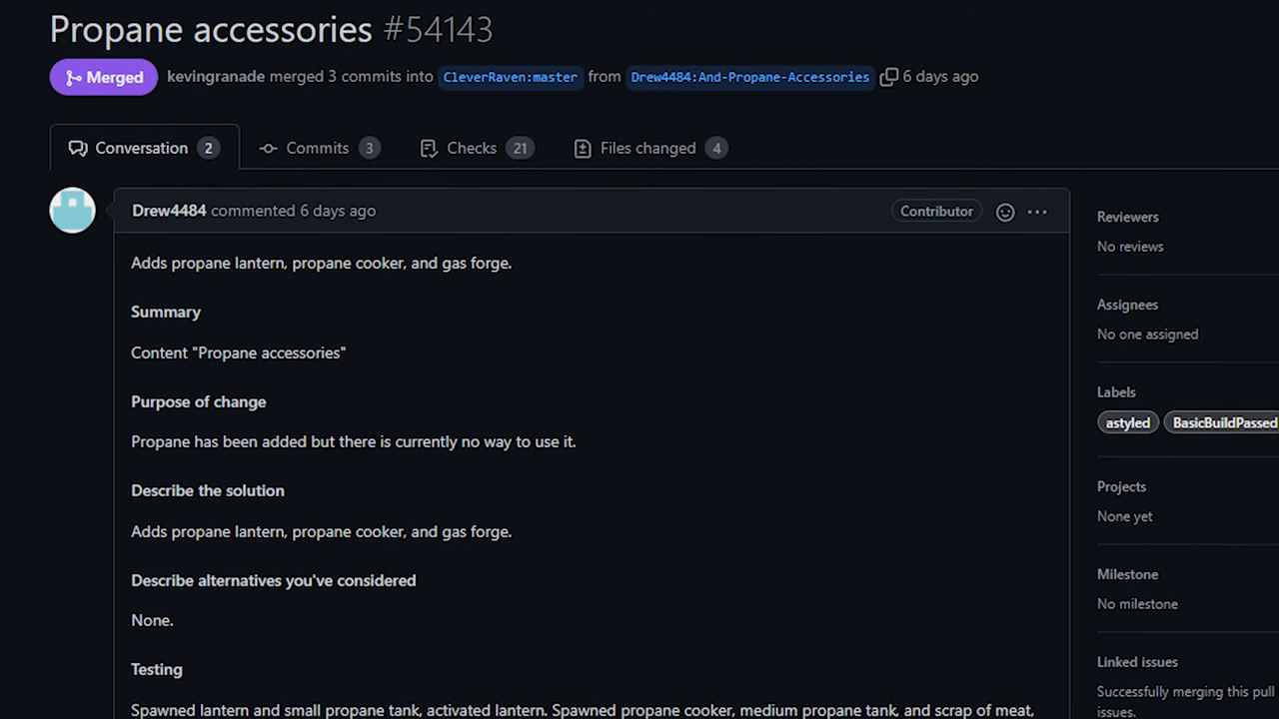
scroll("down", 3)
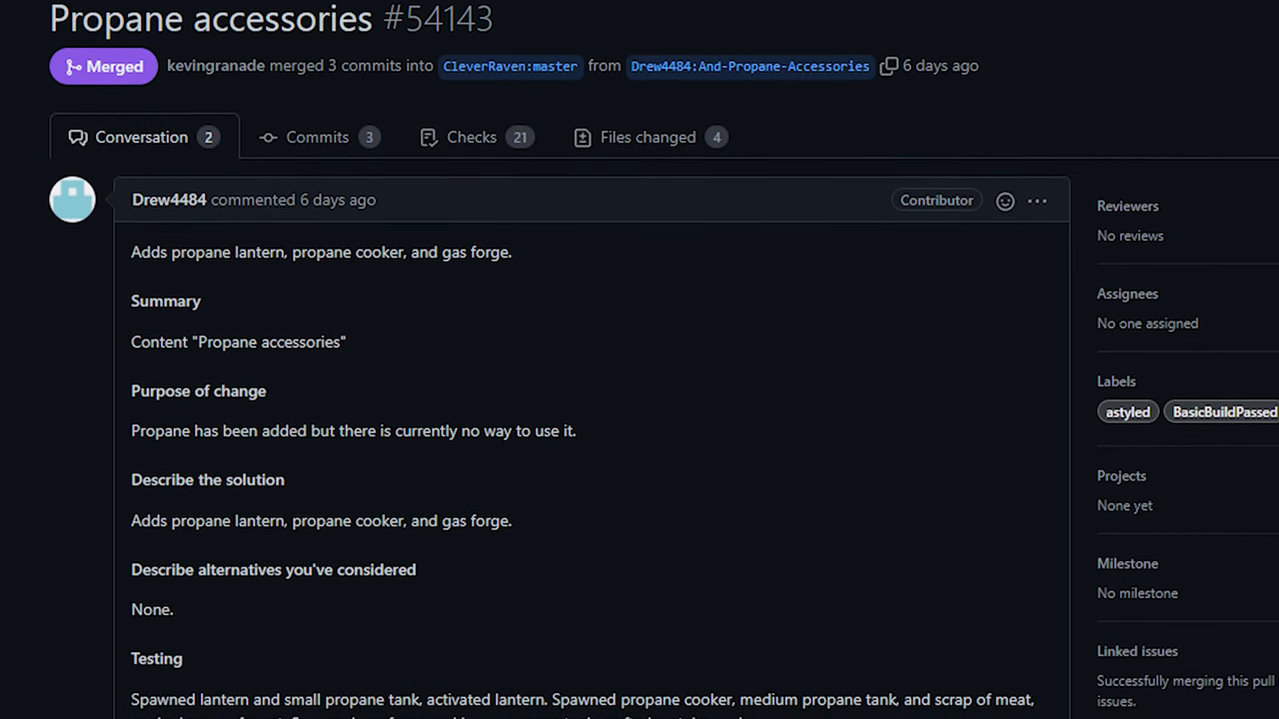
scroll("down", 3)
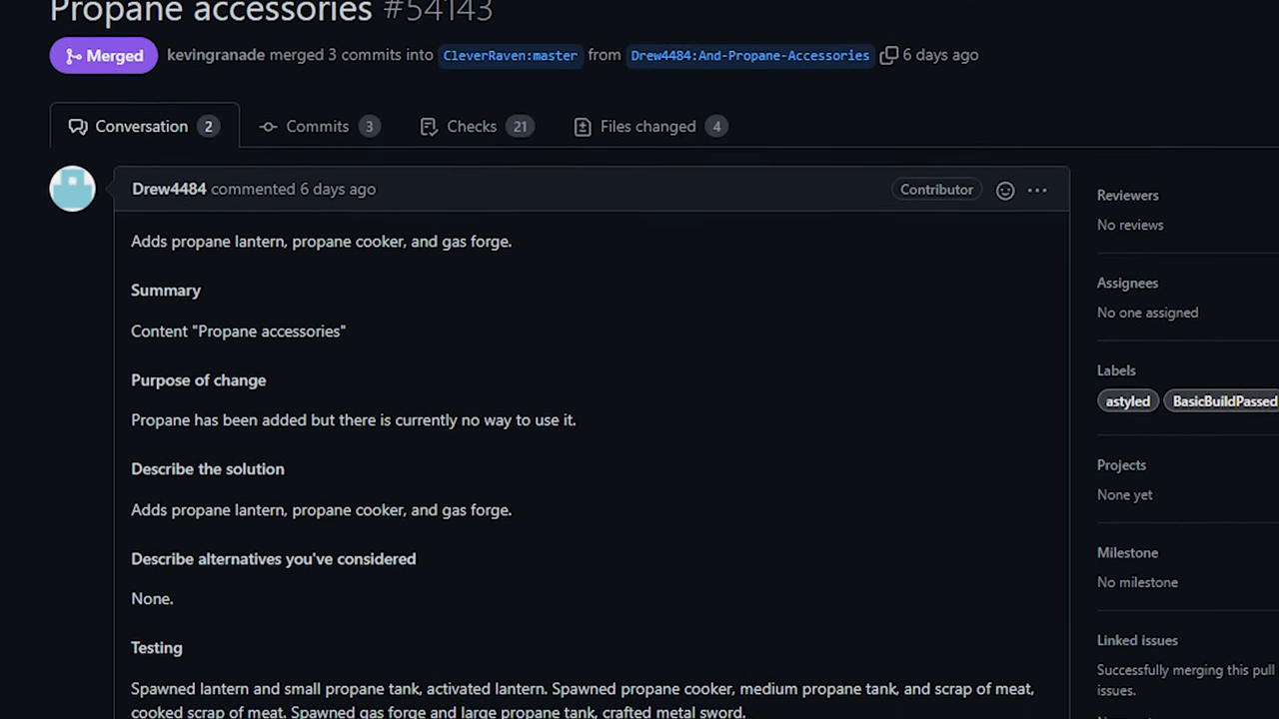
scroll("up", 3)
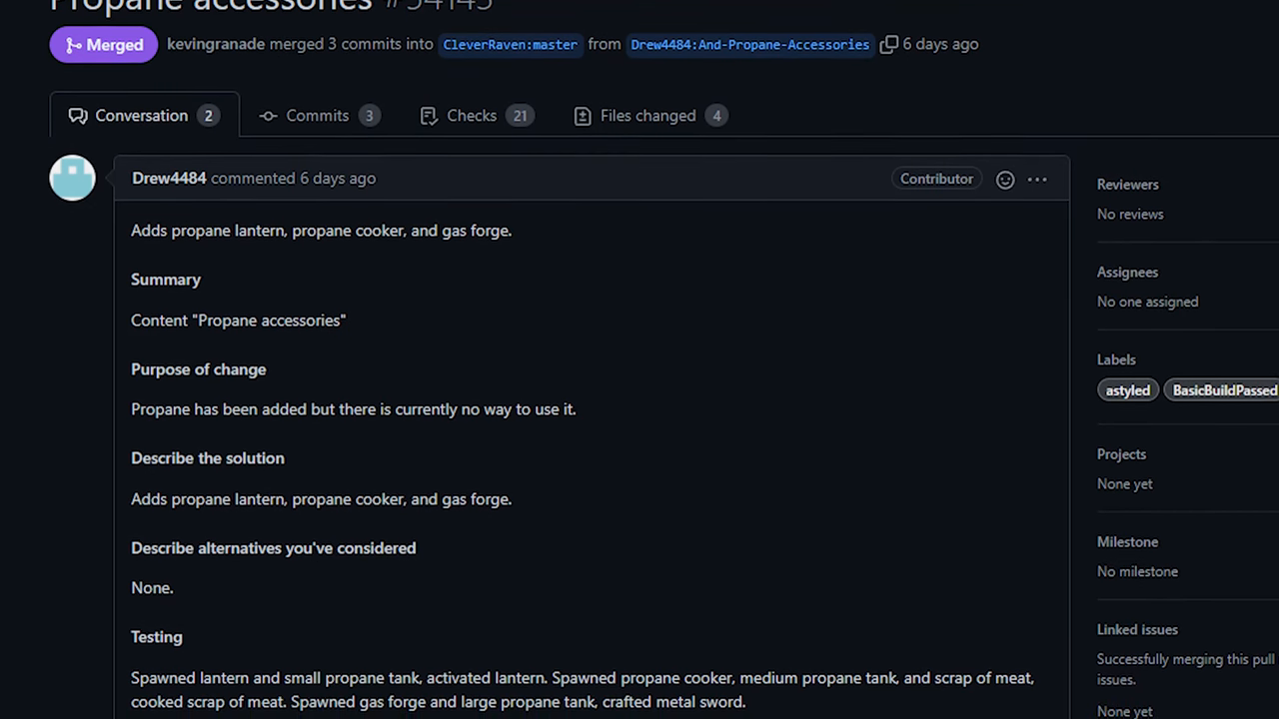
scroll("down", 3)
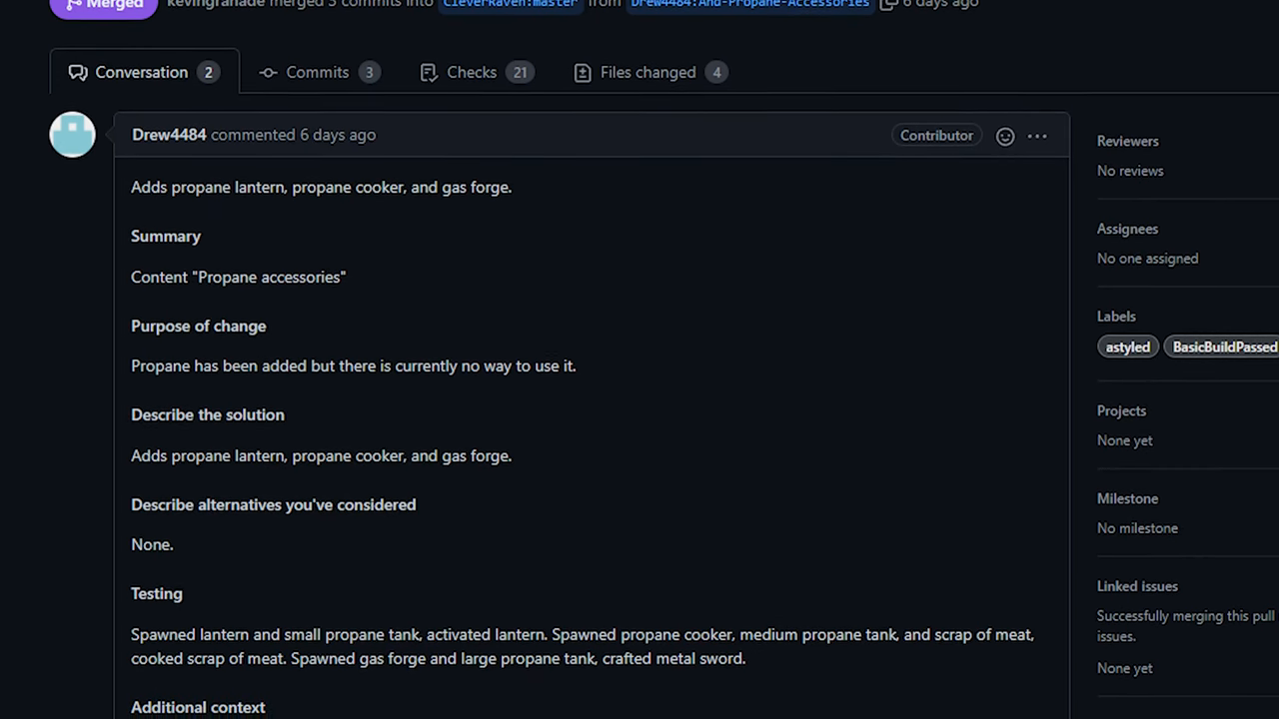
scroll("down", 3)
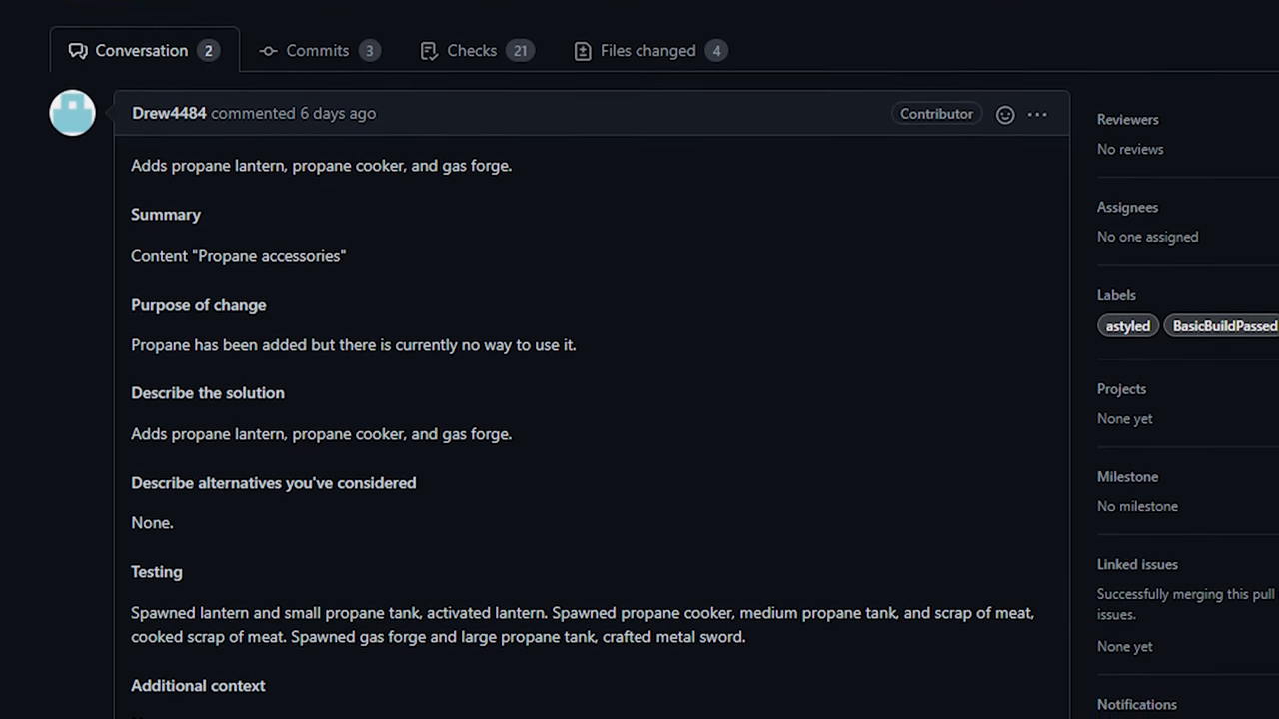
scroll("down", 3)
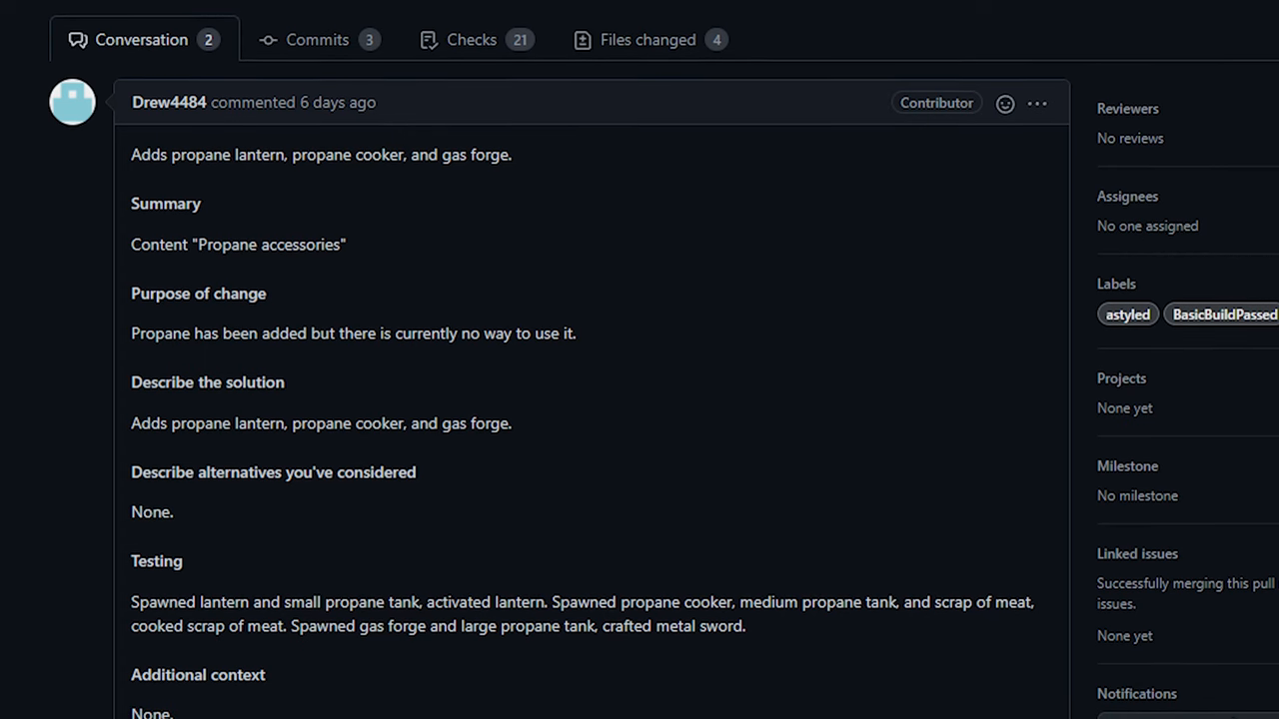
scroll("down", 3)
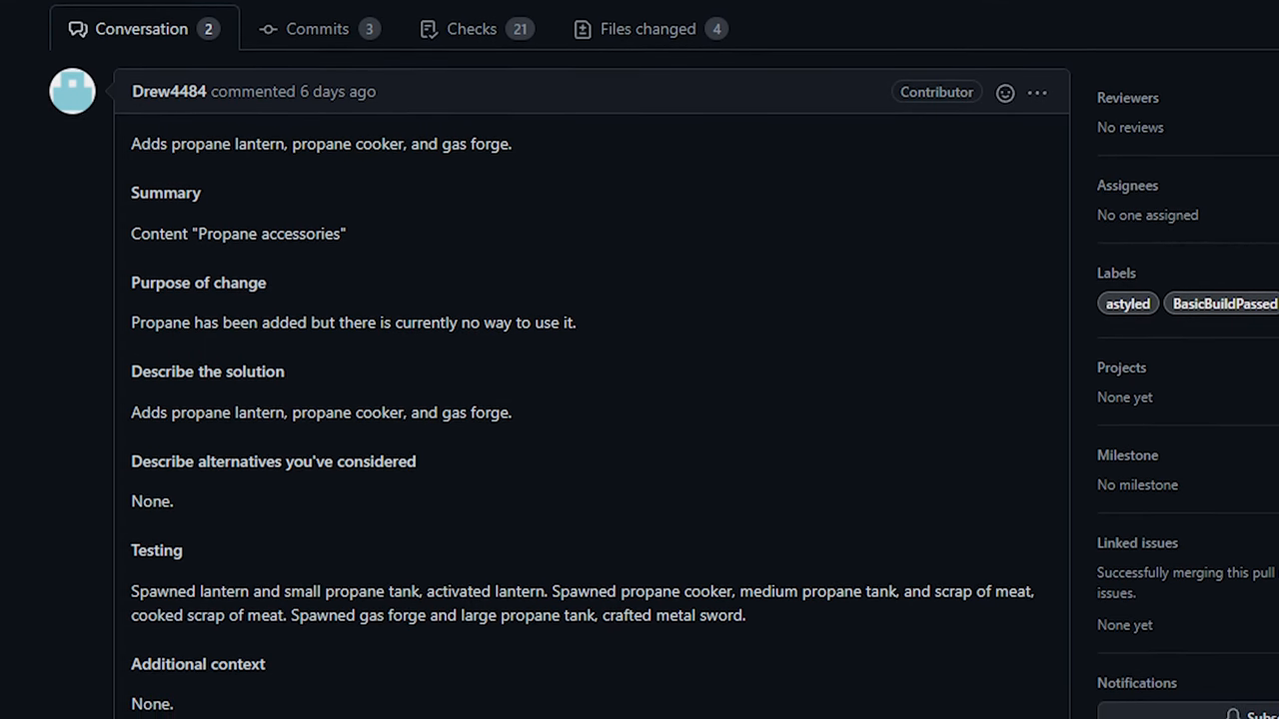
scroll("down", 3)
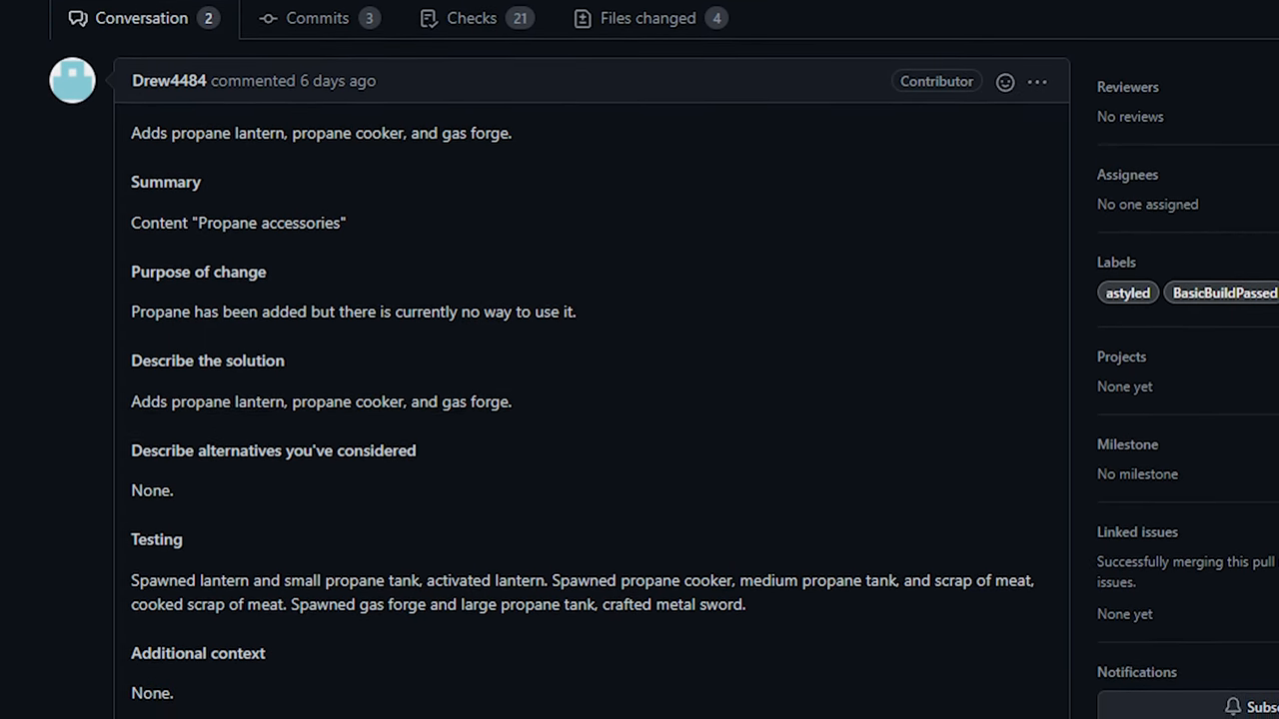
scroll("down", 3)
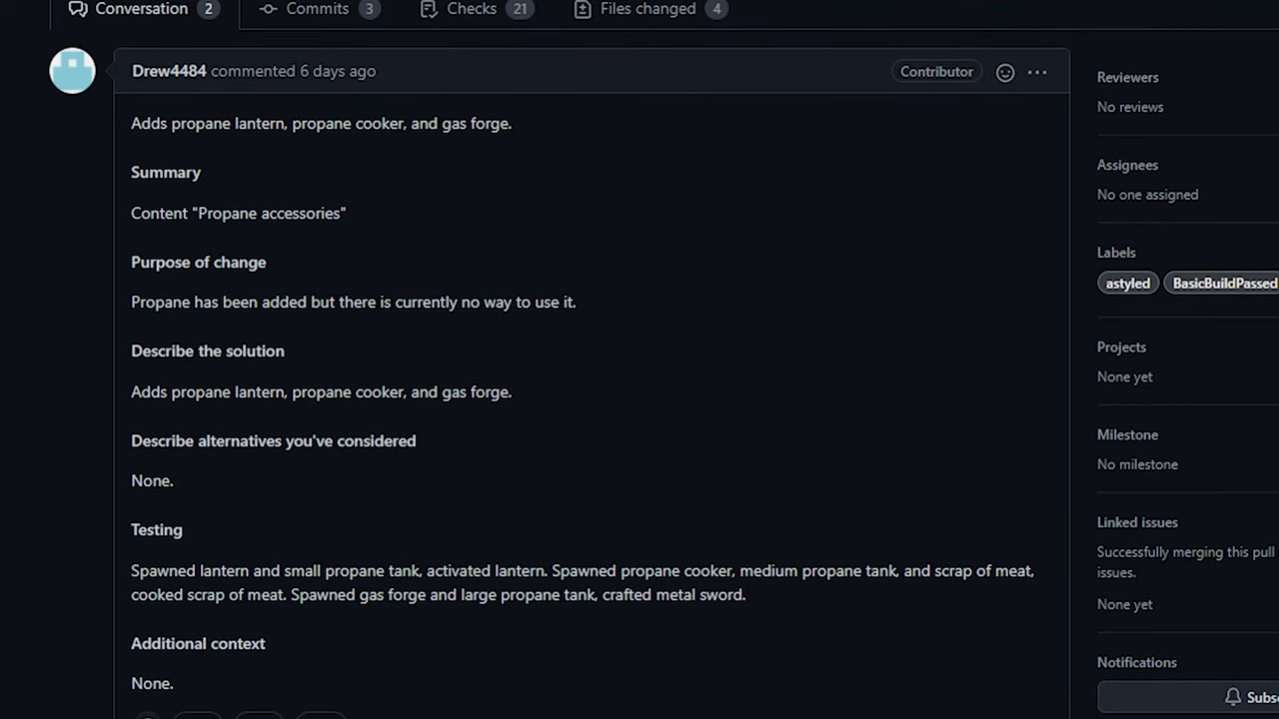